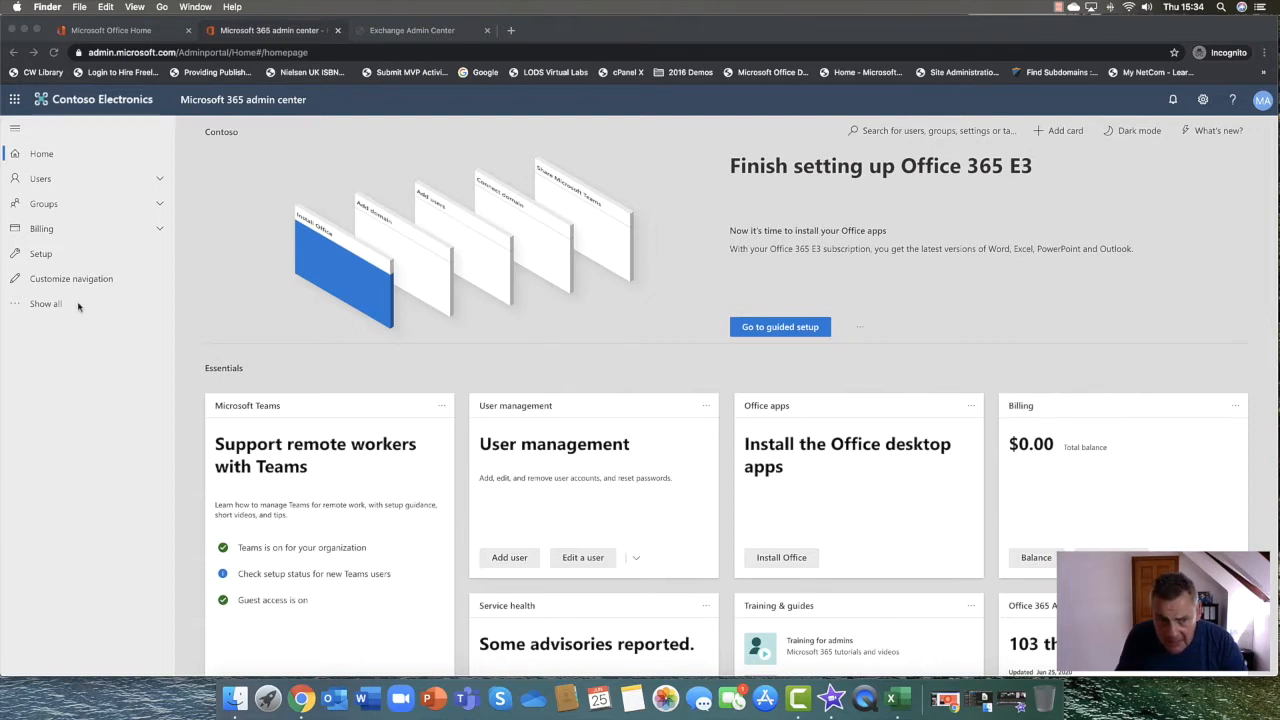
pyautogui.moveTo(46, 304)
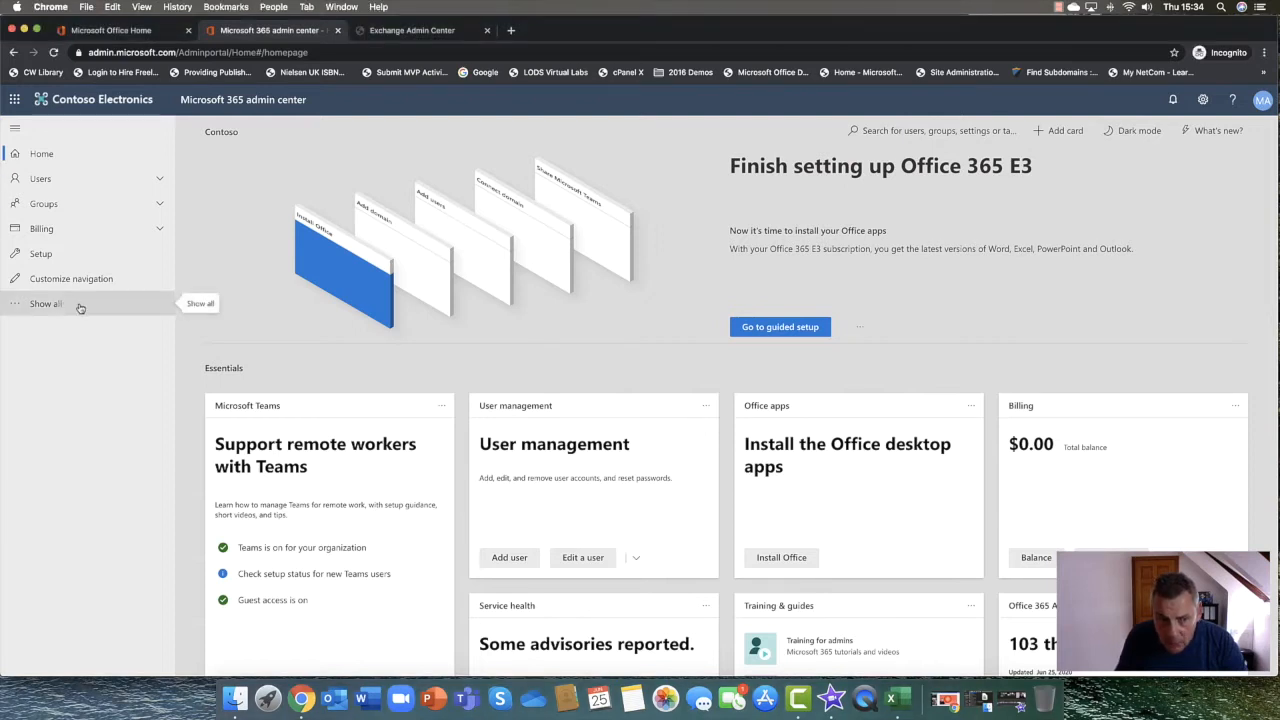
# Show all navigation sections in Microsoft 365 admin center and open the Exchange admin center
pyautogui.click(44, 304)
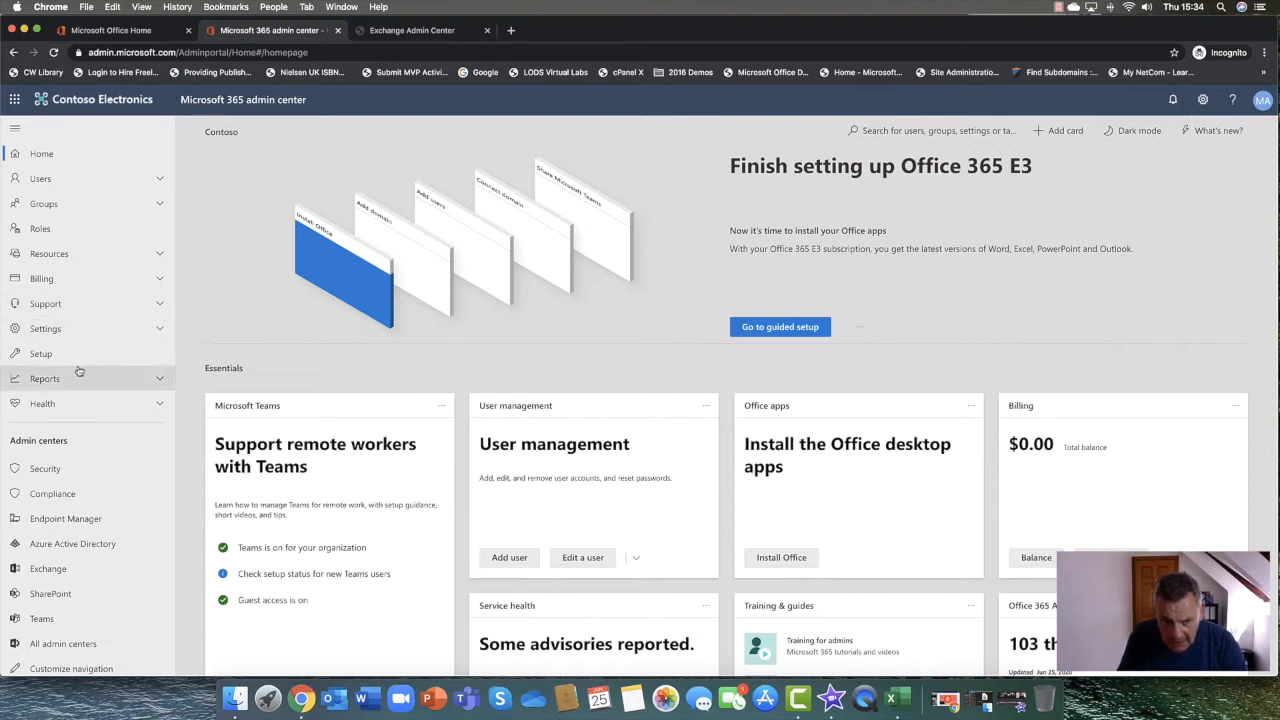
pyautogui.moveTo(44, 468)
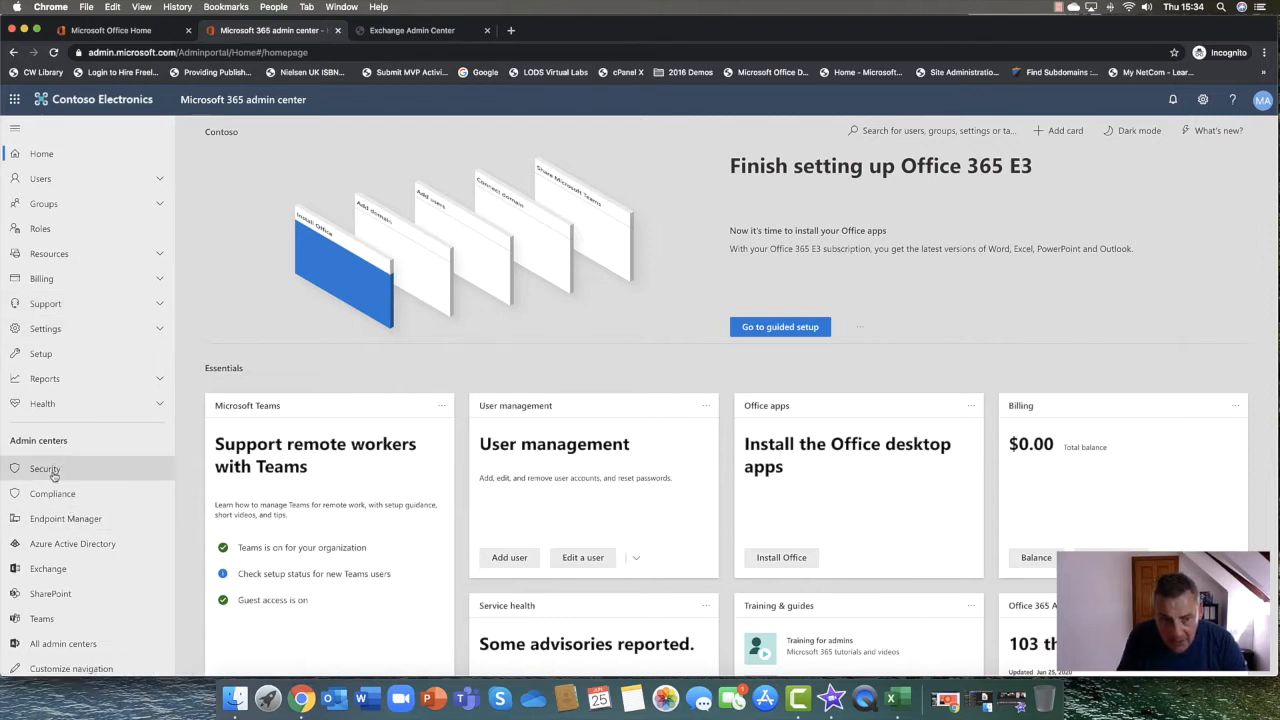
pyautogui.moveTo(72, 544)
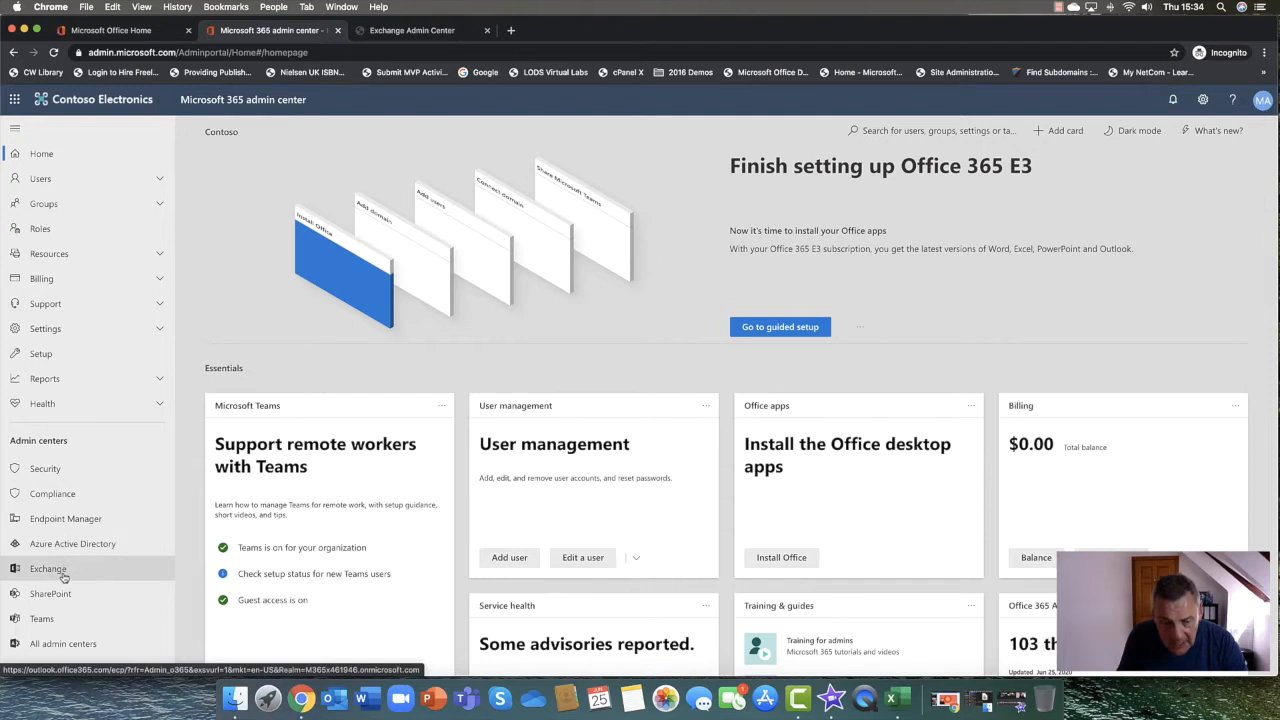
pyautogui.click(412, 30)
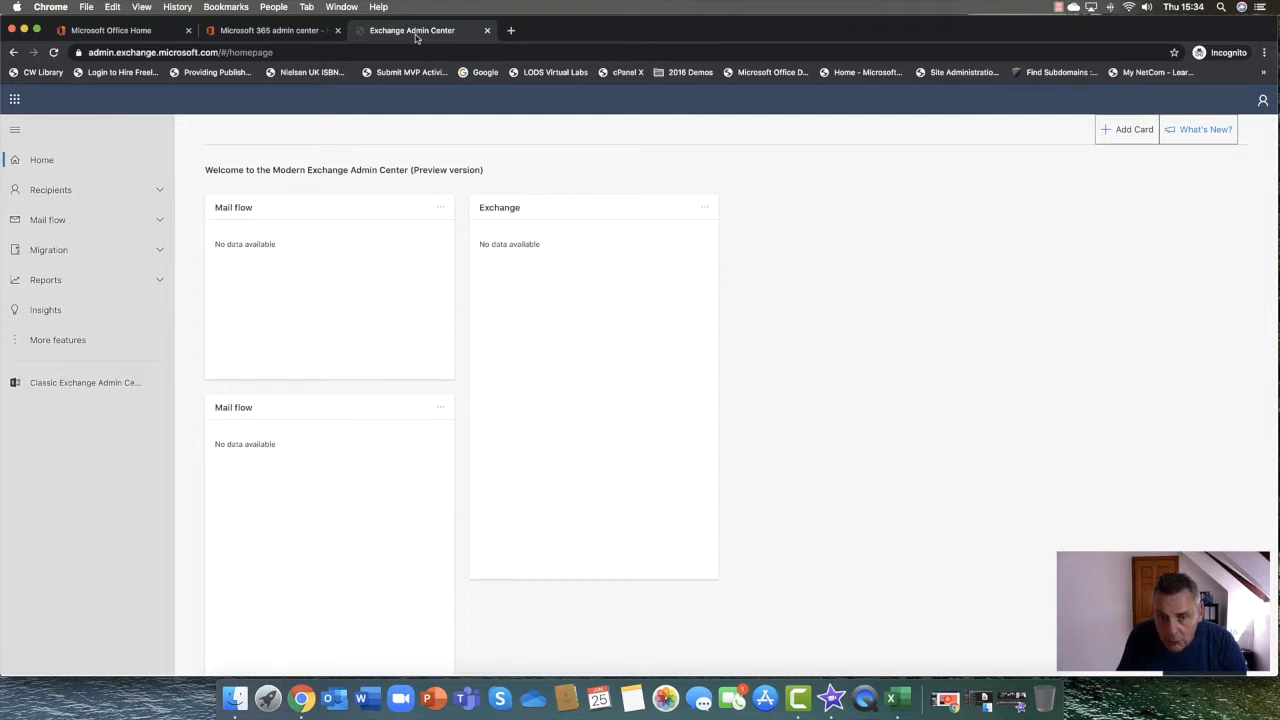
# Return to Microsoft 365 admin center and open the classic Exchange admin center dashboard
pyautogui.click(270, 30)
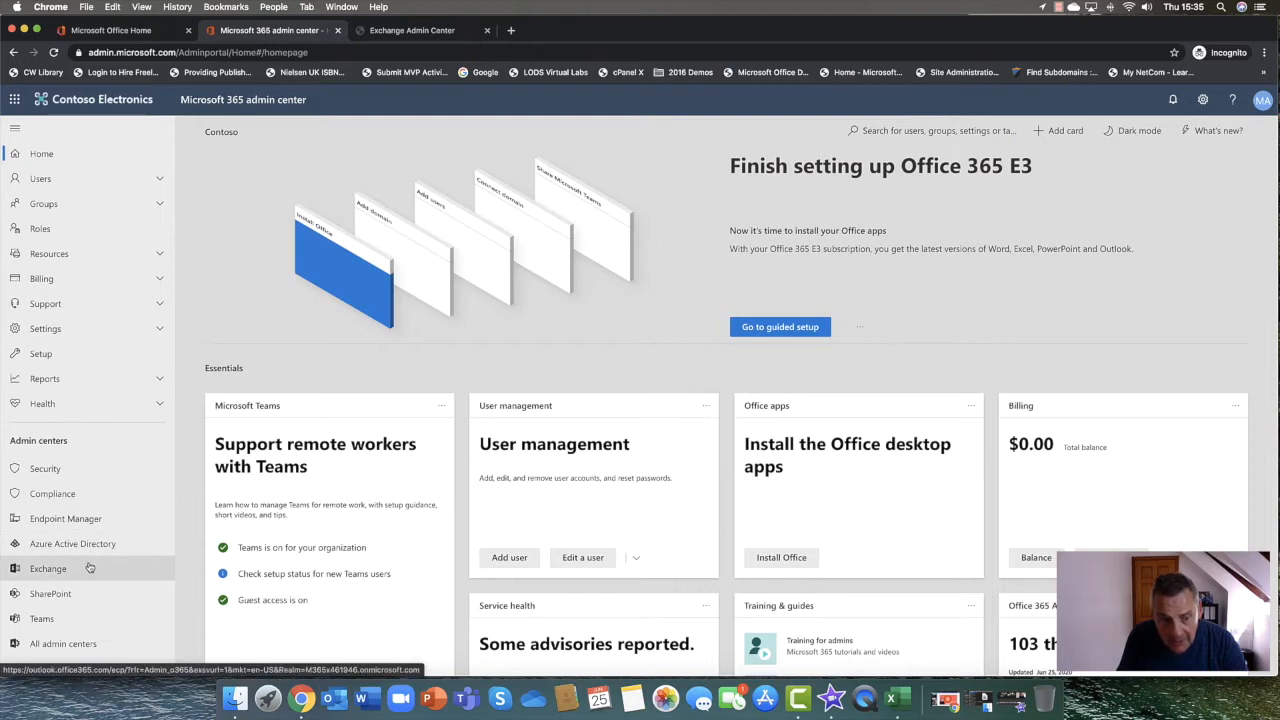
pyautogui.click(48, 568)
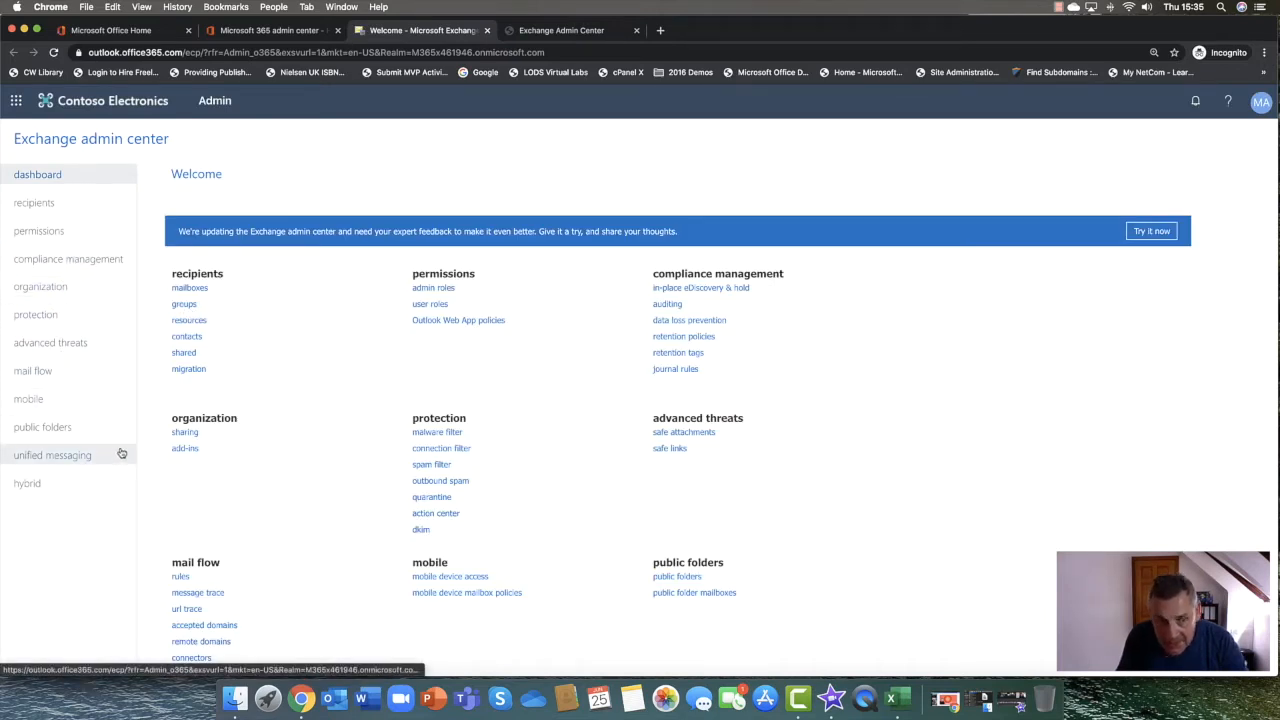
pyautogui.moveTo(88, 312)
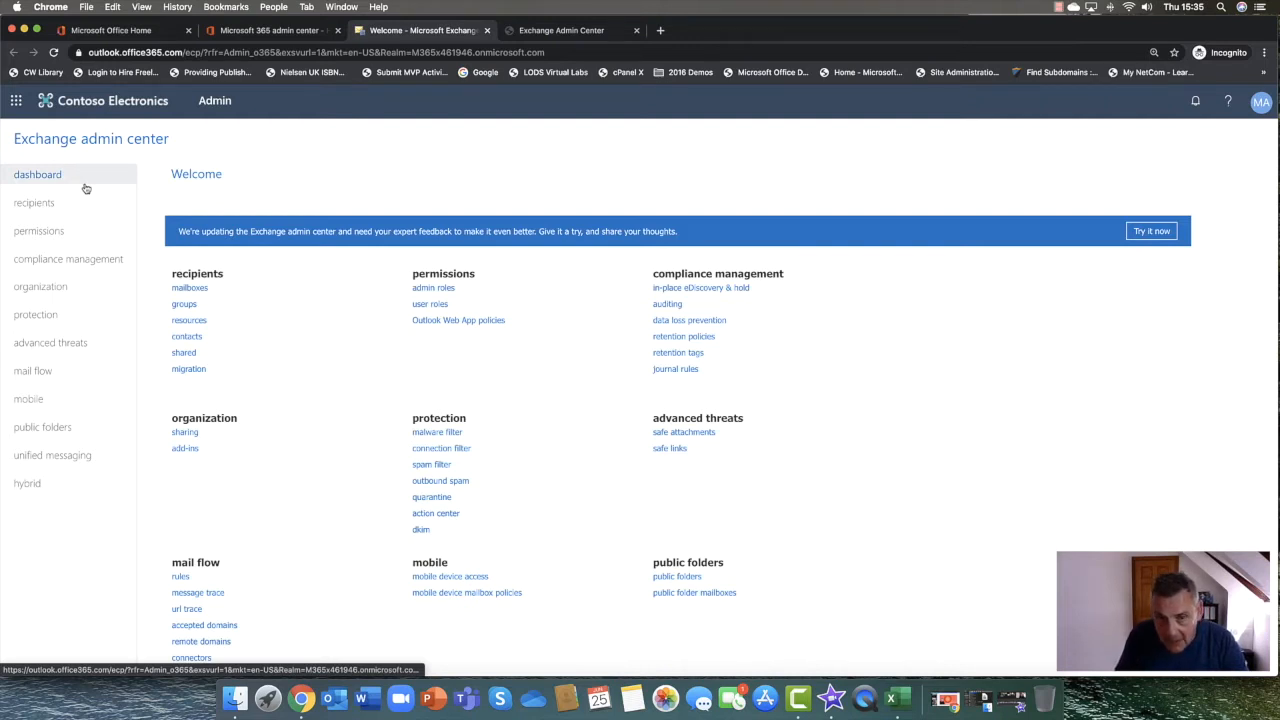
pyautogui.moveTo(312, 180)
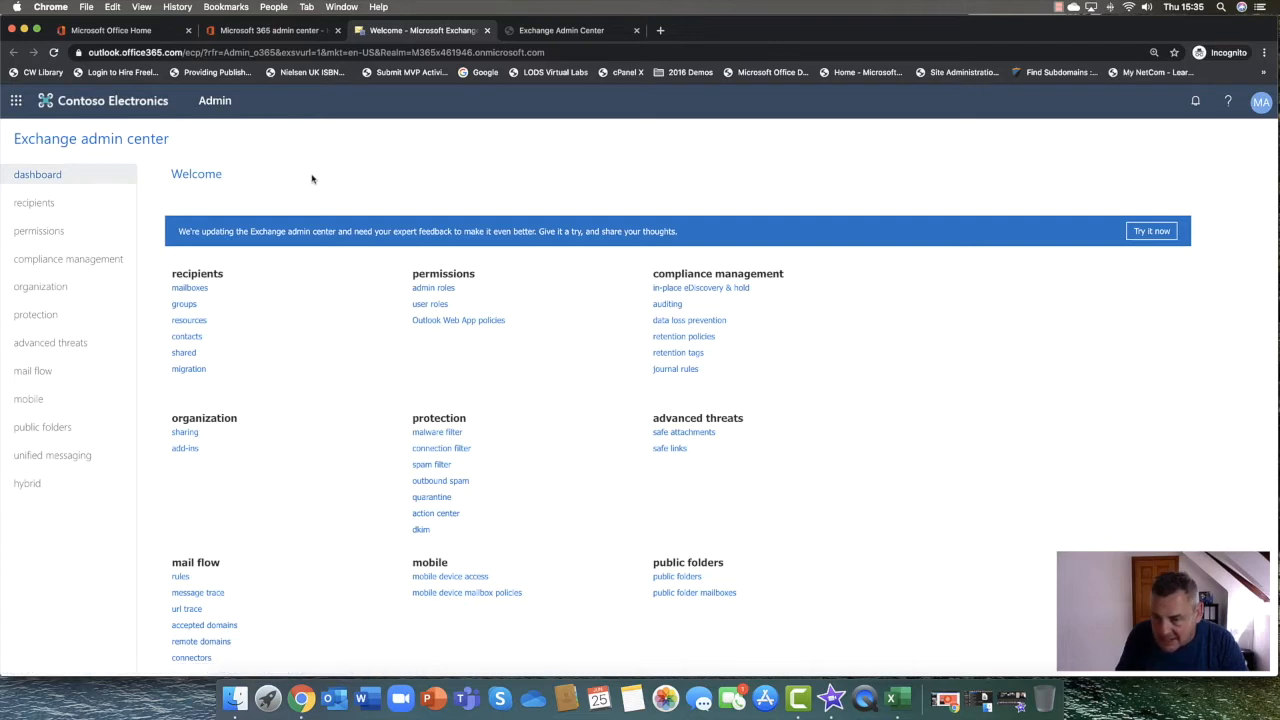
pyautogui.moveTo(476, 136)
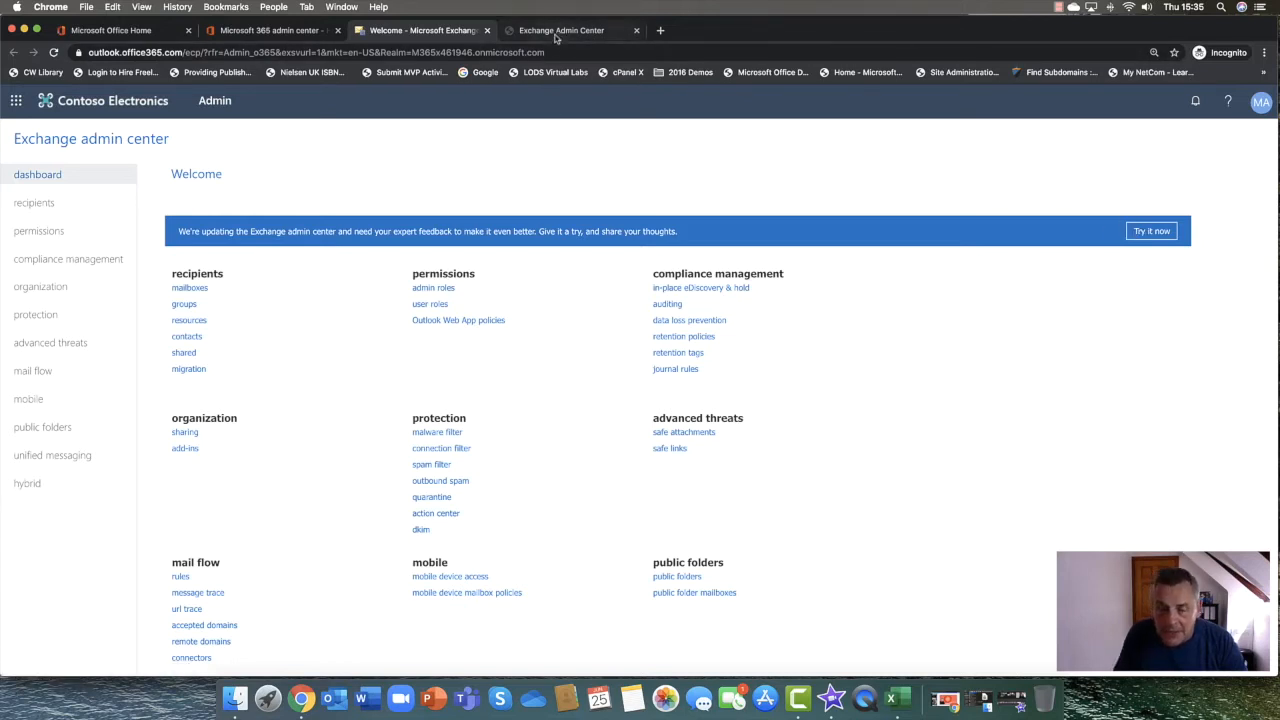
# Review the More features page (groups, permissions, public folders, transport rules), then return Home
pyautogui.click(1152, 232)
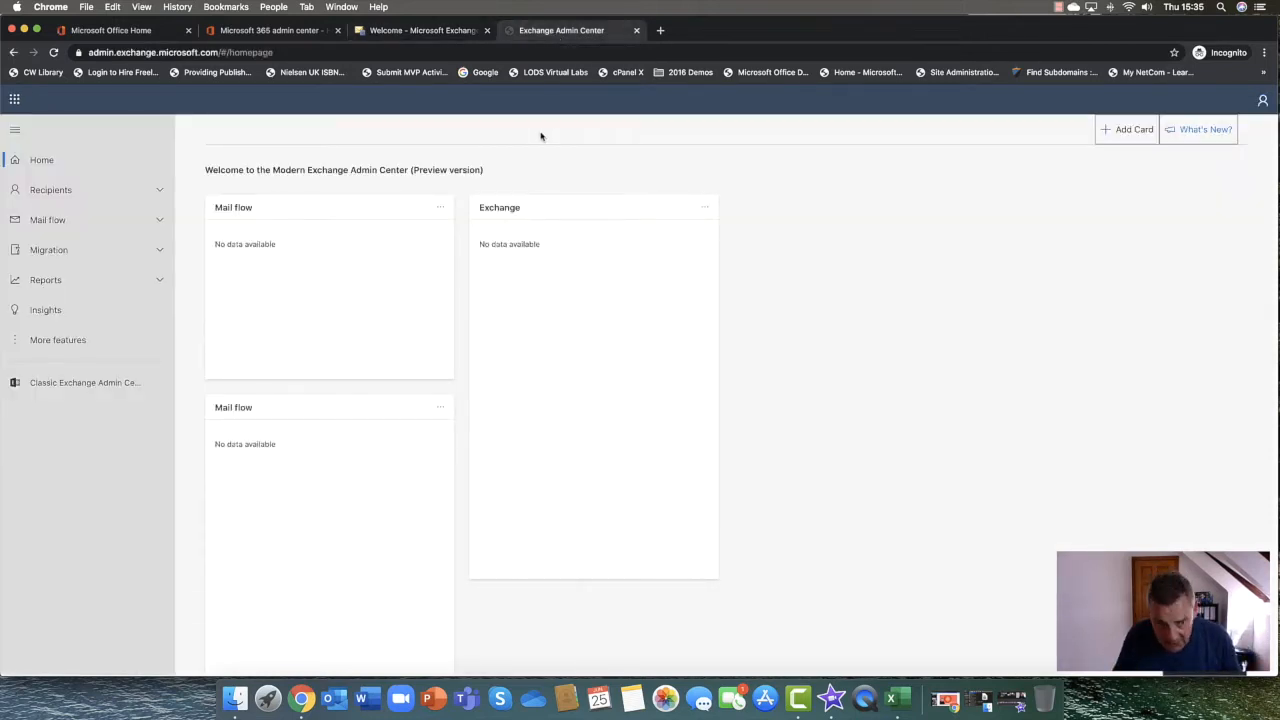
pyautogui.moveTo(88, 340)
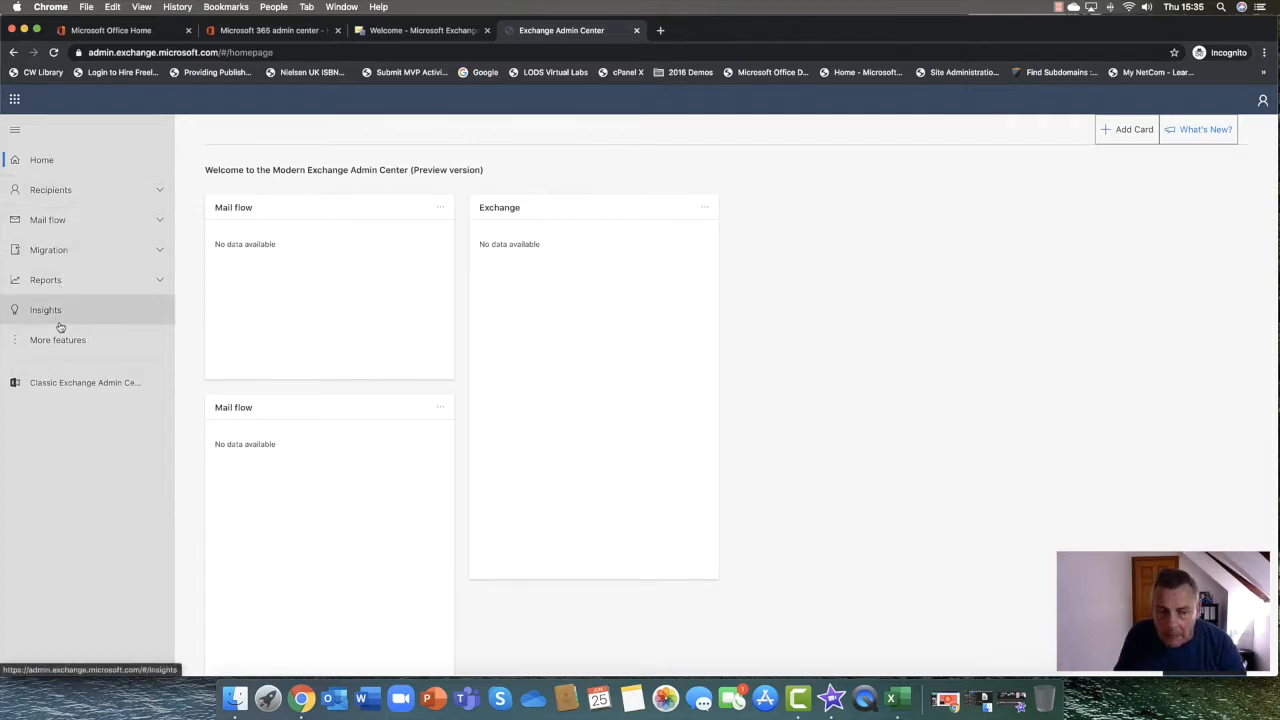
pyautogui.click(56, 340)
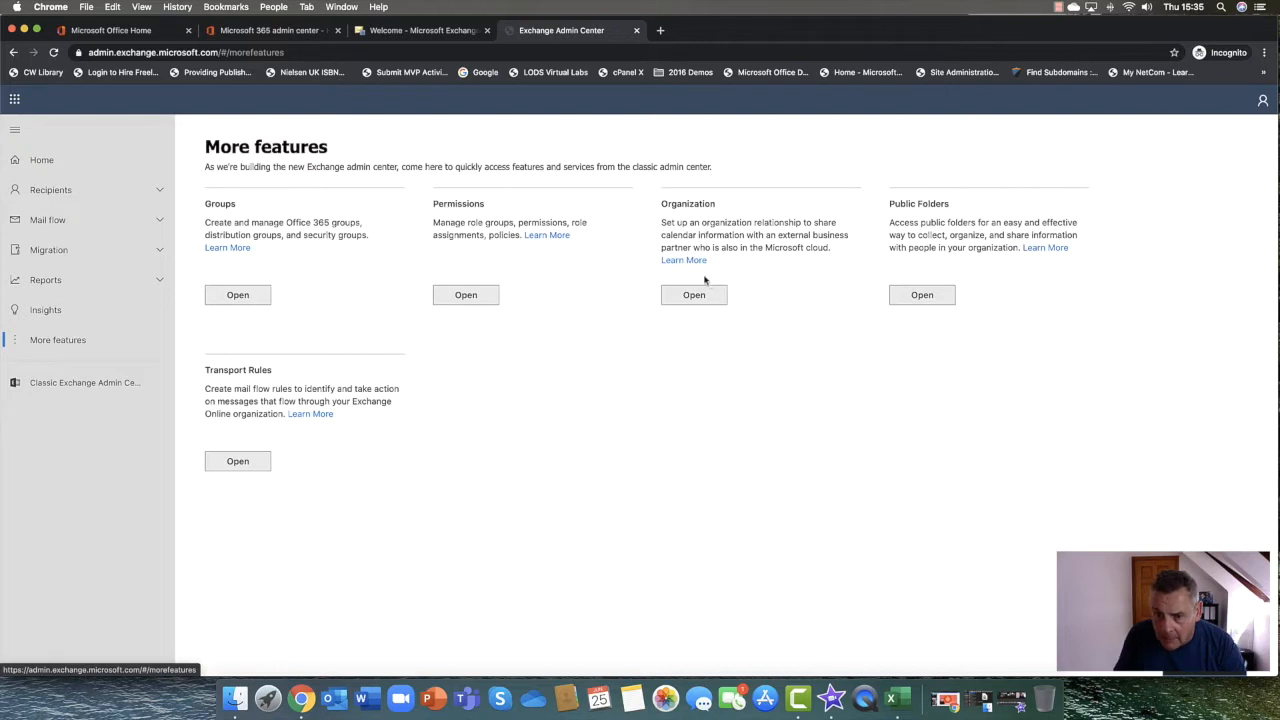
pyautogui.moveTo(522, 226)
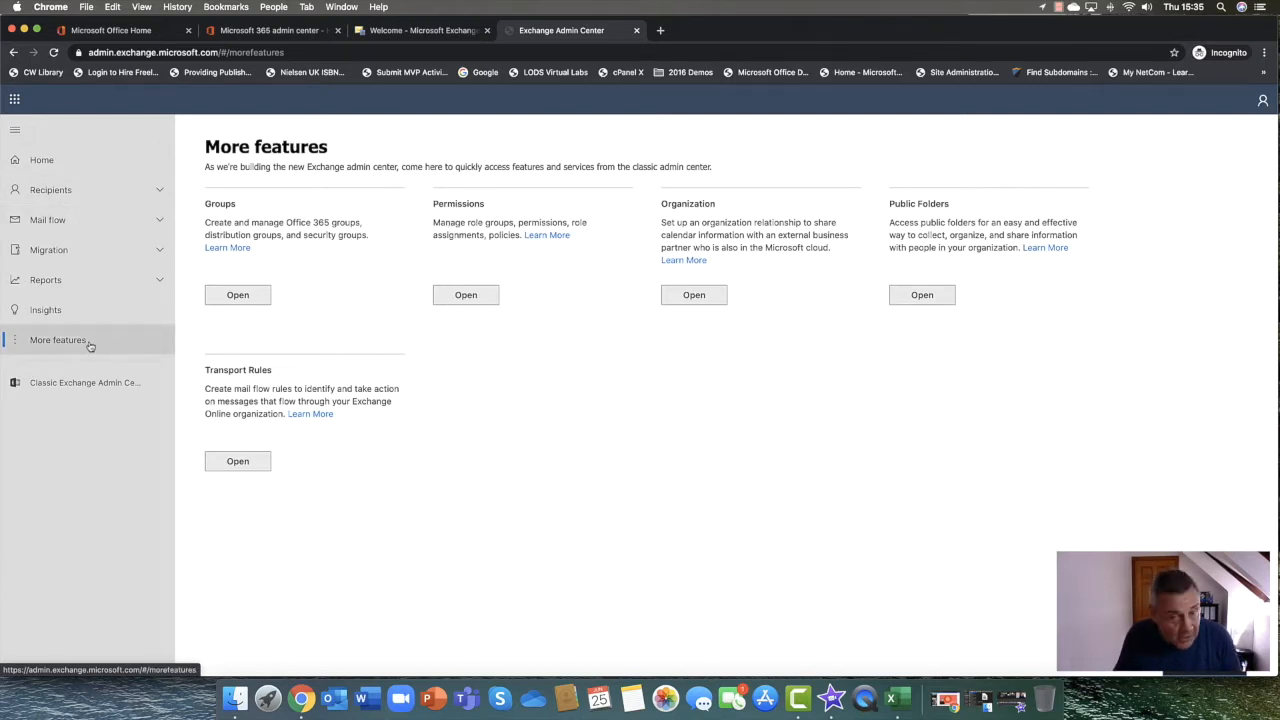
pyautogui.moveTo(356, 322)
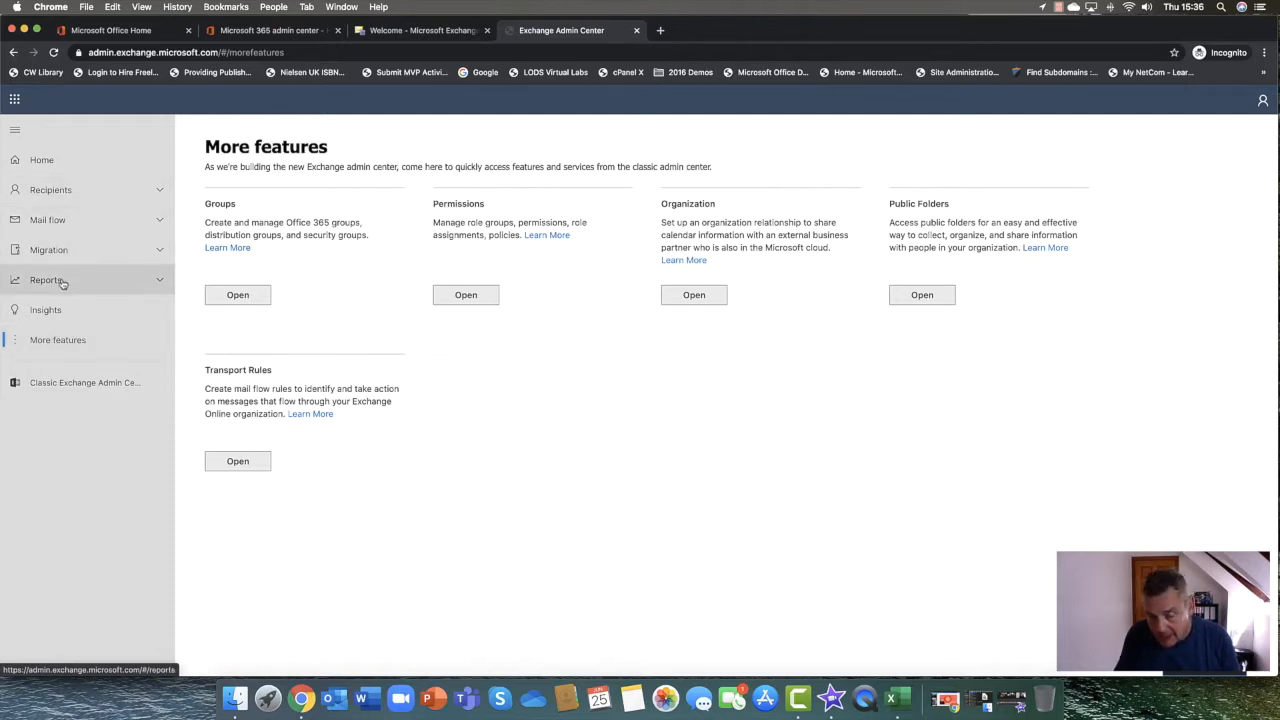
pyautogui.moveTo(52, 188)
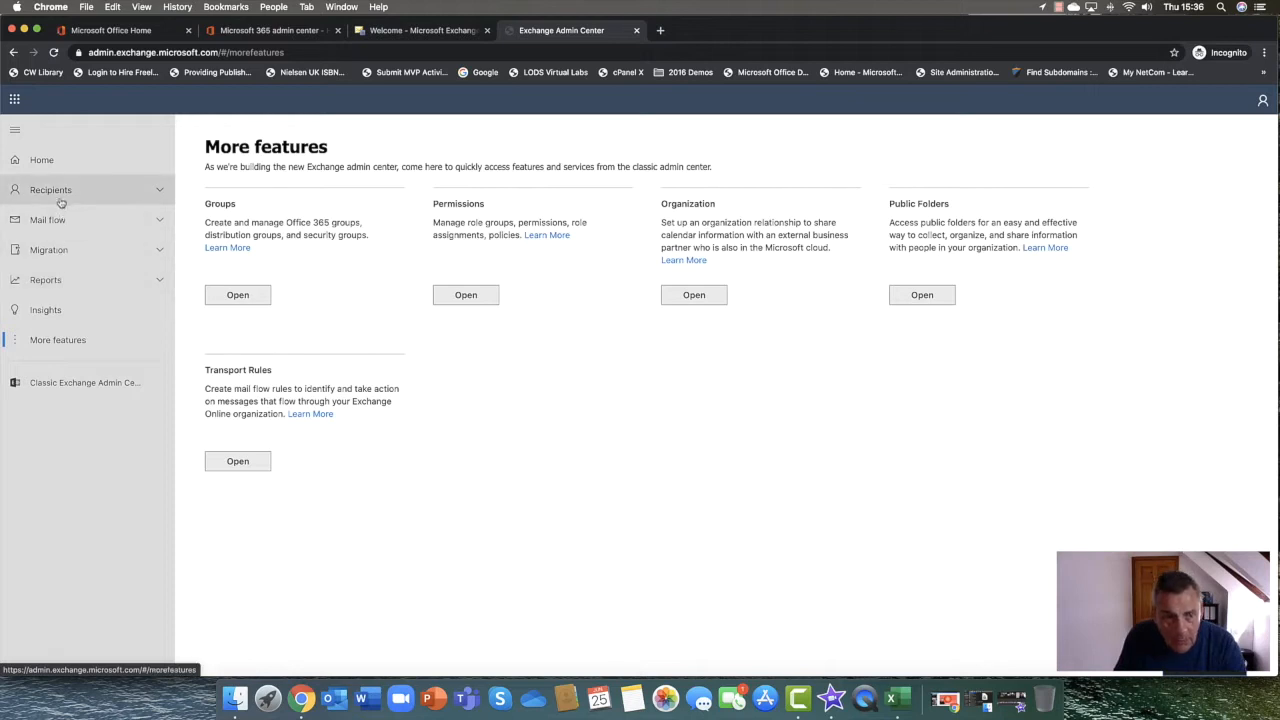
pyautogui.moveTo(40, 160)
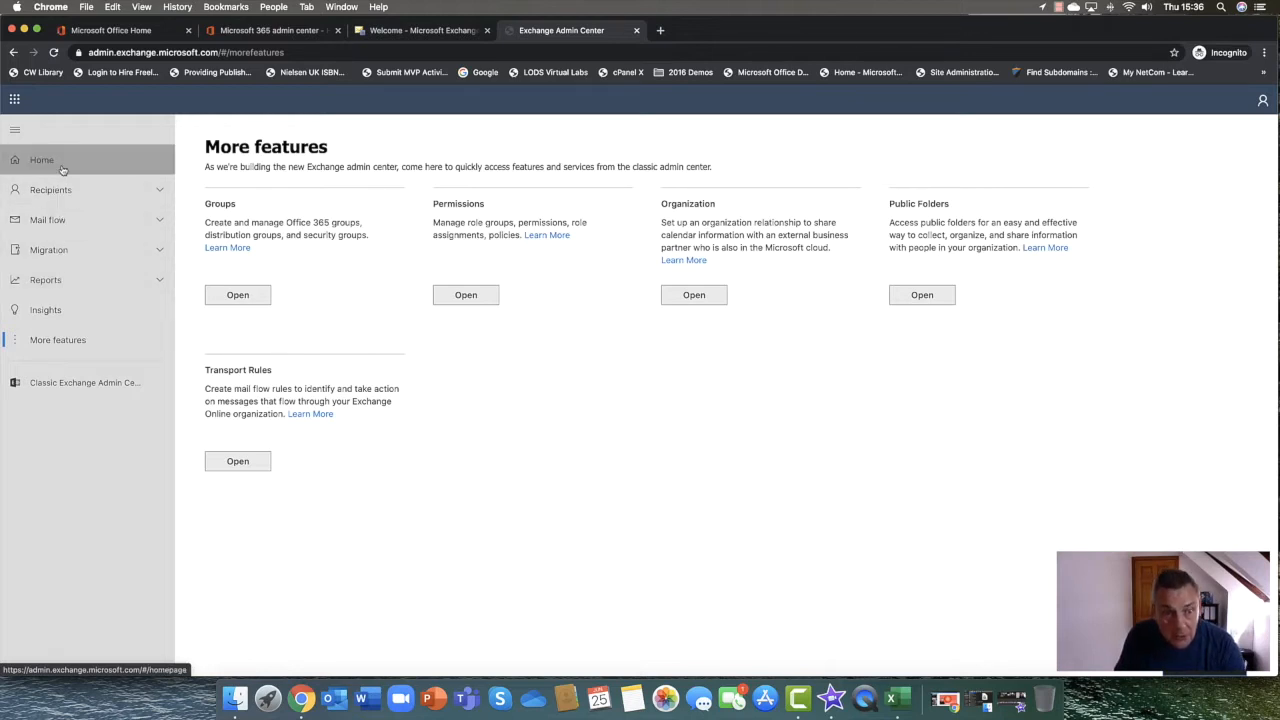
pyautogui.click(40, 160)
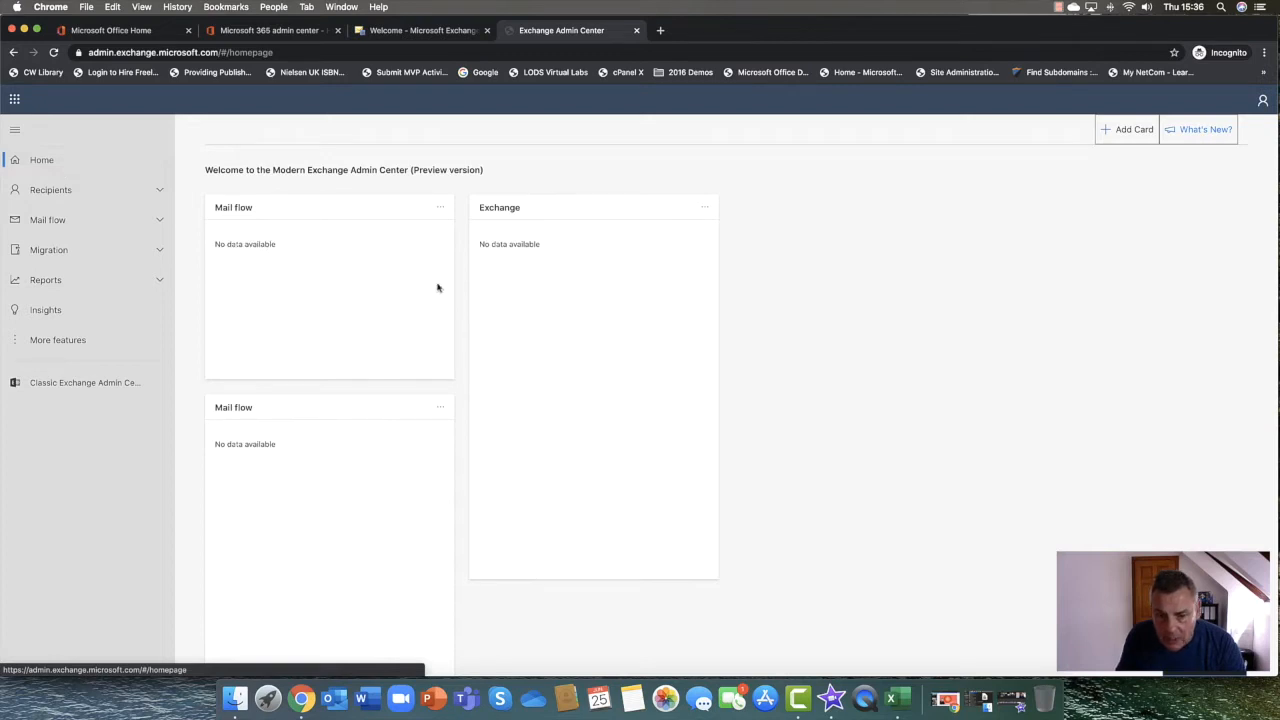
pyautogui.moveTo(544, 292)
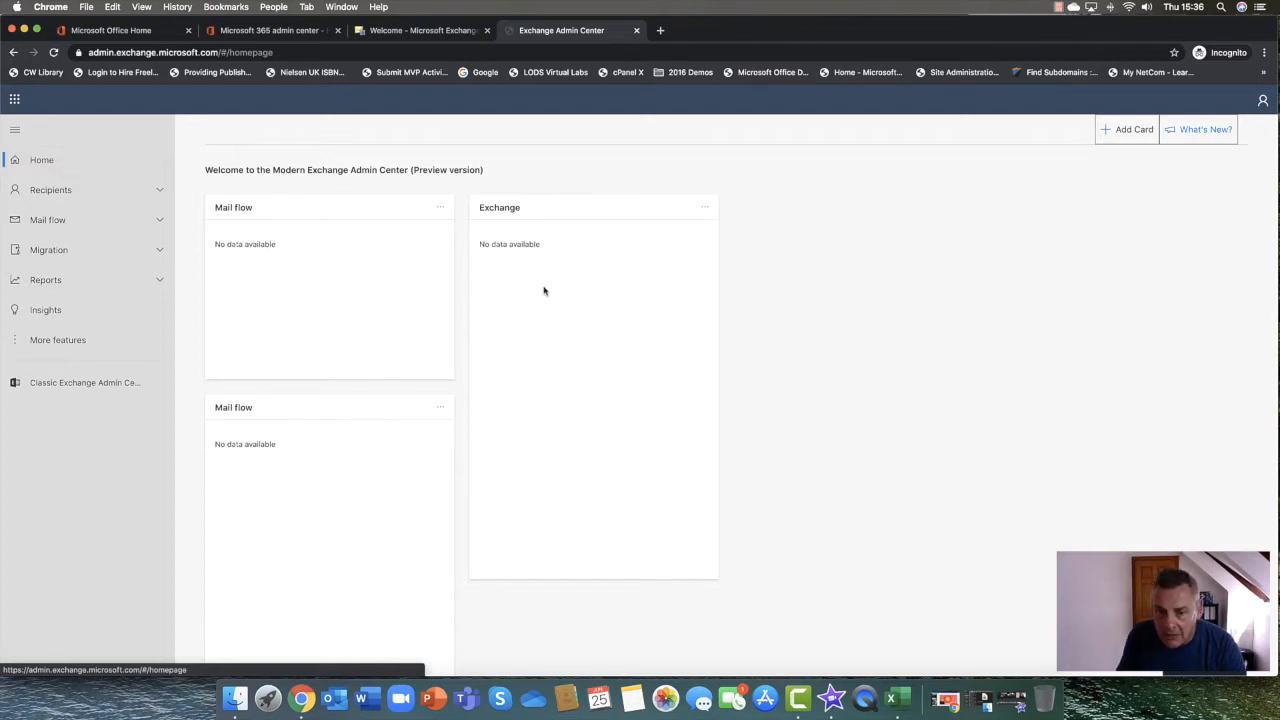
pyautogui.moveTo(328, 472)
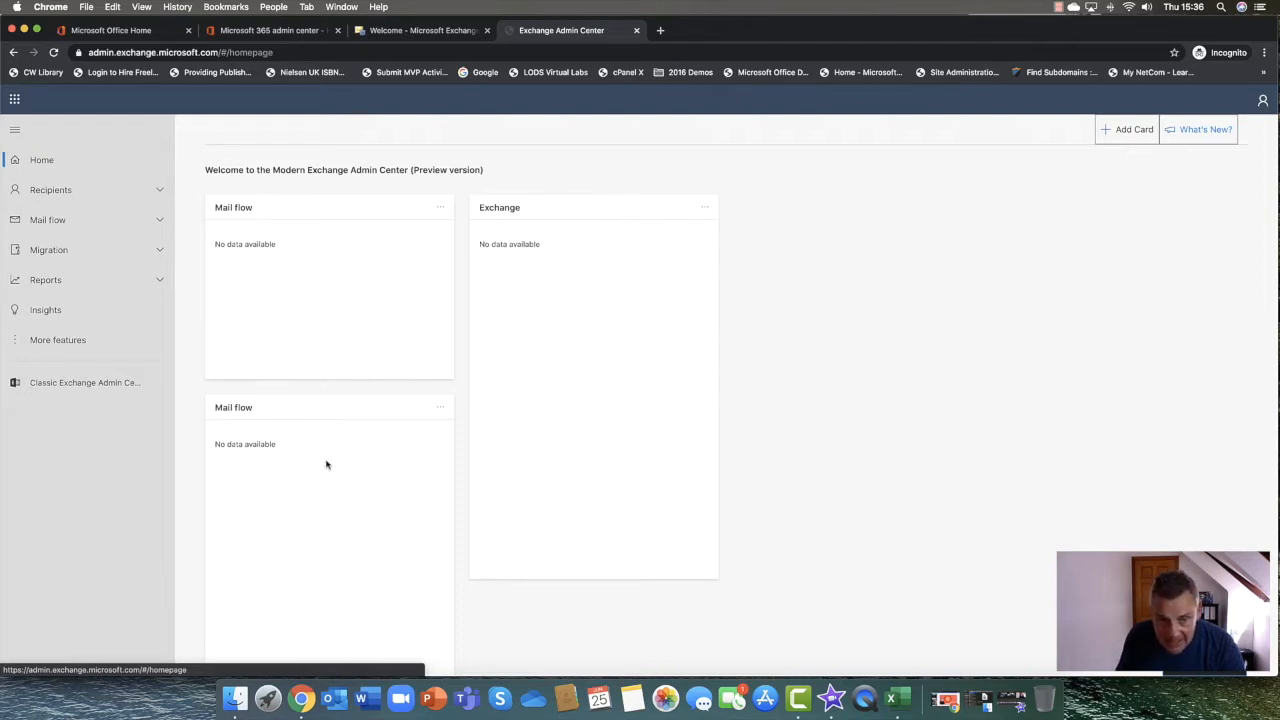
pyautogui.moveTo(562, 300)
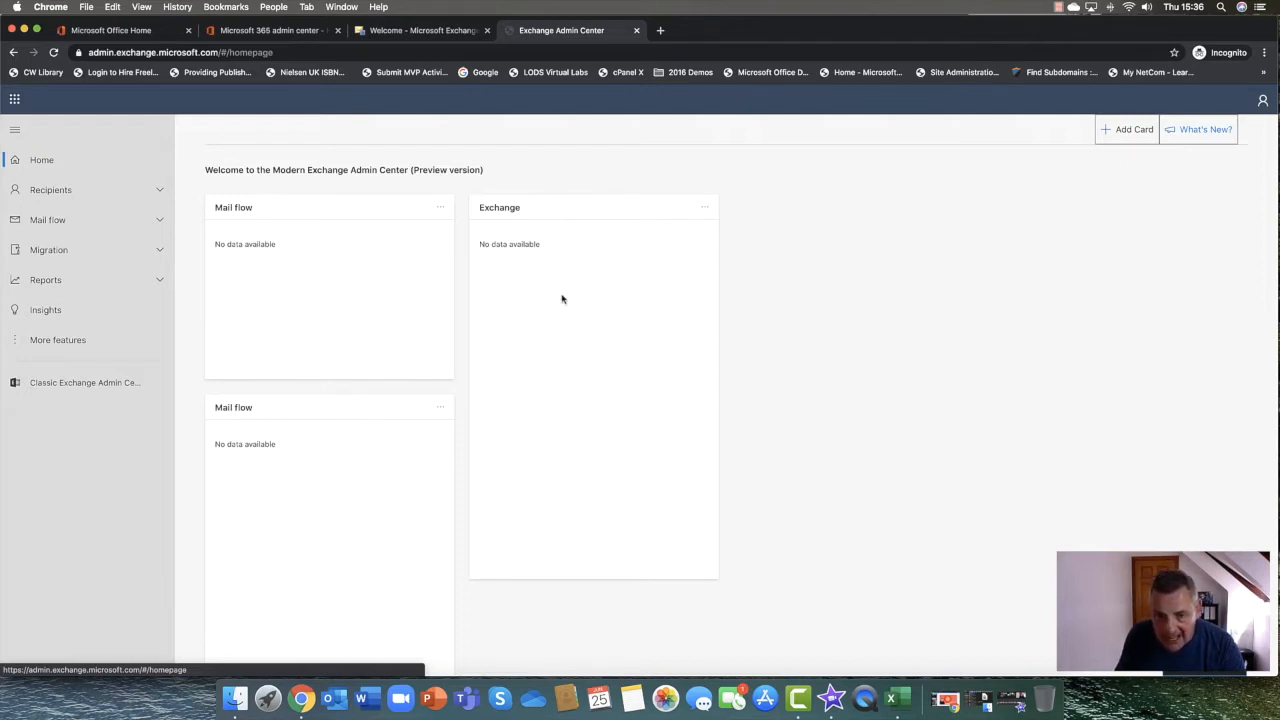
pyautogui.moveTo(524, 364)
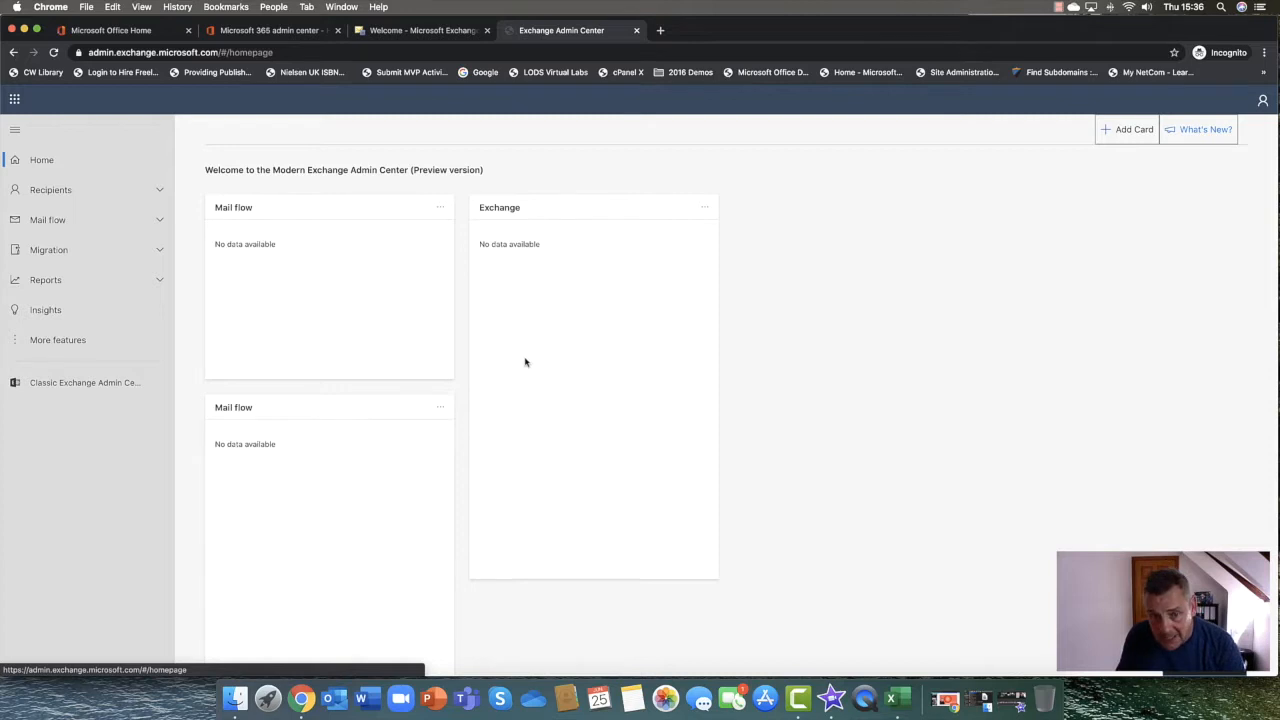
pyautogui.moveTo(352, 206)
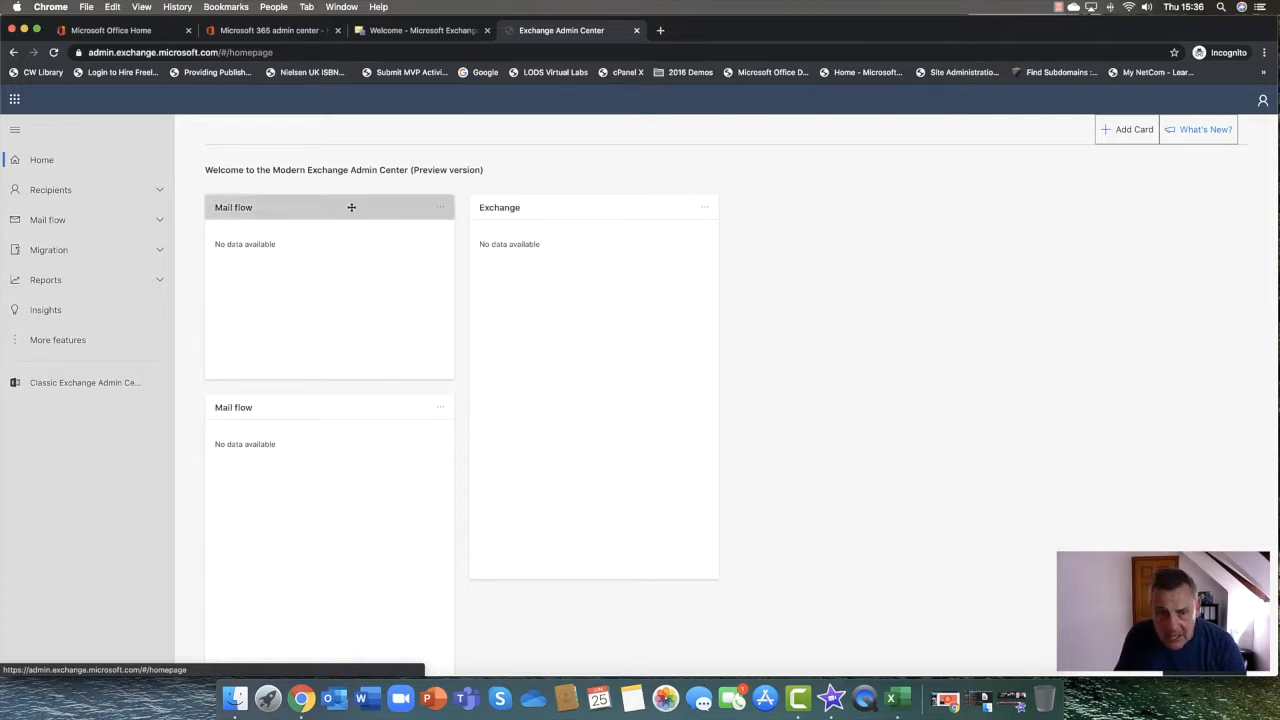
# Browse the 'Add cards to your home page' gallery in Microsoft 365 admin center and dismiss it
pyautogui.click(110, 30)
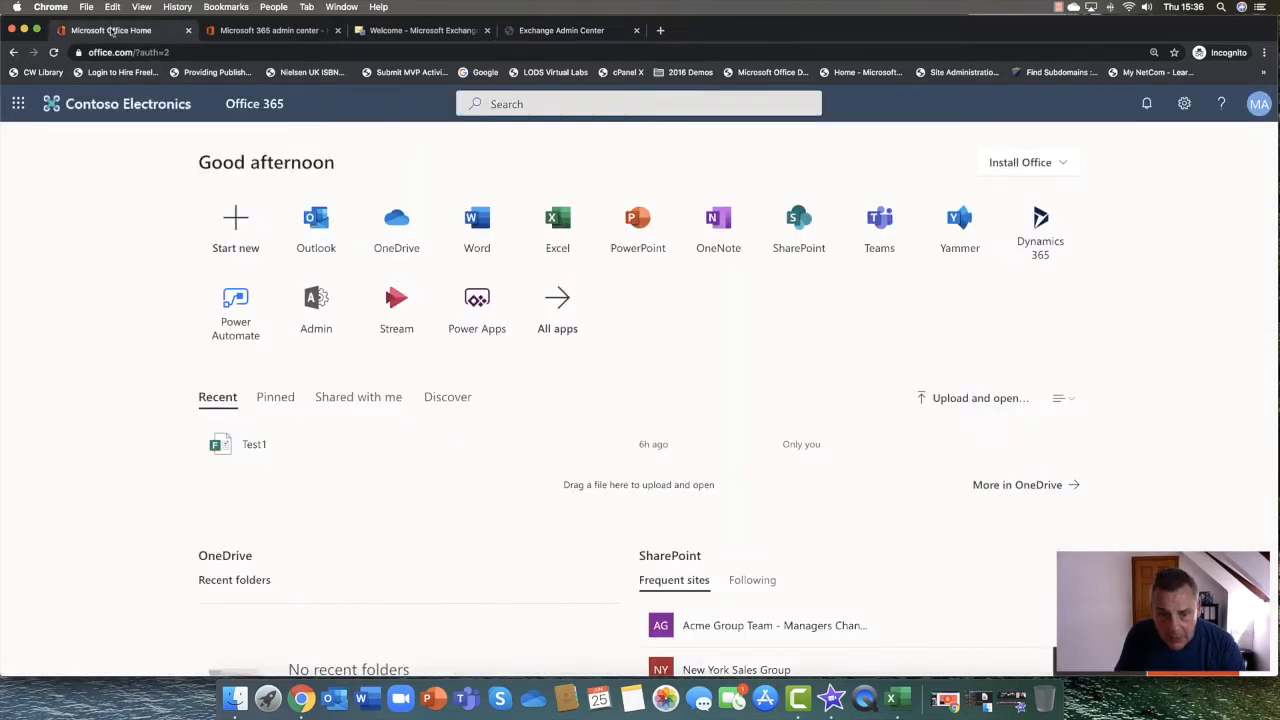
pyautogui.click(270, 30)
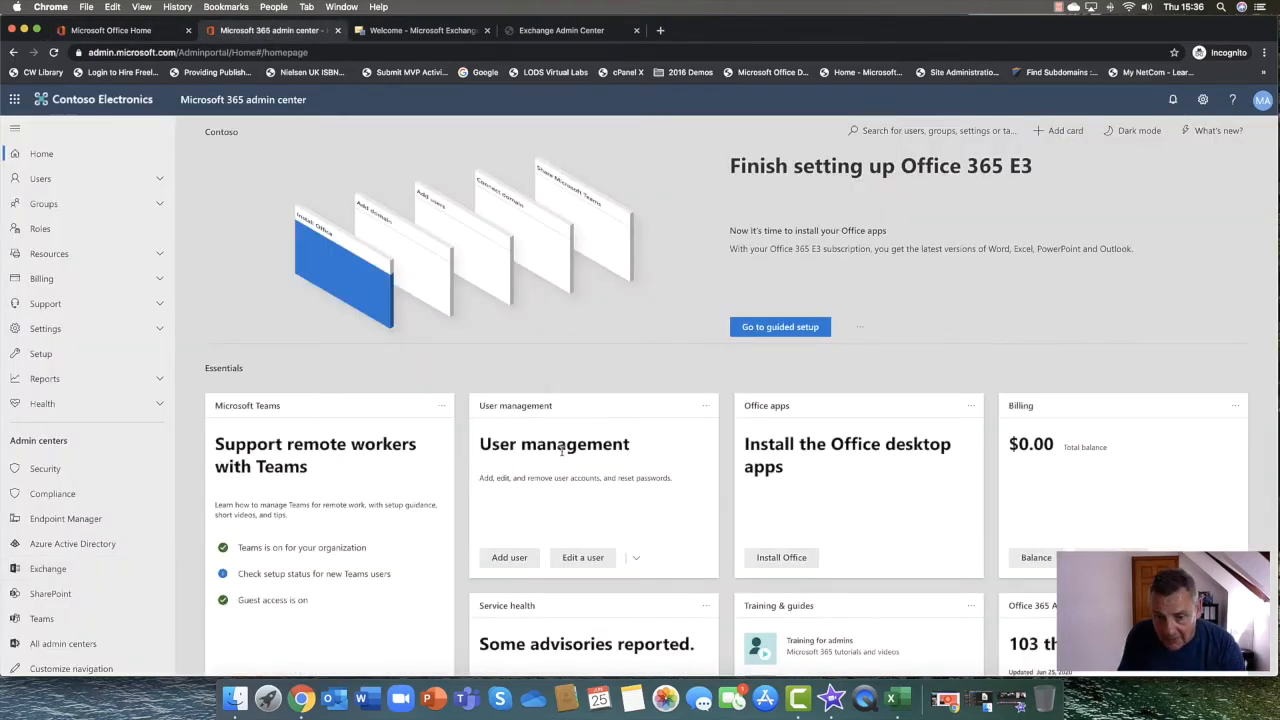
pyautogui.scroll(-3)
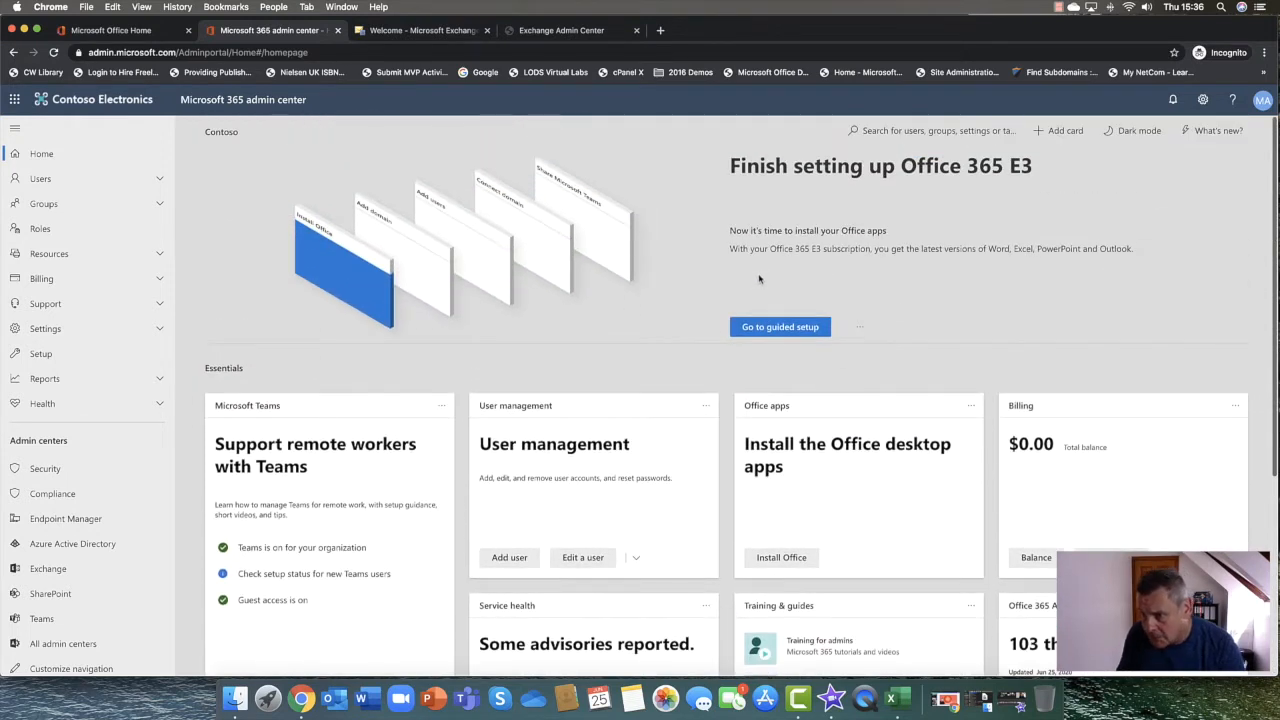
pyautogui.moveTo(1160, 184)
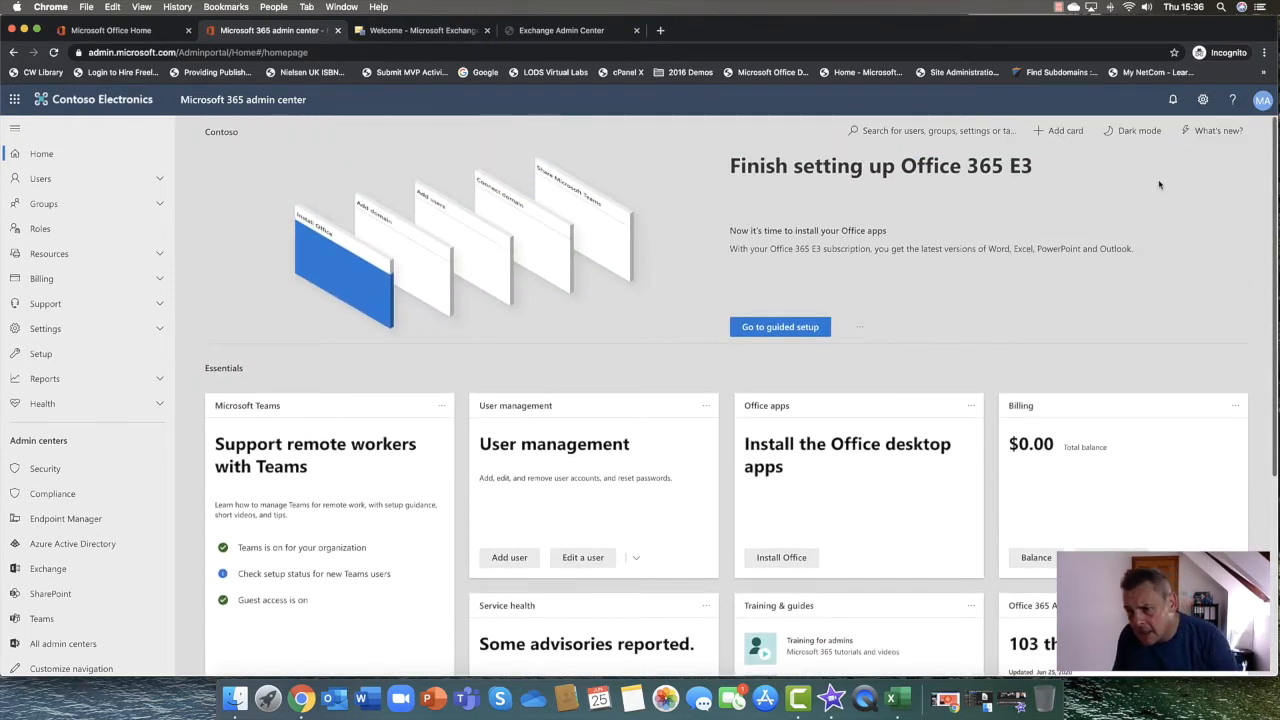
pyautogui.moveTo(1076, 162)
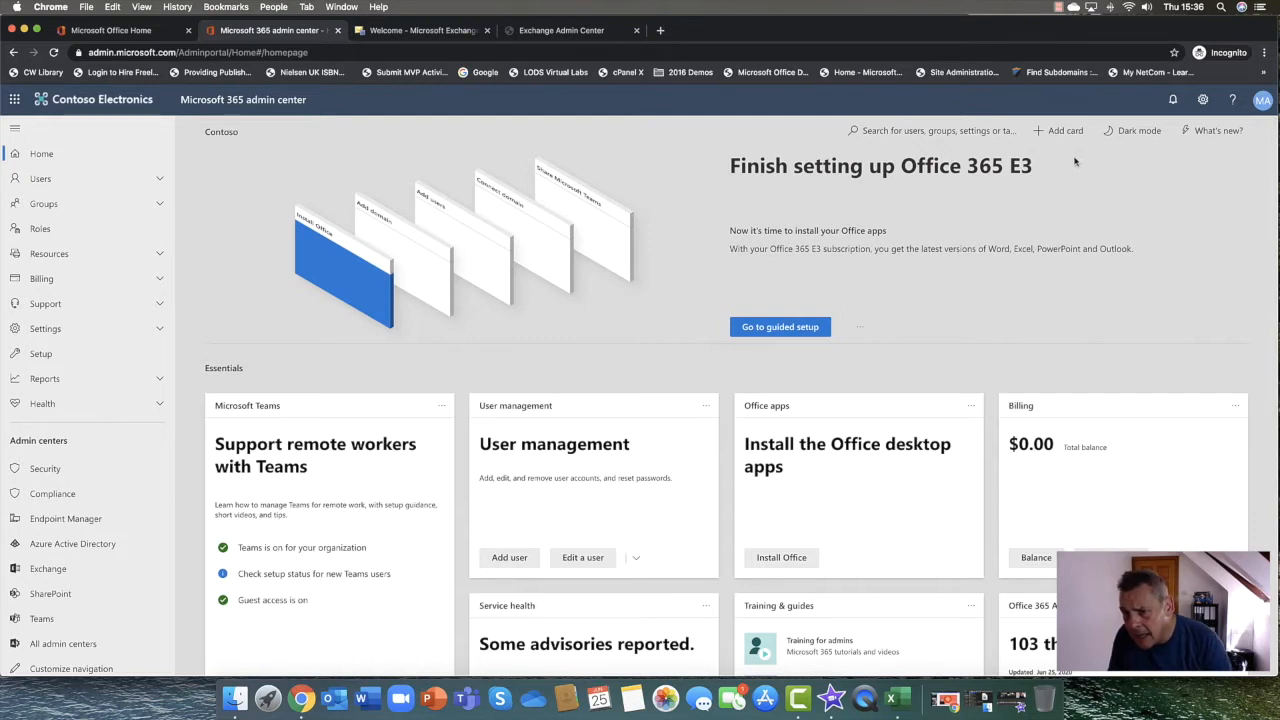
pyautogui.click(1058, 130)
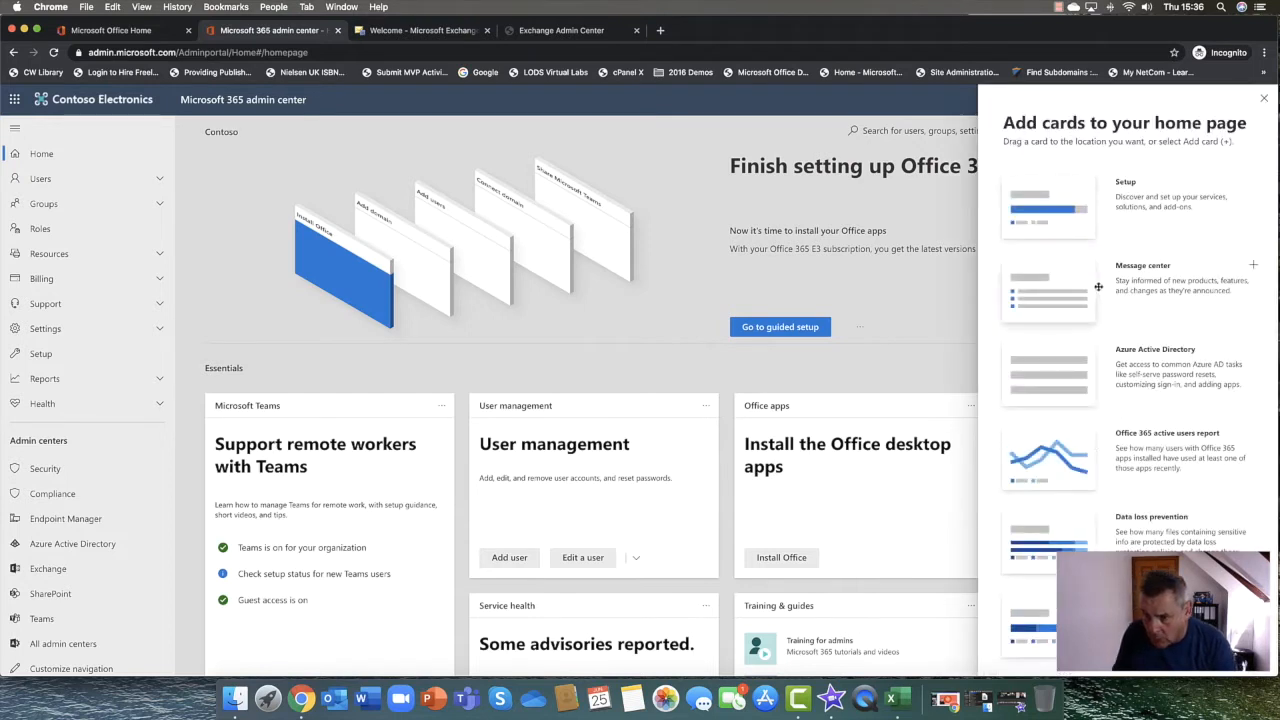
pyautogui.scroll(-3)
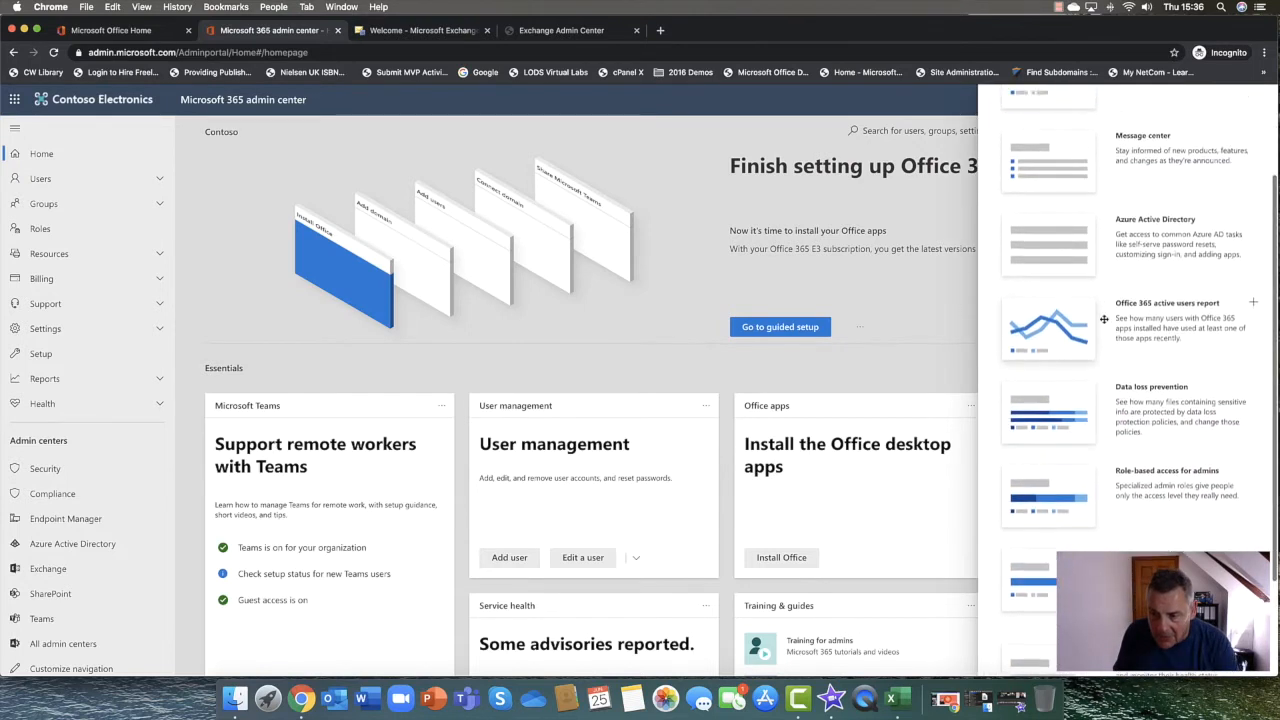
pyautogui.scroll(3)
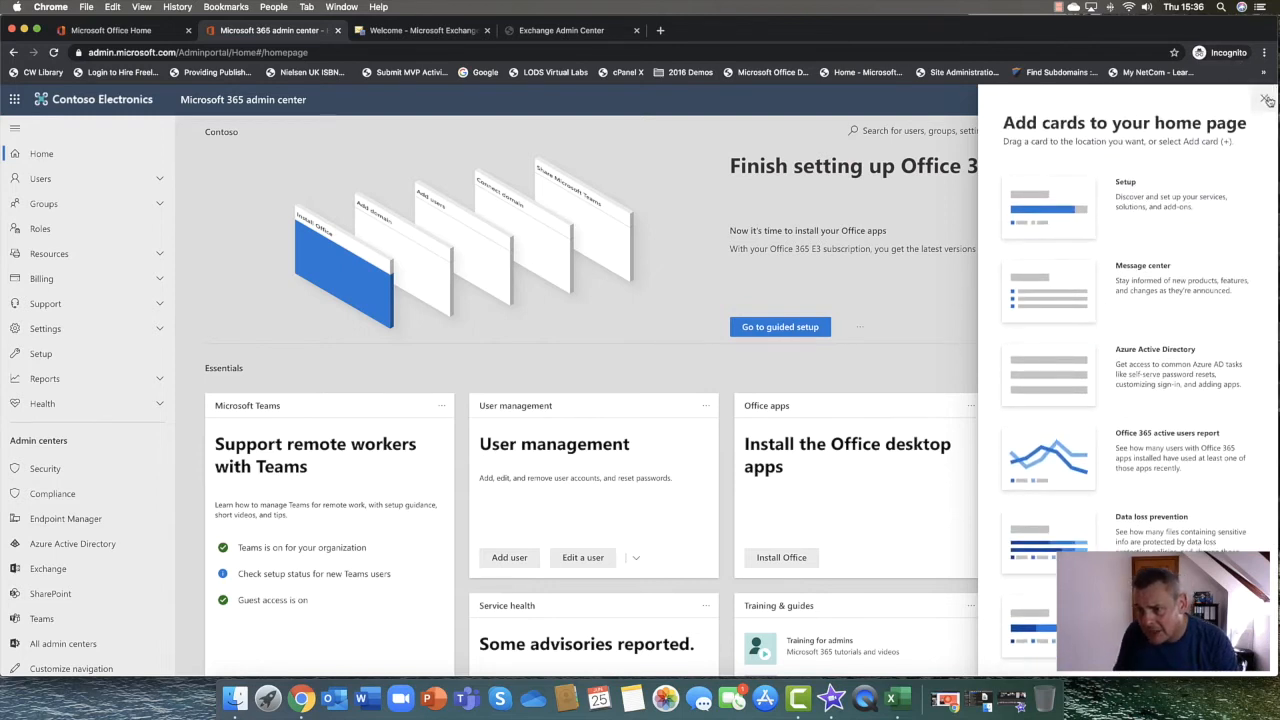
pyautogui.click(1266, 100)
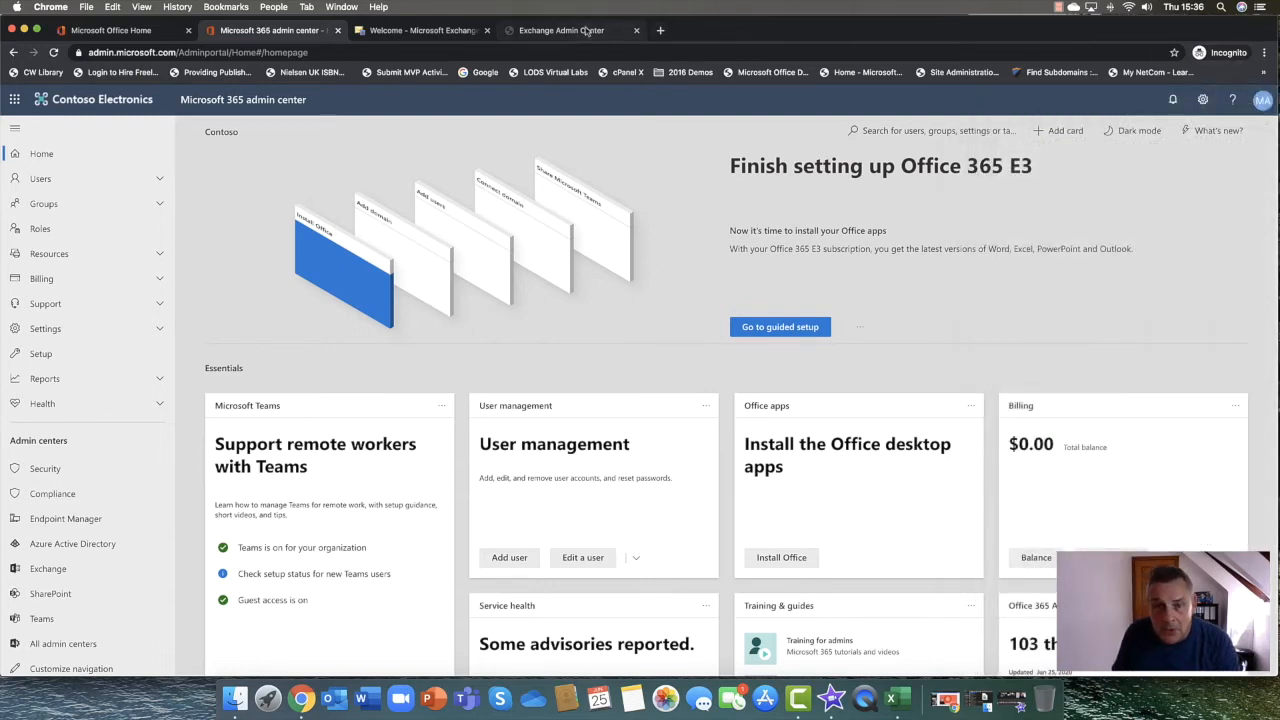
# Browse the modern Exchange admin center's add-cards gallery (inbound, outbound message cards) and close it
pyautogui.click(560, 30)
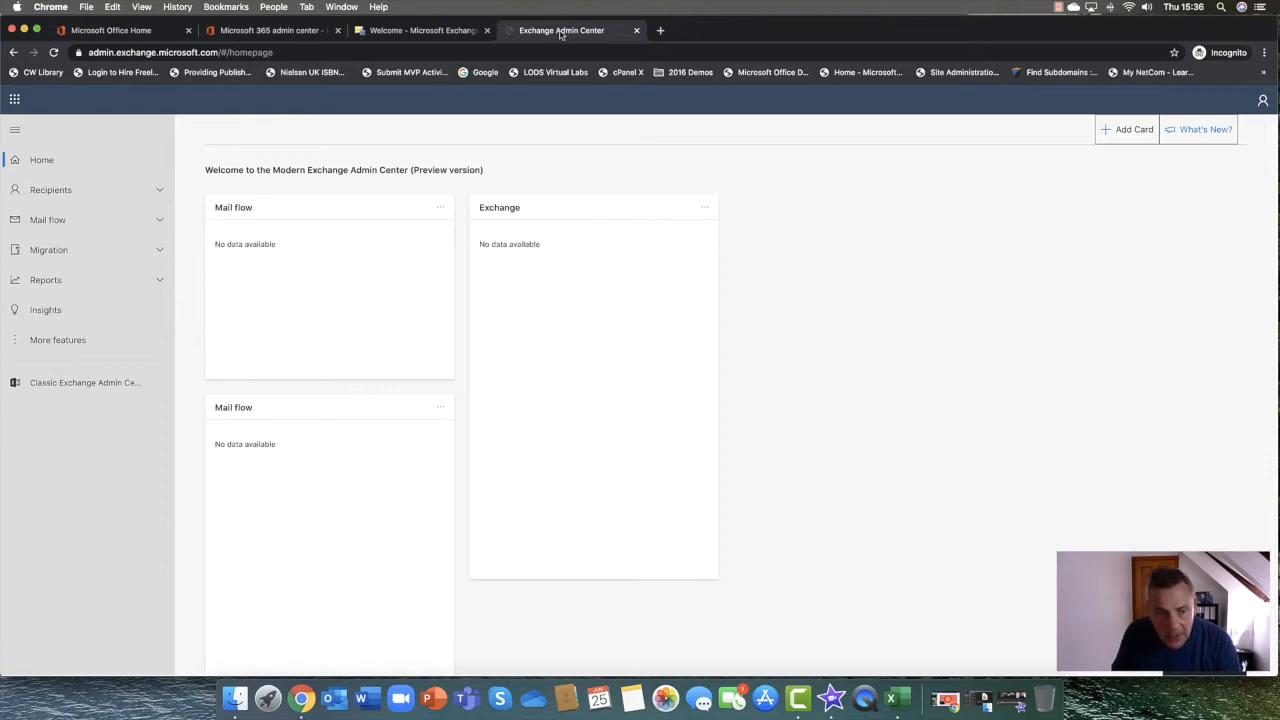
pyautogui.moveTo(392, 310)
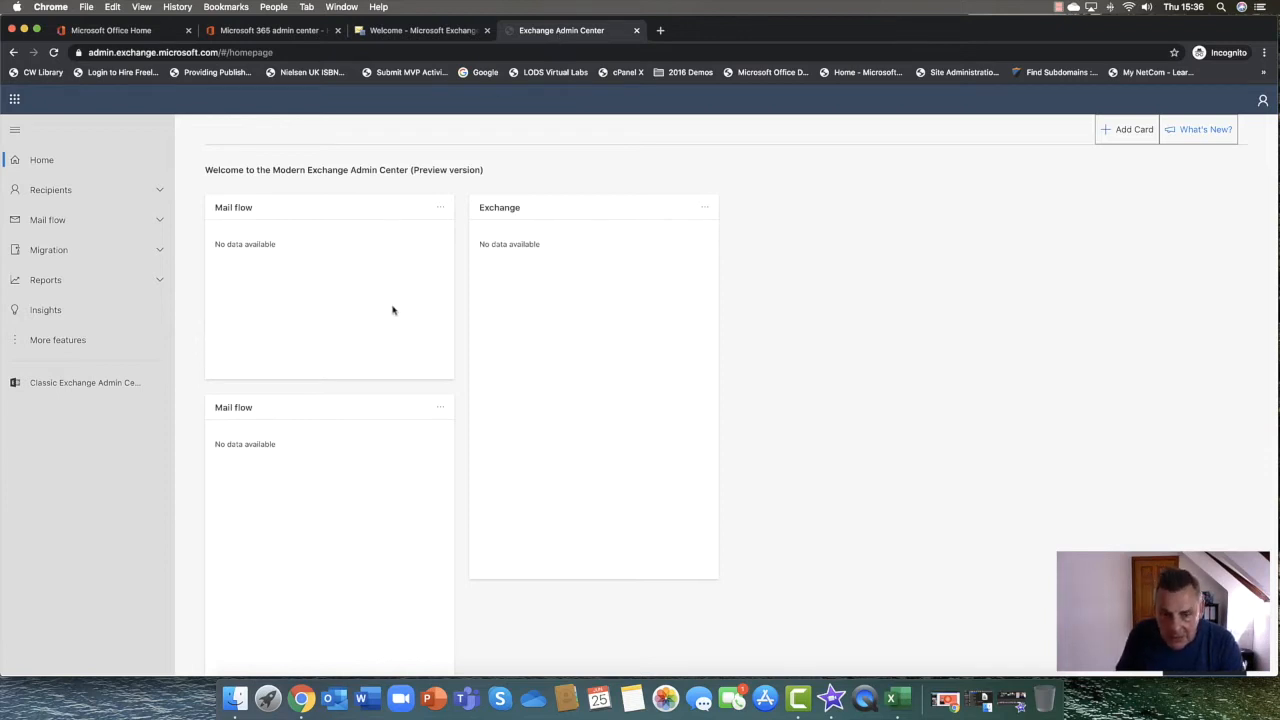
pyautogui.moveTo(1144, 166)
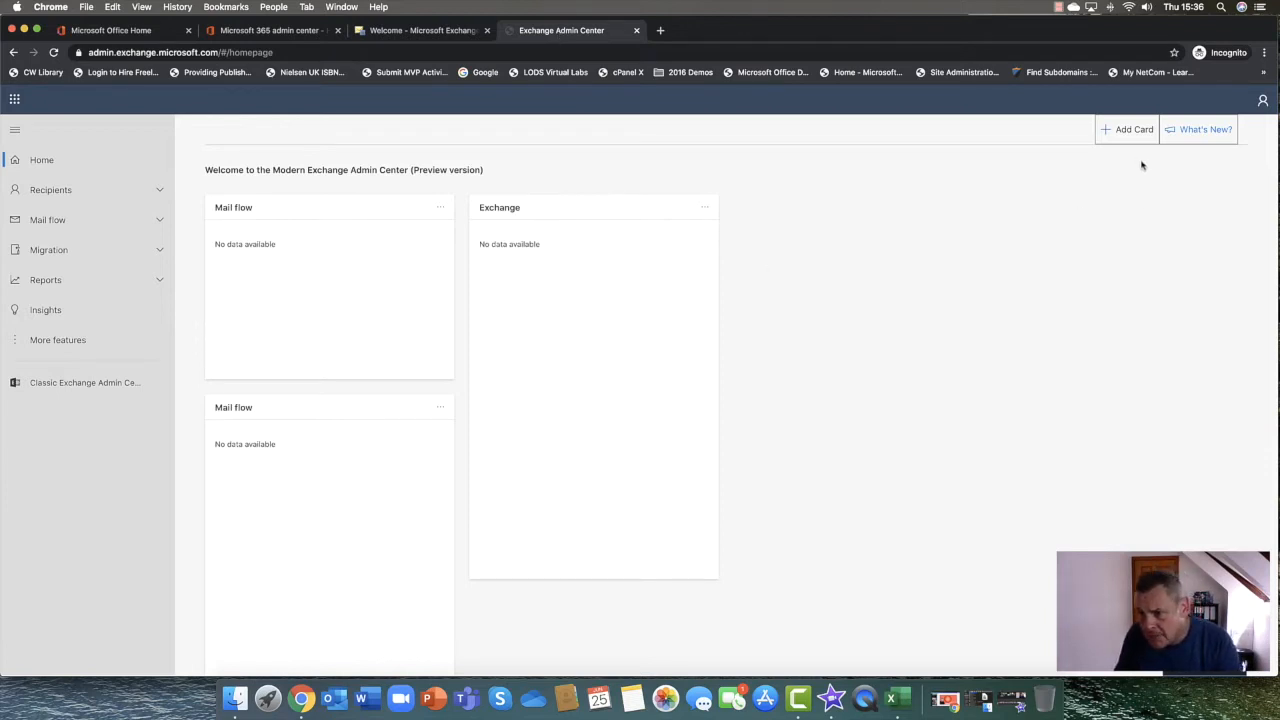
pyautogui.click(1128, 128)
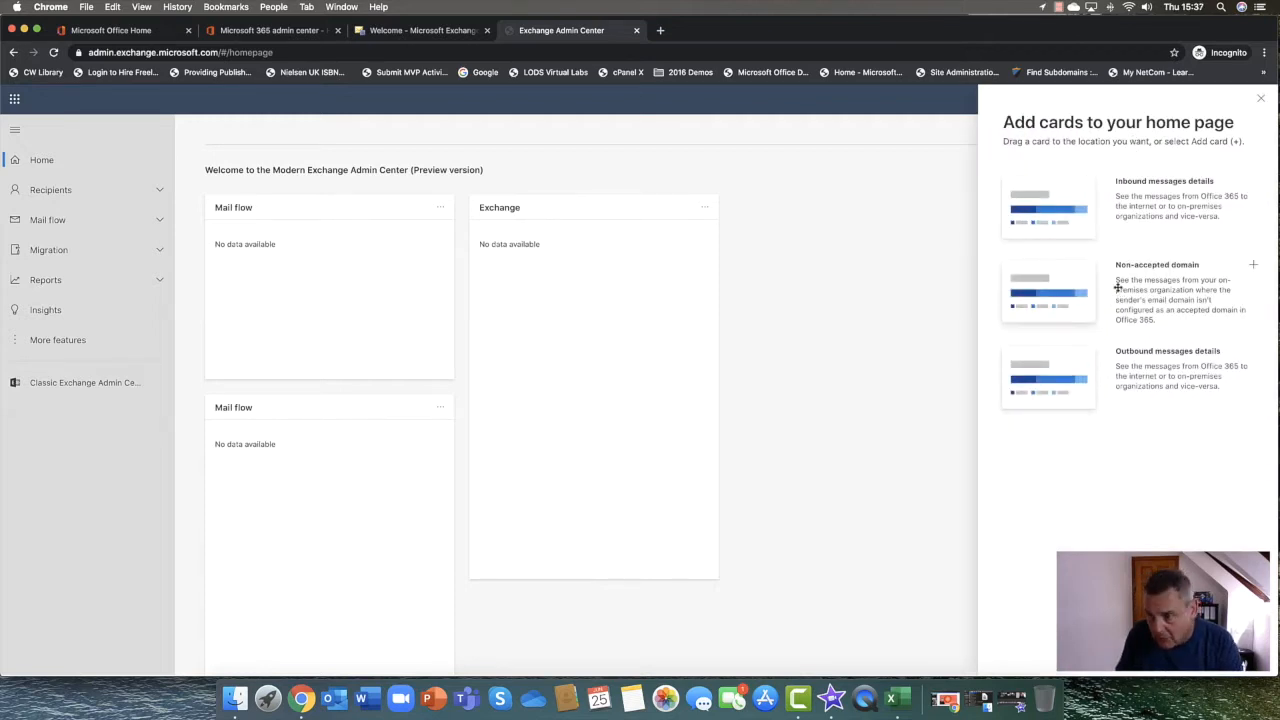
pyautogui.click(1260, 98)
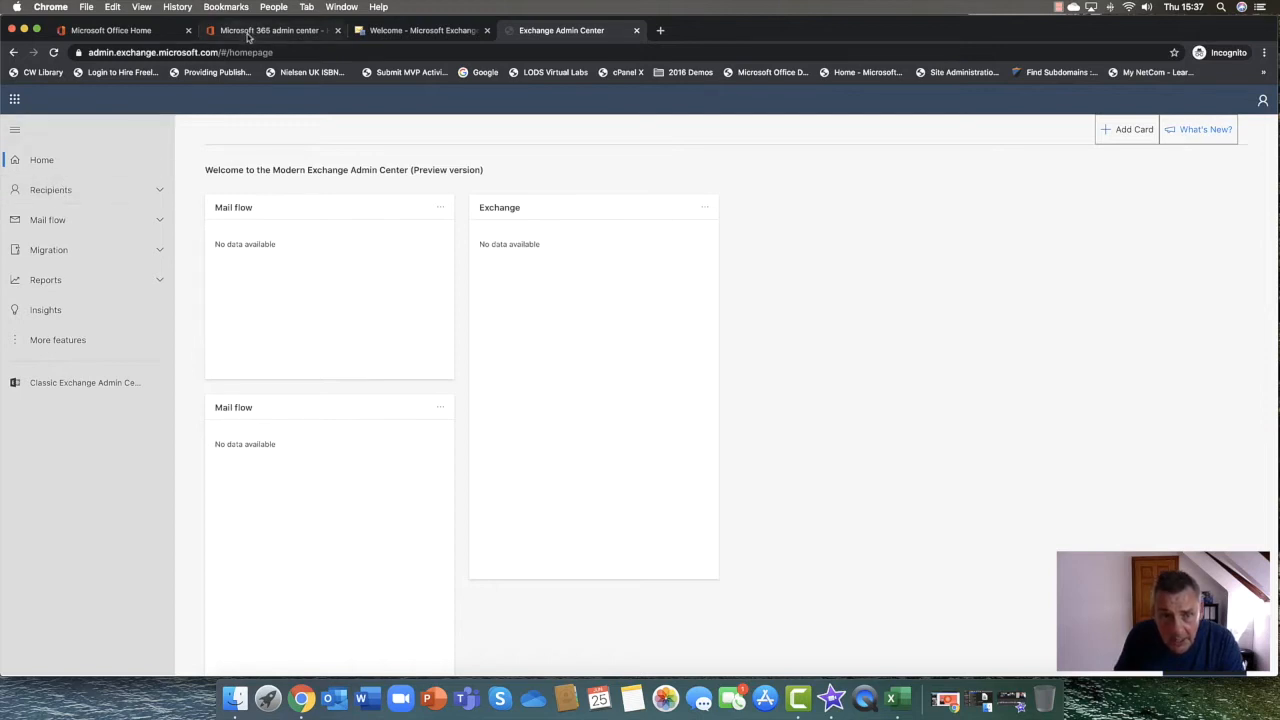
# Go to Users > Active users in Microsoft 365 admin center and start the Add a user wizard
pyautogui.click(270, 30)
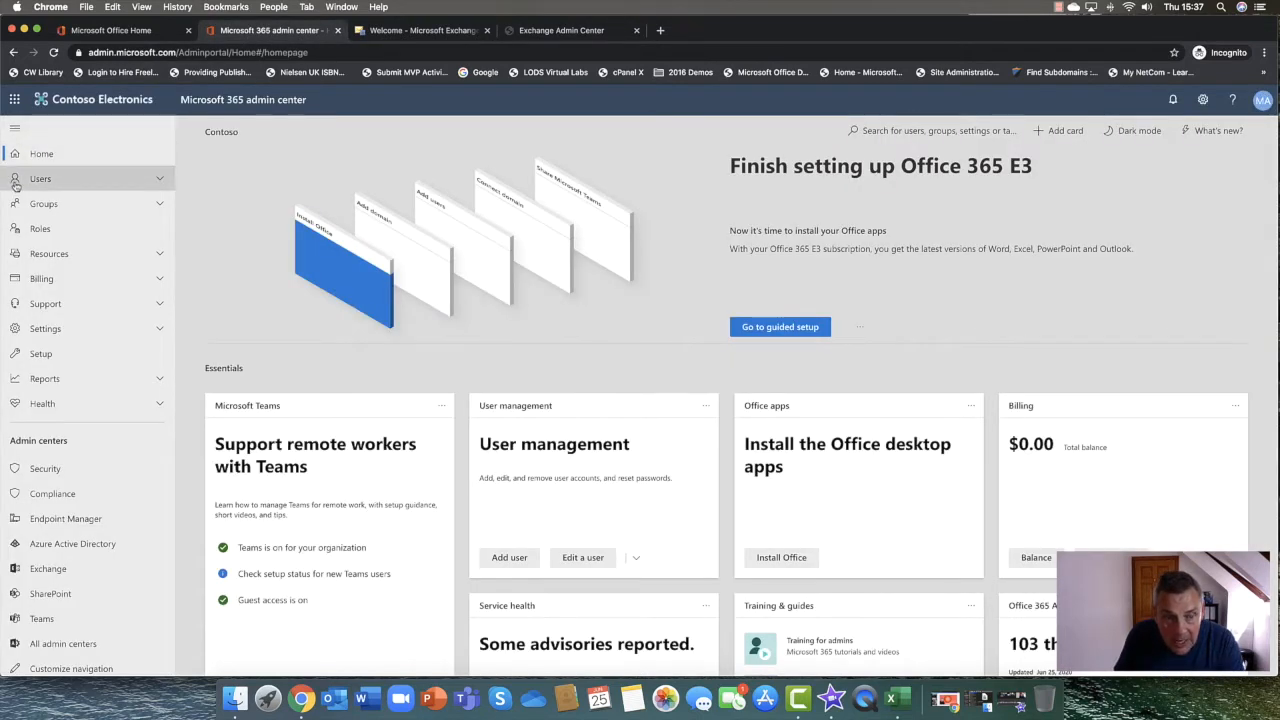
pyautogui.click(40, 178)
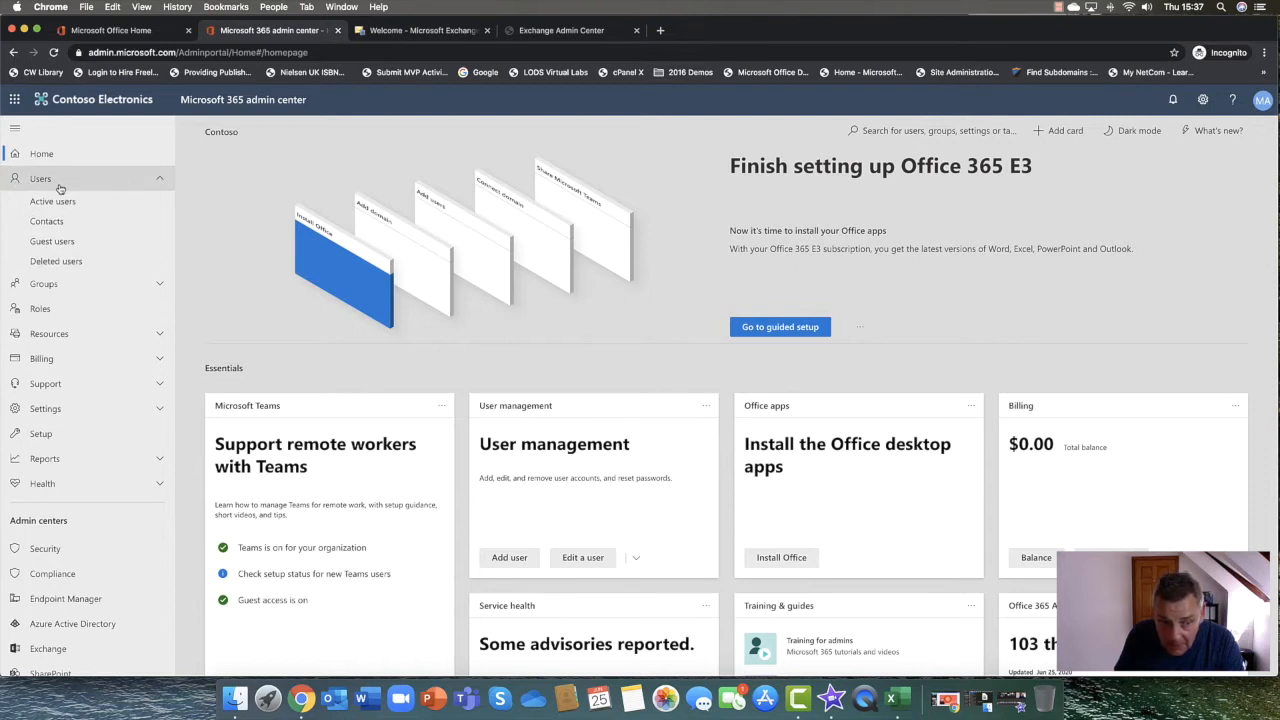
pyautogui.click(52, 200)
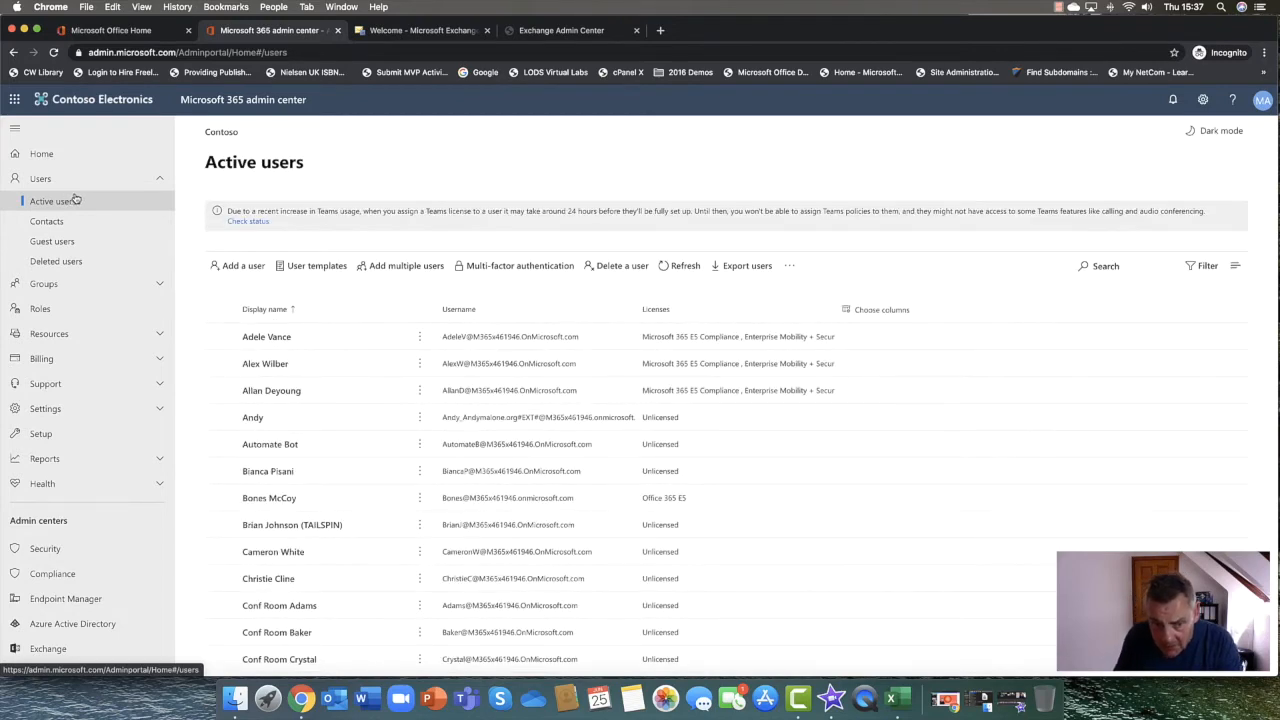
pyautogui.moveTo(242, 264)
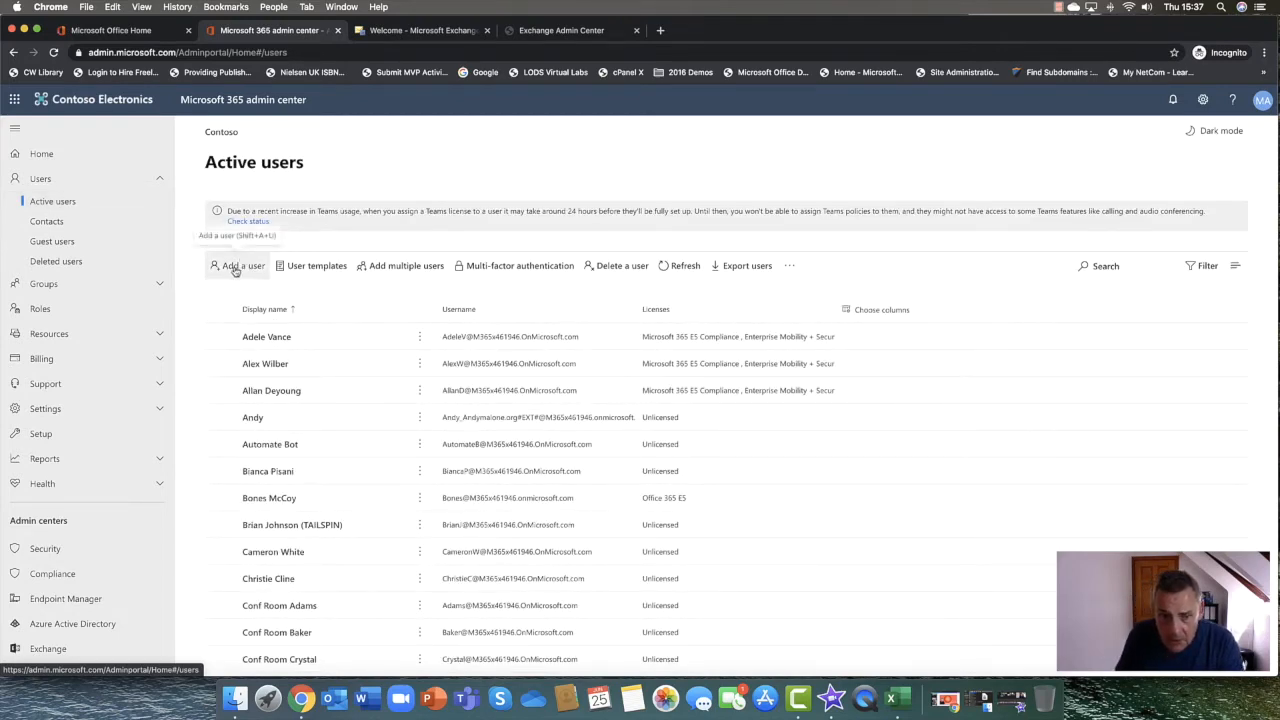
pyautogui.click(236, 264)
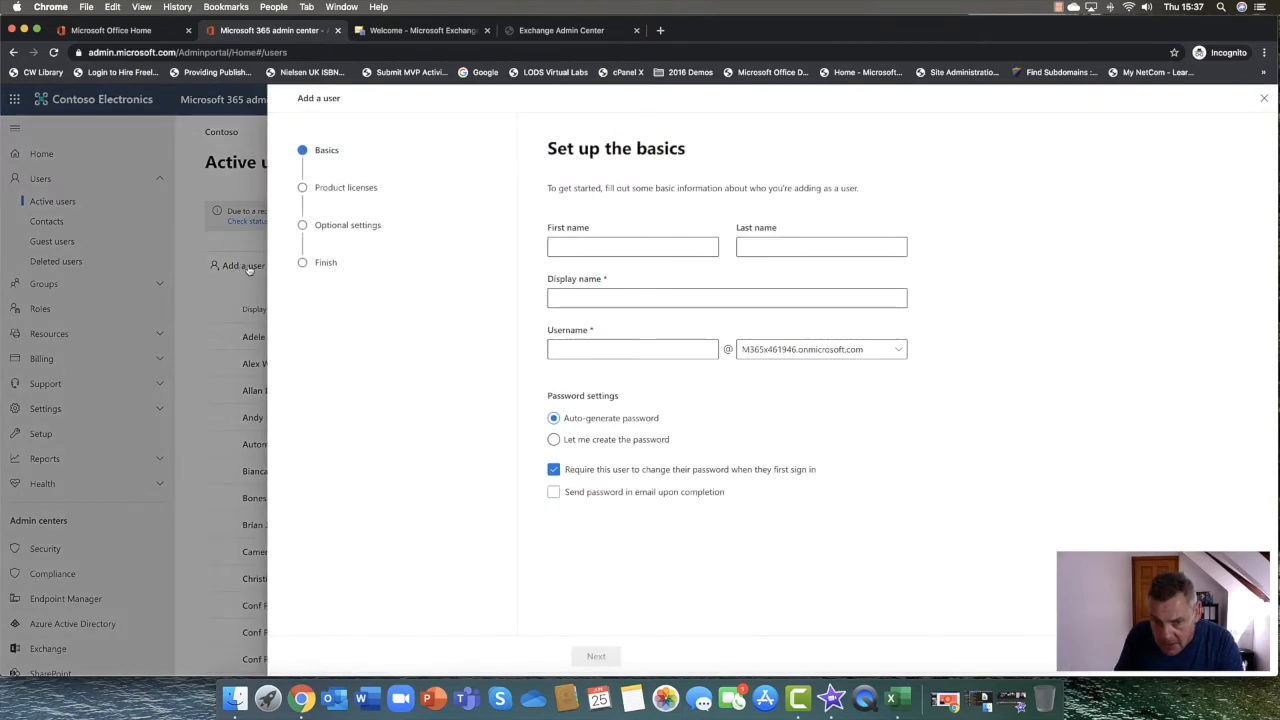
# Enter first name Anne, last name Smith, display name Anne Smith, username SmithA, keeping auto-generated password
pyautogui.click(632, 248)
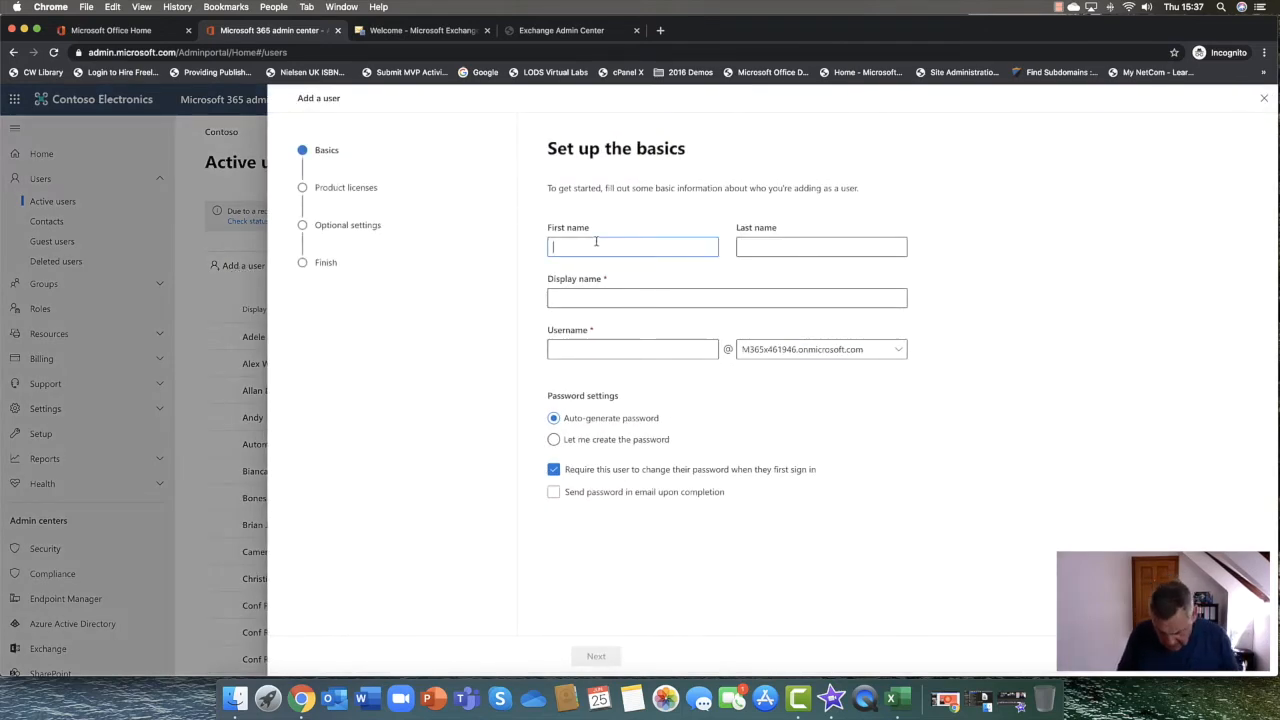
pyautogui.write('Anne S')
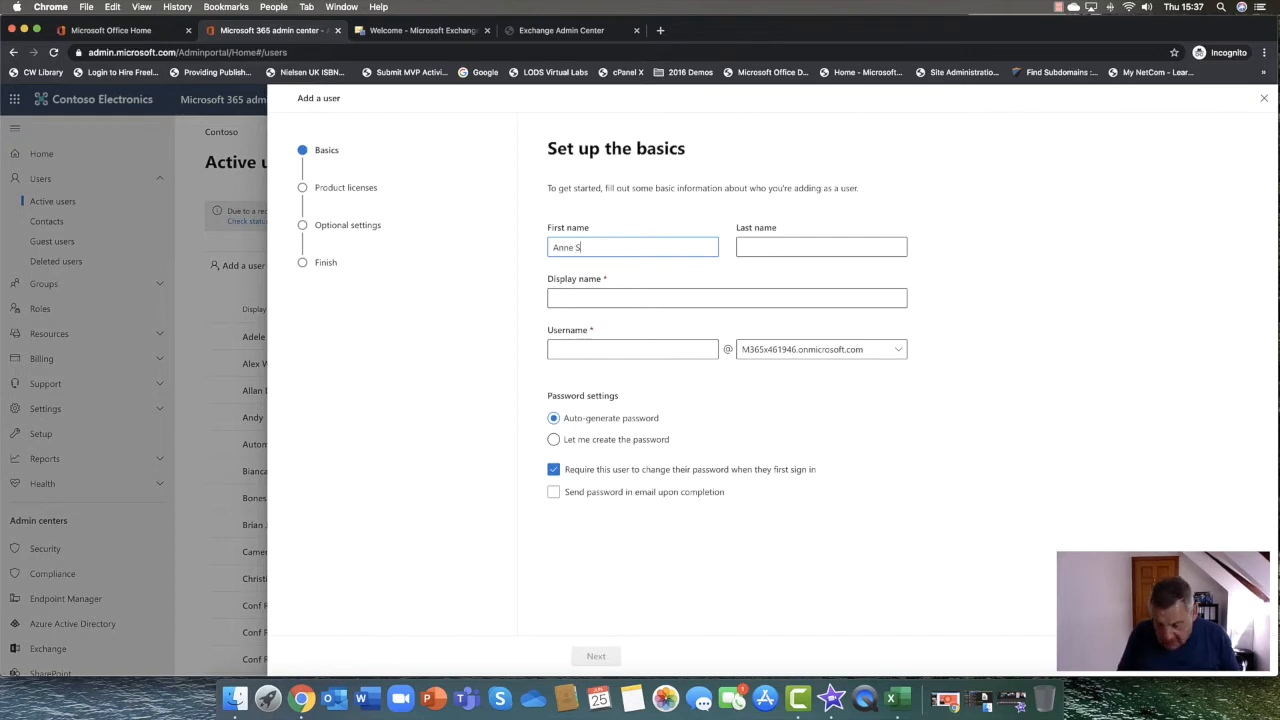
pyautogui.write('mith')
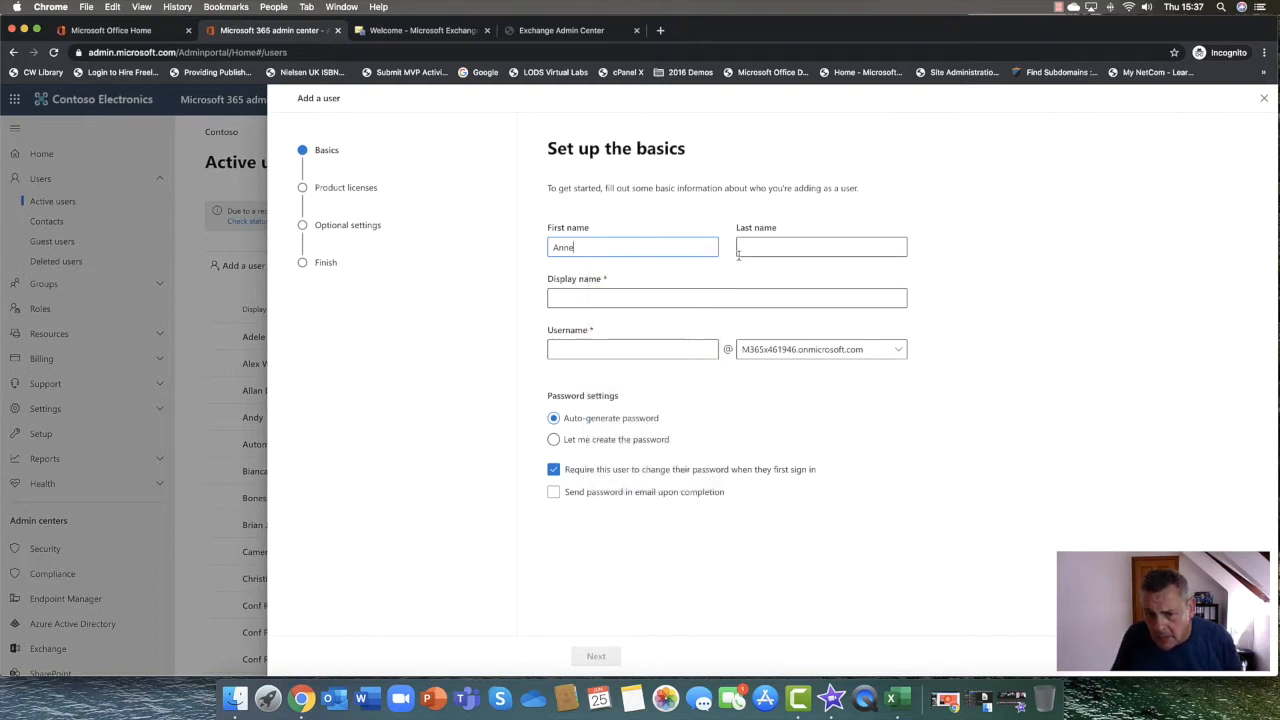
pyautogui.write('Smi')
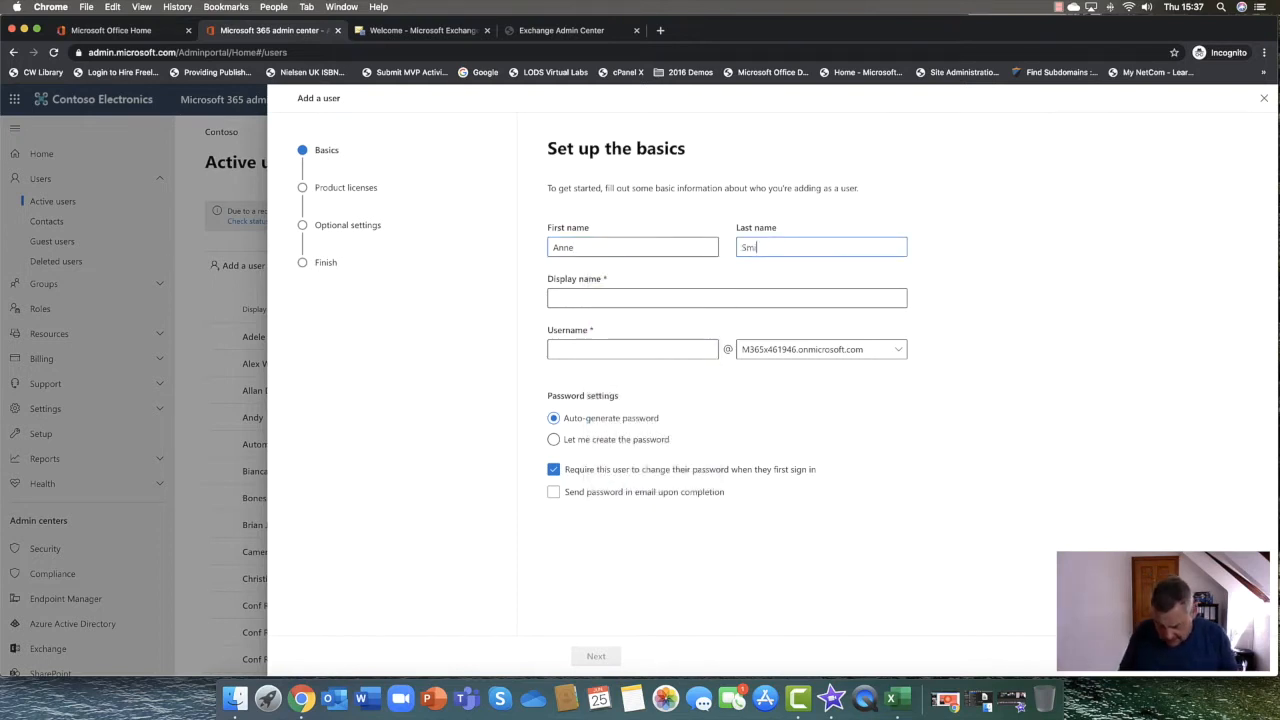
pyautogui.write('ith')
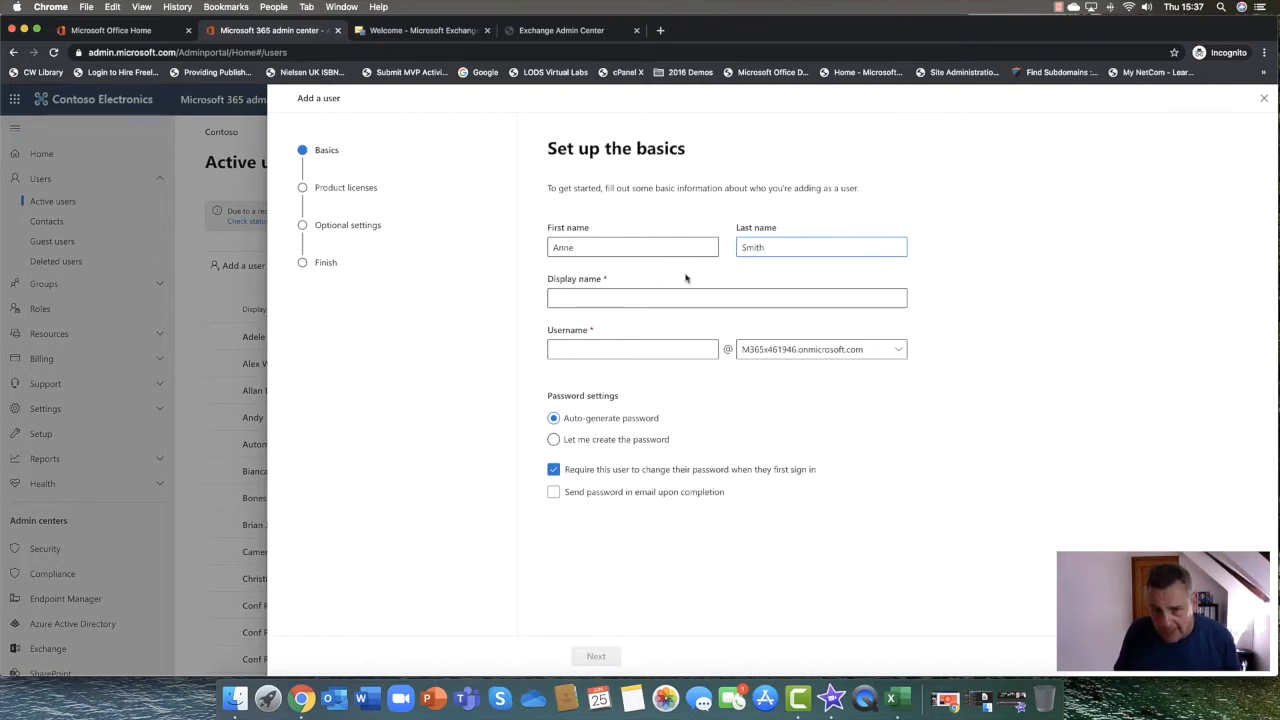
pyautogui.write('Anne Smith')
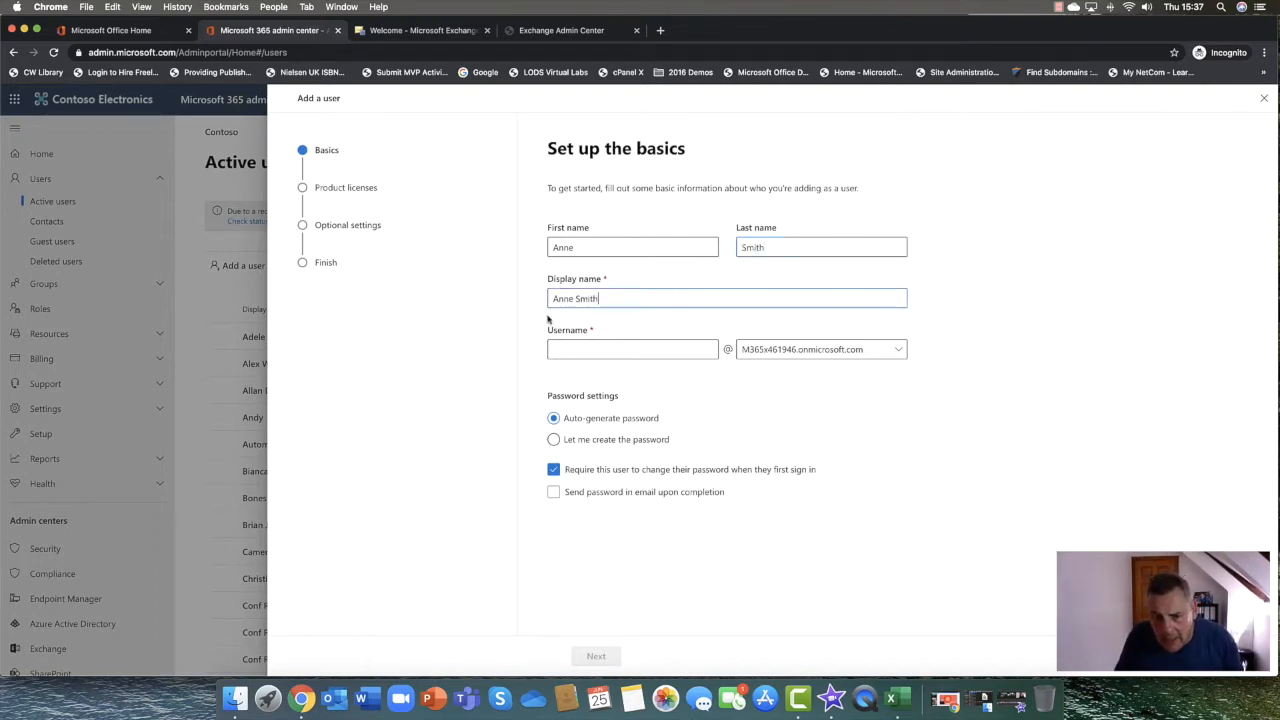
pyautogui.write('s')
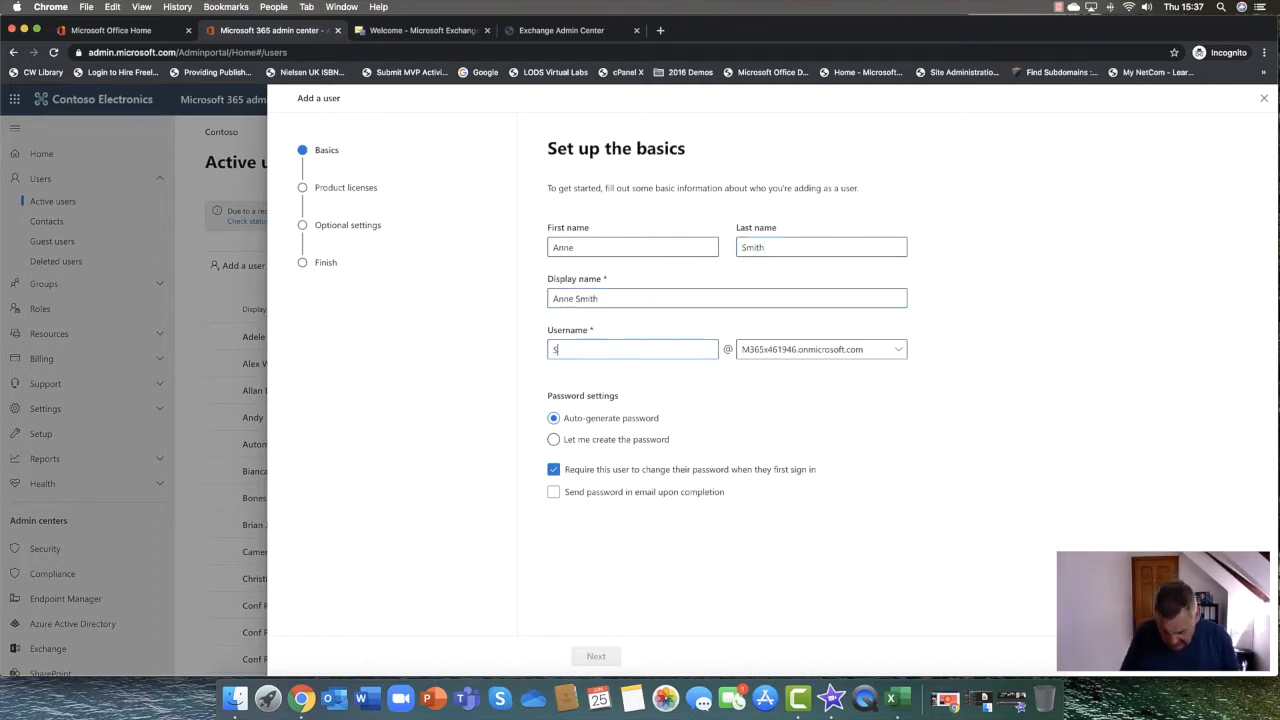
pyautogui.write('SmithA')
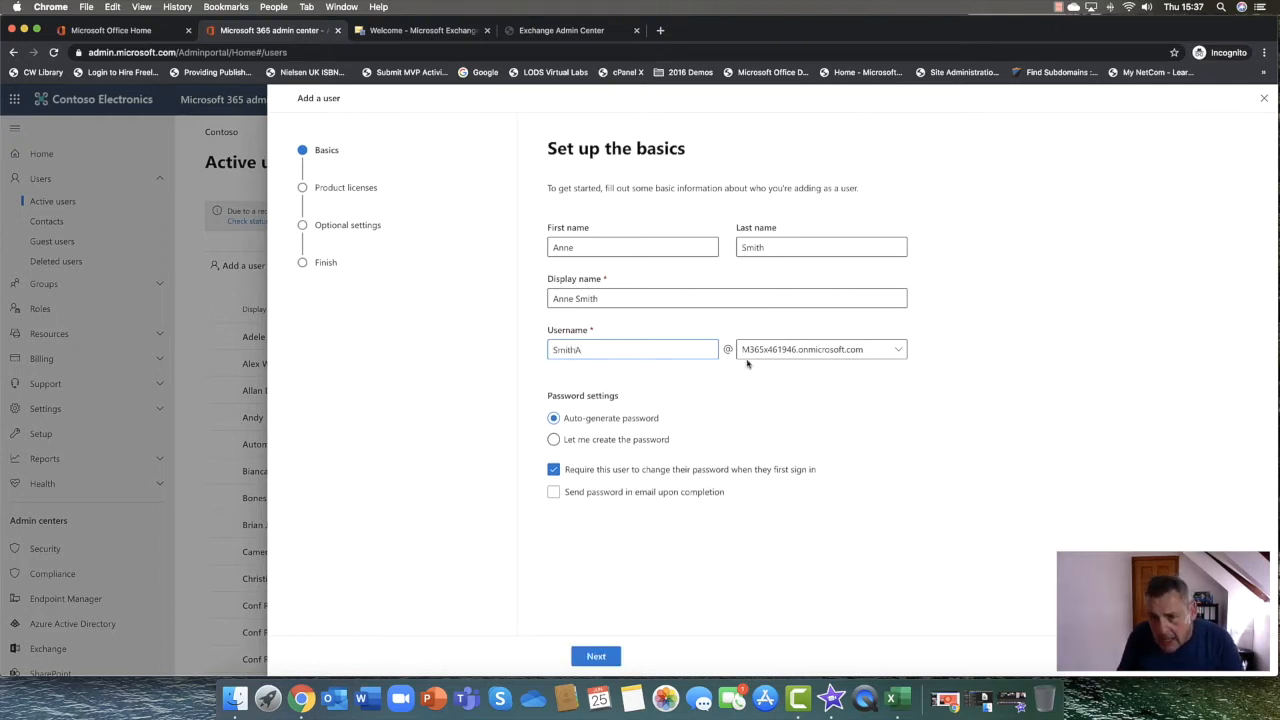
pyautogui.moveTo(790, 364)
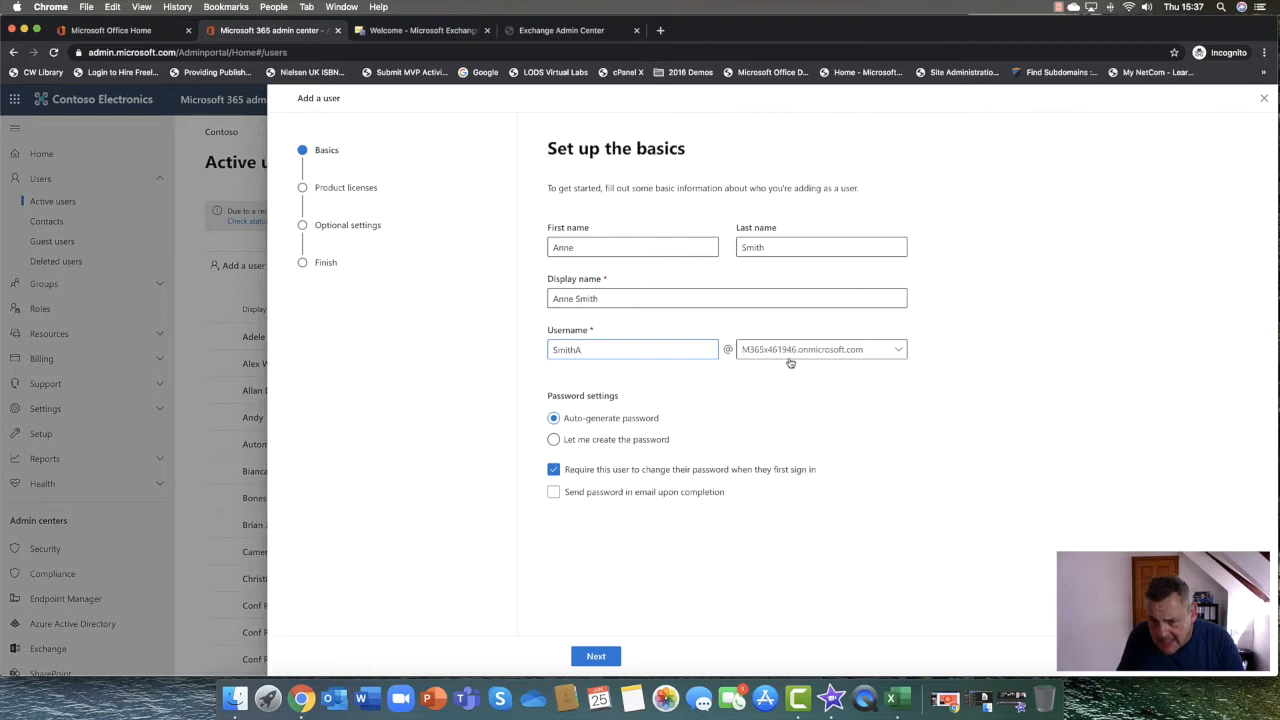
pyautogui.moveTo(880, 360)
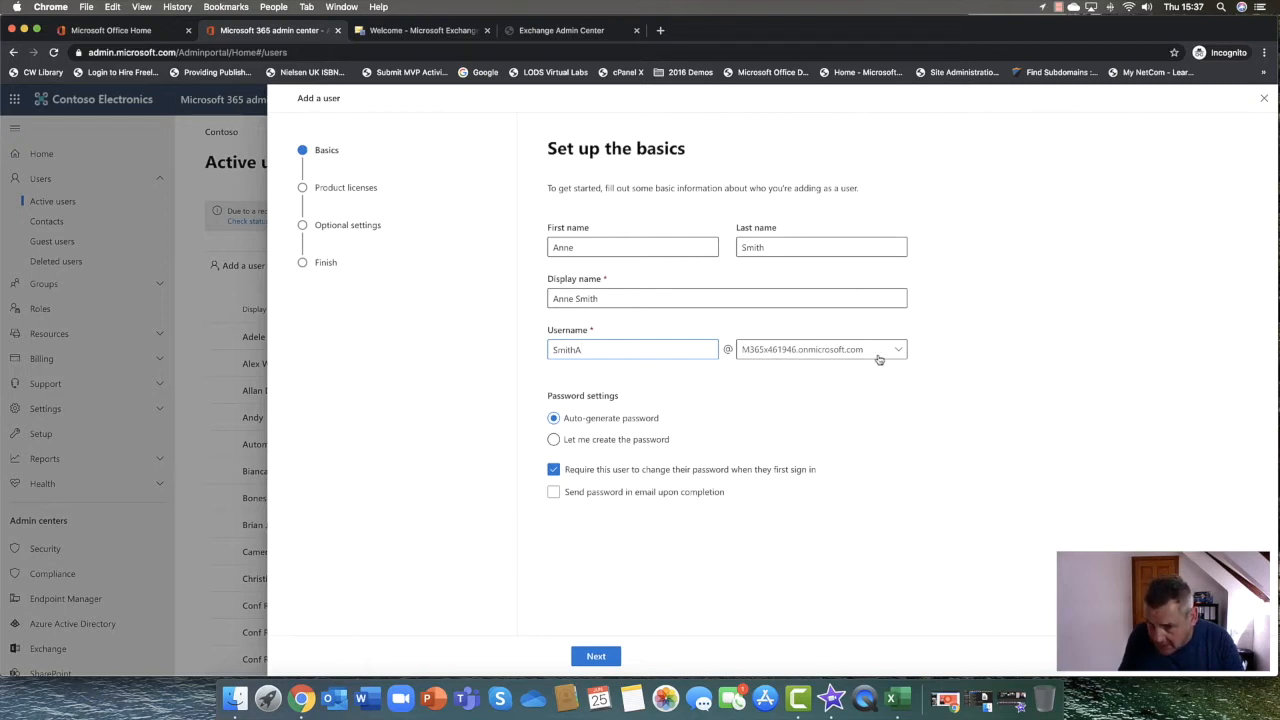
pyautogui.moveTo(824, 360)
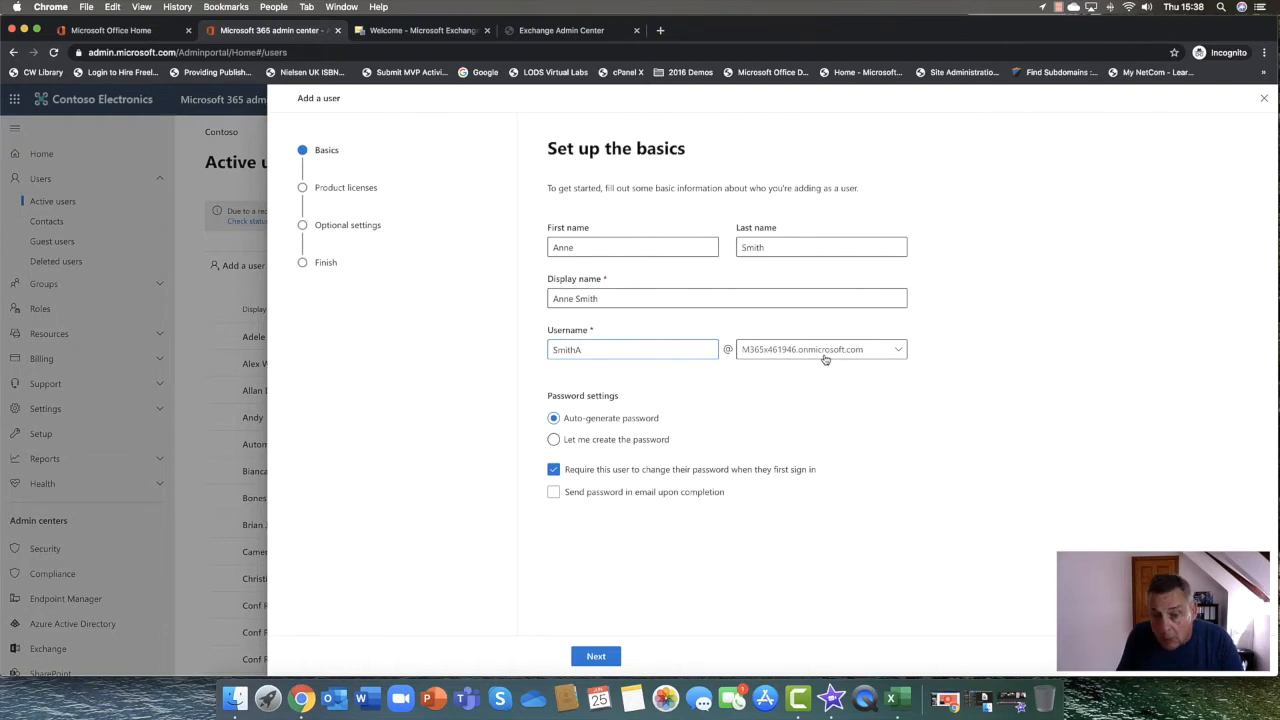
pyautogui.moveTo(730, 360)
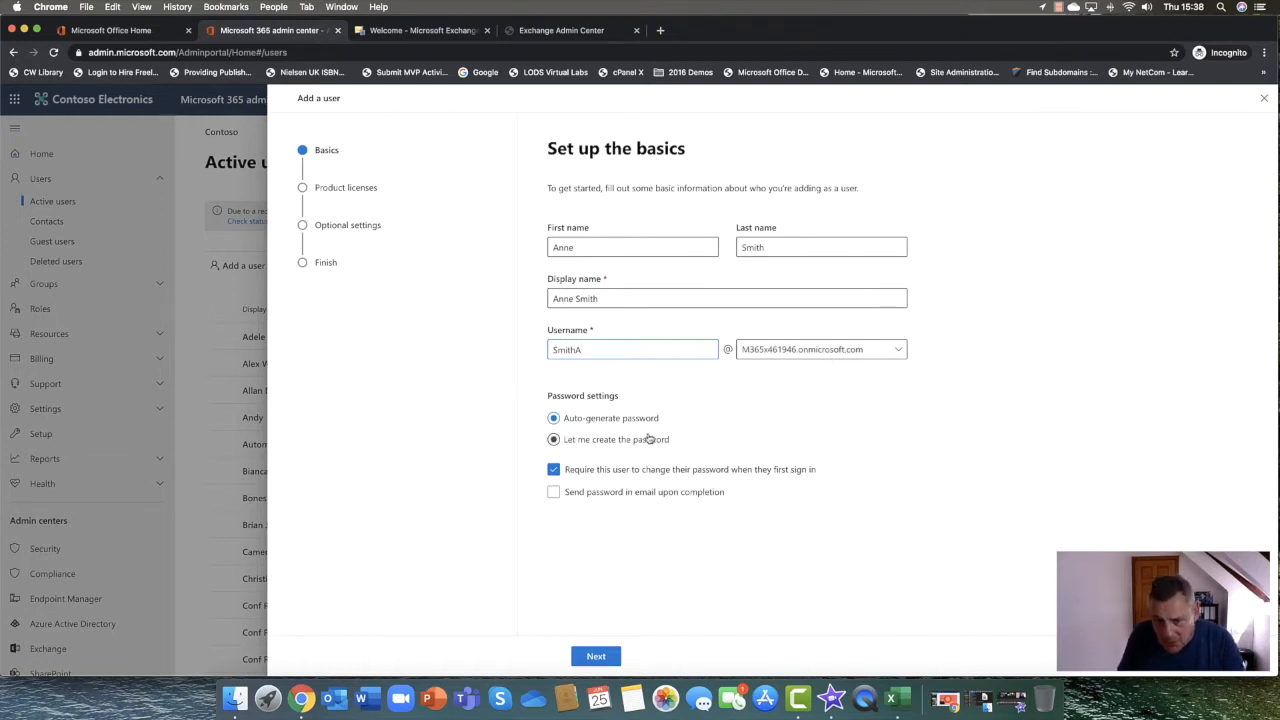
pyautogui.click(552, 418)
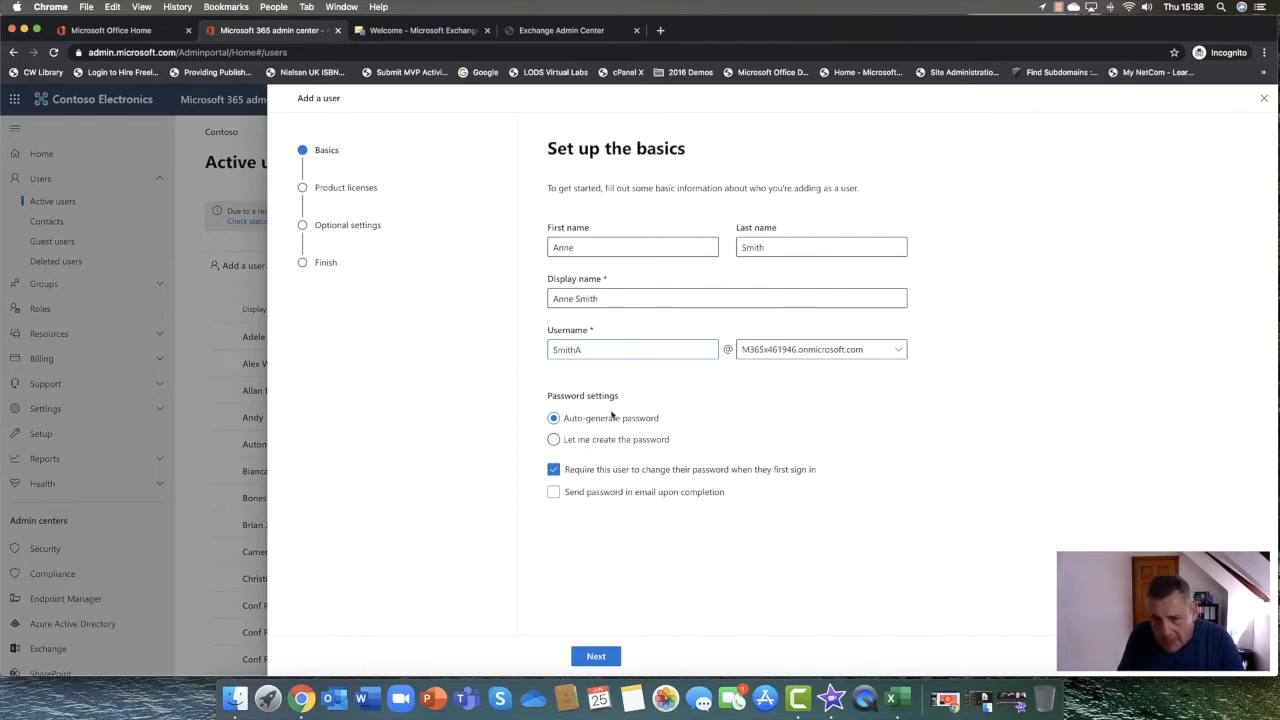
pyautogui.moveTo(584, 600)
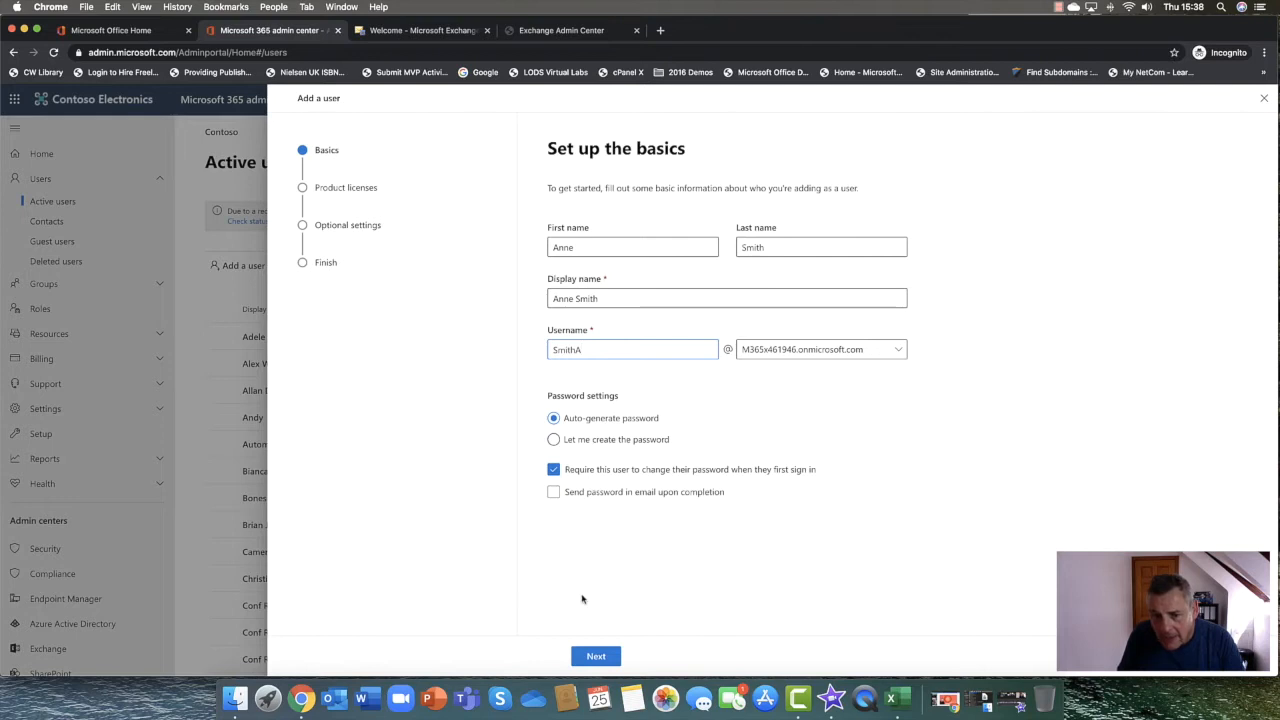
pyautogui.moveTo(372, 172)
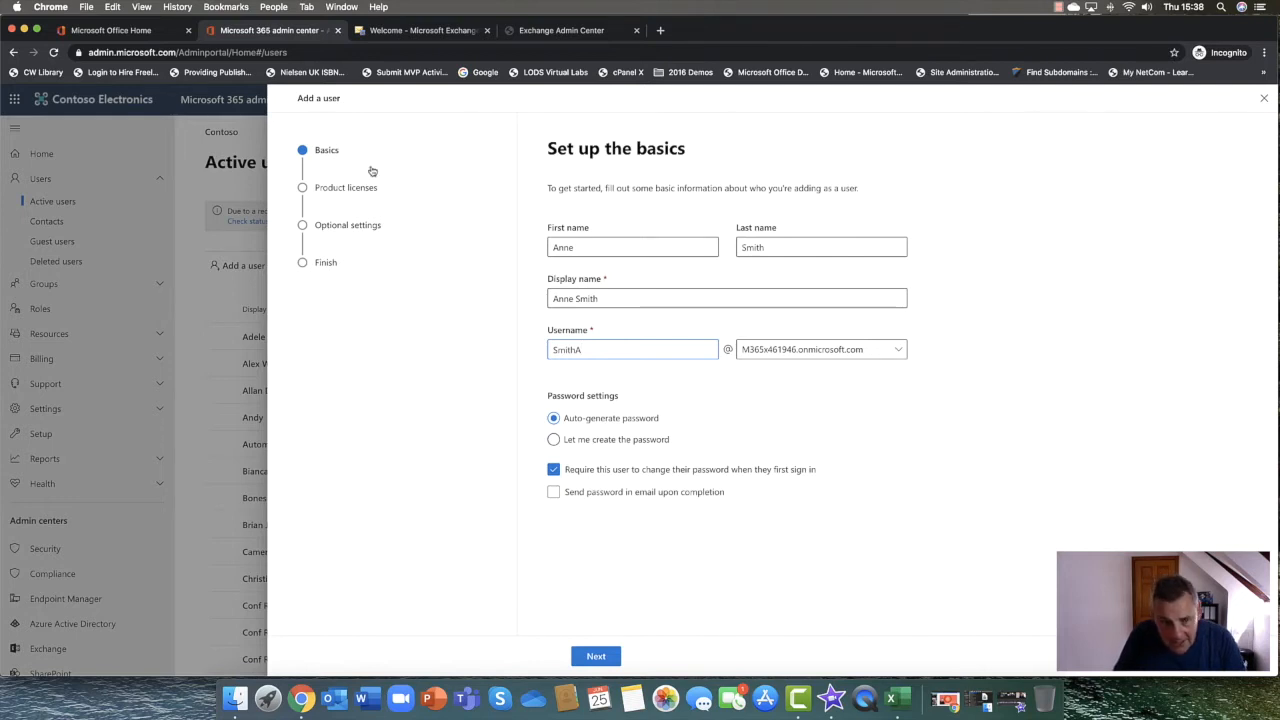
pyautogui.moveTo(530, 616)
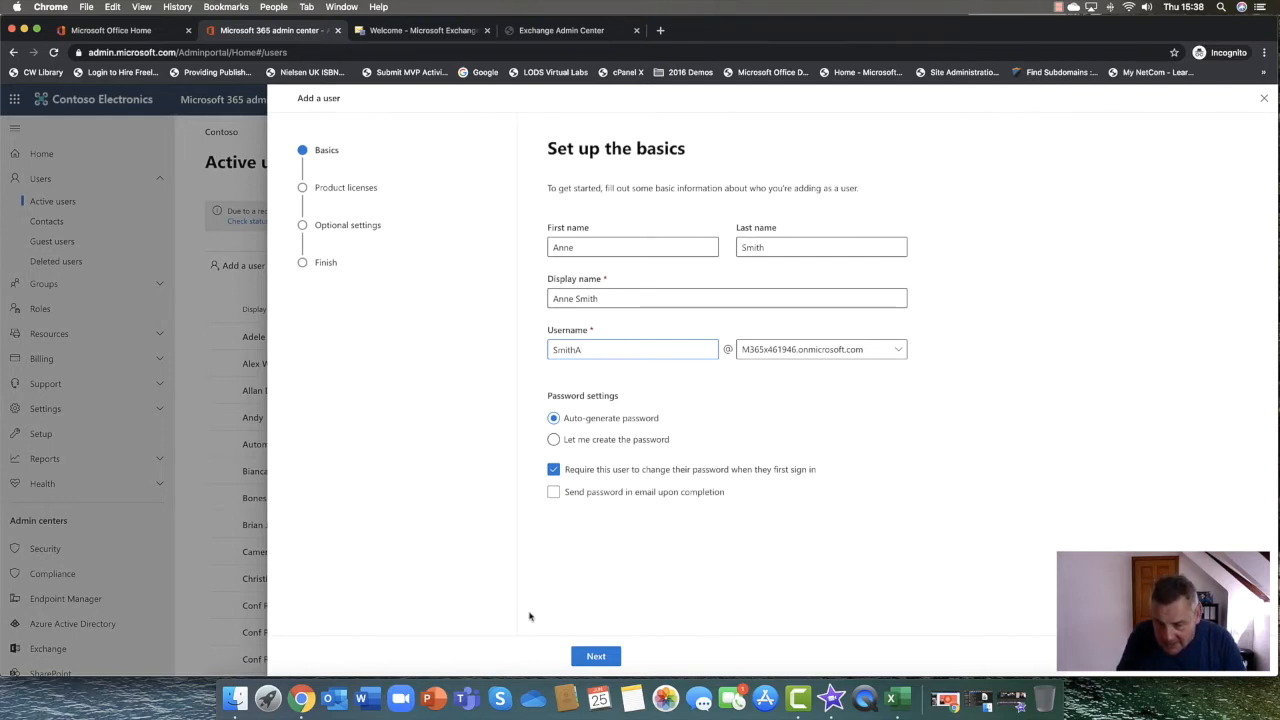
# Assign Enterprise Mobility + Security E5 and Office 365 E5 licenses, then continue to optional settings
pyautogui.click(596, 656)
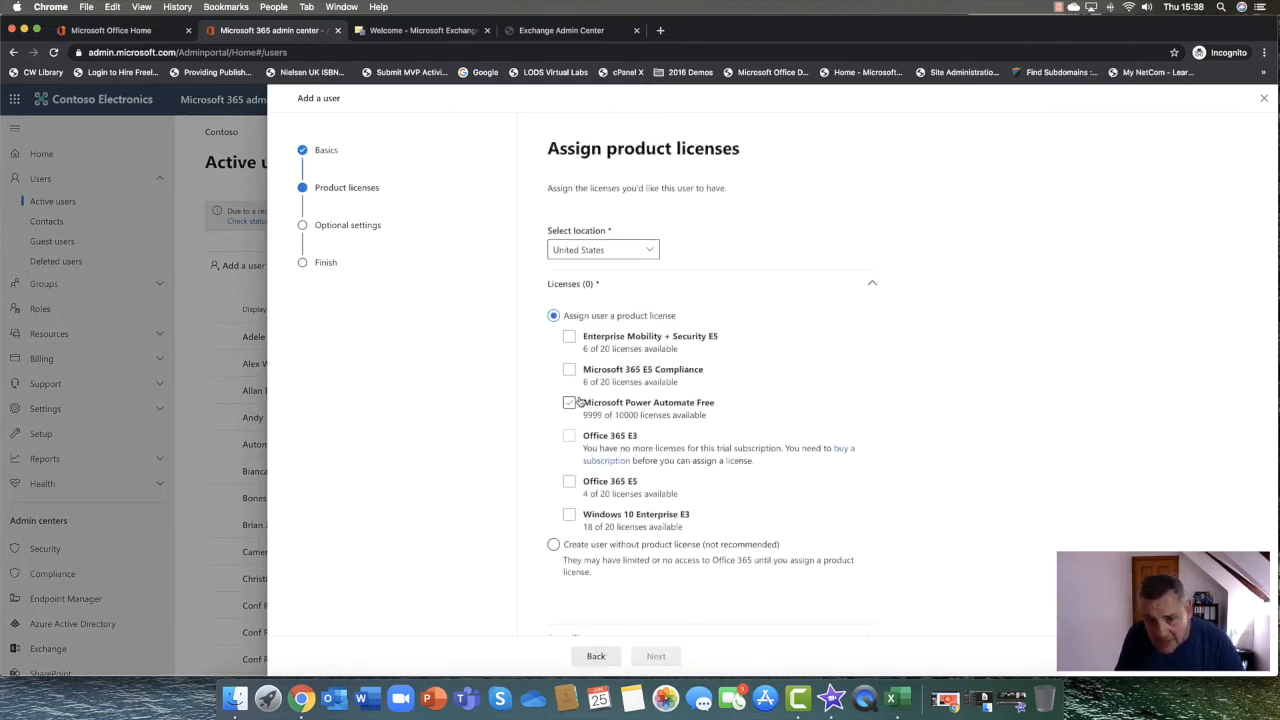
pyautogui.click(568, 402)
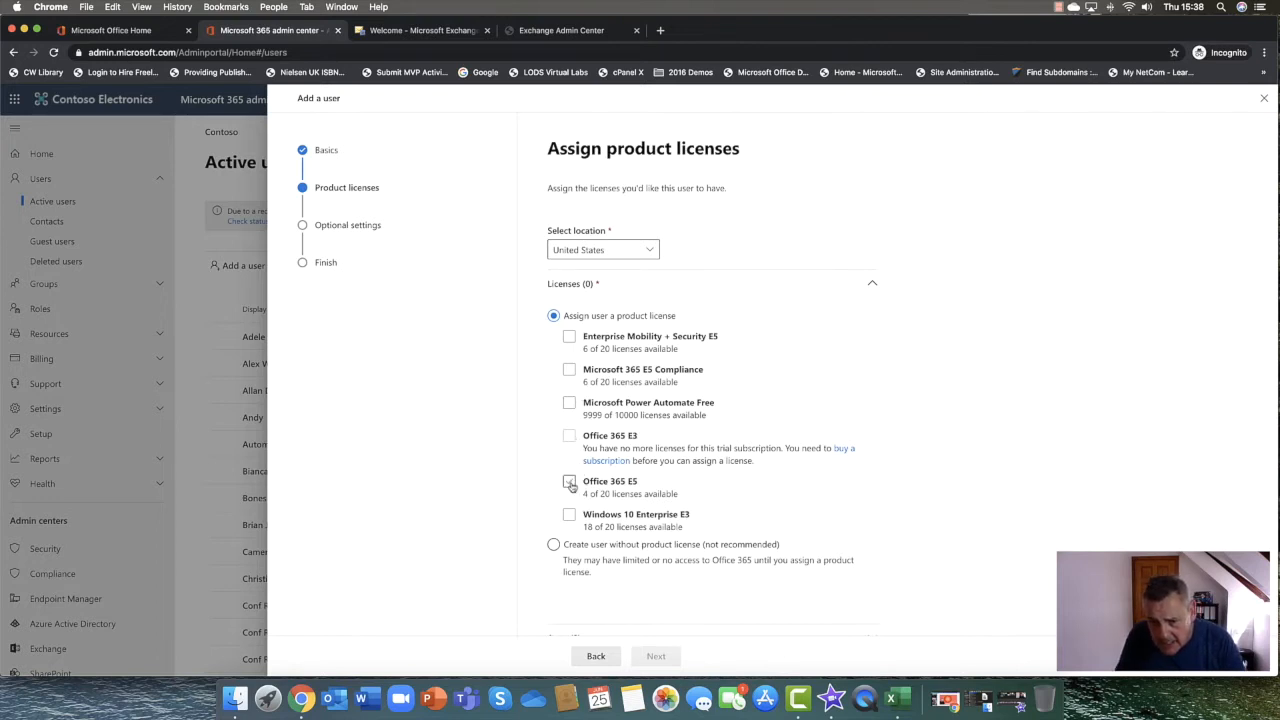
pyautogui.click(568, 482)
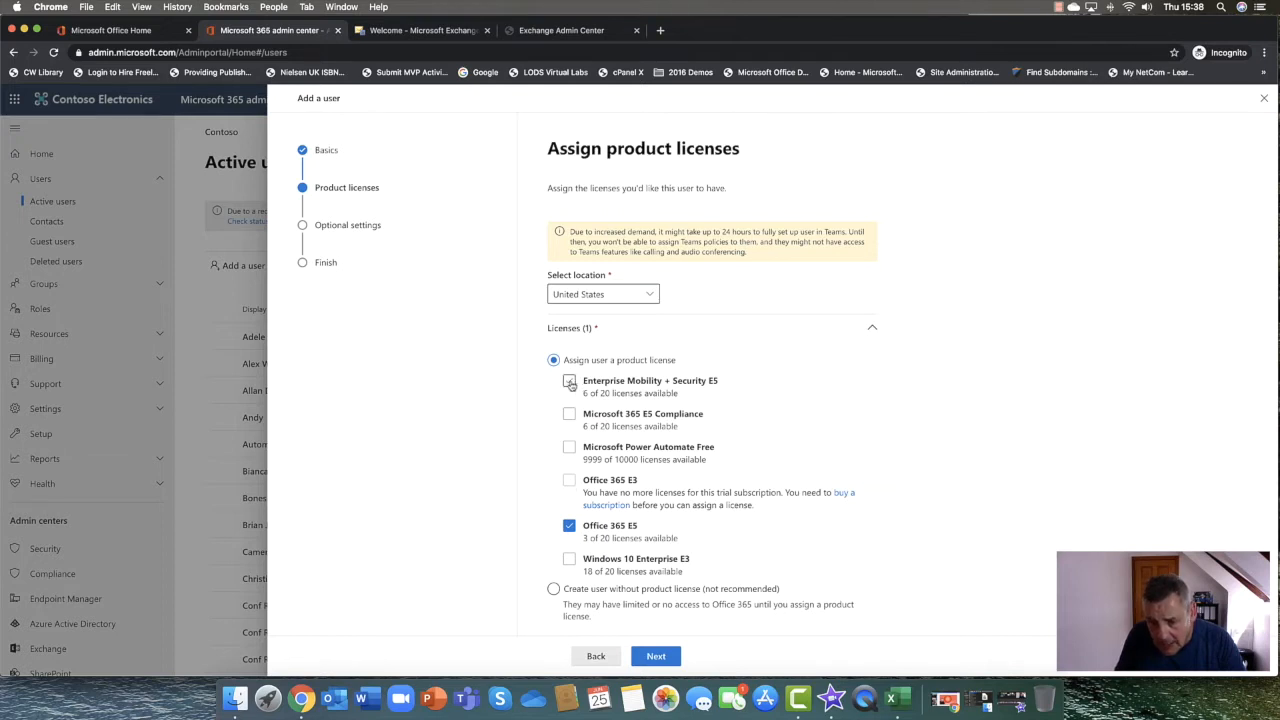
pyautogui.click(568, 380)
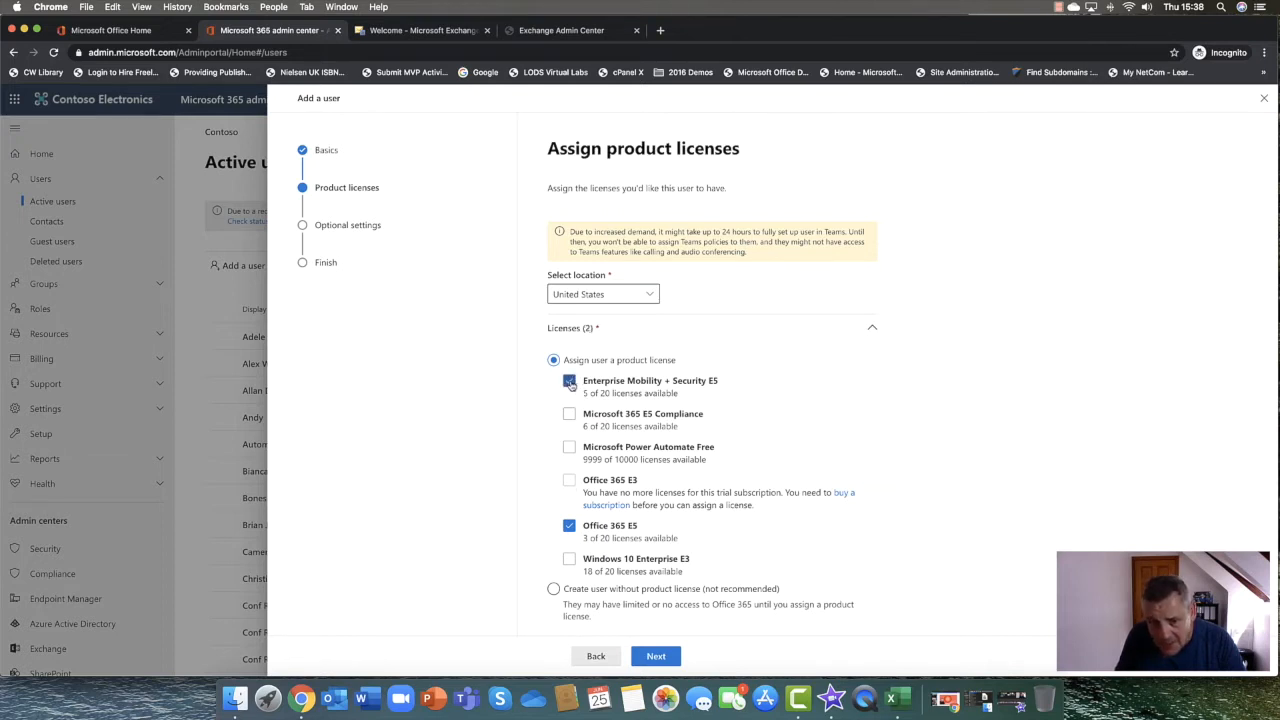
pyautogui.click(568, 380)
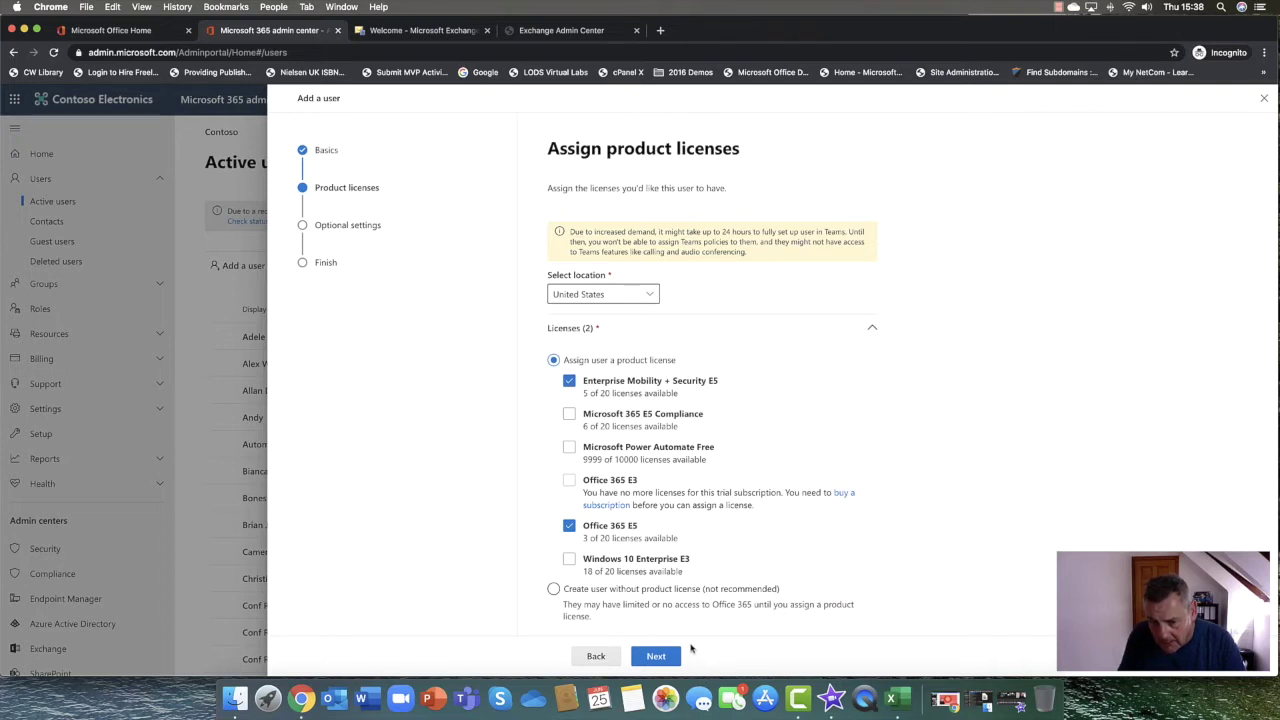
pyautogui.click(656, 656)
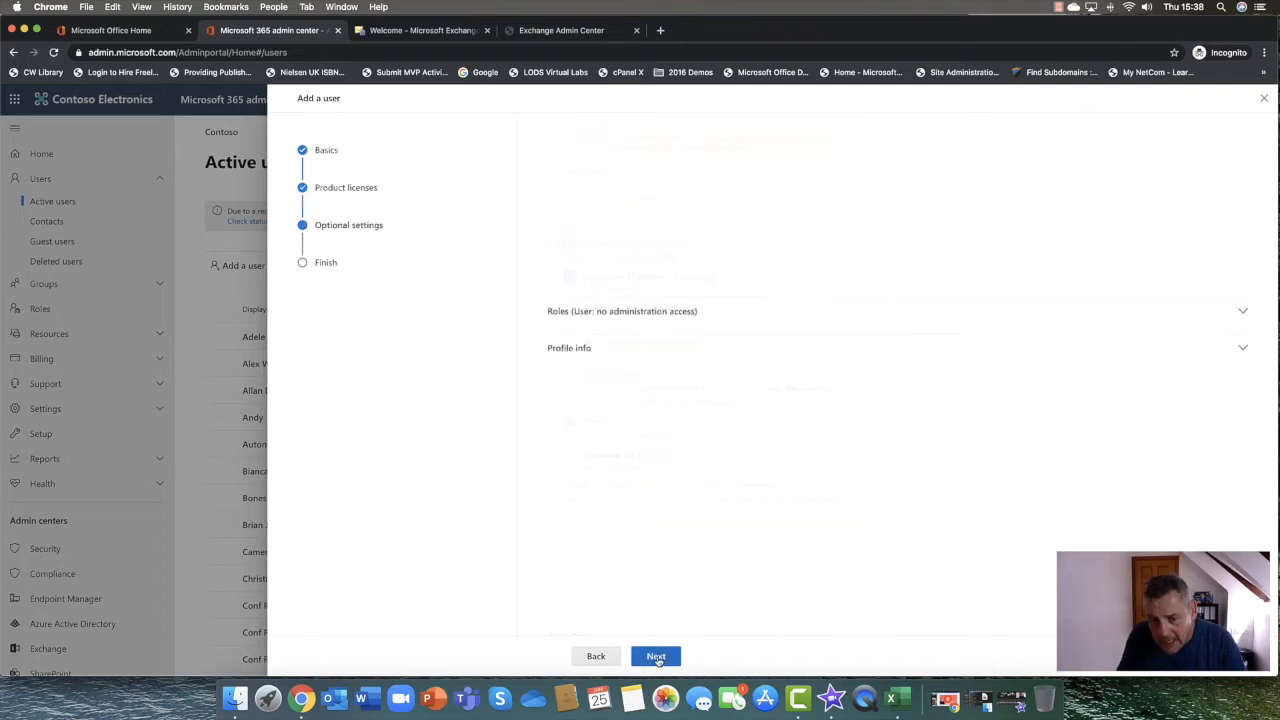
# Keep role User (no admin center access), leave profile info blank, and continue to Review and finish
pyautogui.click(656, 656)
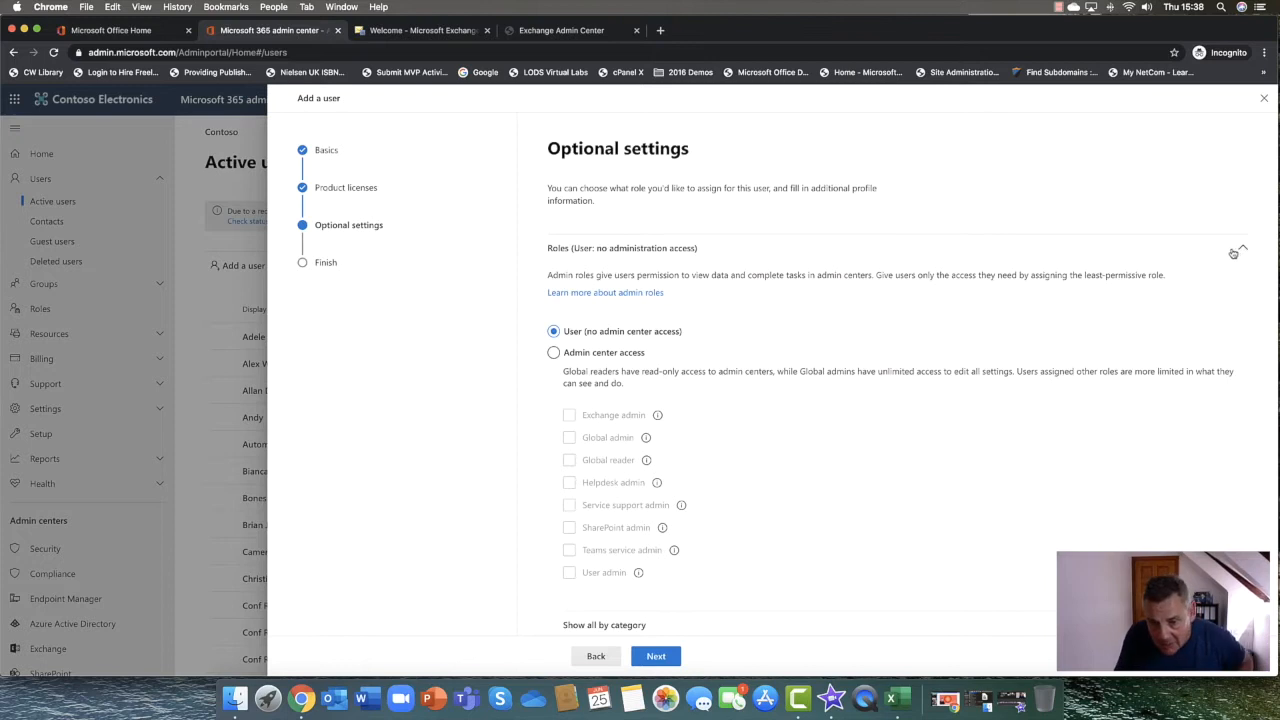
pyautogui.moveTo(1156, 312)
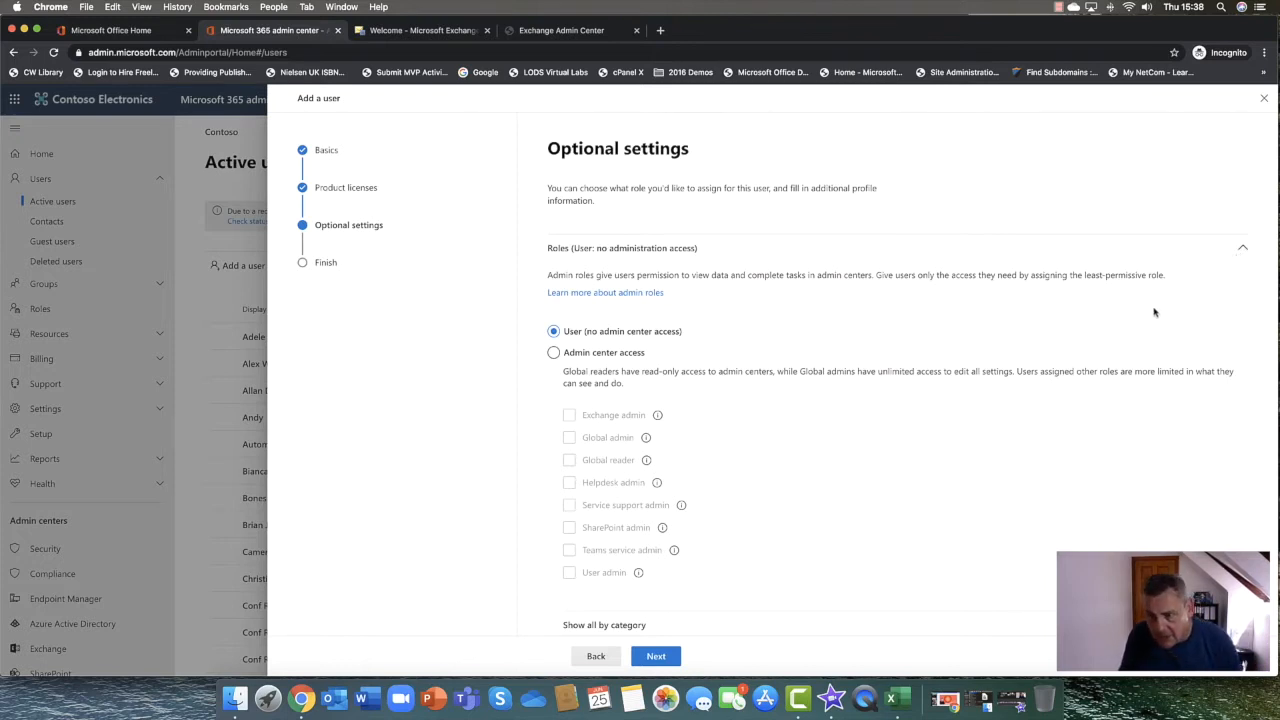
pyautogui.moveTo(1244, 252)
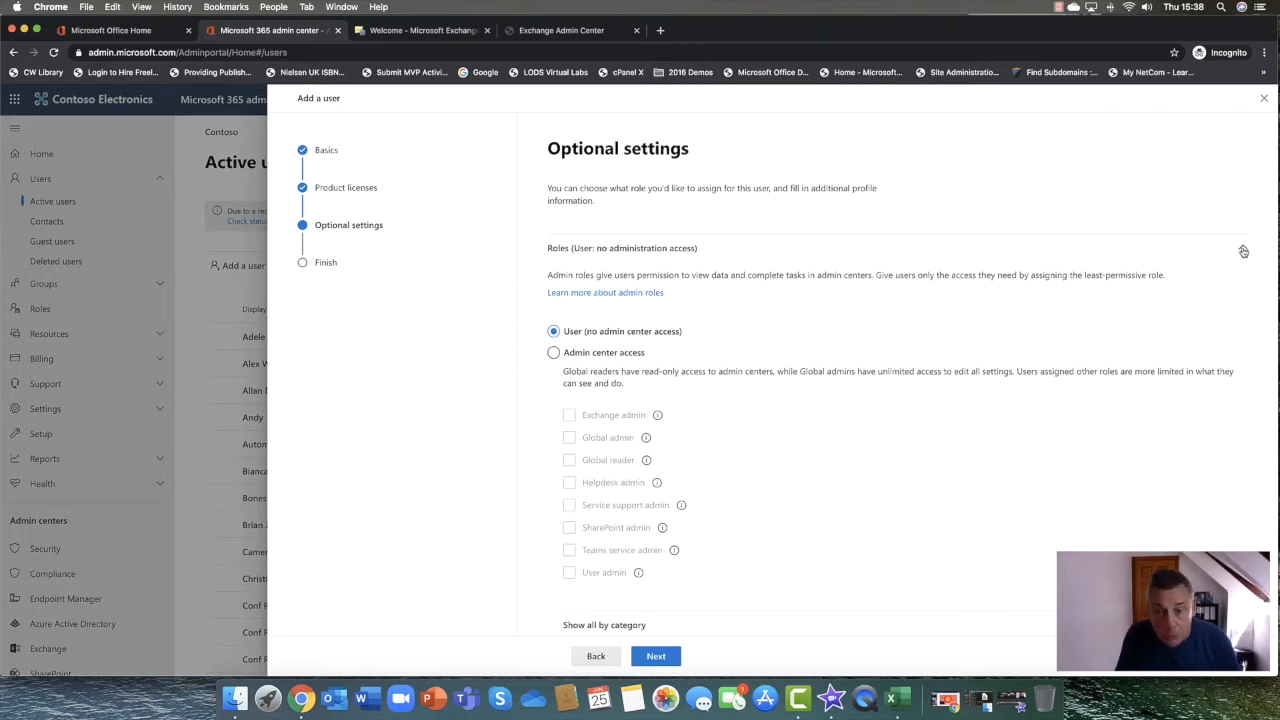
pyautogui.moveTo(1244, 252)
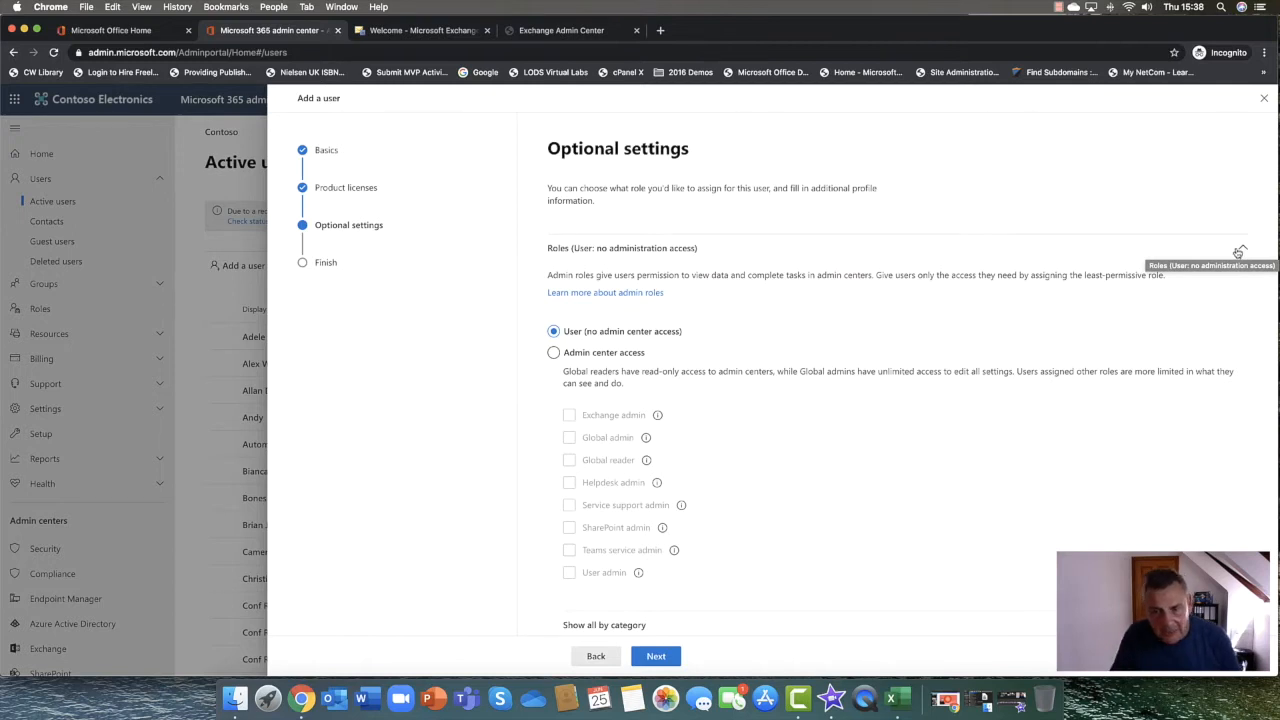
pyautogui.click(1240, 250)
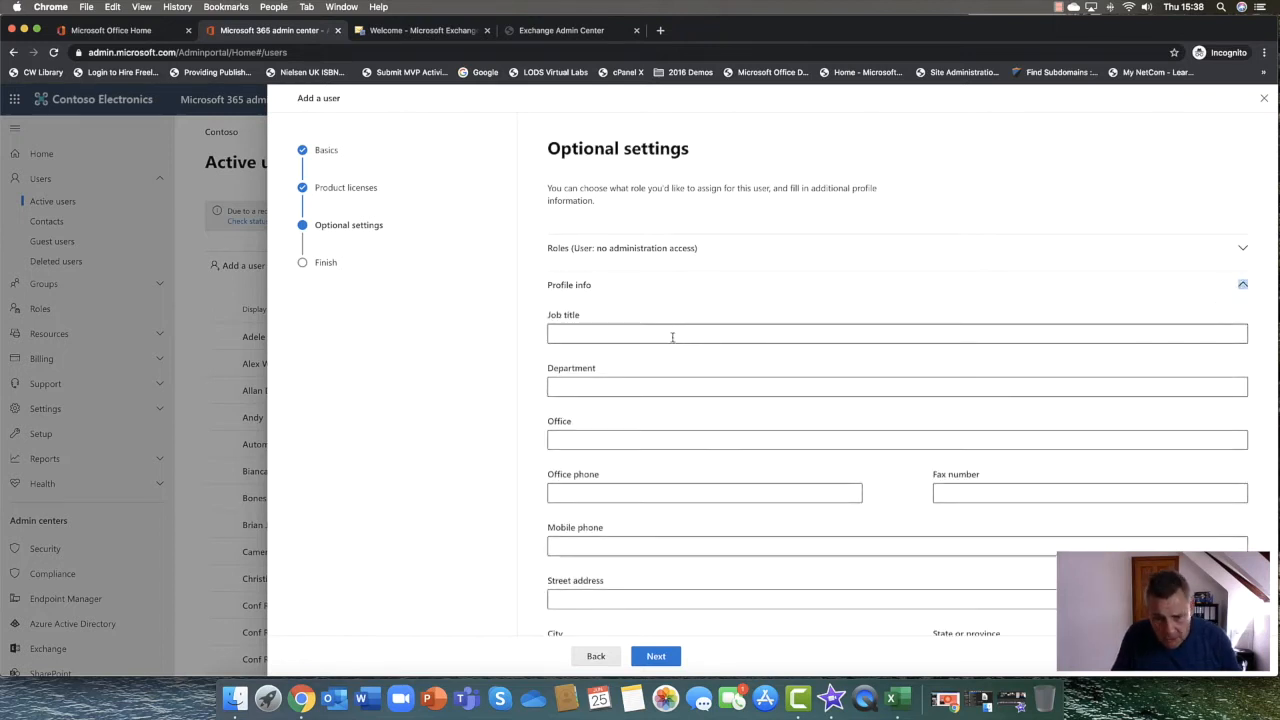
pyautogui.moveTo(1052, 476)
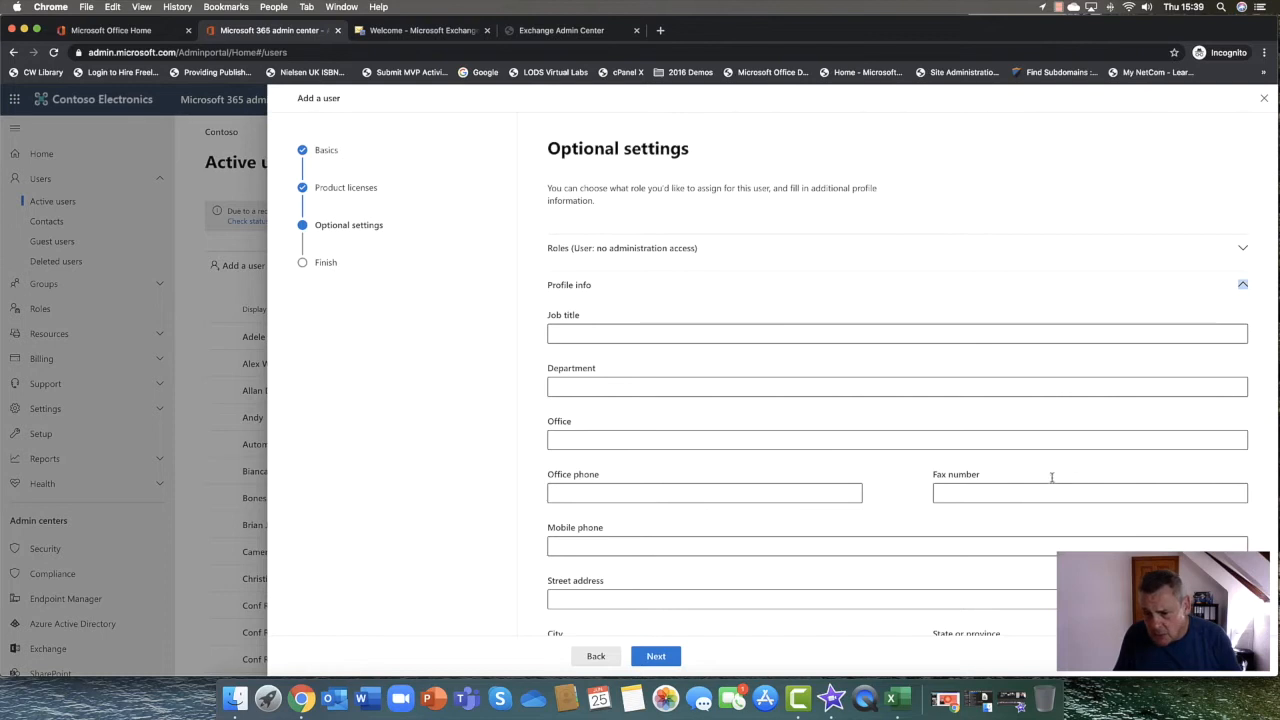
pyautogui.scroll(-3)
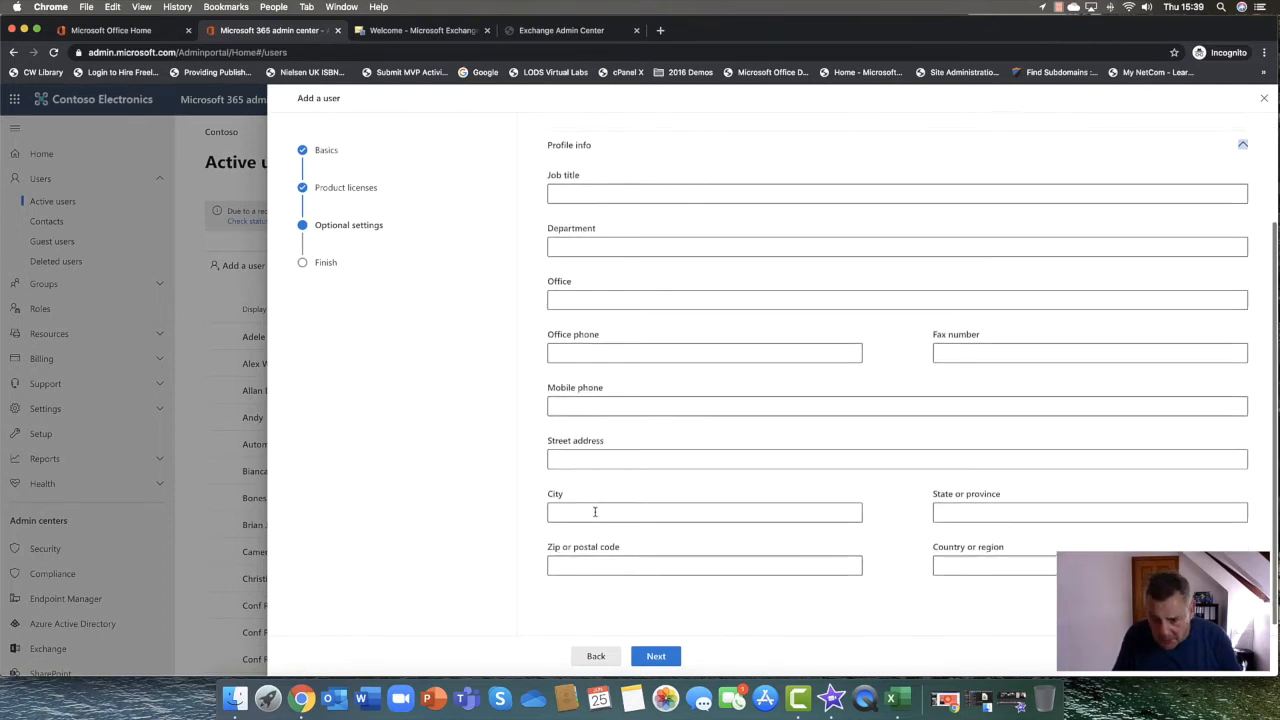
pyautogui.scroll(3)
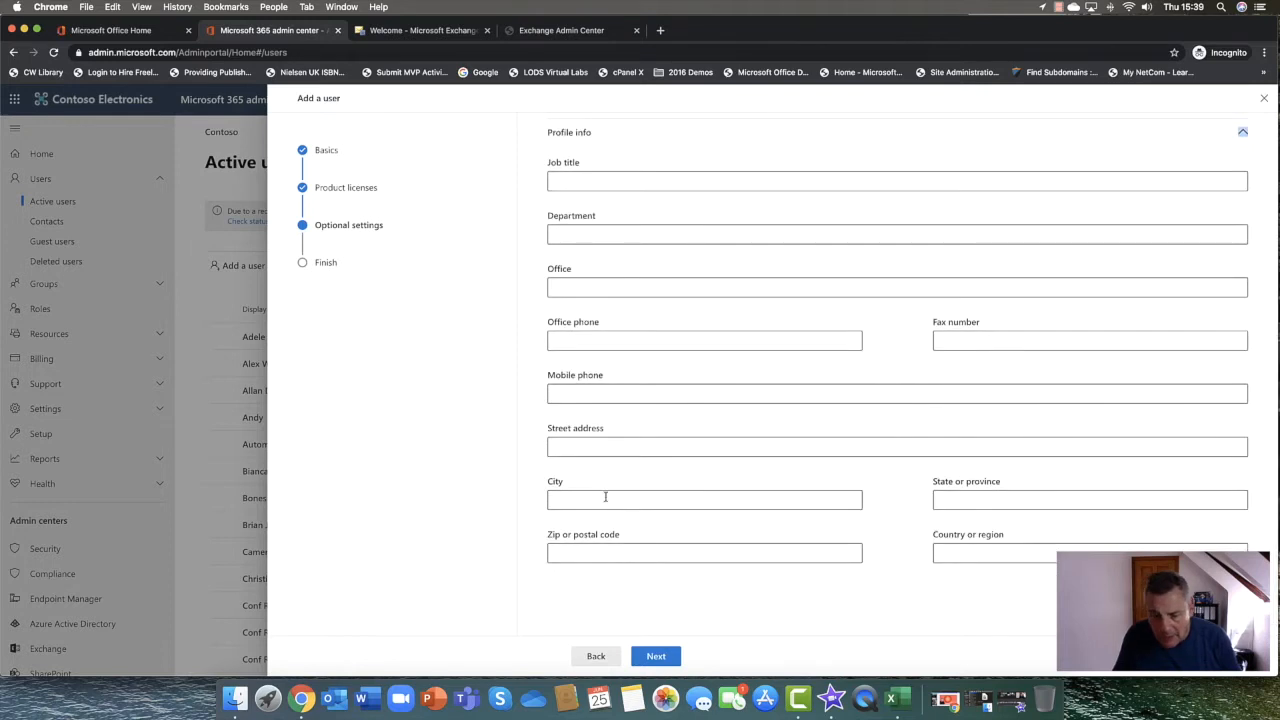
pyautogui.click(656, 656)
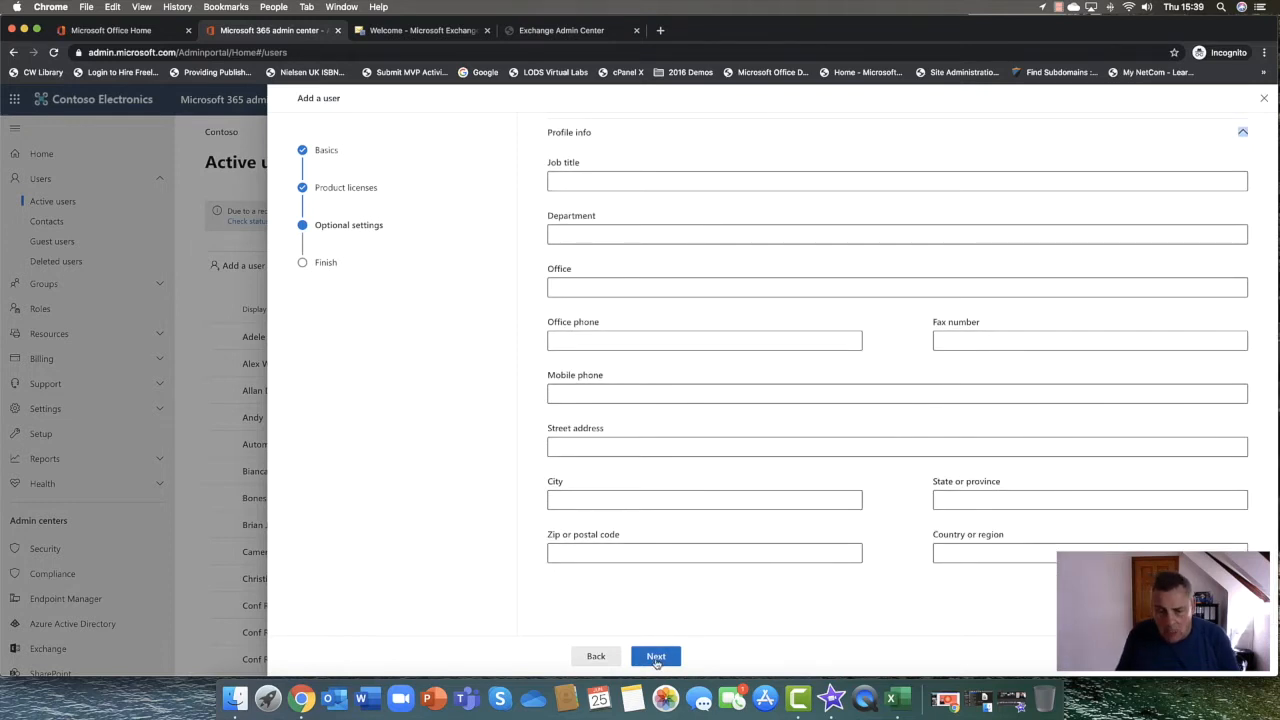
pyautogui.click(656, 656)
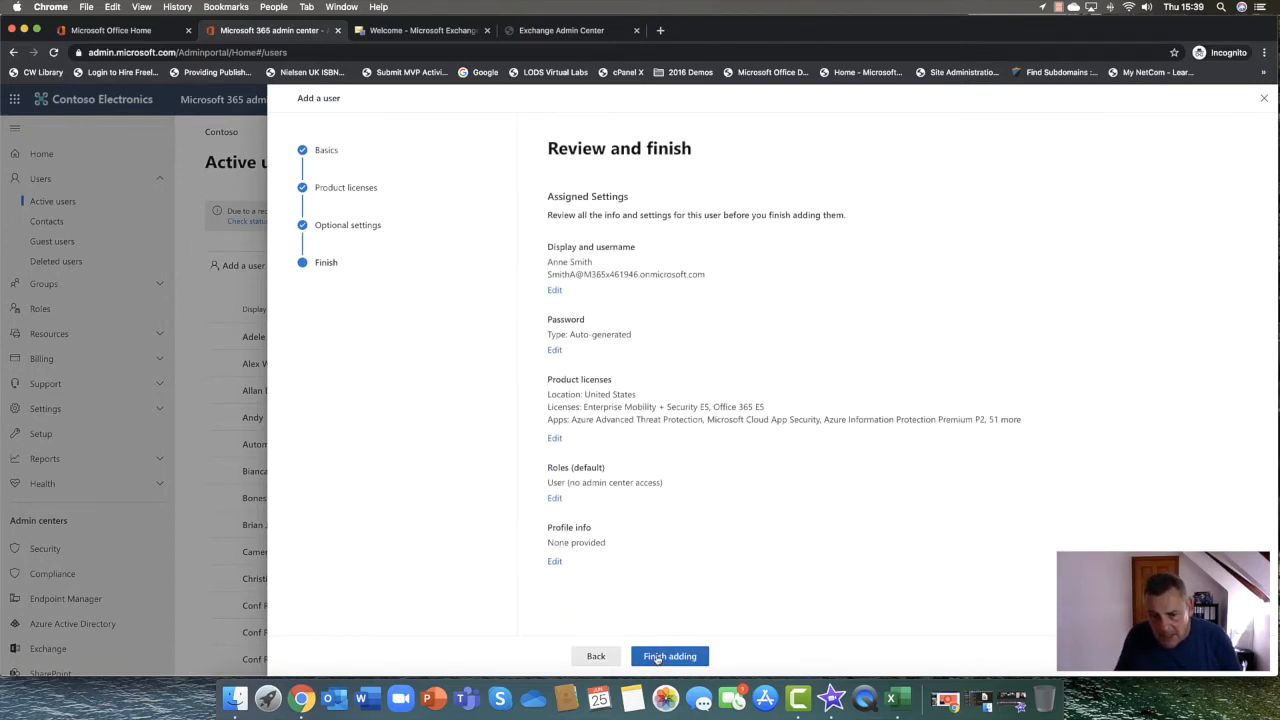
pyautogui.click(668, 656)
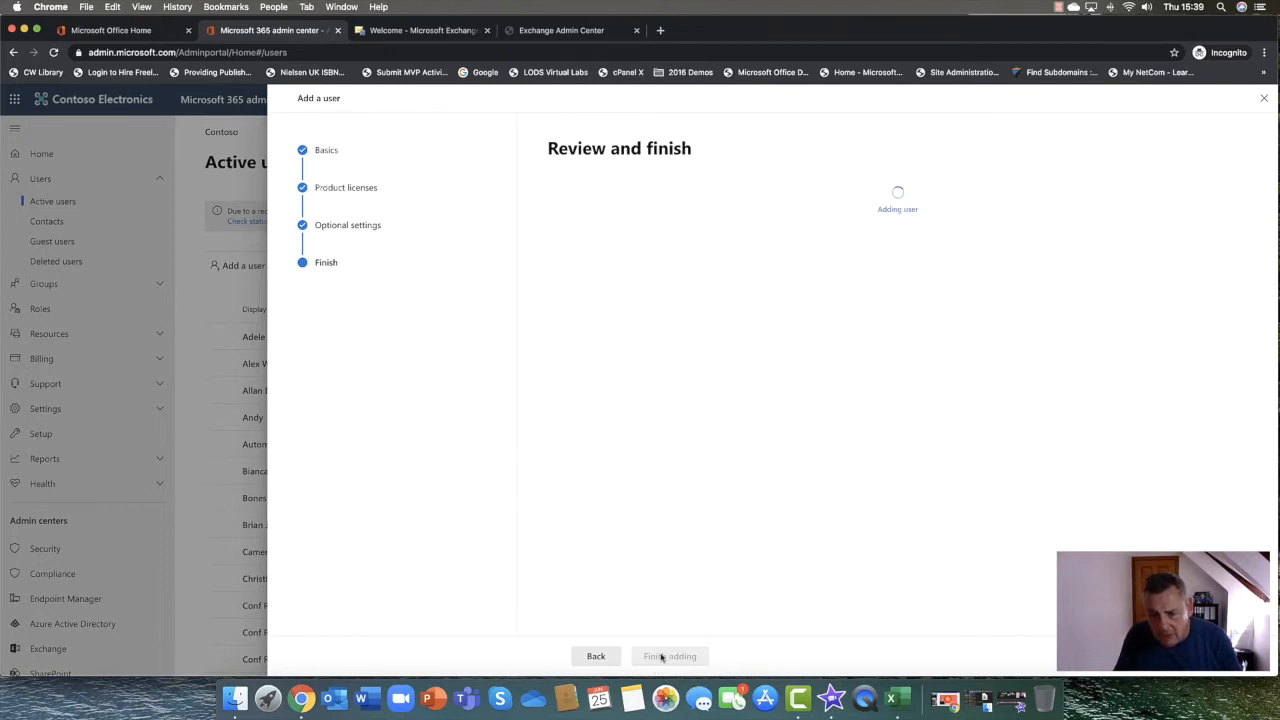
pyautogui.click(668, 656)
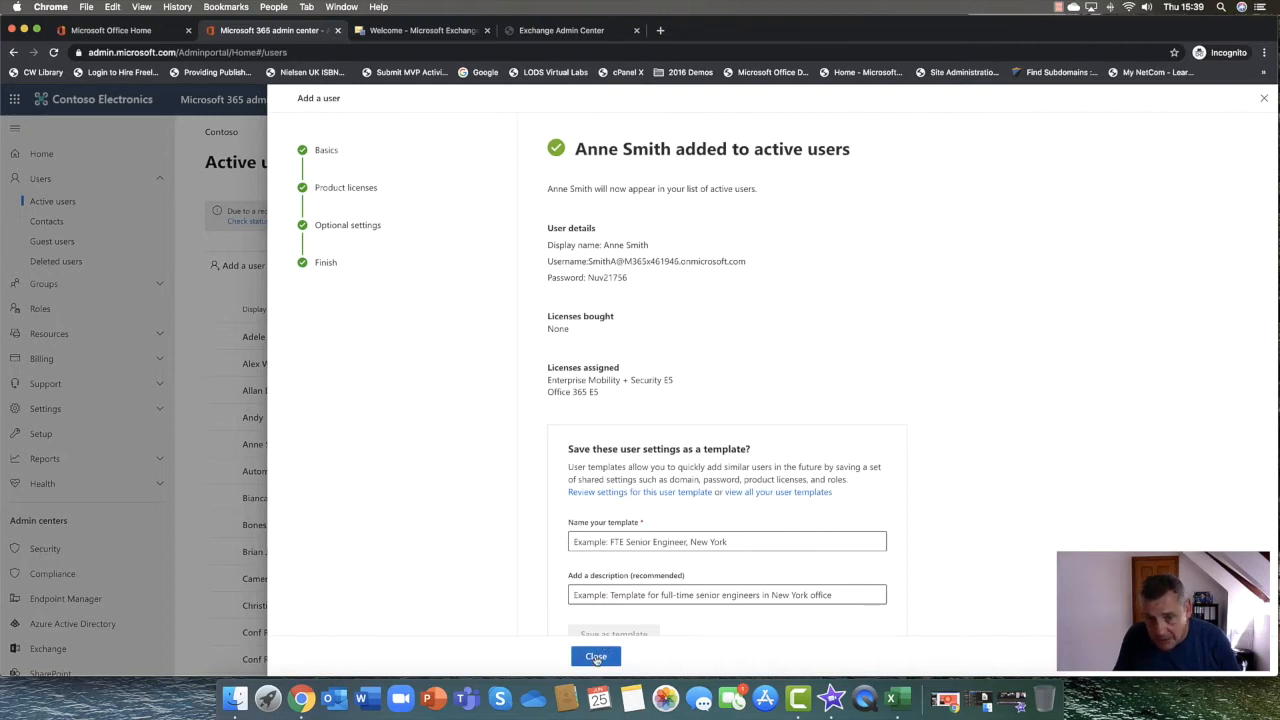
pyautogui.click(596, 656)
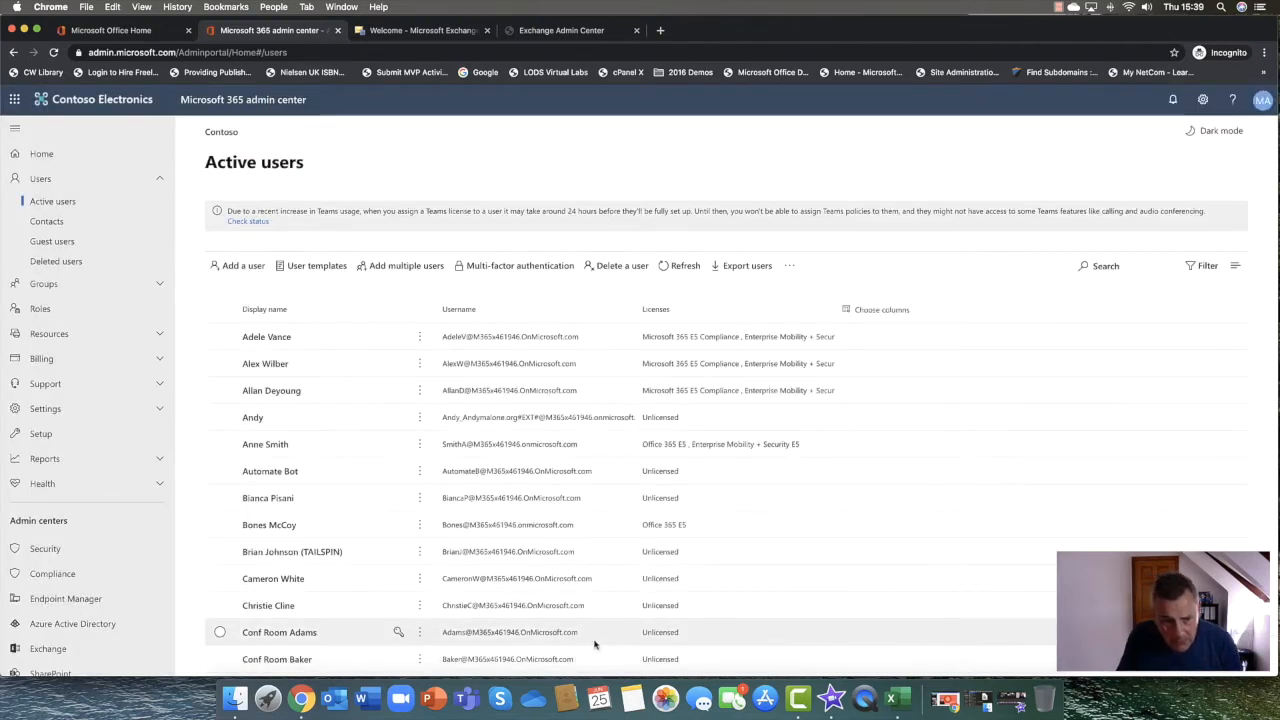
pyautogui.moveTo(348, 418)
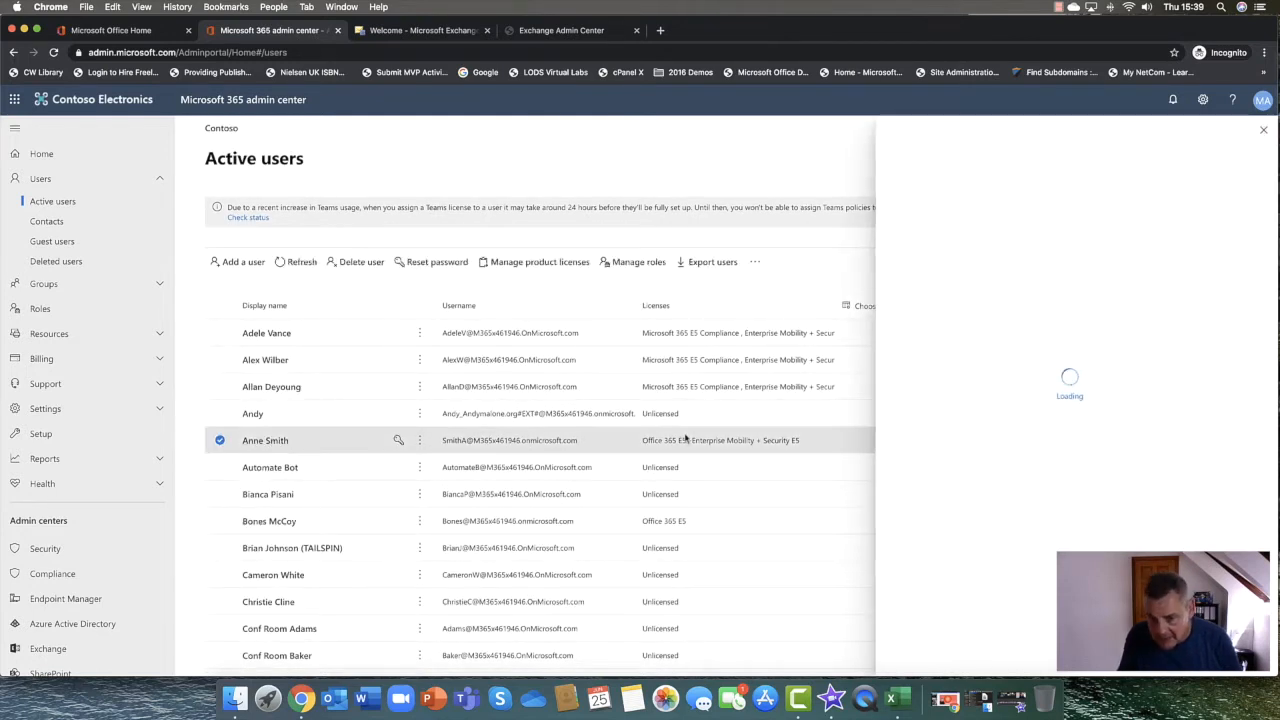
pyautogui.click(264, 440)
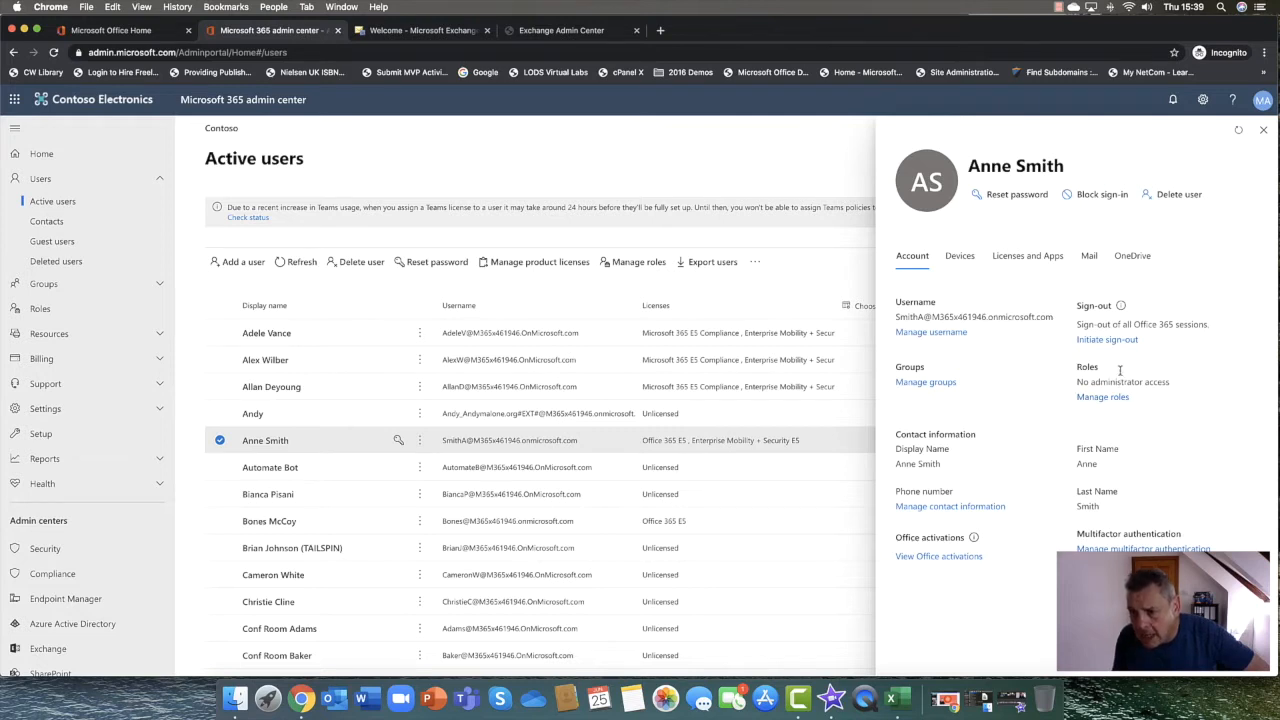
pyautogui.moveTo(1108, 340)
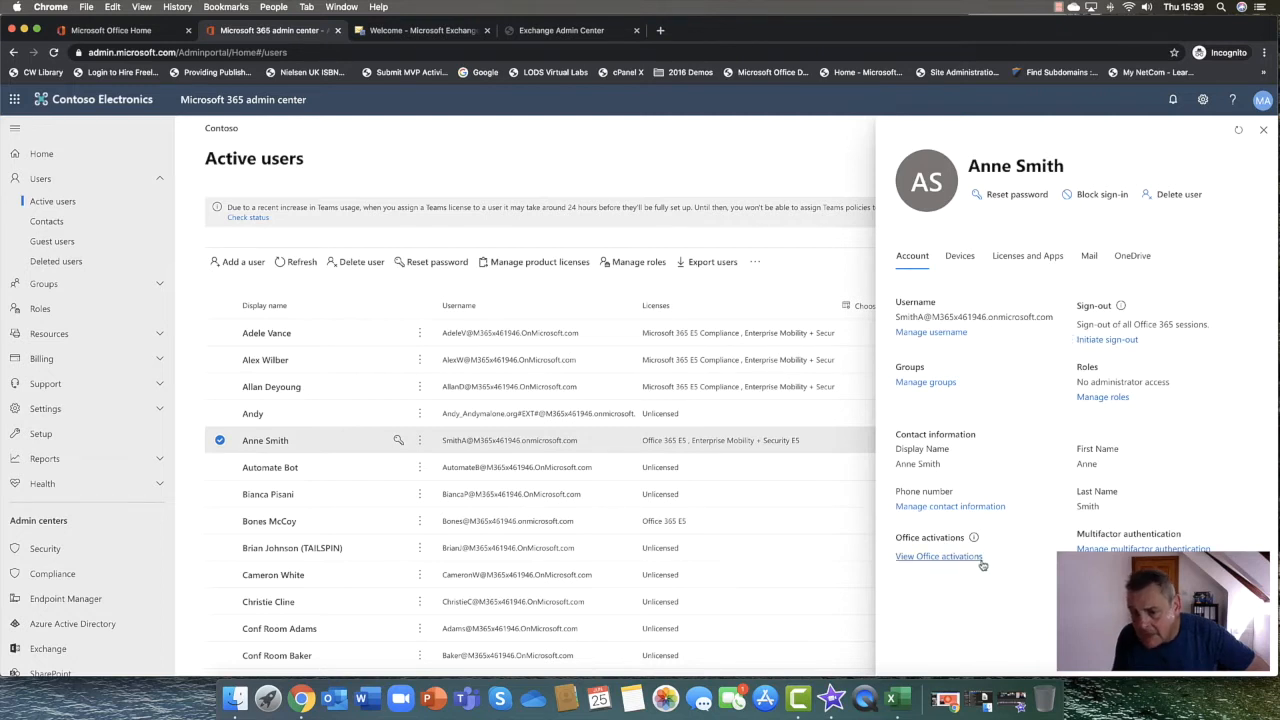
pyautogui.moveTo(978, 568)
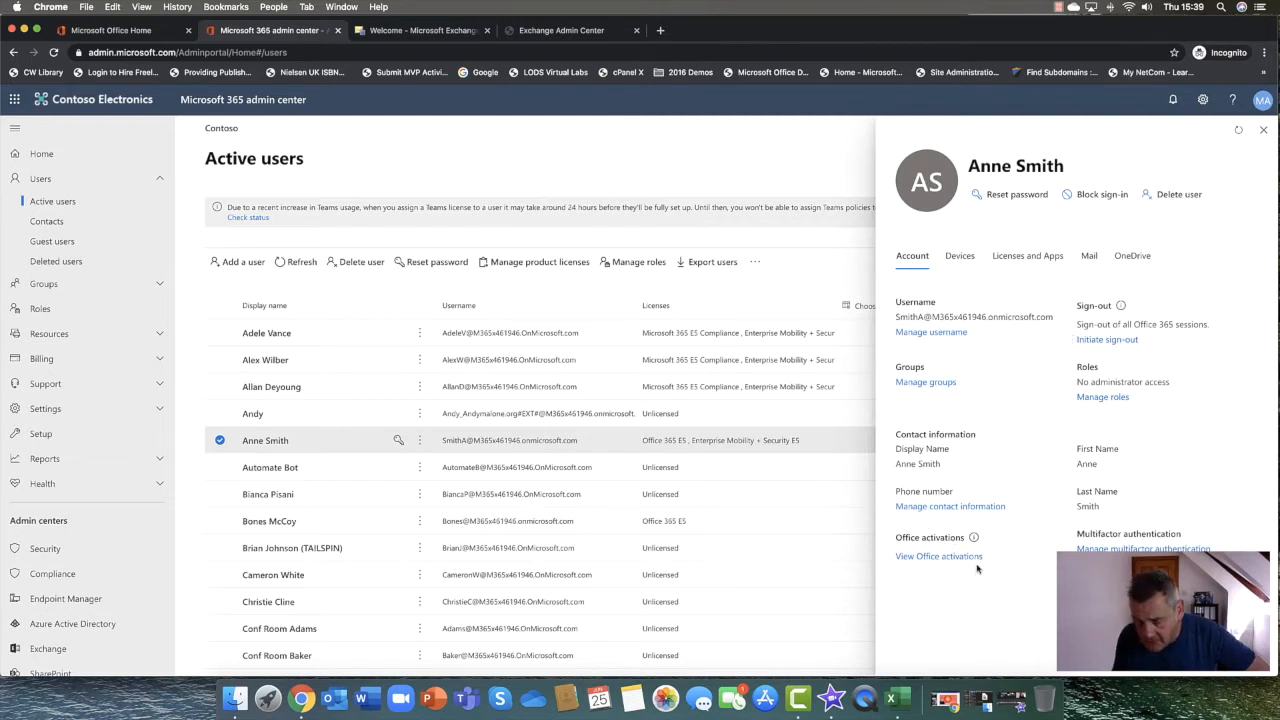
pyautogui.moveTo(1080, 304)
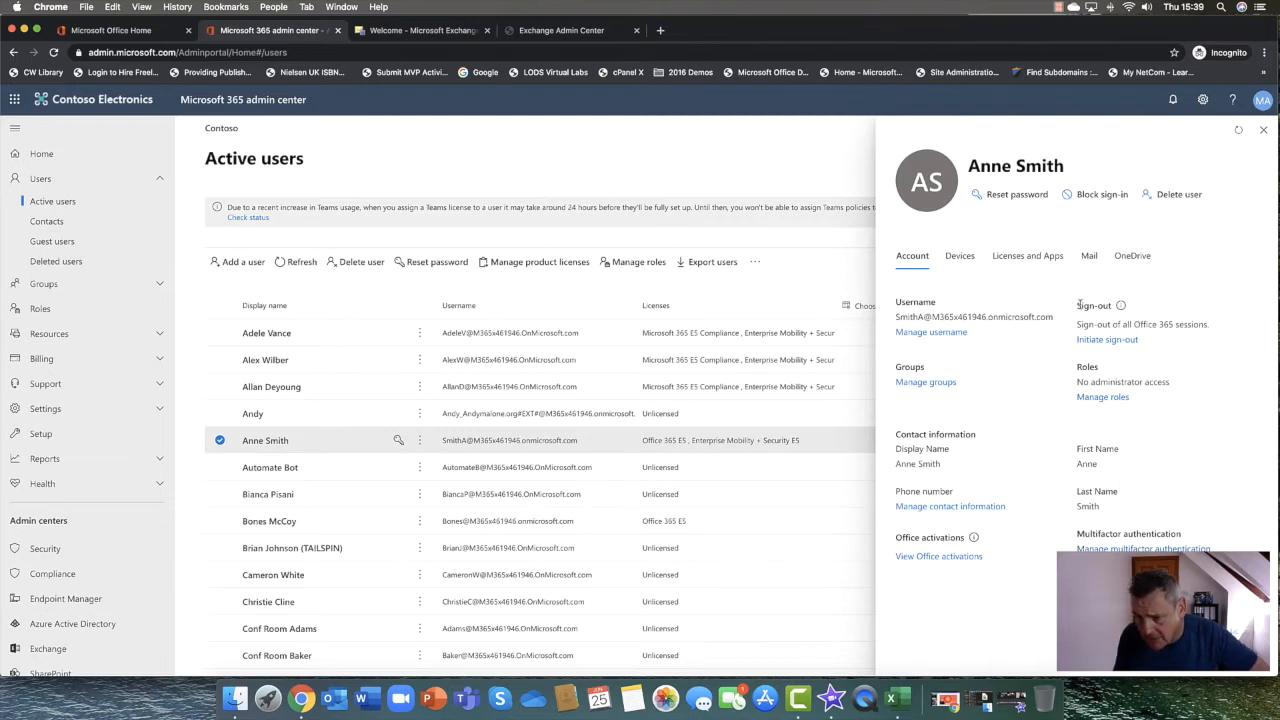
pyautogui.moveTo(1080, 304)
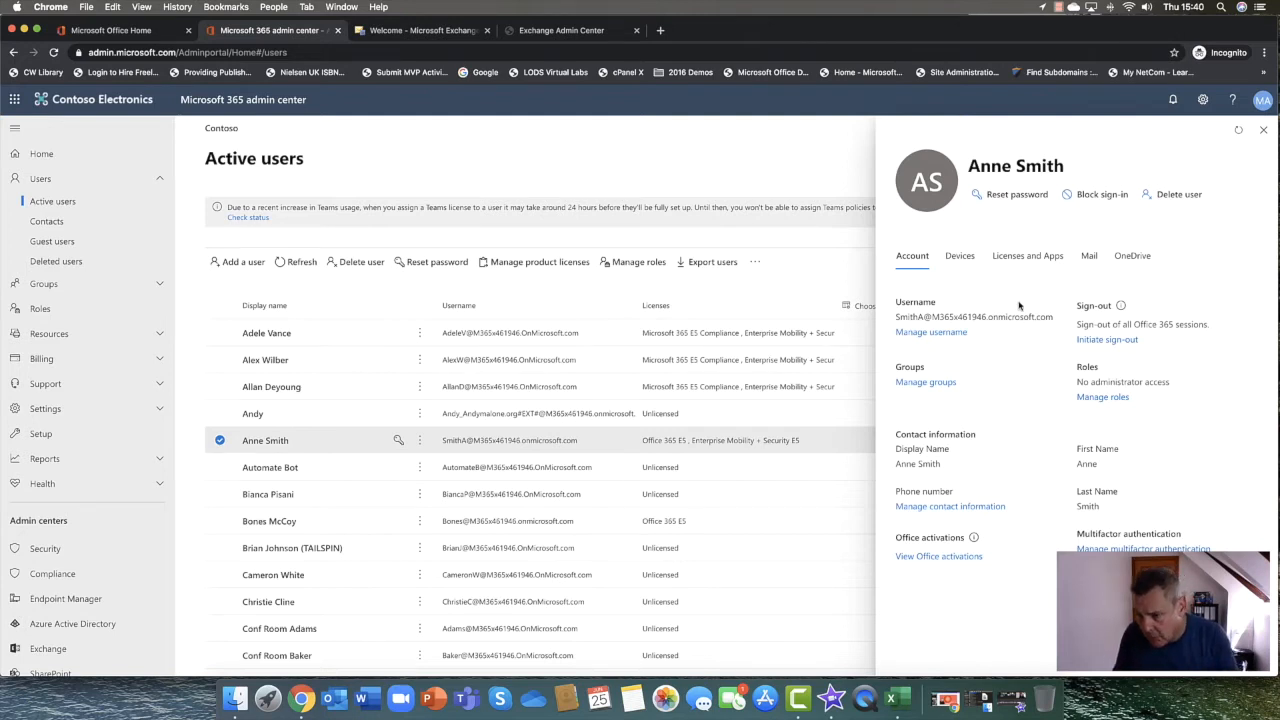
pyautogui.click(1088, 256)
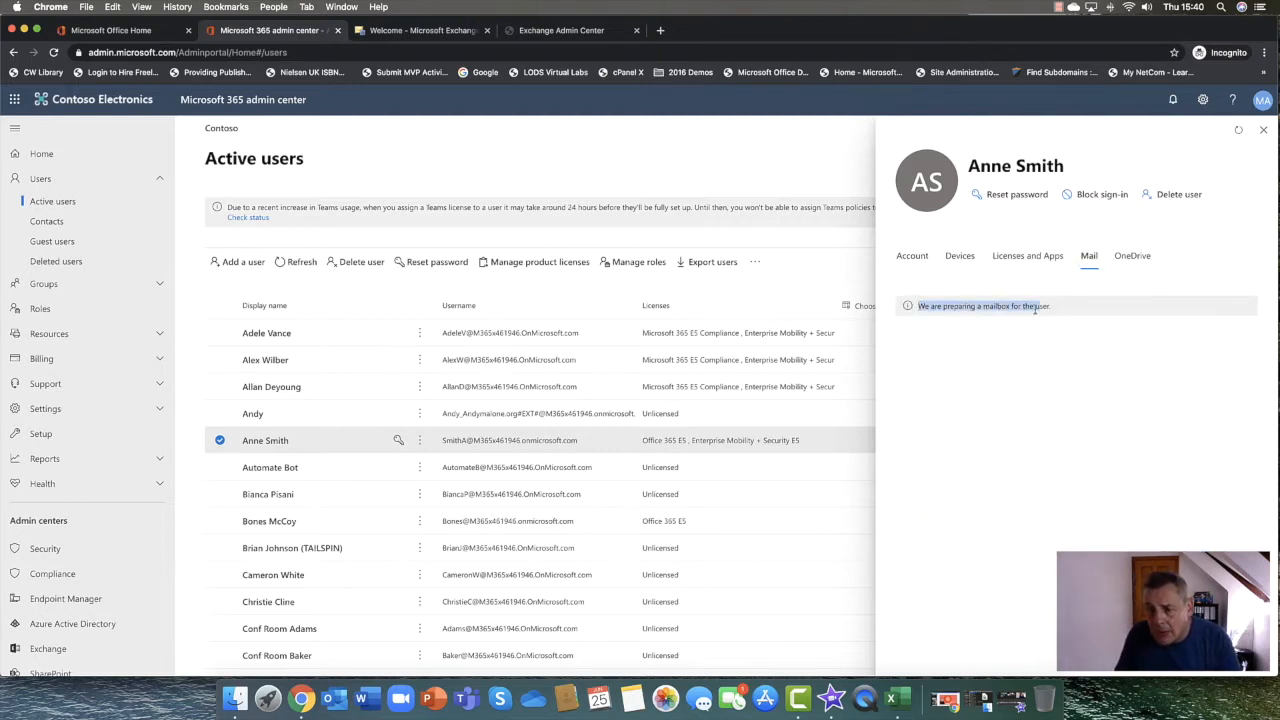
pyautogui.moveTo(998, 320)
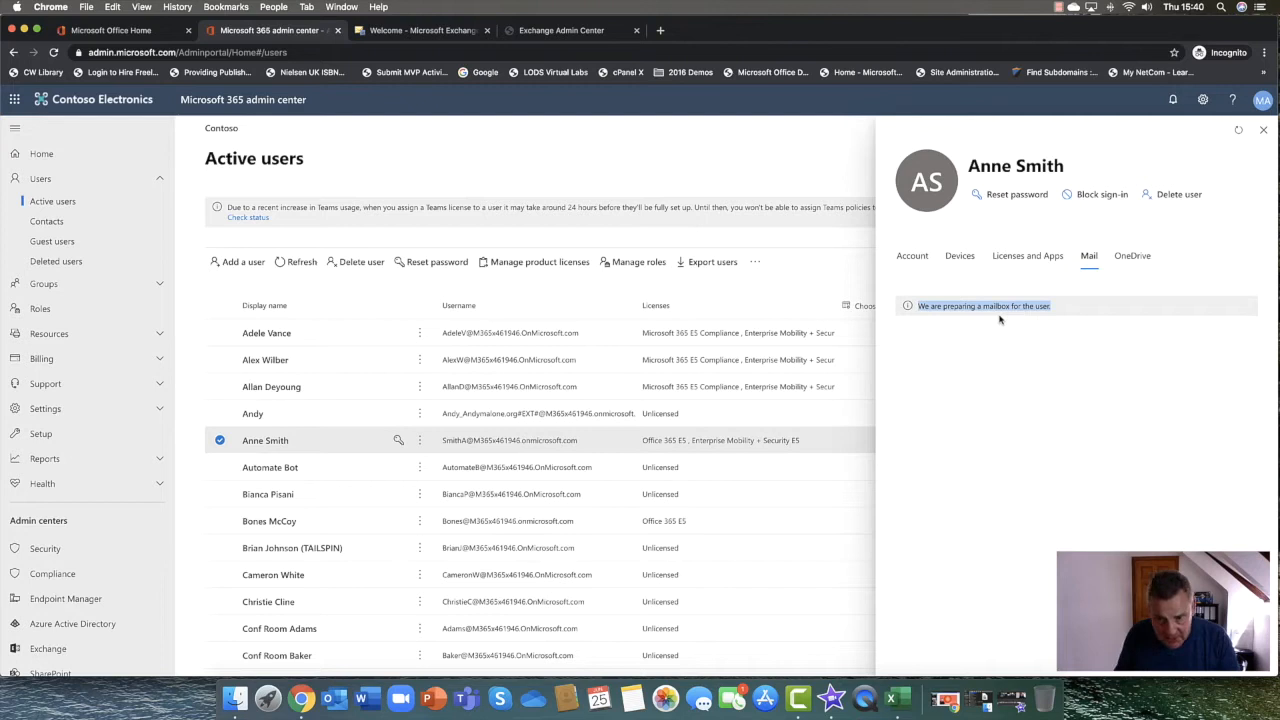
pyautogui.moveTo(1060, 306)
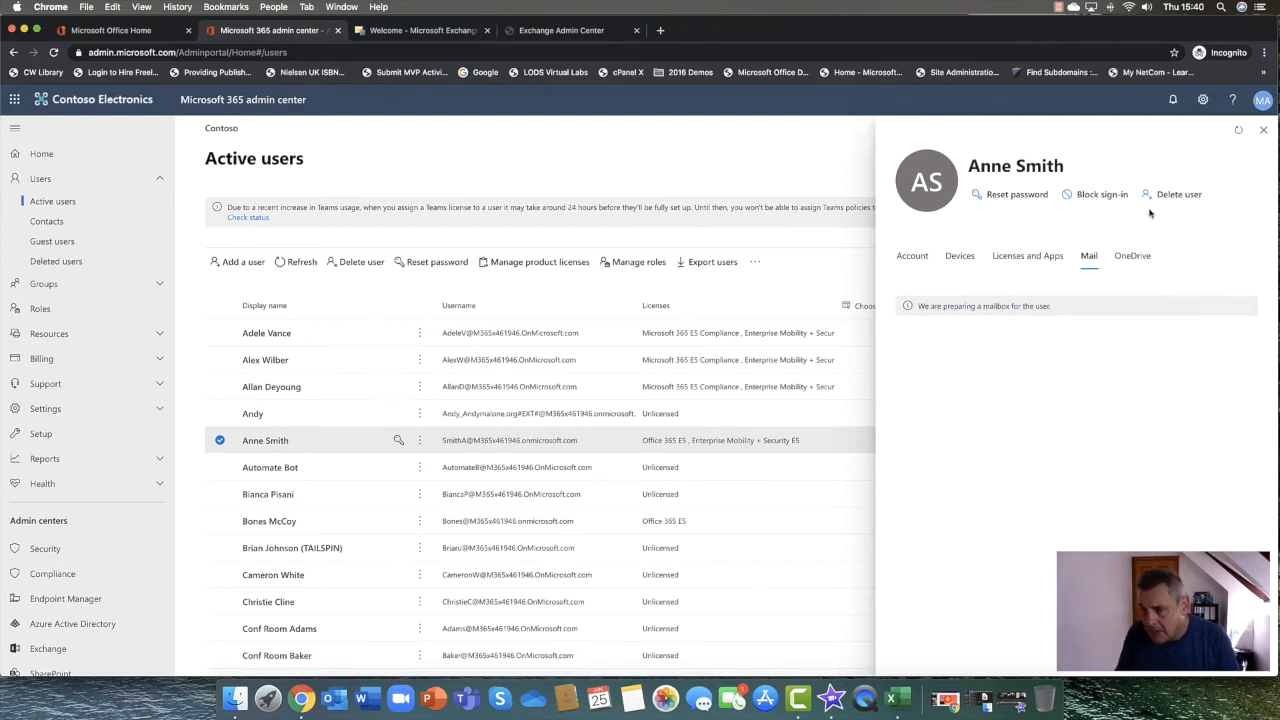
pyautogui.moveTo(970, 346)
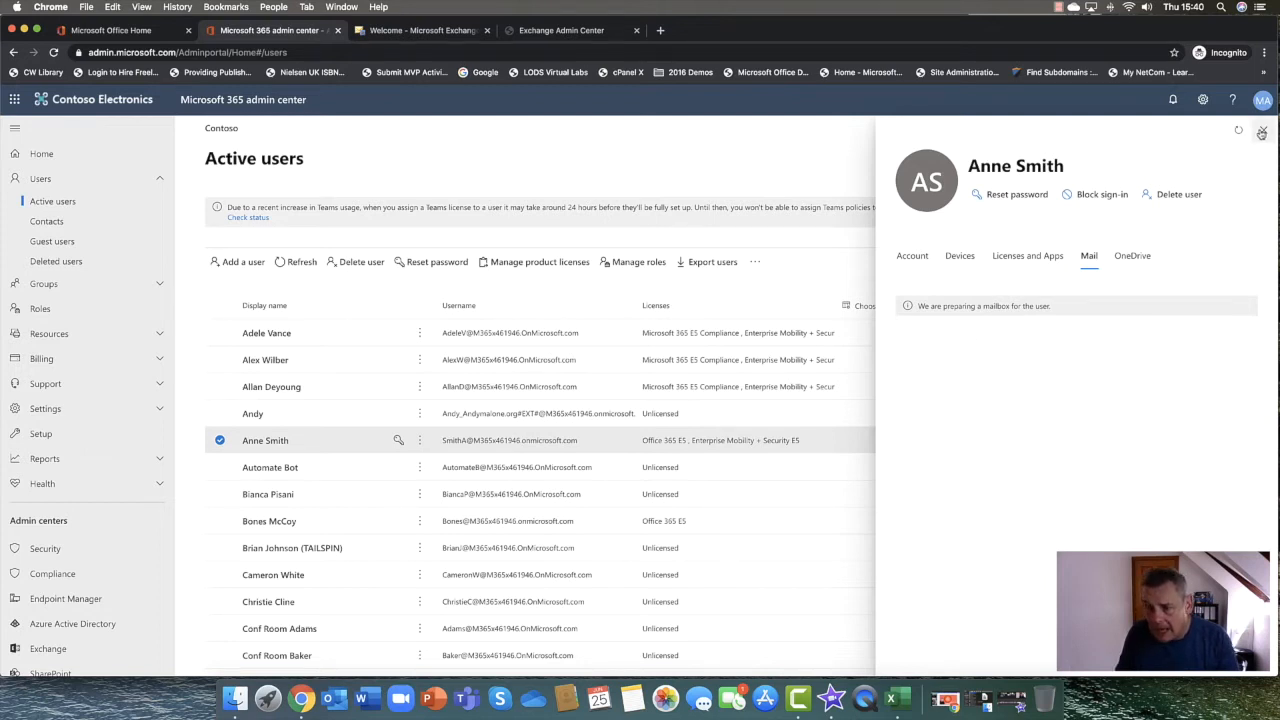
pyautogui.moveTo(1262, 132)
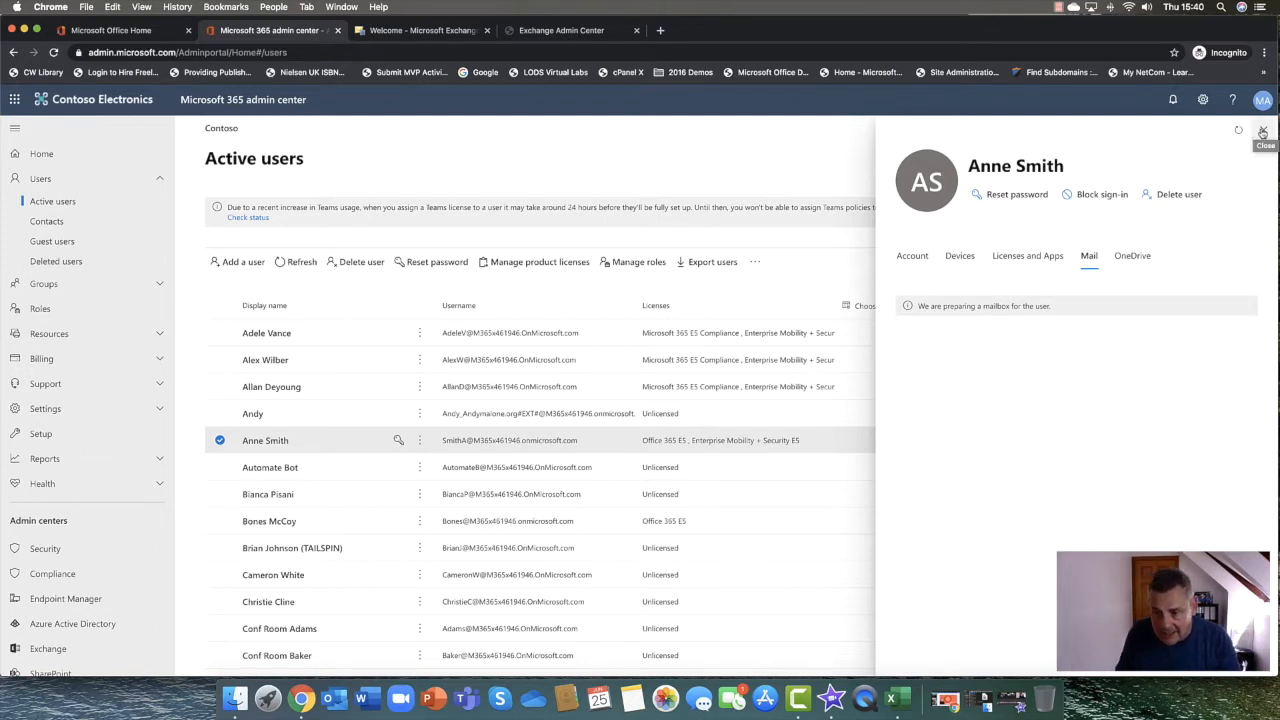
pyautogui.click(1262, 132)
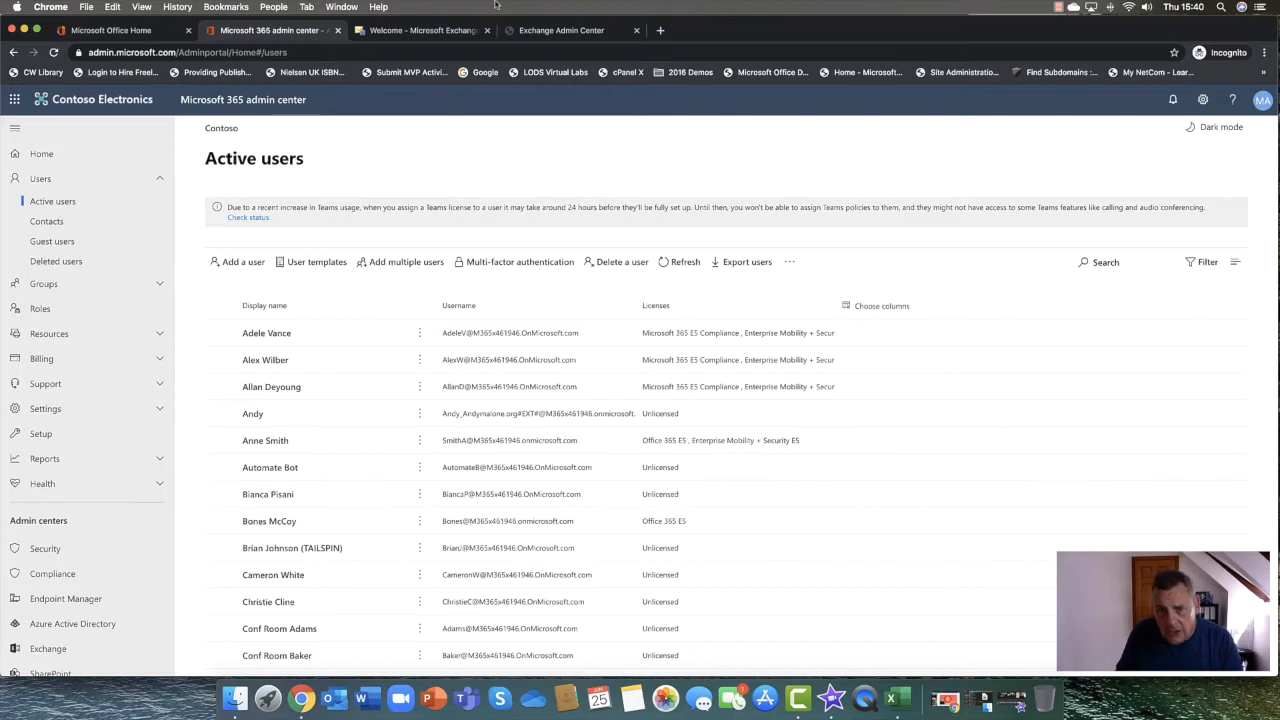
# Switch to Exchange admin center, show Recipients > Mailboxes, and bring up Chrome's View menu
pyautogui.click(560, 30)
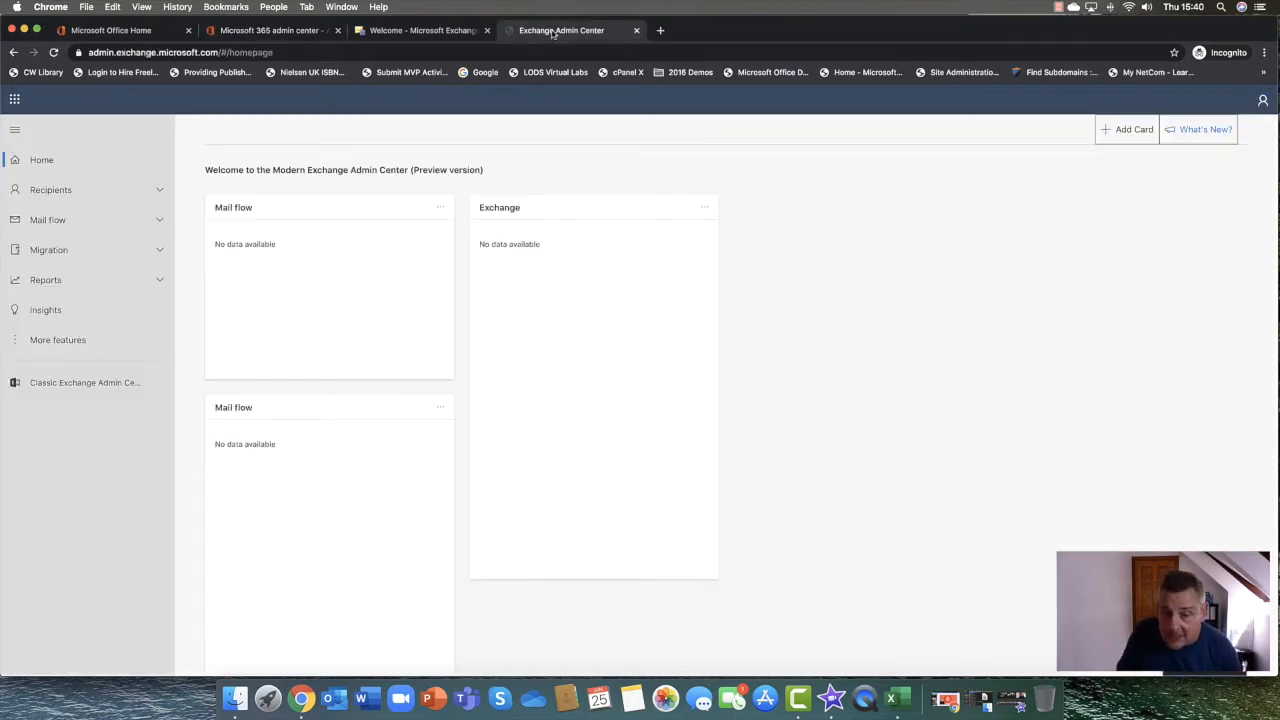
pyautogui.moveTo(68, 188)
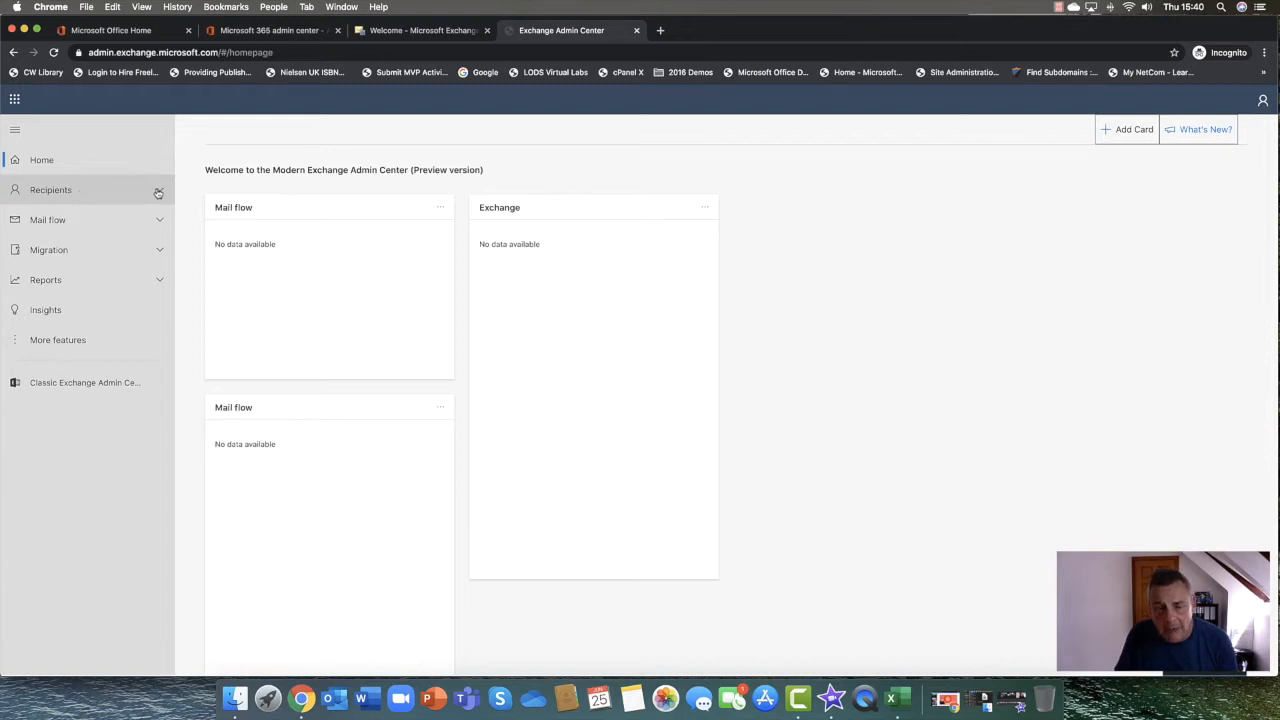
pyautogui.click(50, 188)
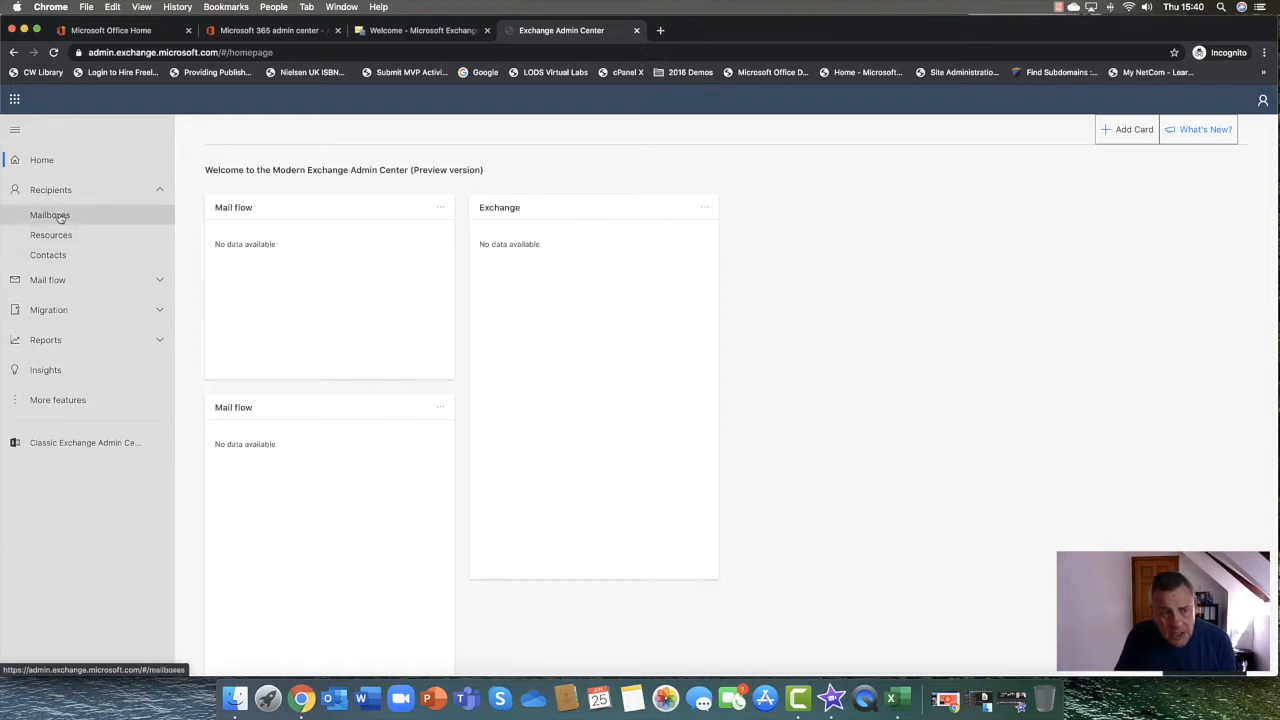
pyautogui.click(48, 214)
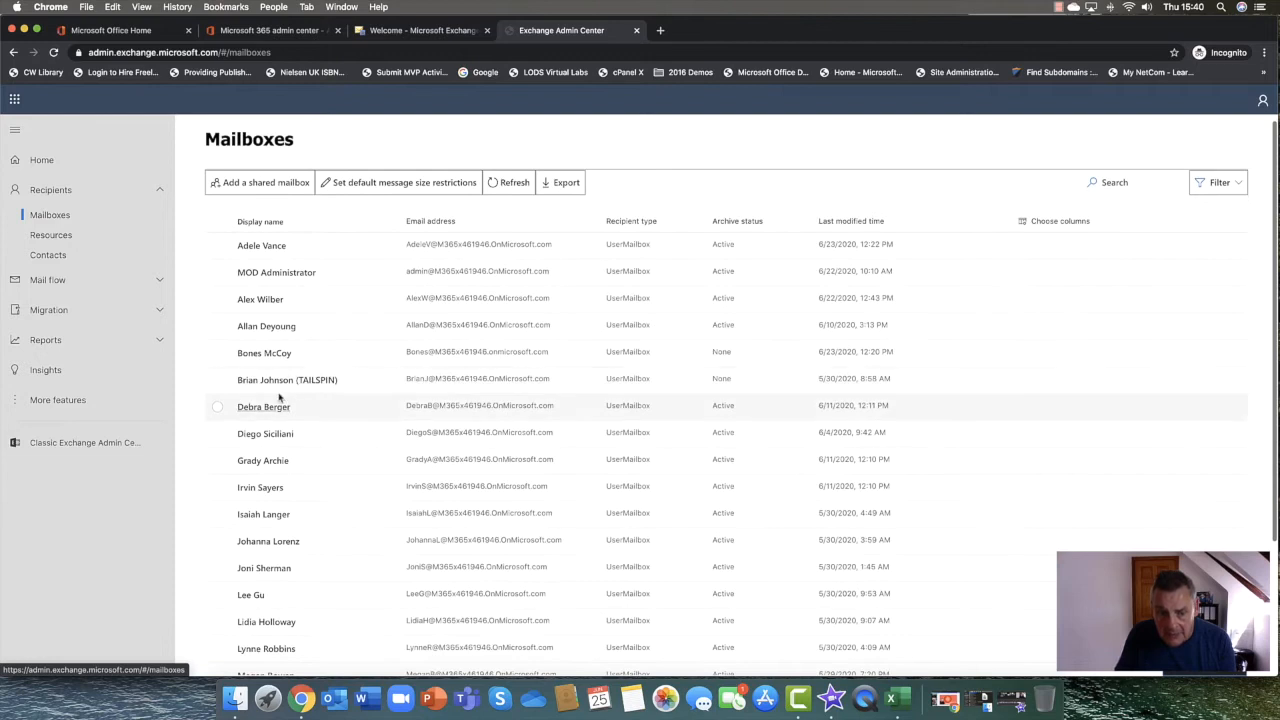
pyautogui.moveTo(264, 352)
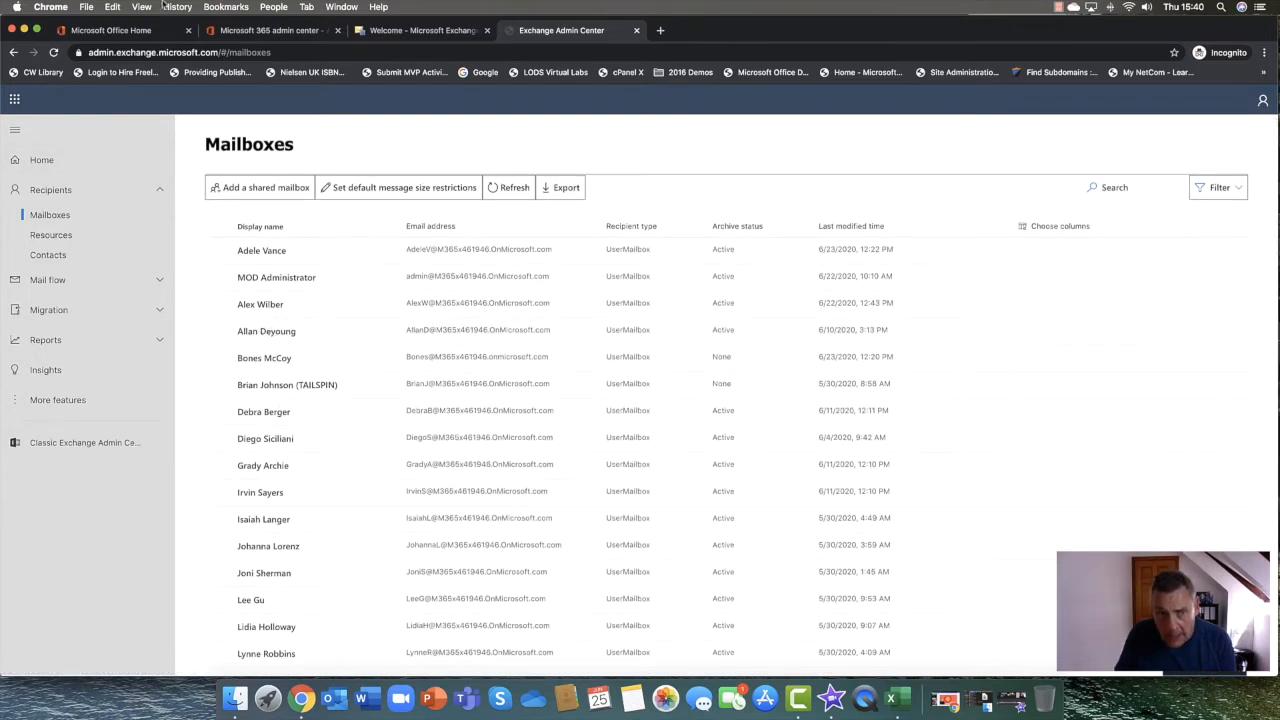
pyautogui.click(140, 8)
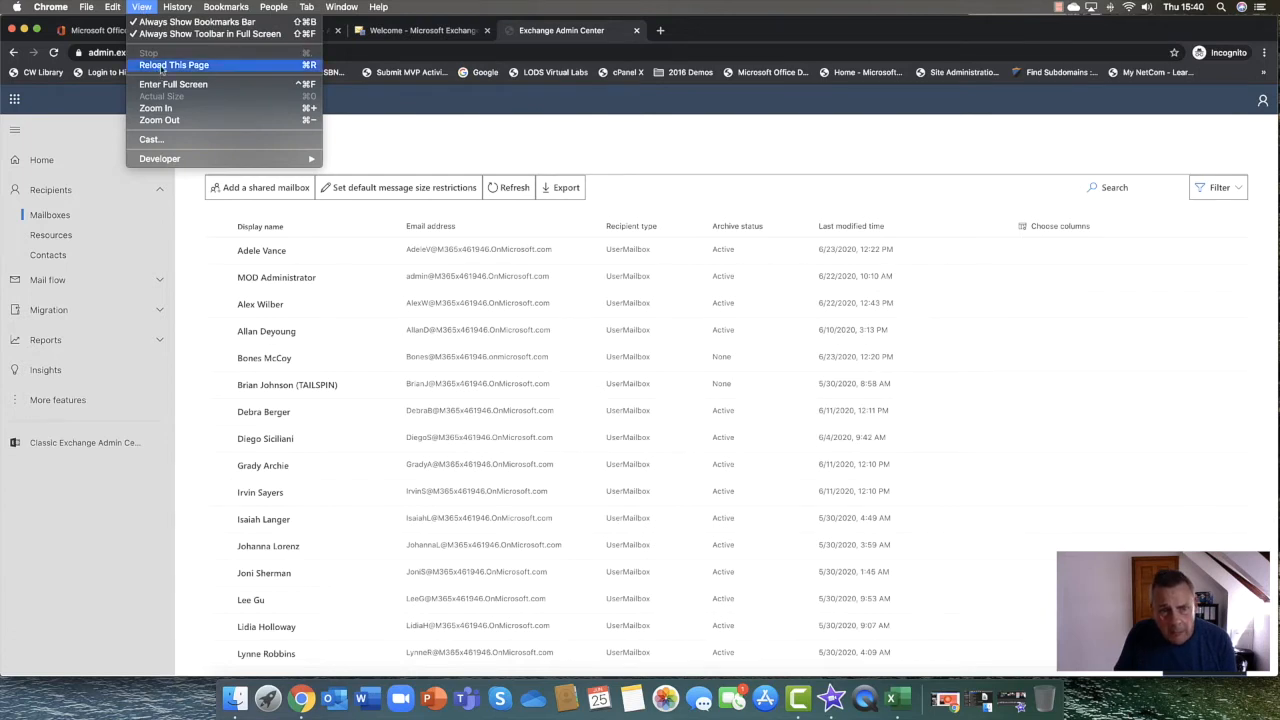
# Reload the Mailboxes page via View > Reload This Page
pyautogui.click(174, 64)
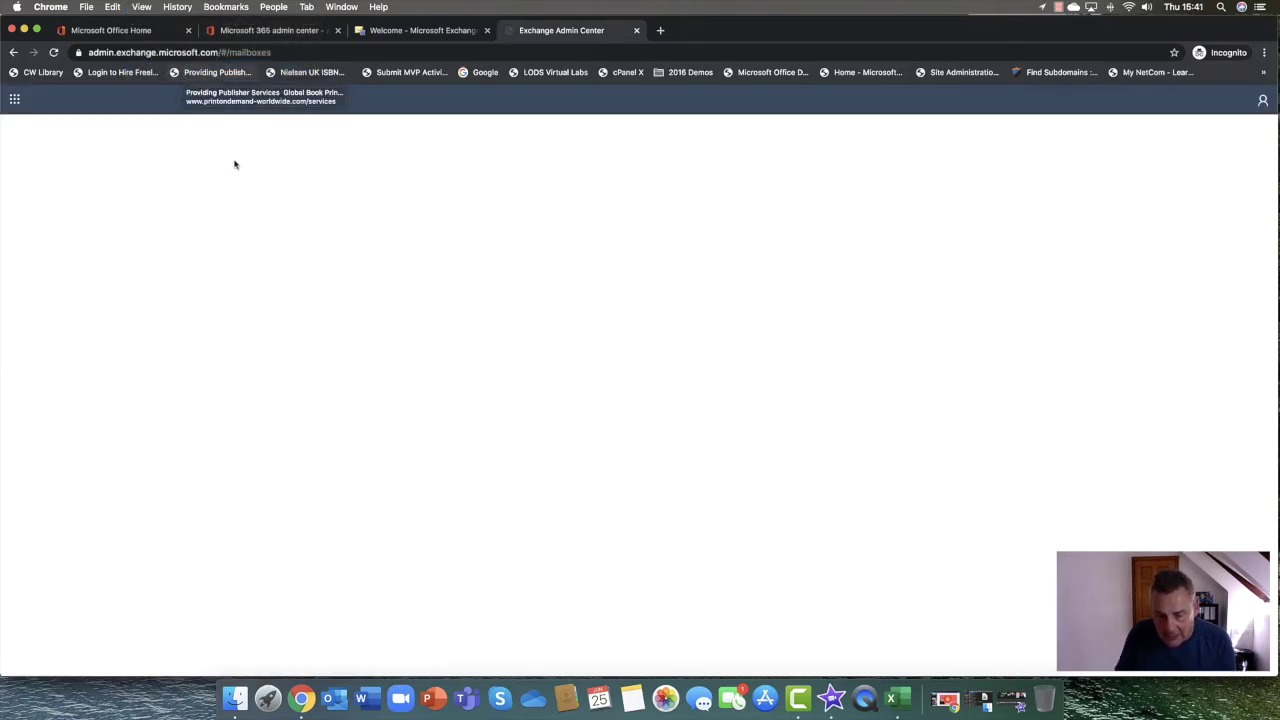
pyautogui.moveTo(398, 228)
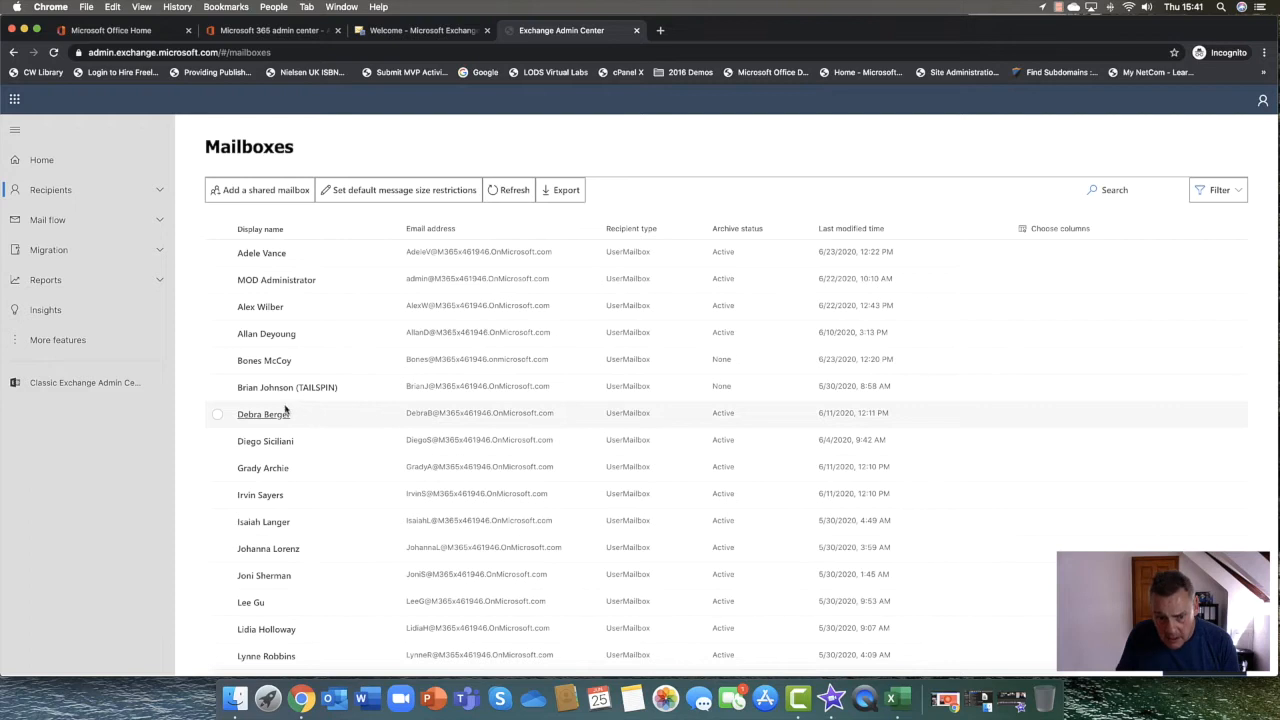
pyautogui.moveTo(288, 370)
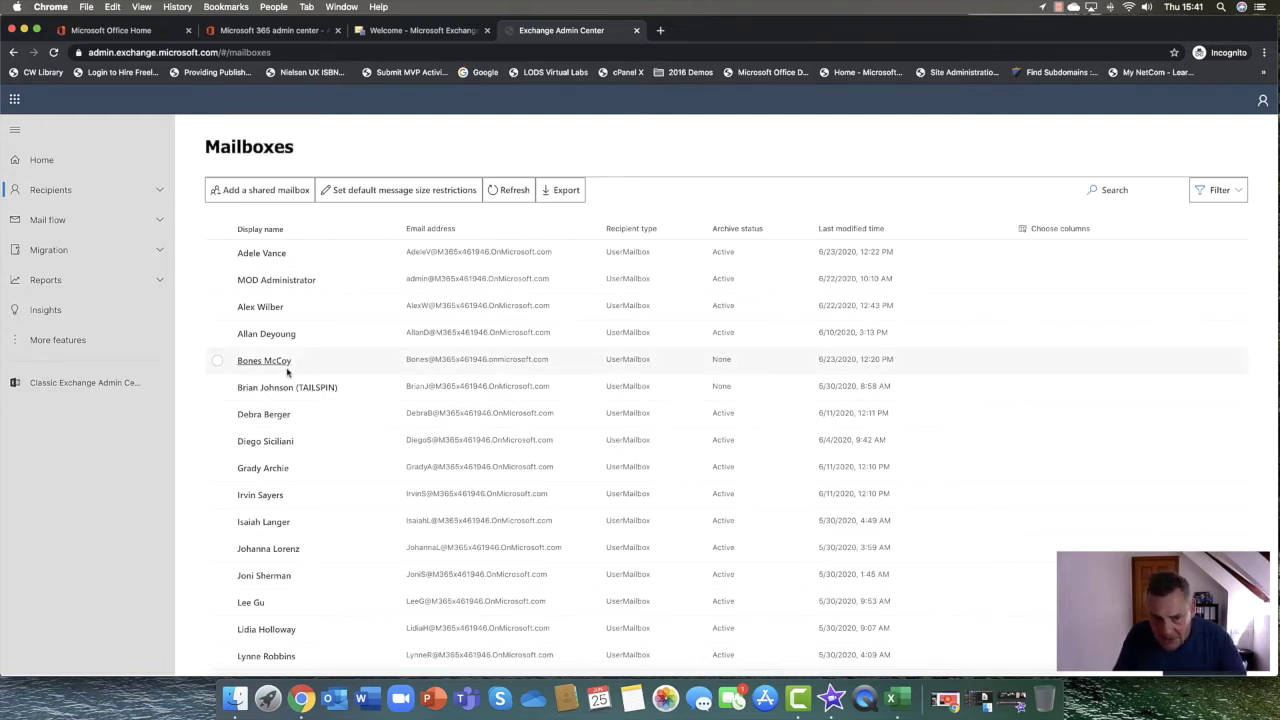
pyautogui.moveTo(296, 370)
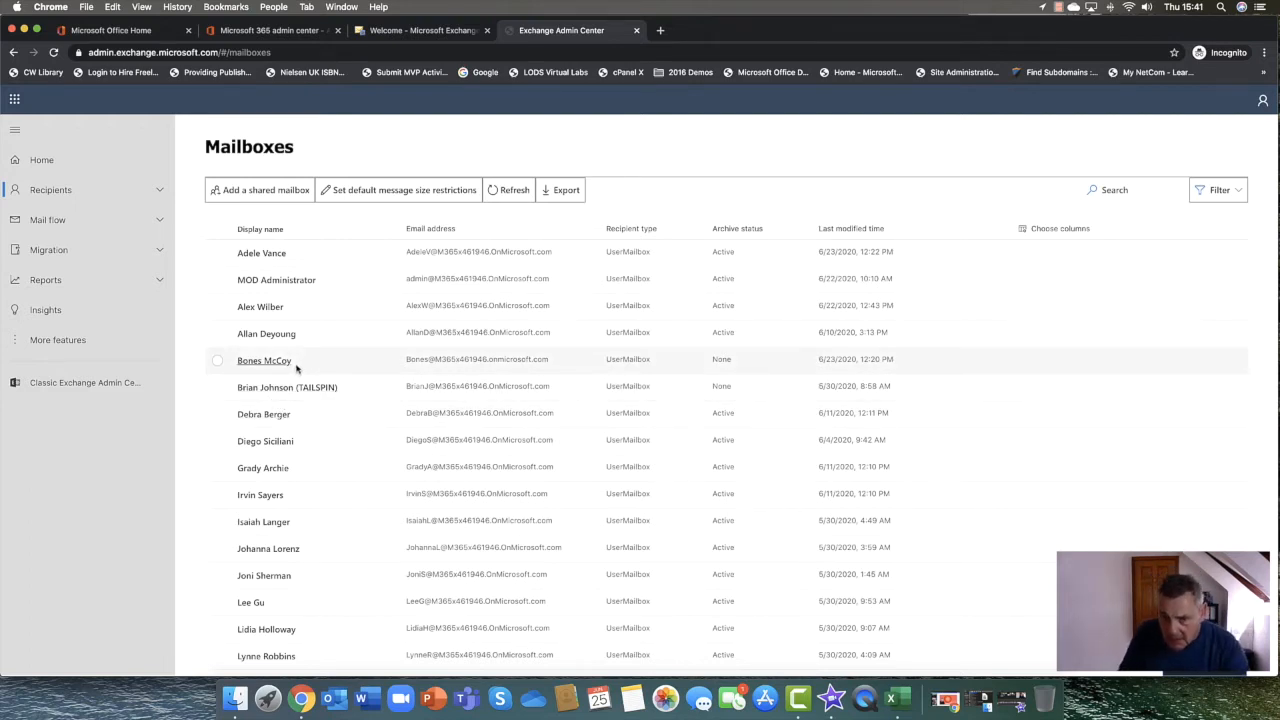
pyautogui.moveTo(410, 404)
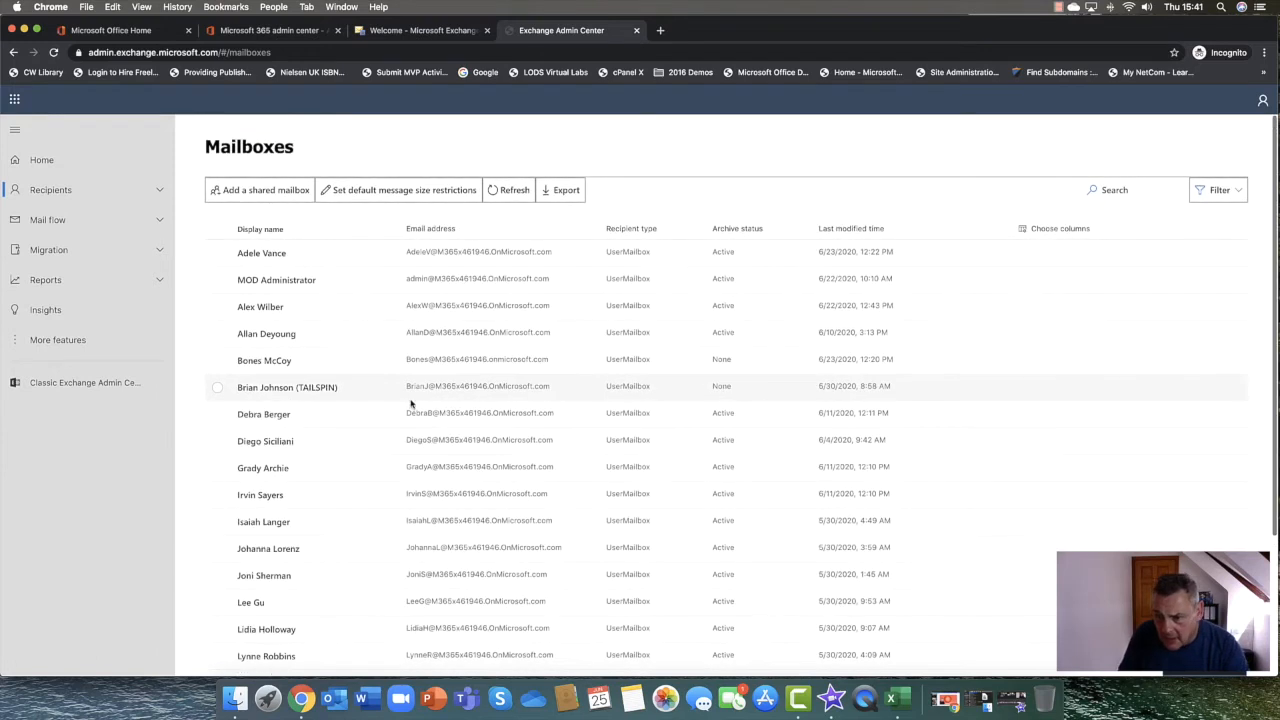
pyautogui.moveTo(264, 440)
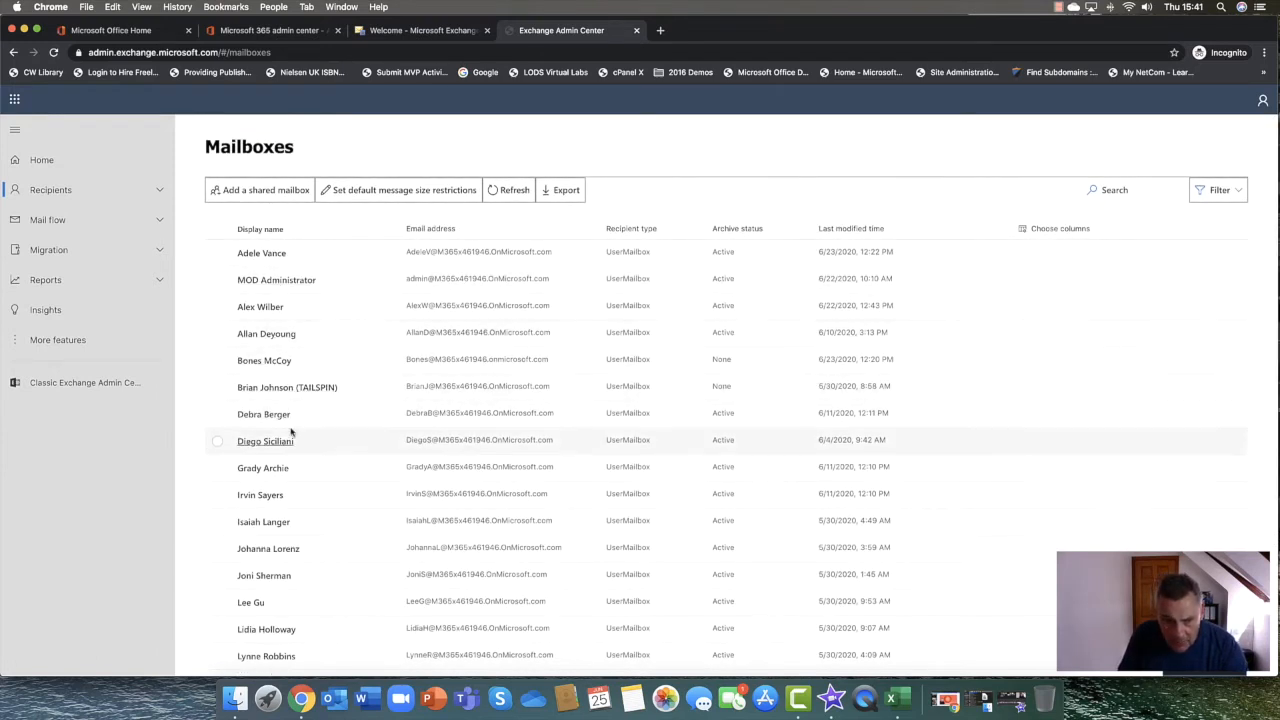
pyautogui.moveTo(288, 388)
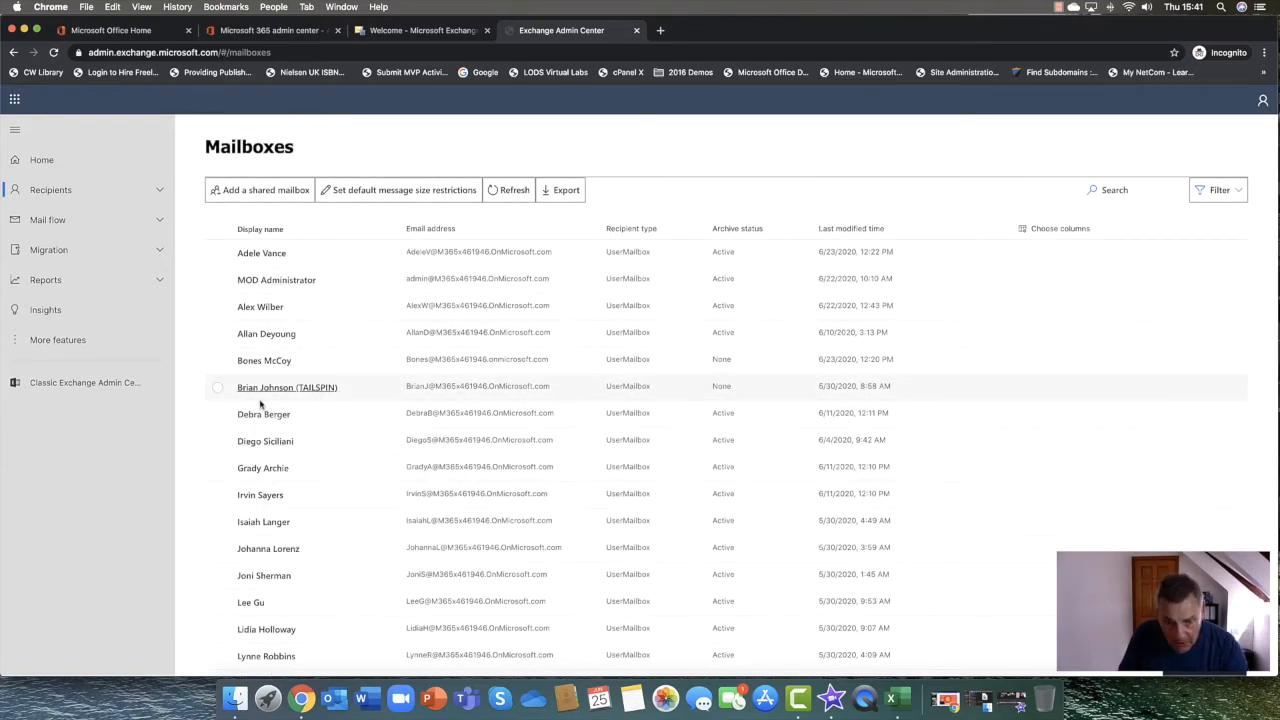
pyautogui.moveTo(260, 308)
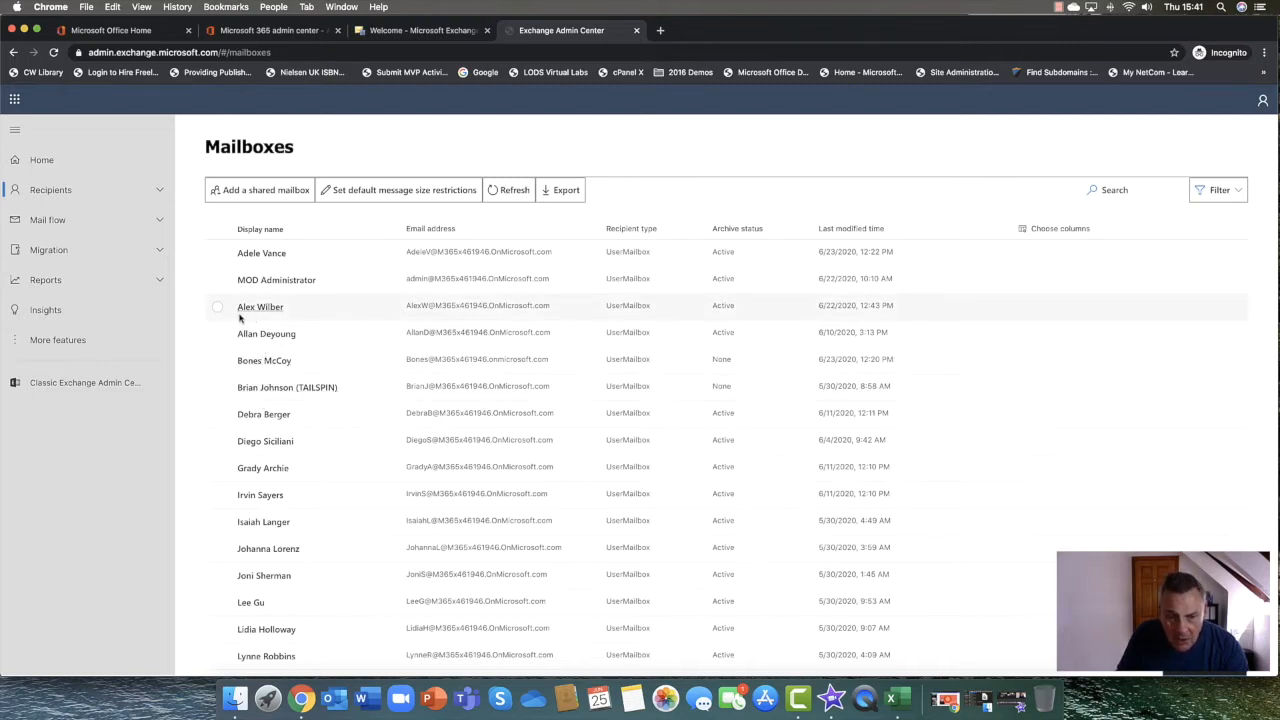
pyautogui.moveTo(258, 310)
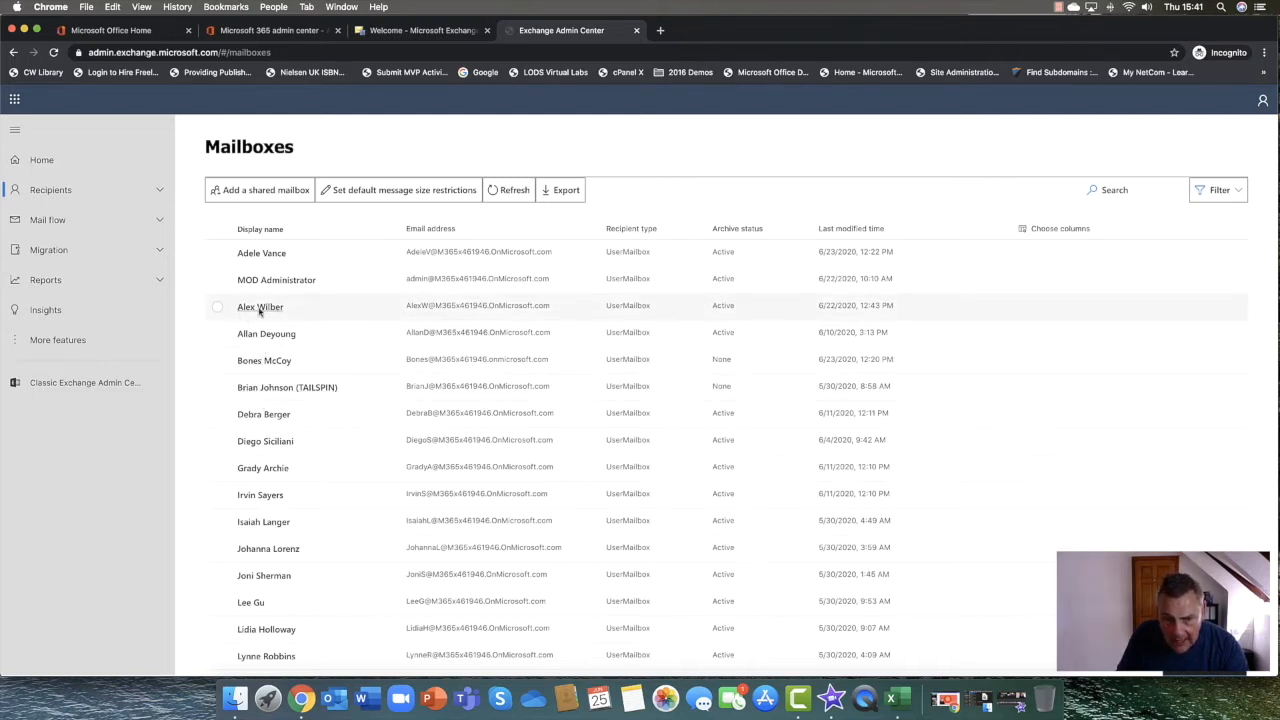
pyautogui.moveTo(260, 308)
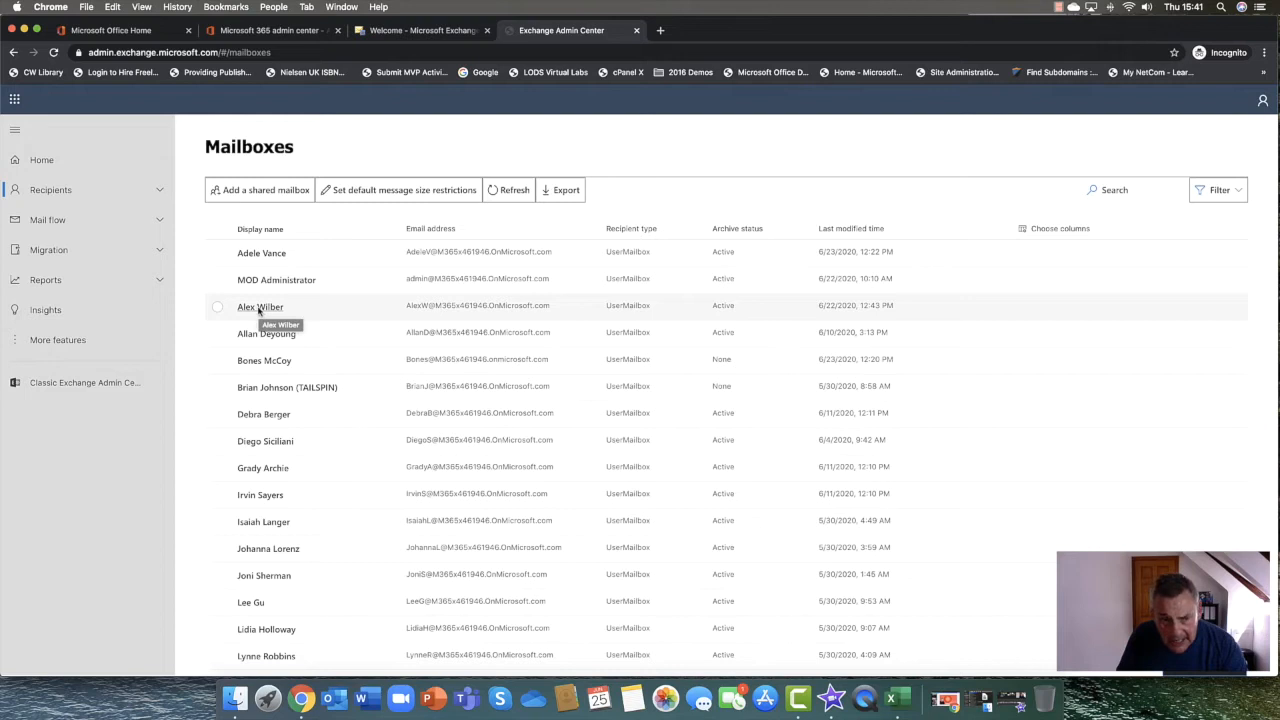
pyautogui.moveTo(260, 306)
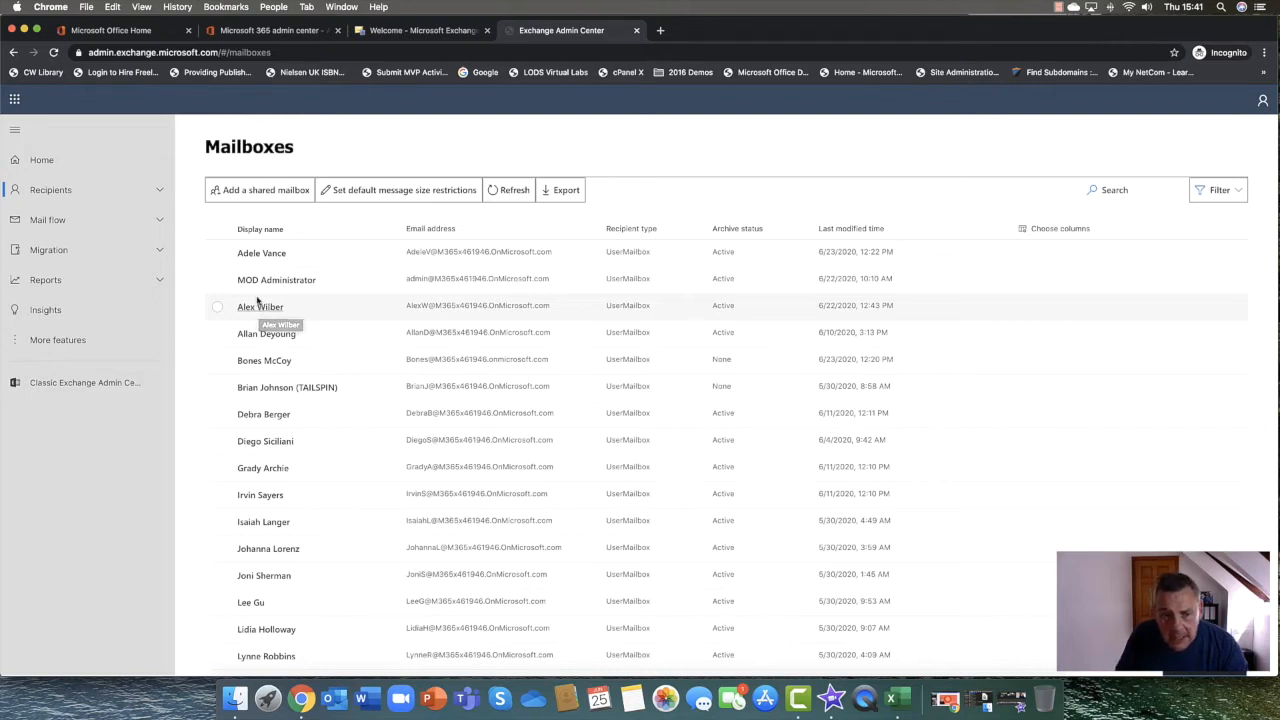
# Open Alex Wilber's mailbox details and scroll through email addresses, permissions, mail flow and policies
pyautogui.click(260, 306)
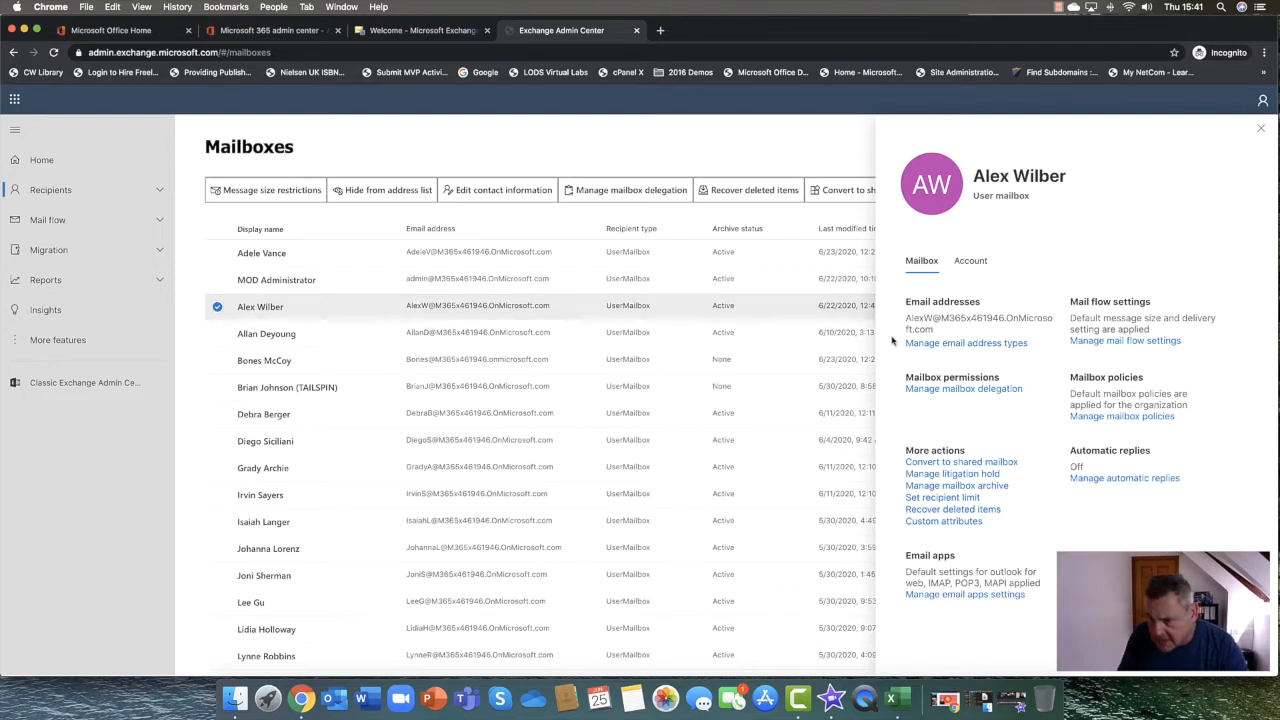
pyautogui.moveTo(1000, 400)
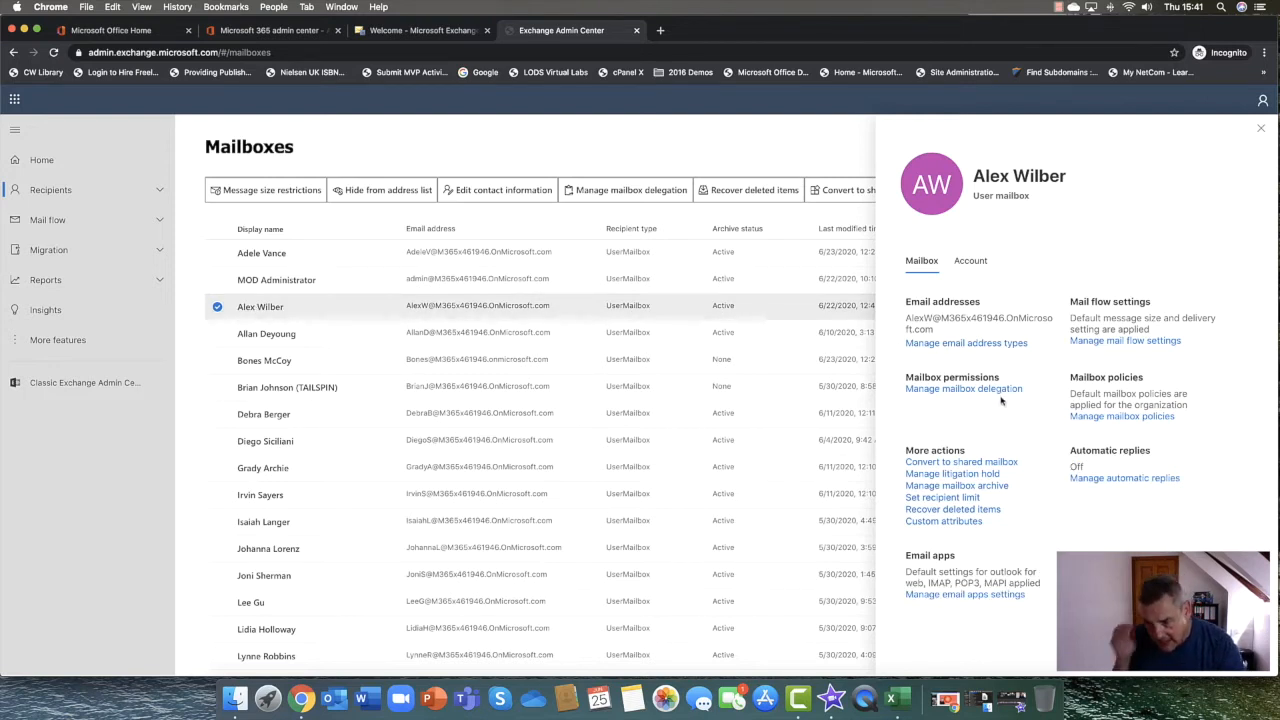
pyautogui.moveTo(1050, 446)
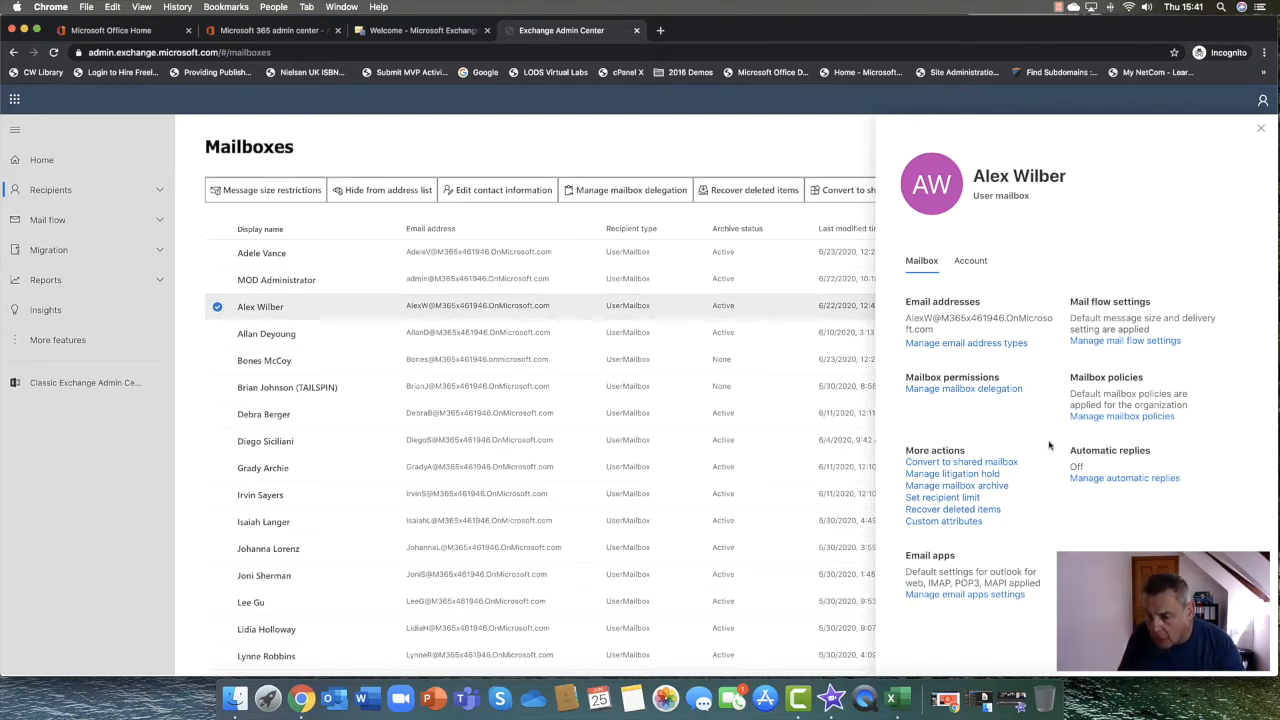
pyautogui.moveTo(1200, 428)
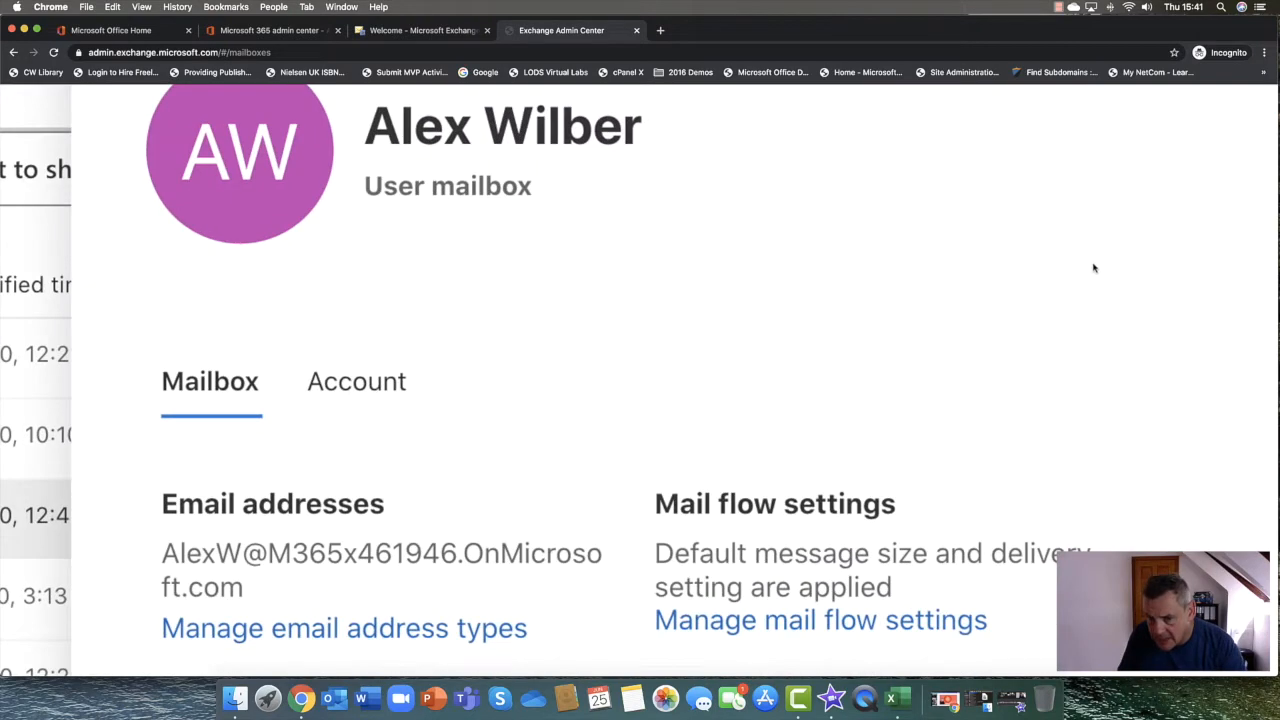
pyautogui.scroll(-3)
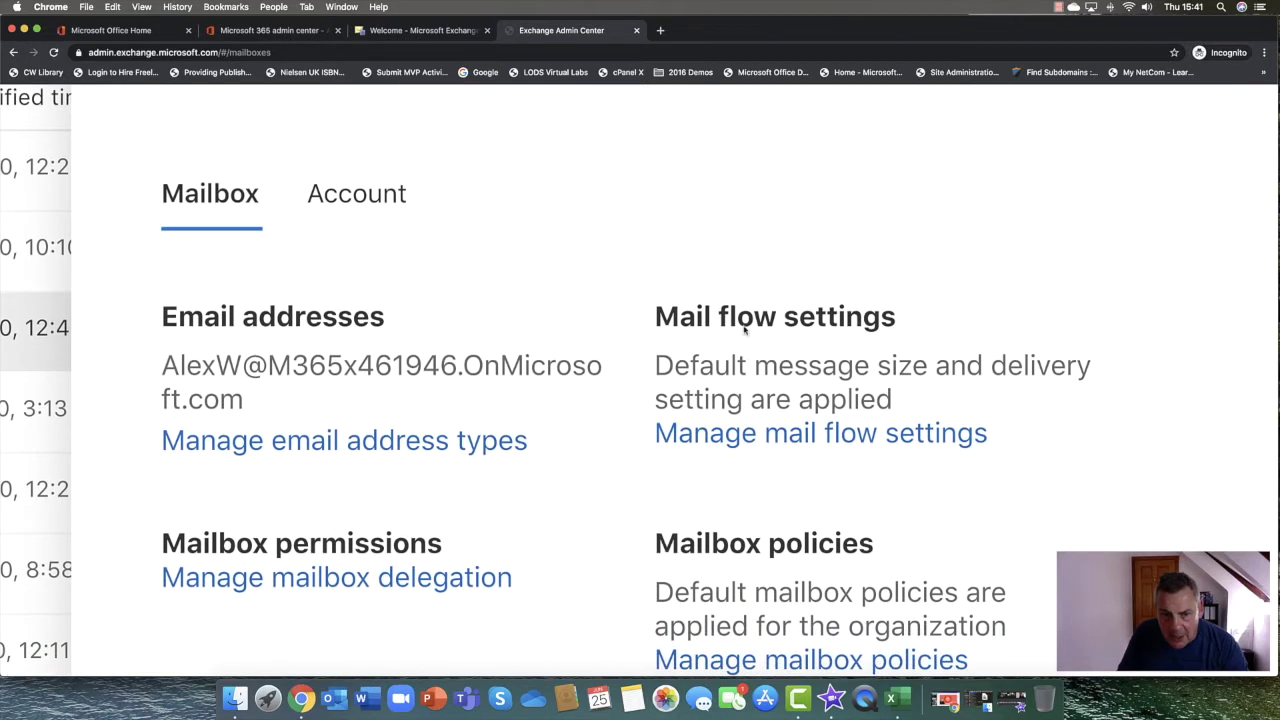
pyautogui.moveTo(448, 424)
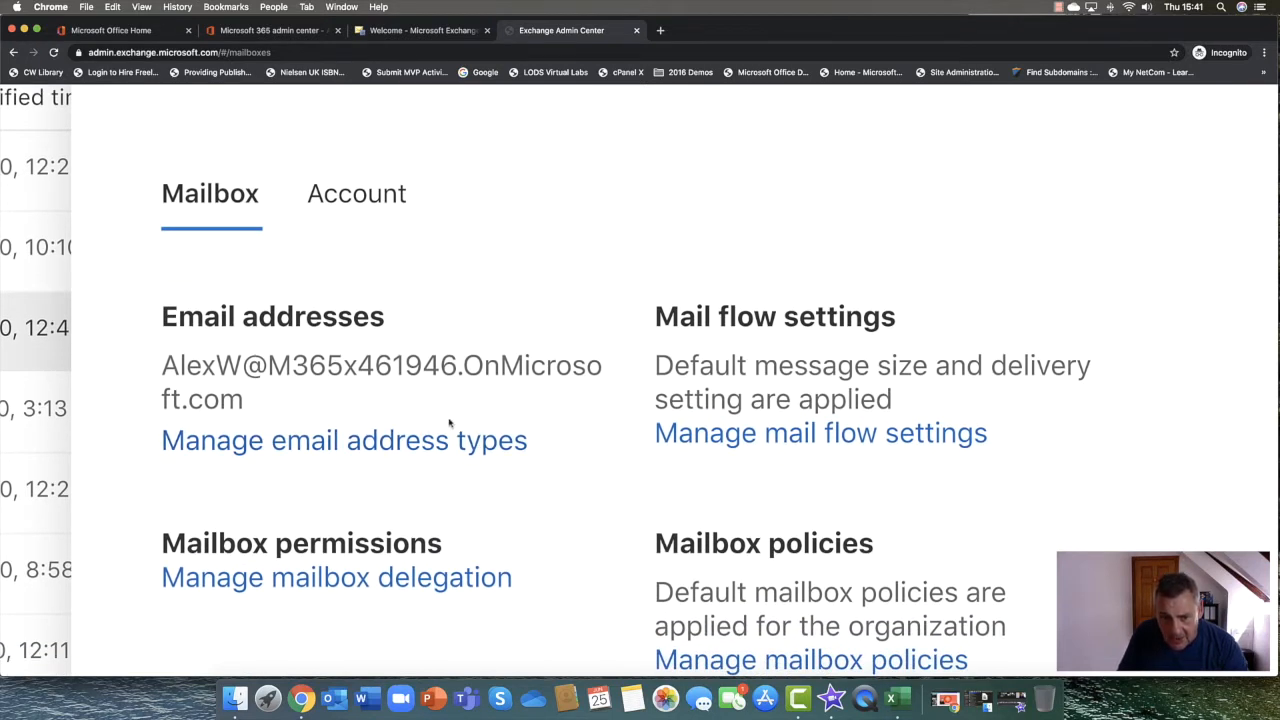
pyautogui.scroll(-3)
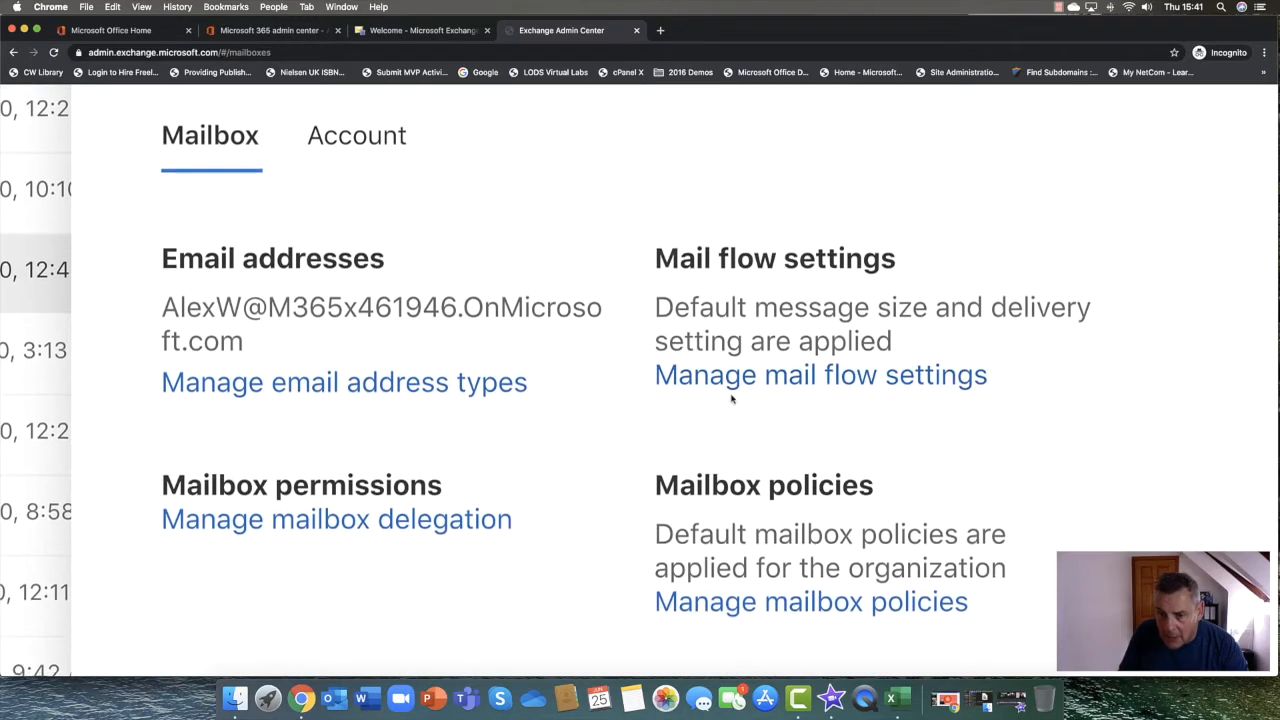
pyautogui.scroll(-3)
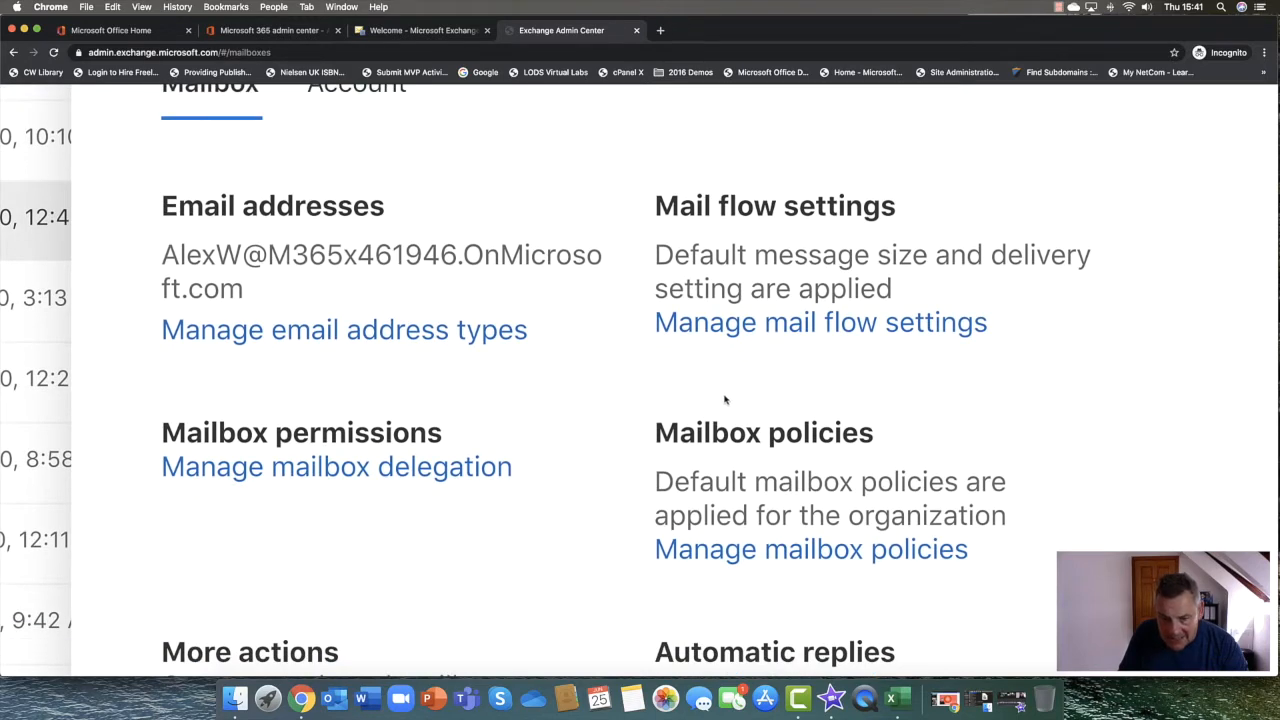
pyautogui.scroll(-3)
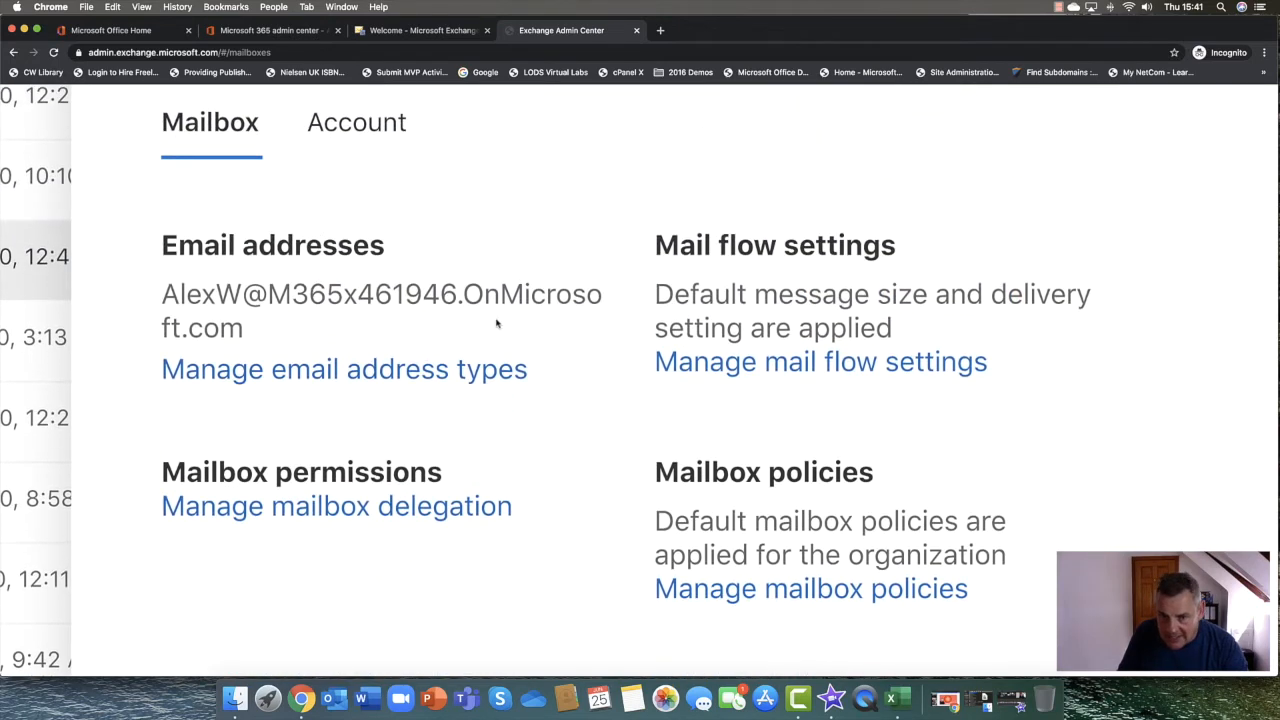
pyautogui.moveTo(324, 368)
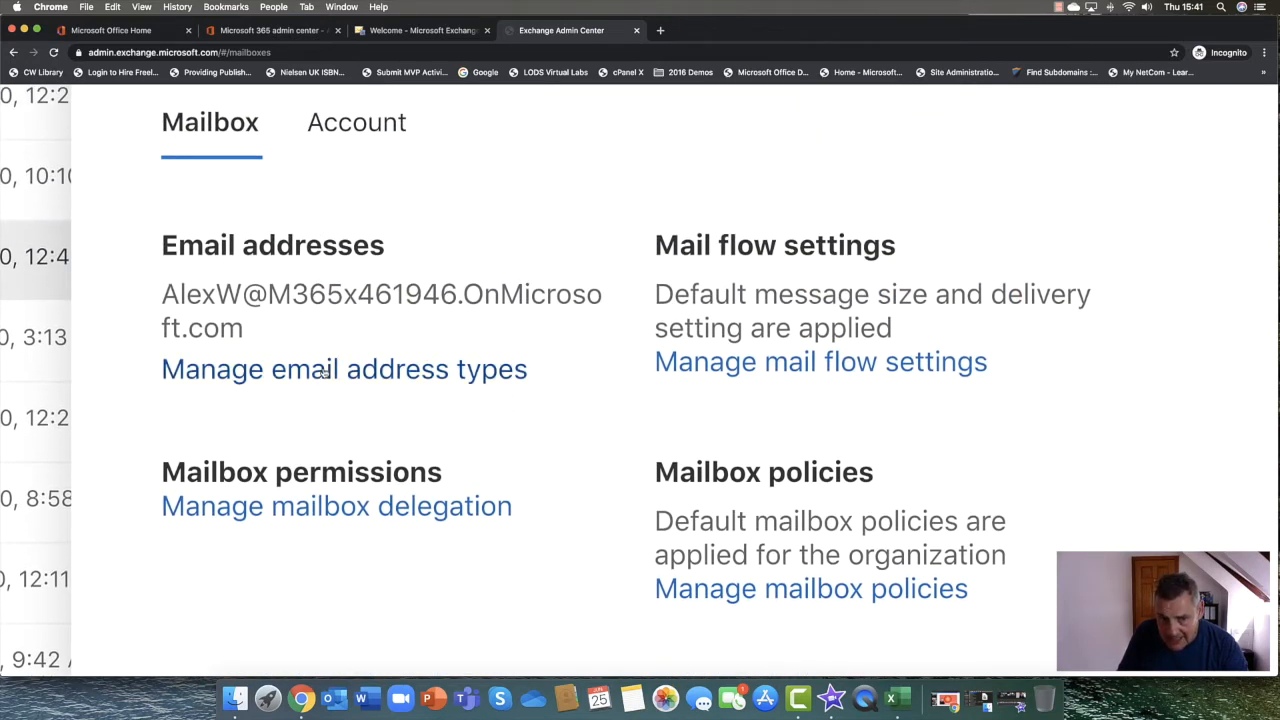
pyautogui.scroll(3)
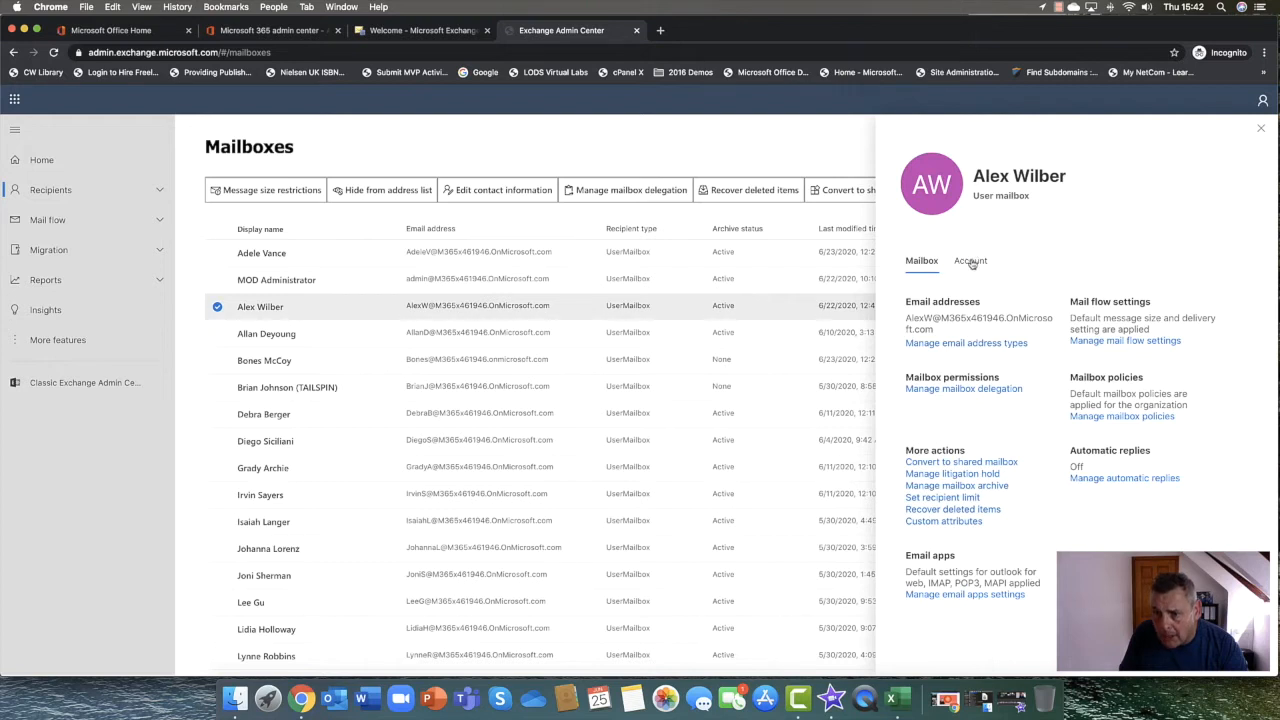
pyautogui.click(970, 260)
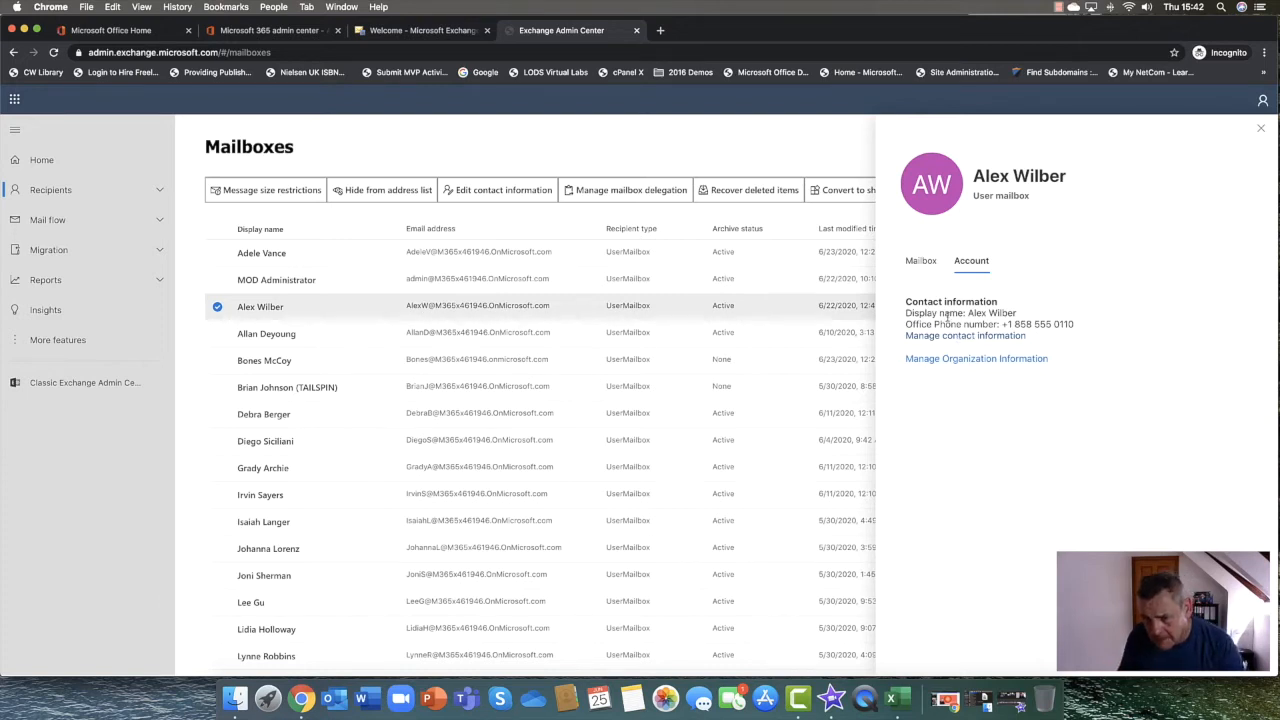
pyautogui.click(920, 260)
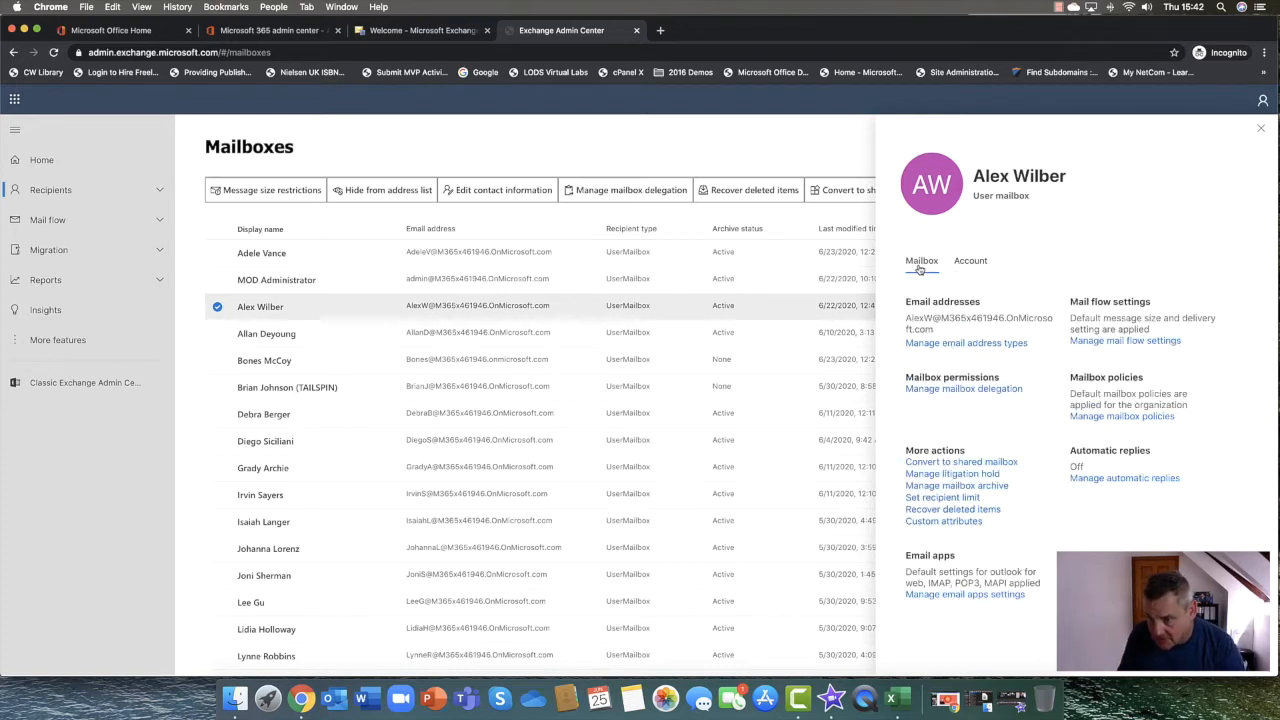
pyautogui.moveTo(970, 344)
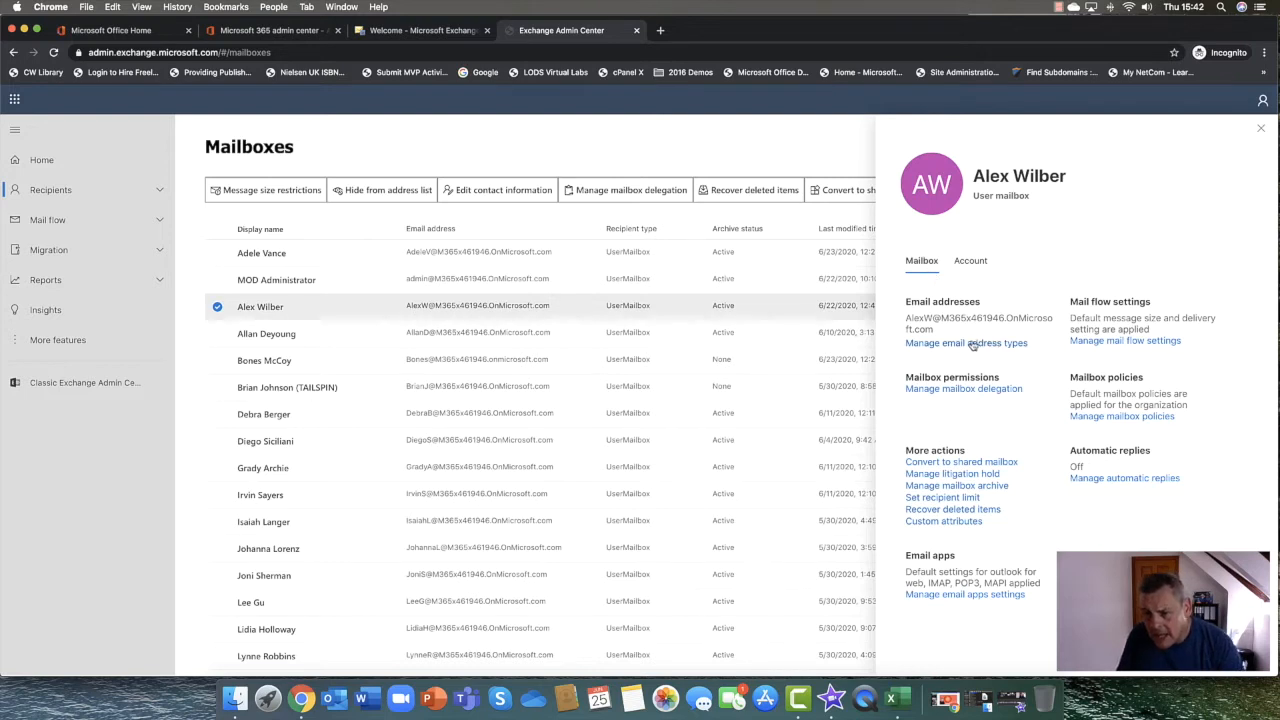
pyautogui.click(966, 342)
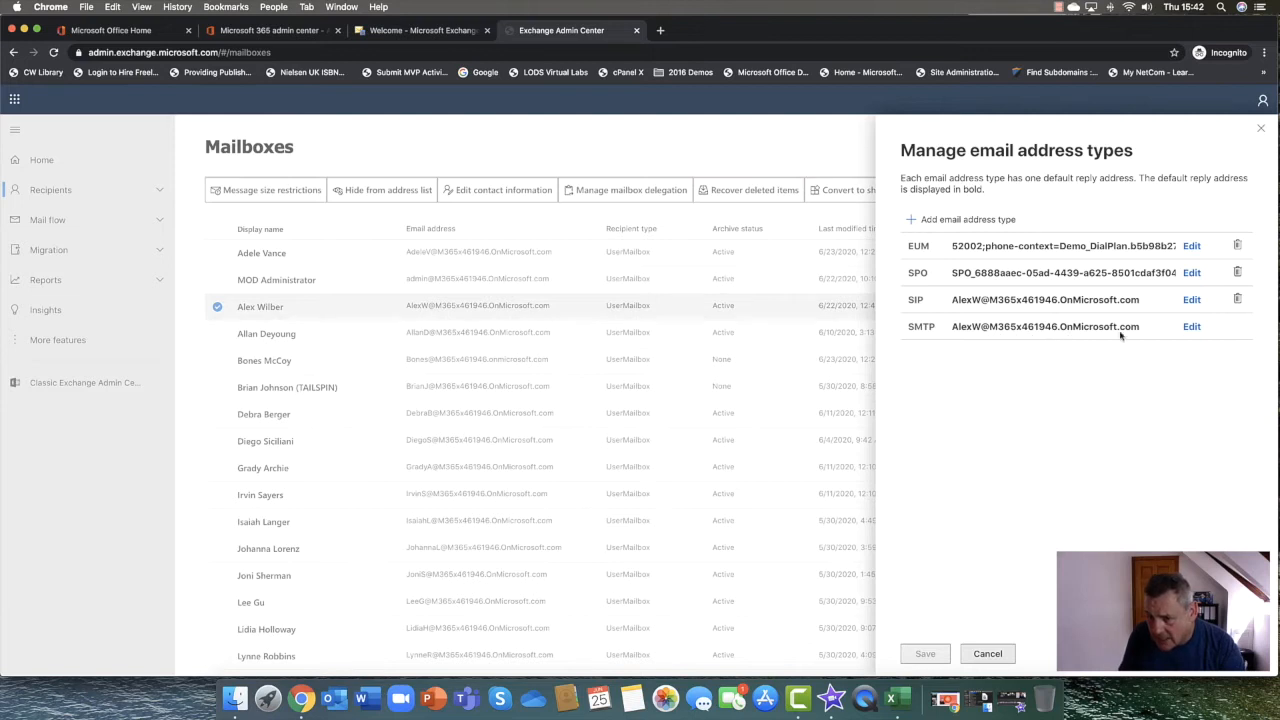
pyautogui.moveTo(930, 336)
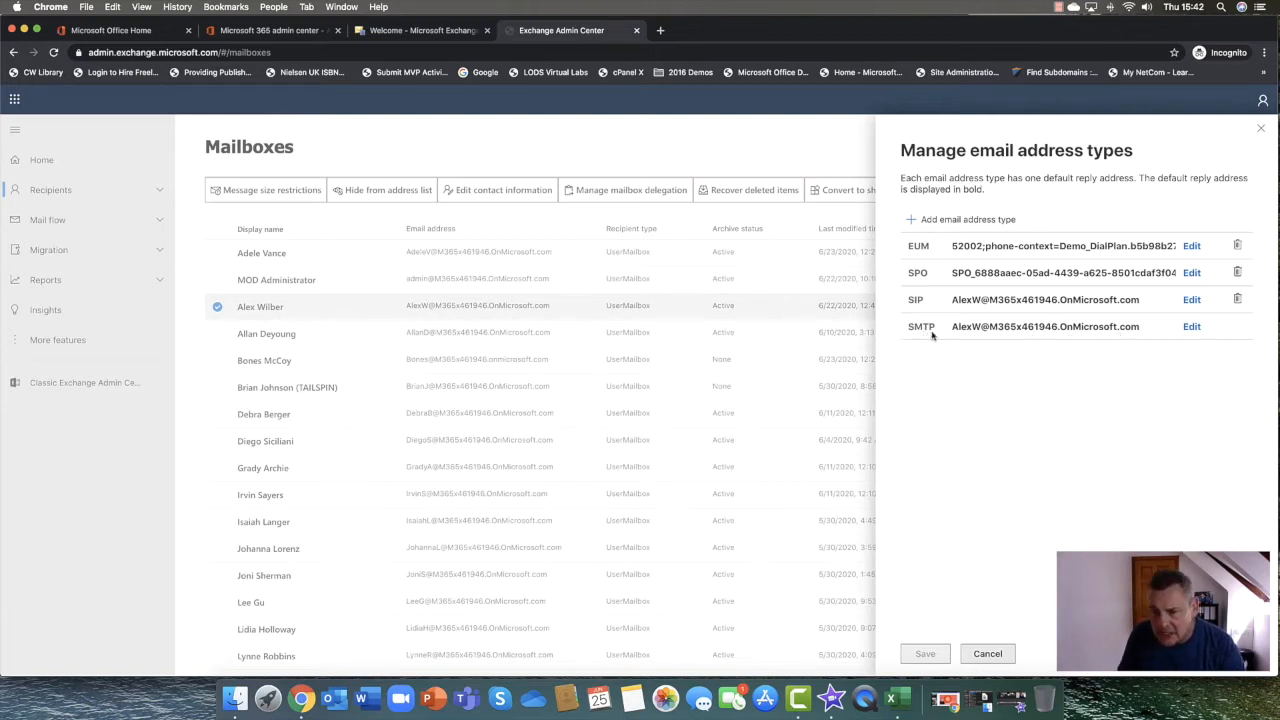
pyautogui.moveTo(1026, 336)
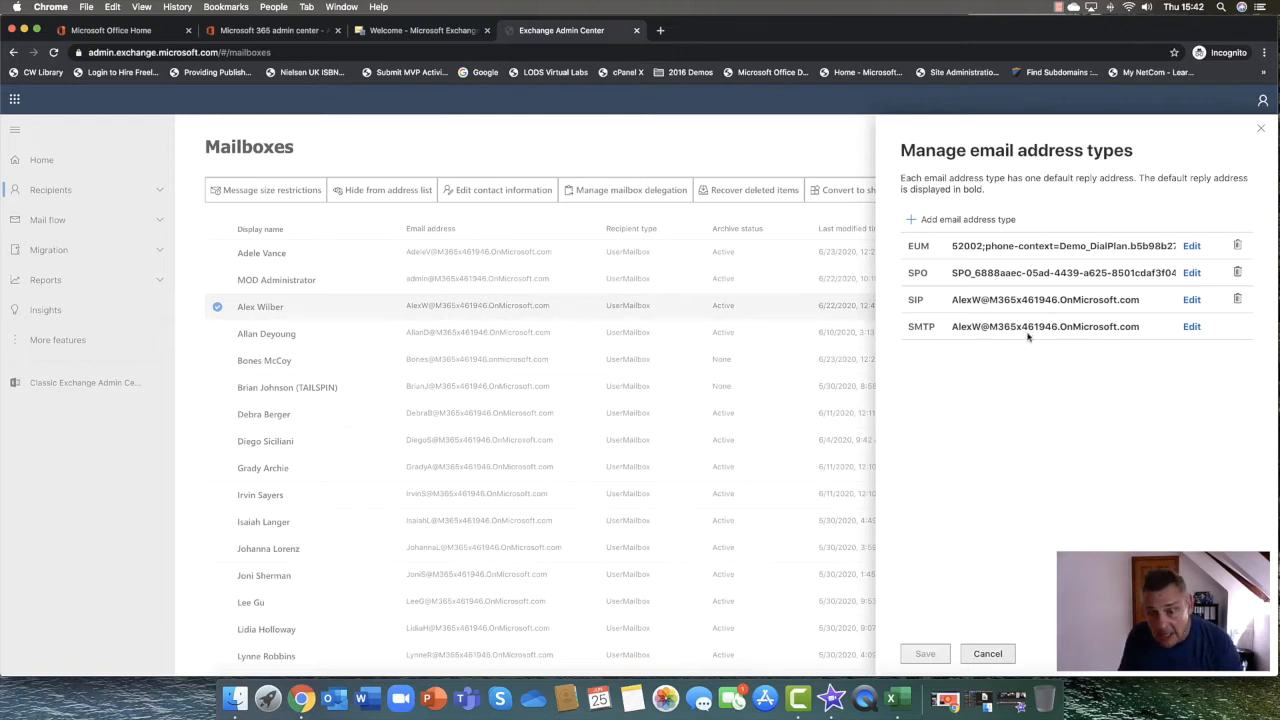
pyautogui.moveTo(1092, 334)
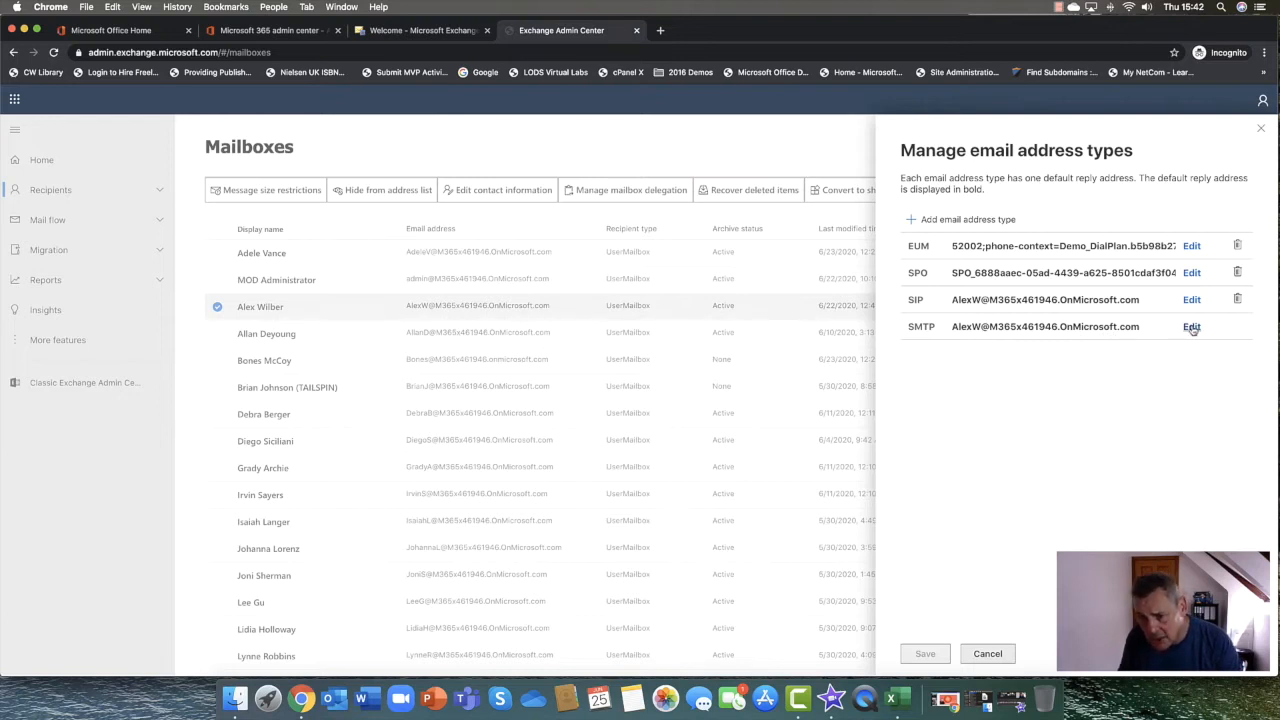
pyautogui.moveTo(976, 260)
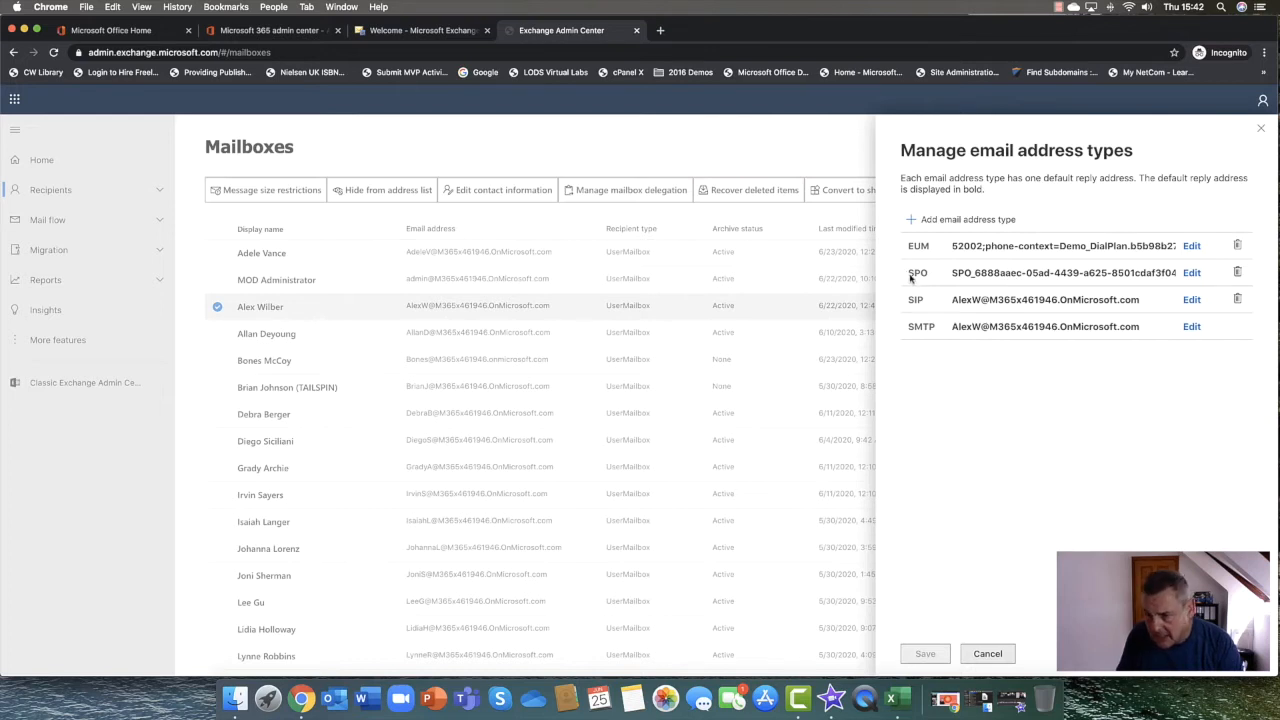
pyautogui.moveTo(984, 258)
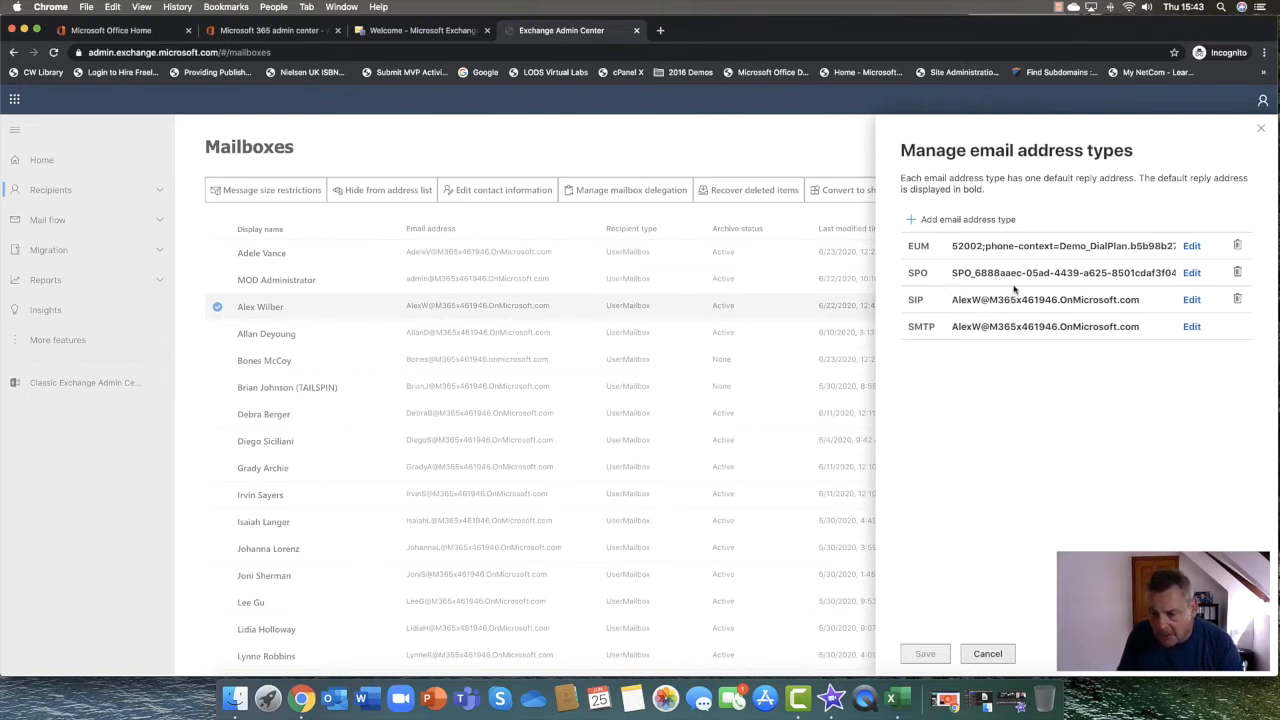
pyautogui.moveTo(996, 328)
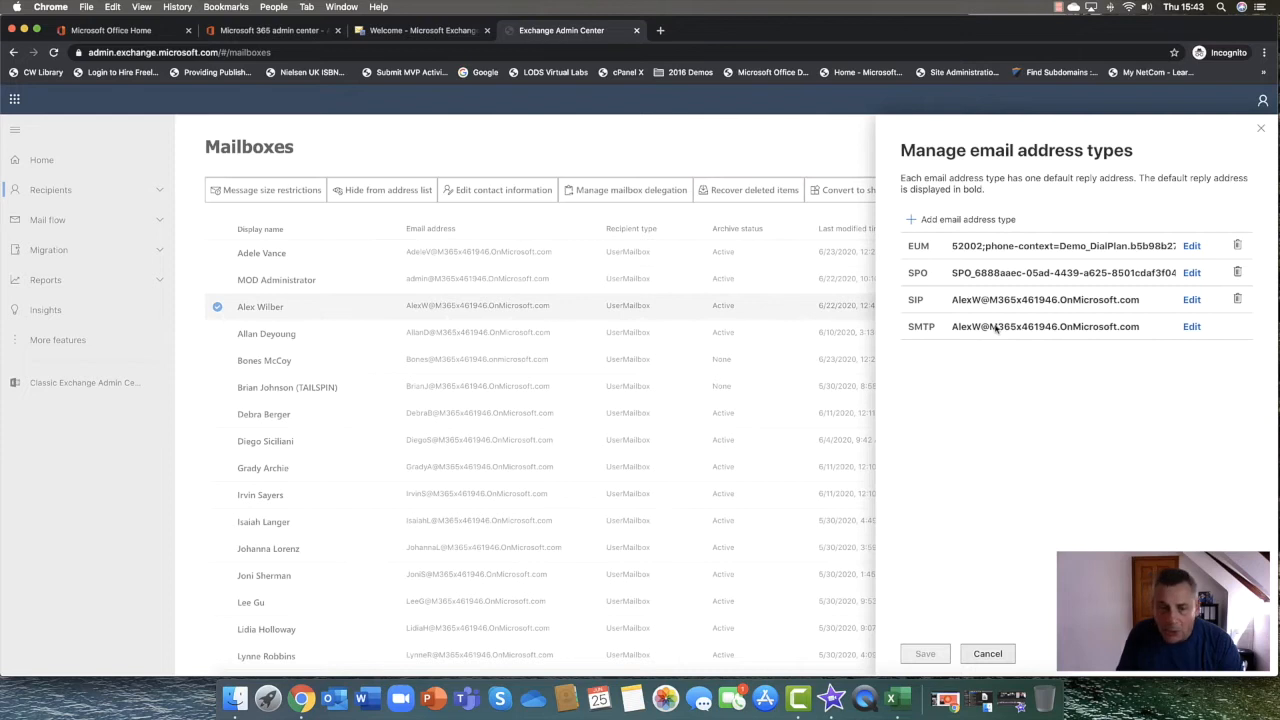
pyautogui.moveTo(980, 612)
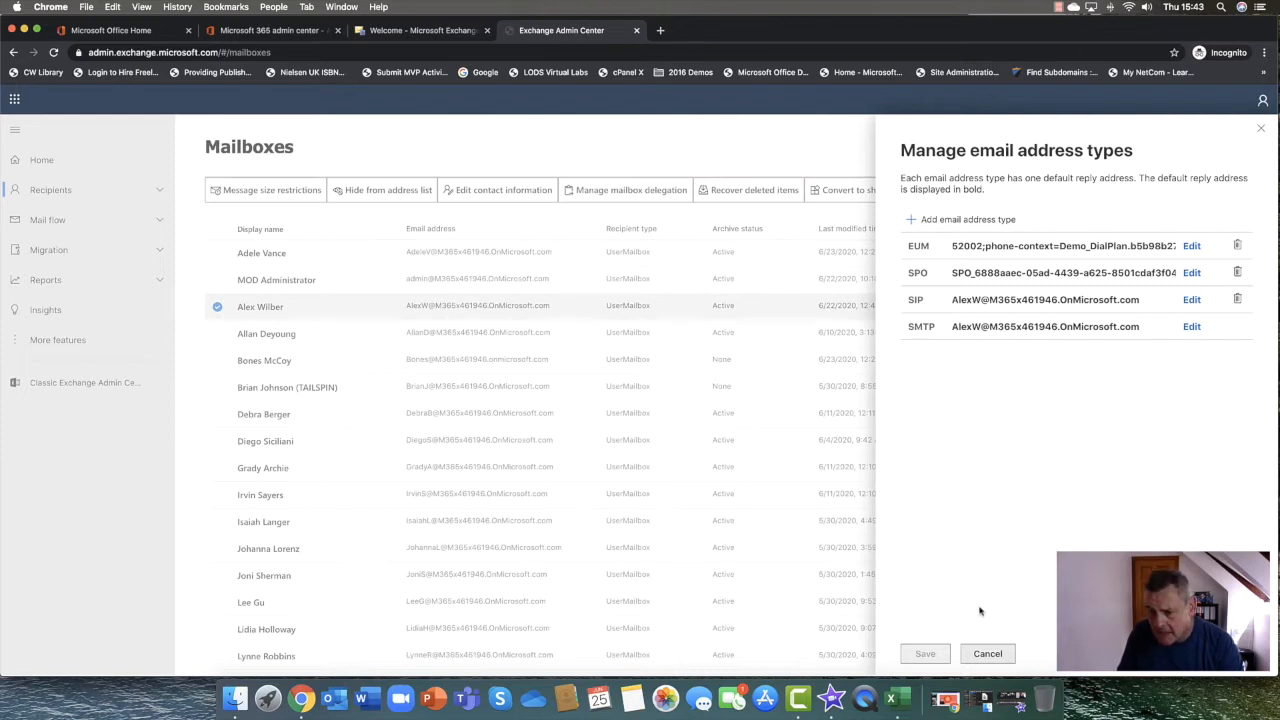
pyautogui.click(988, 652)
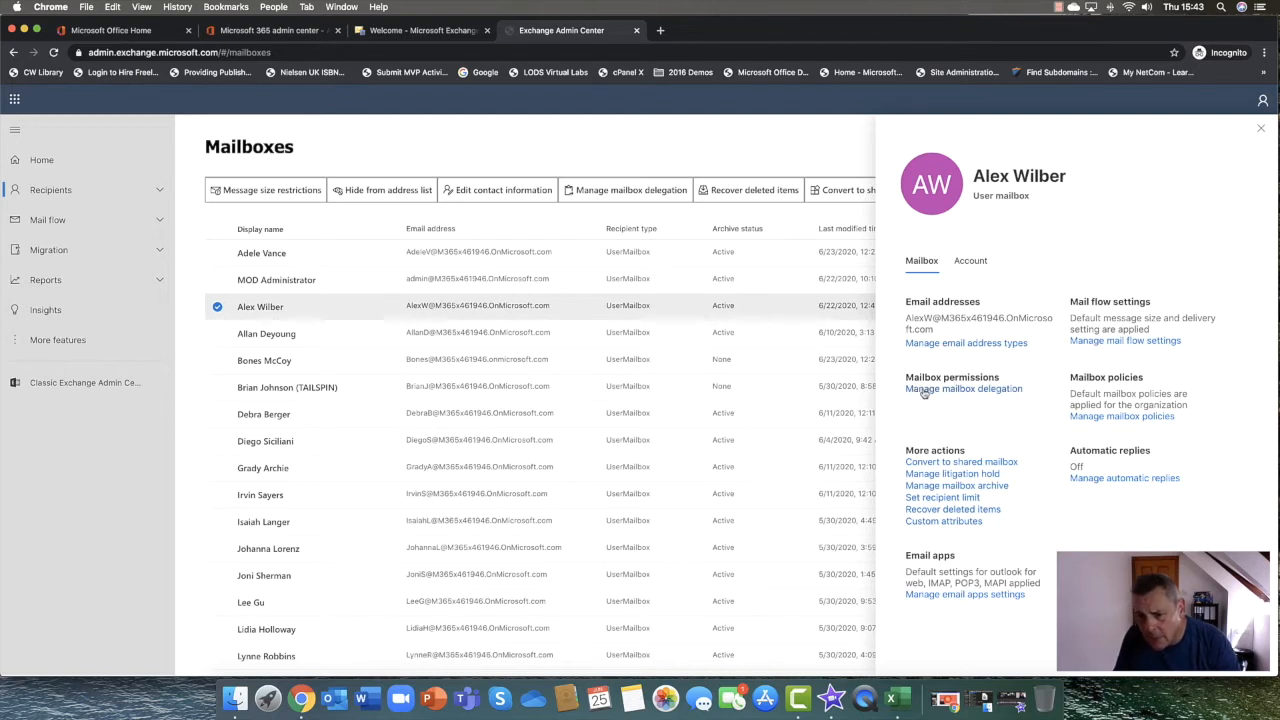
pyautogui.moveTo(948, 394)
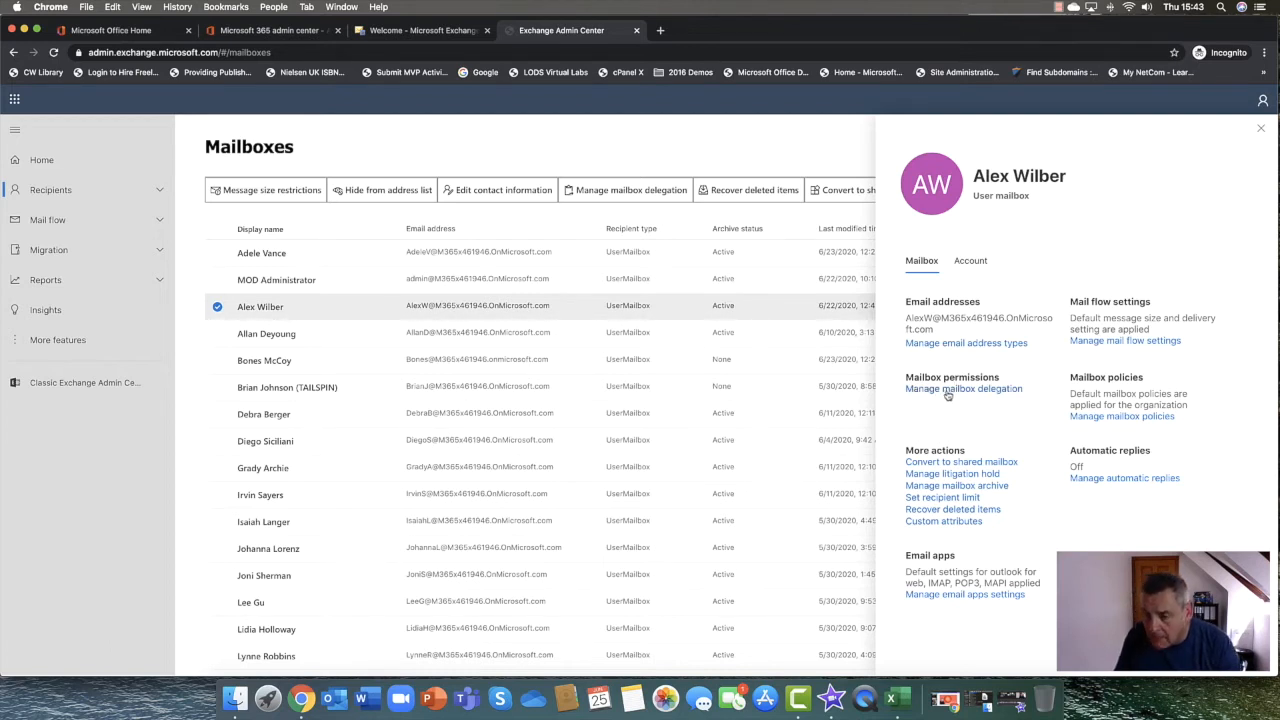
# Open Alex Wilber's mailbox delegation, edit Send as, search 'megan', and list candidate recipients
pyautogui.click(964, 388)
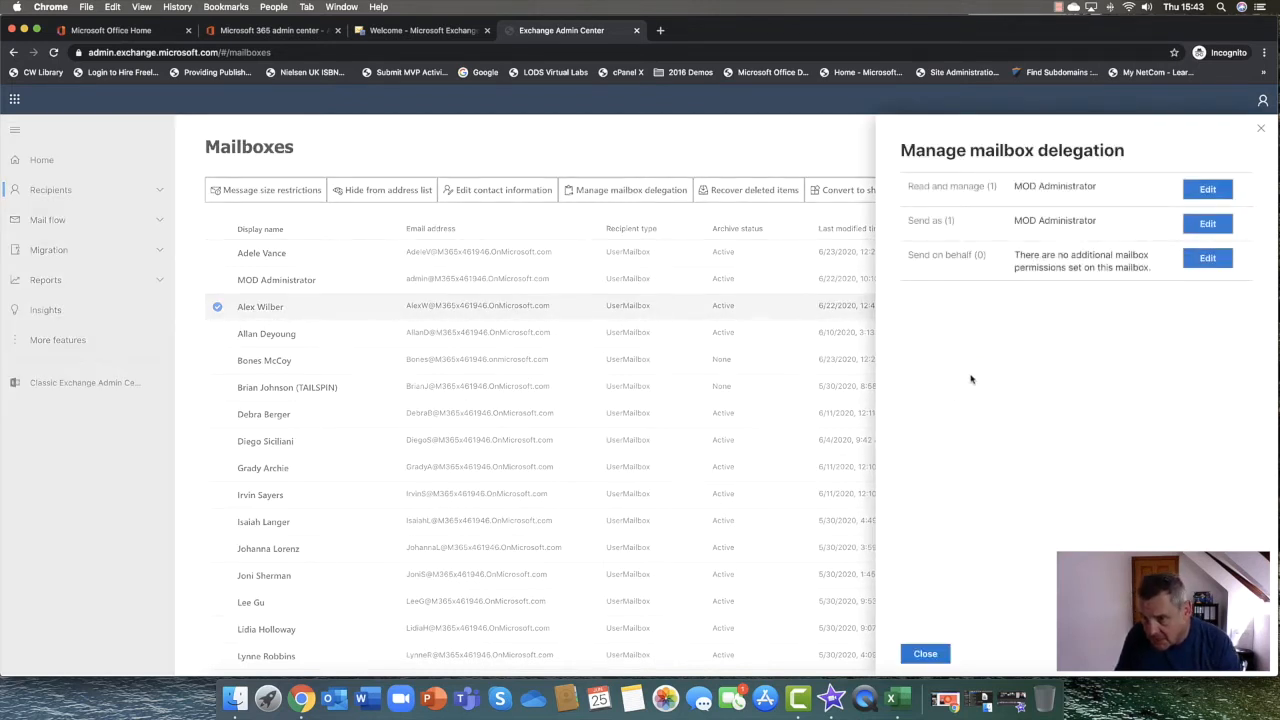
pyautogui.moveTo(918, 198)
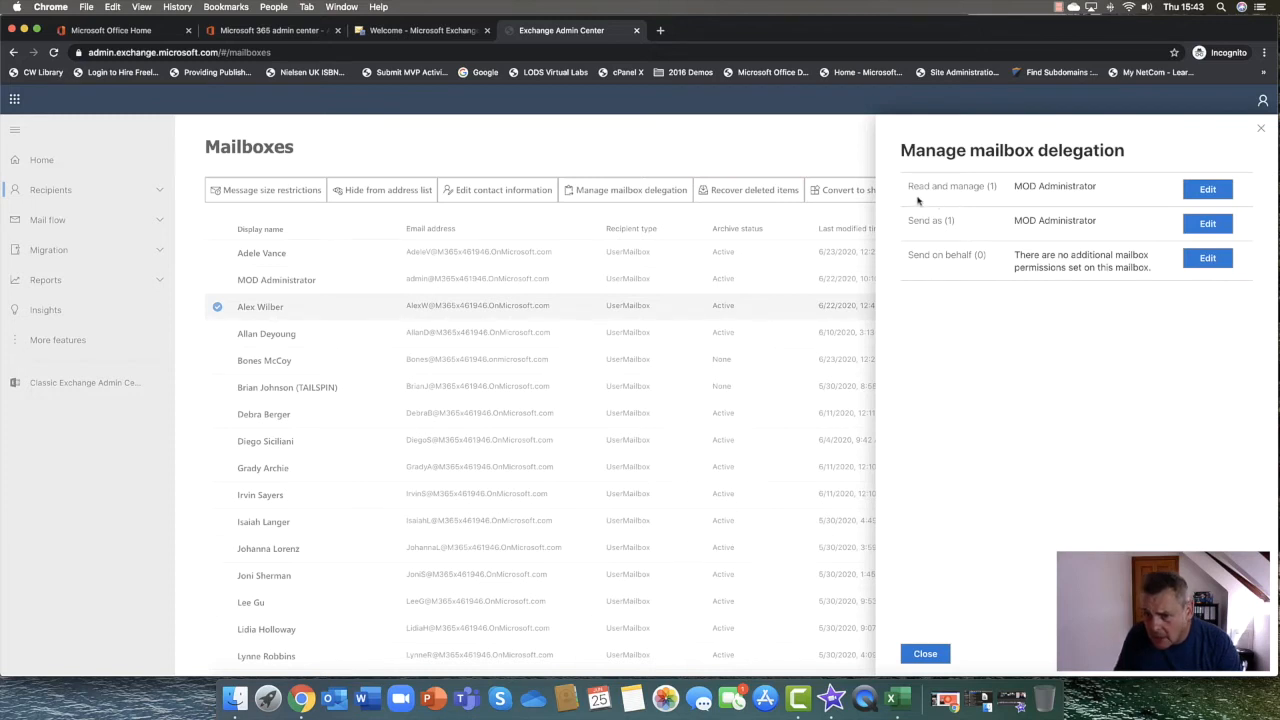
pyautogui.moveTo(930, 188)
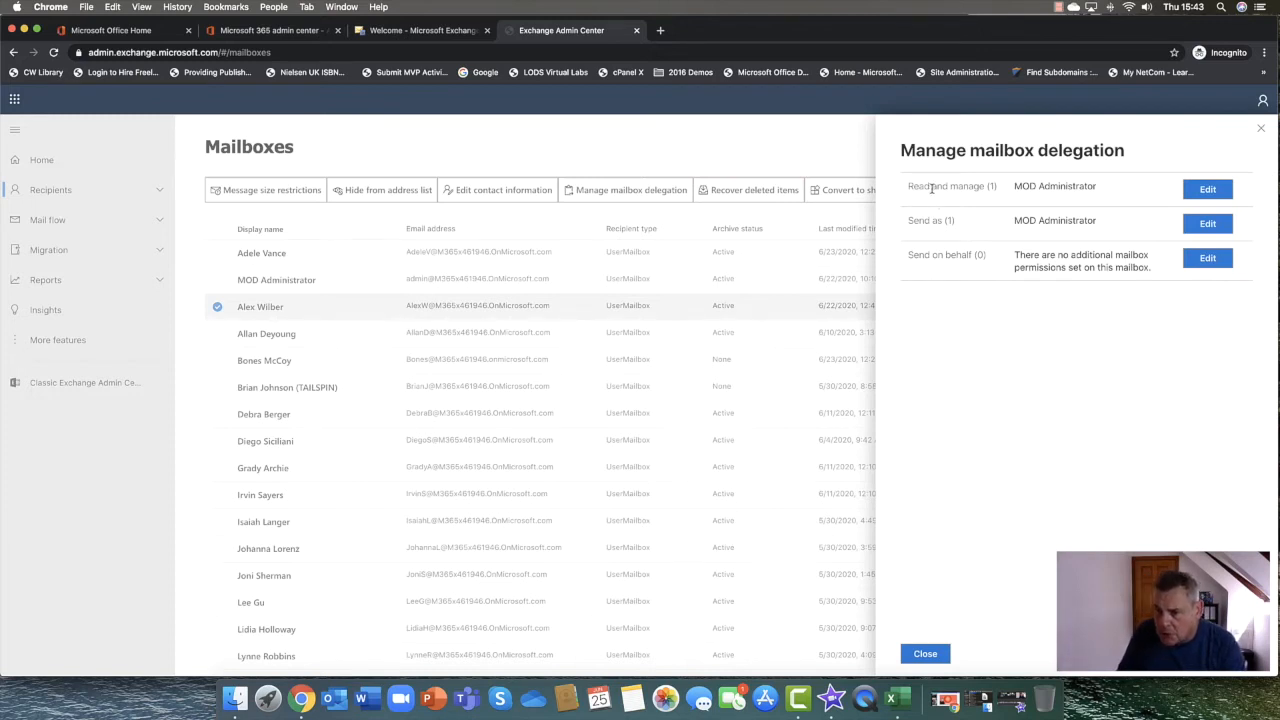
pyautogui.moveTo(1000, 206)
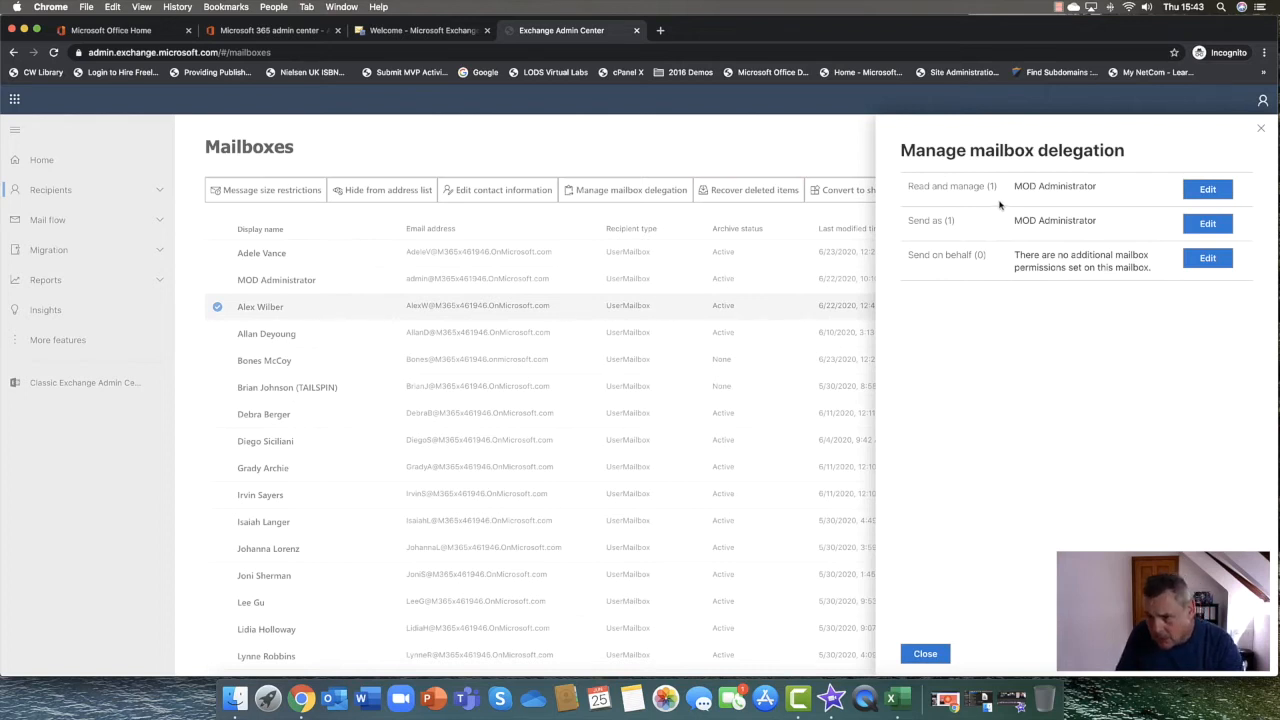
pyautogui.moveTo(1038, 198)
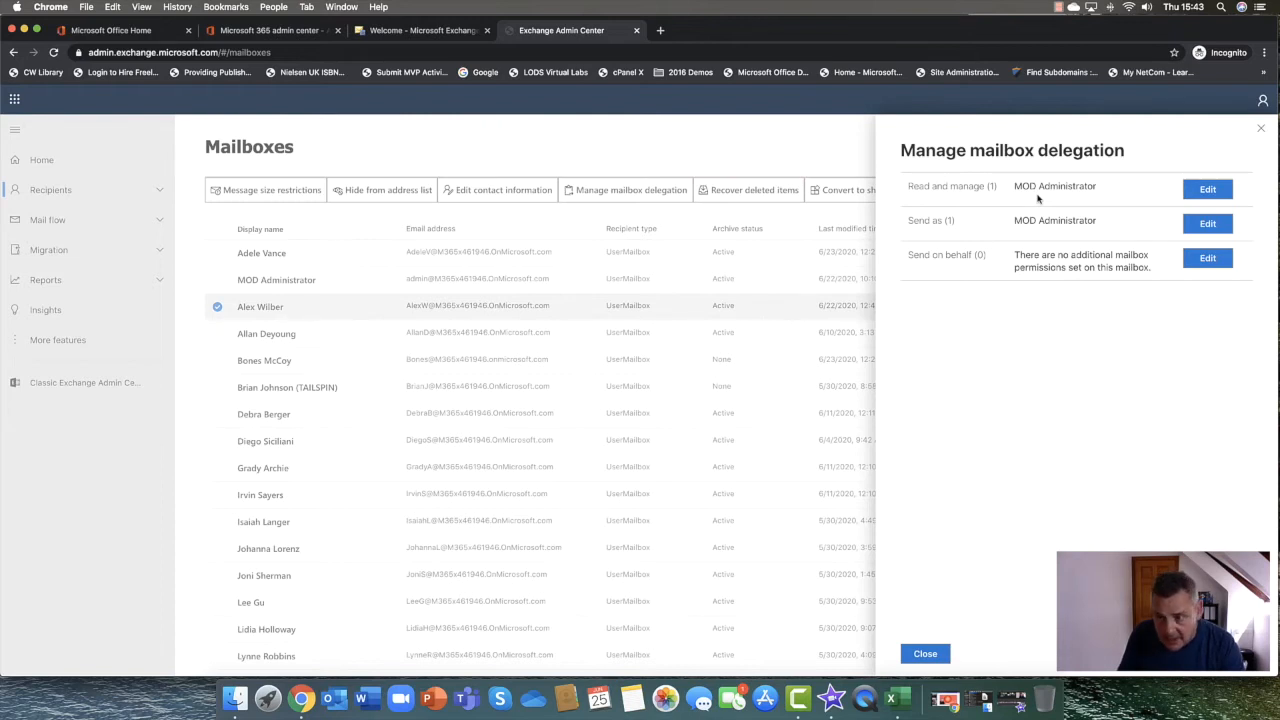
pyautogui.moveTo(1208, 188)
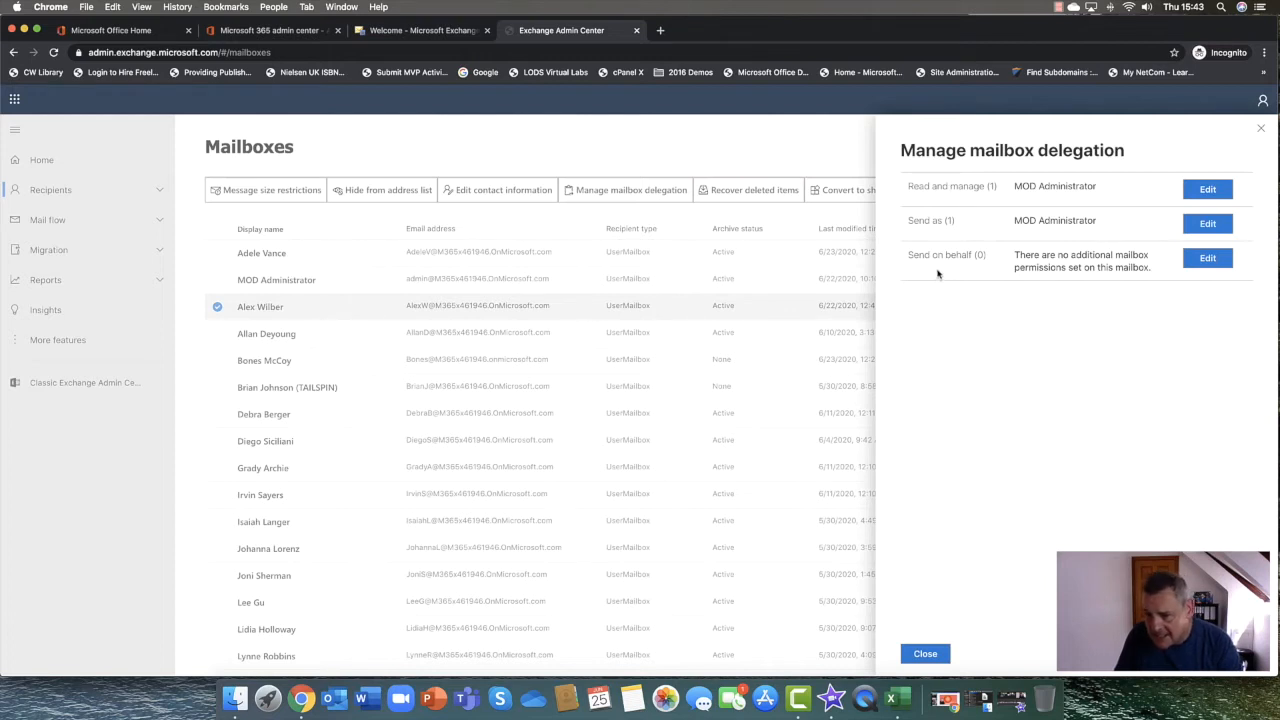
pyautogui.moveTo(970, 192)
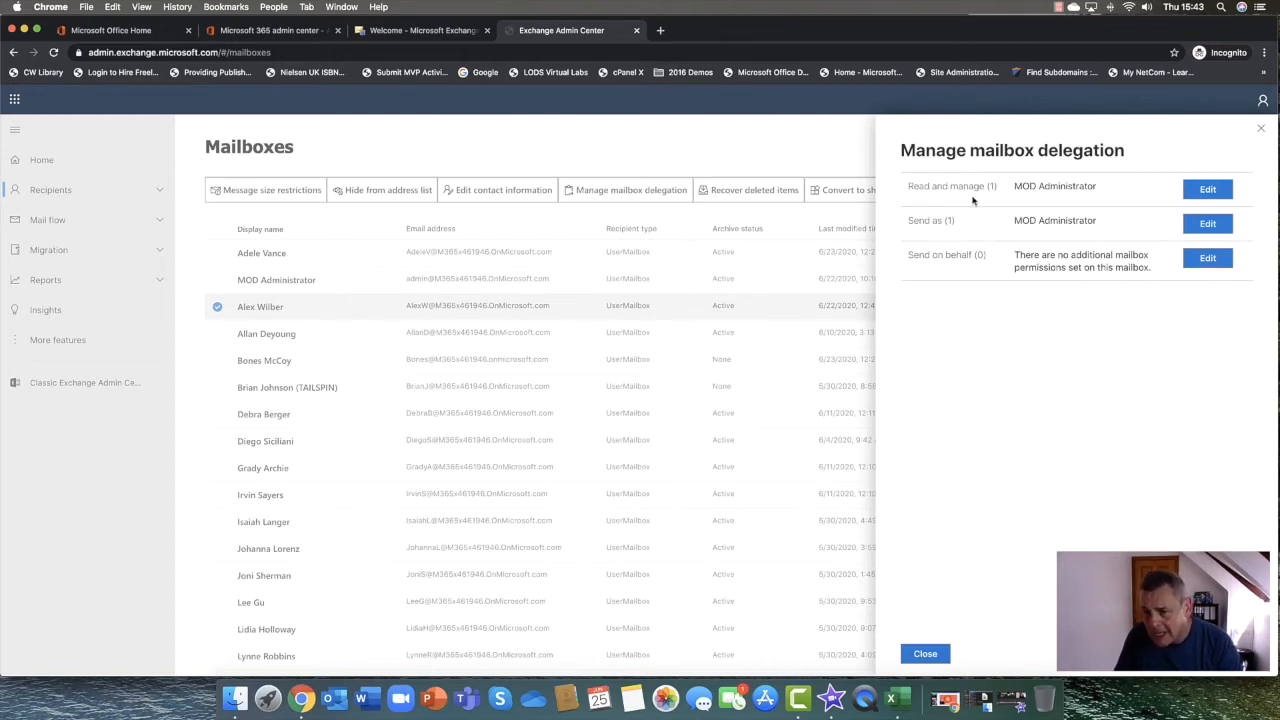
pyautogui.moveTo(980, 200)
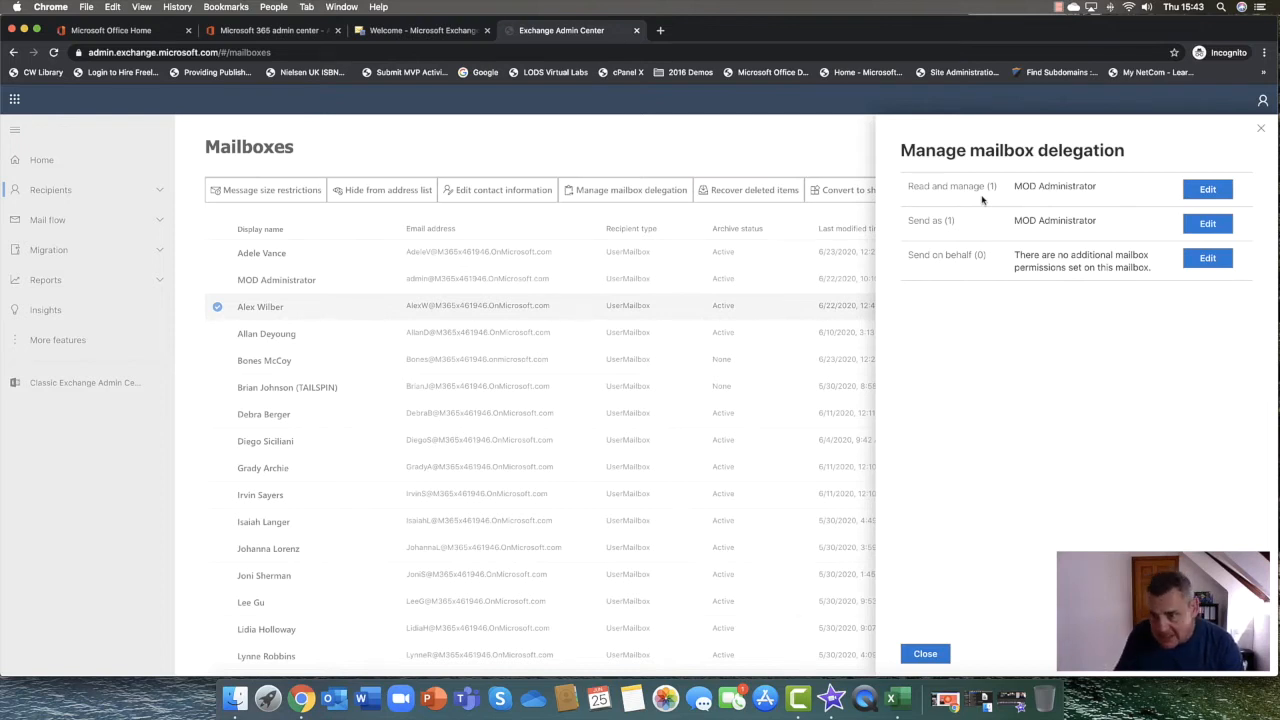
pyautogui.moveTo(908, 232)
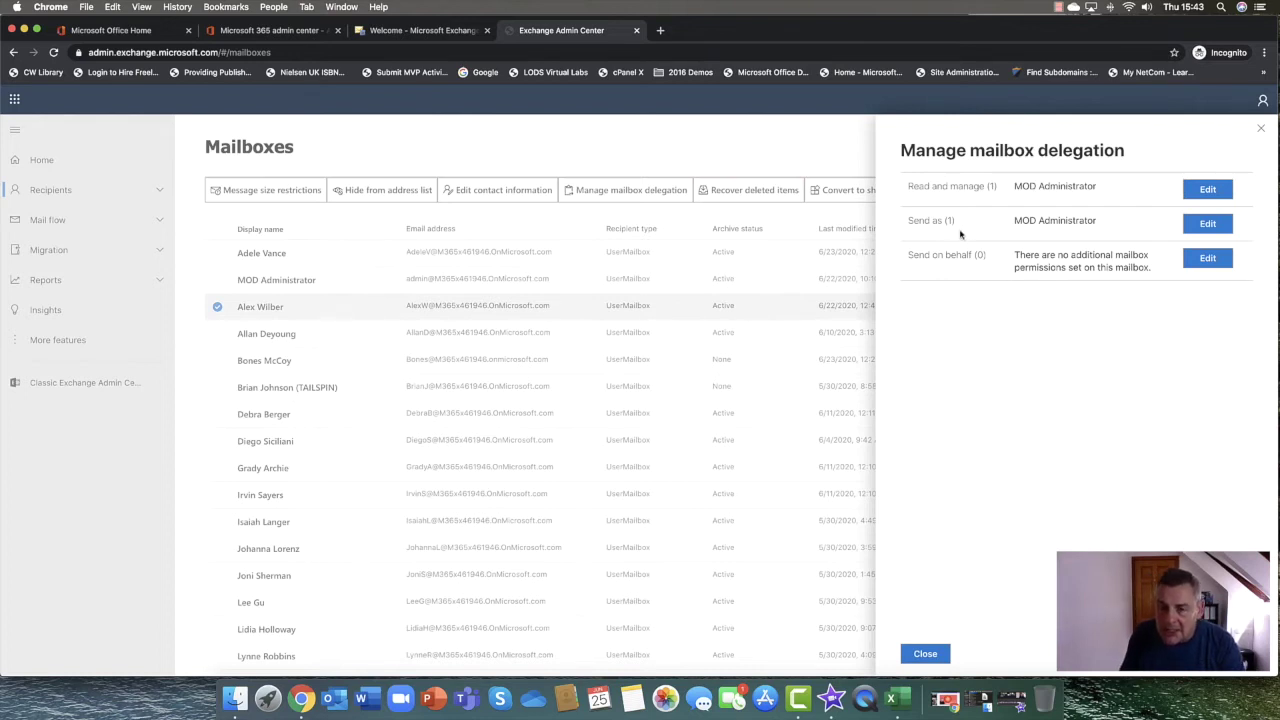
pyautogui.moveTo(1150, 232)
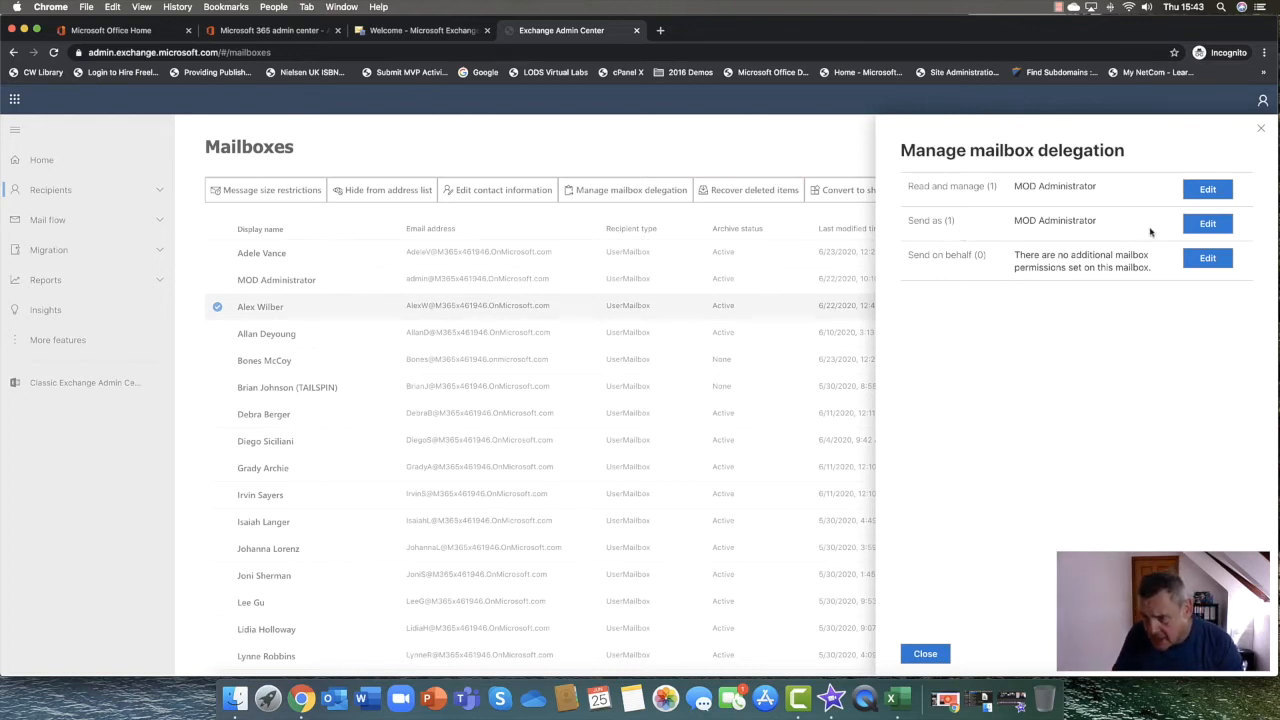
pyautogui.click(1208, 224)
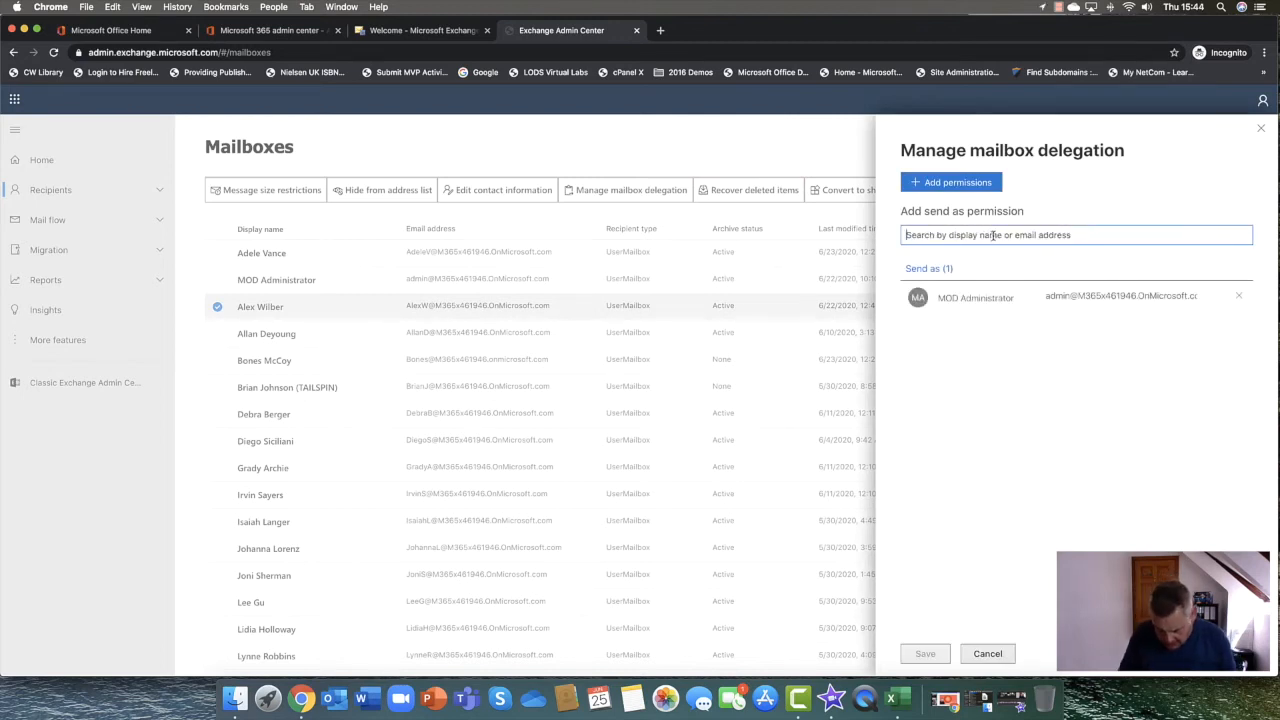
pyautogui.write('megan')
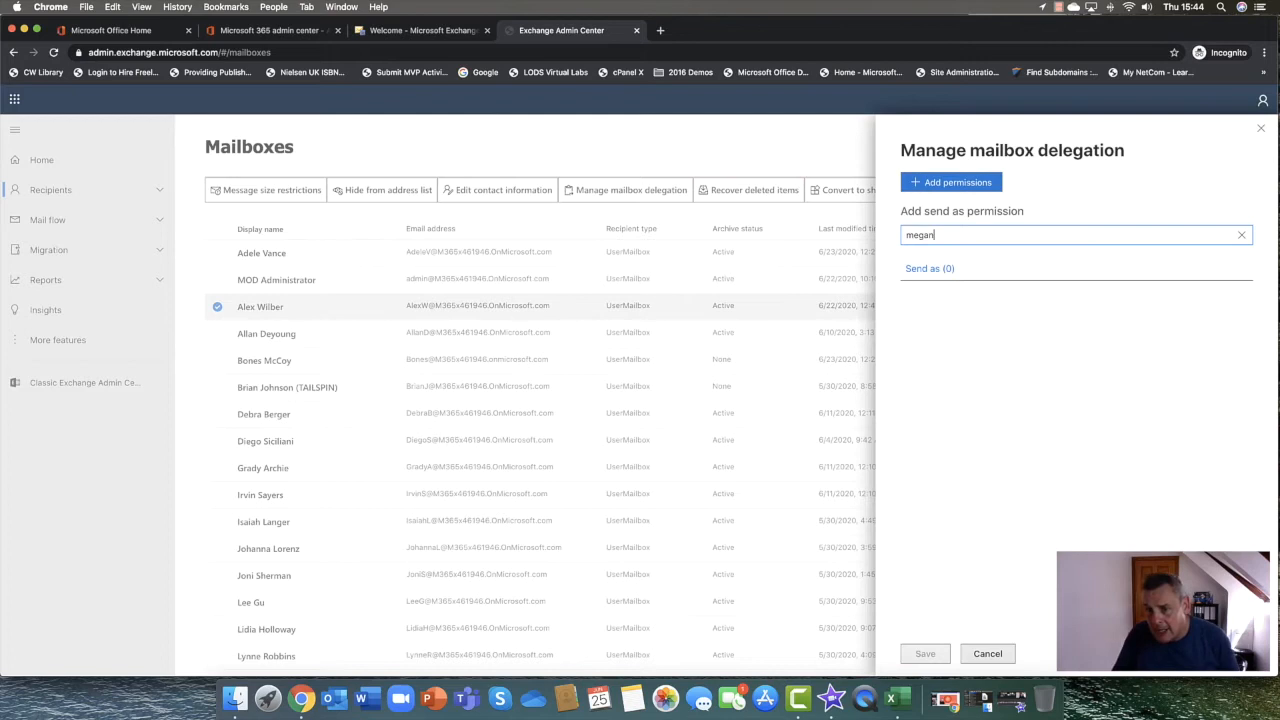
pyautogui.moveTo(1024, 248)
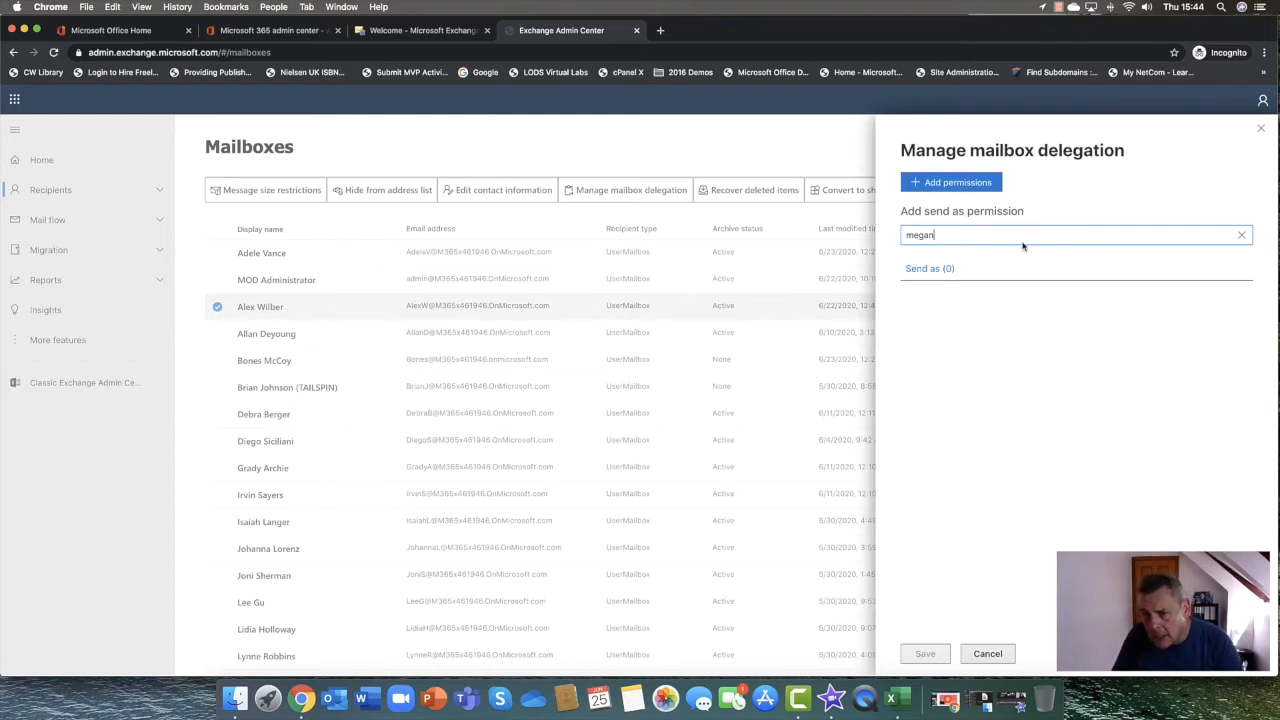
pyautogui.moveTo(964, 258)
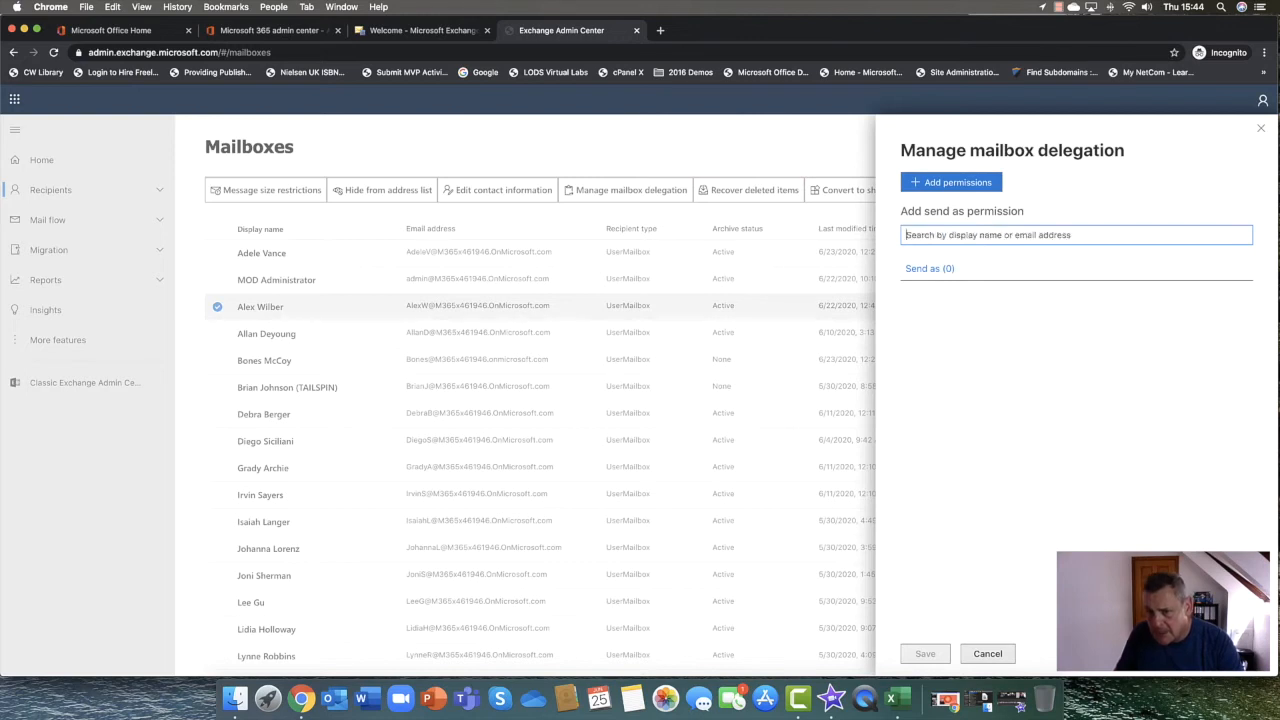
pyautogui.click(950, 182)
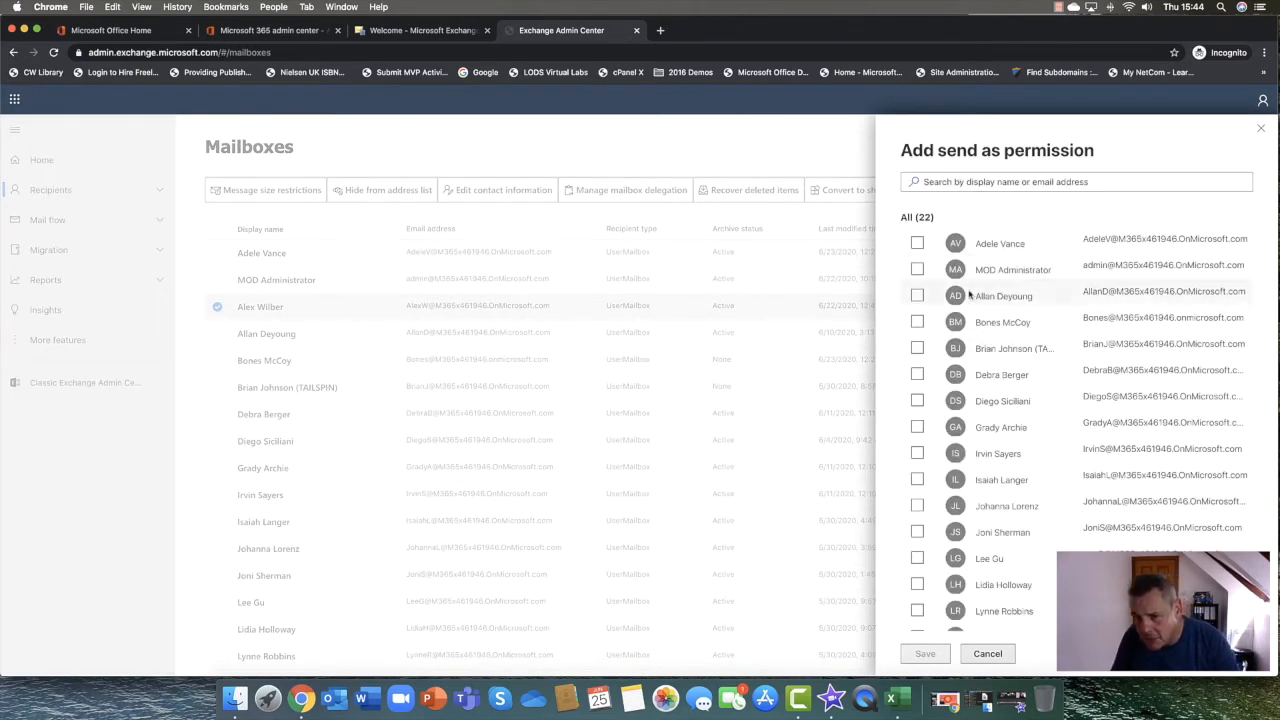
# Grant a selected user Send as permission on the mailbox, save it and close the confirmation
pyautogui.click(916, 244)
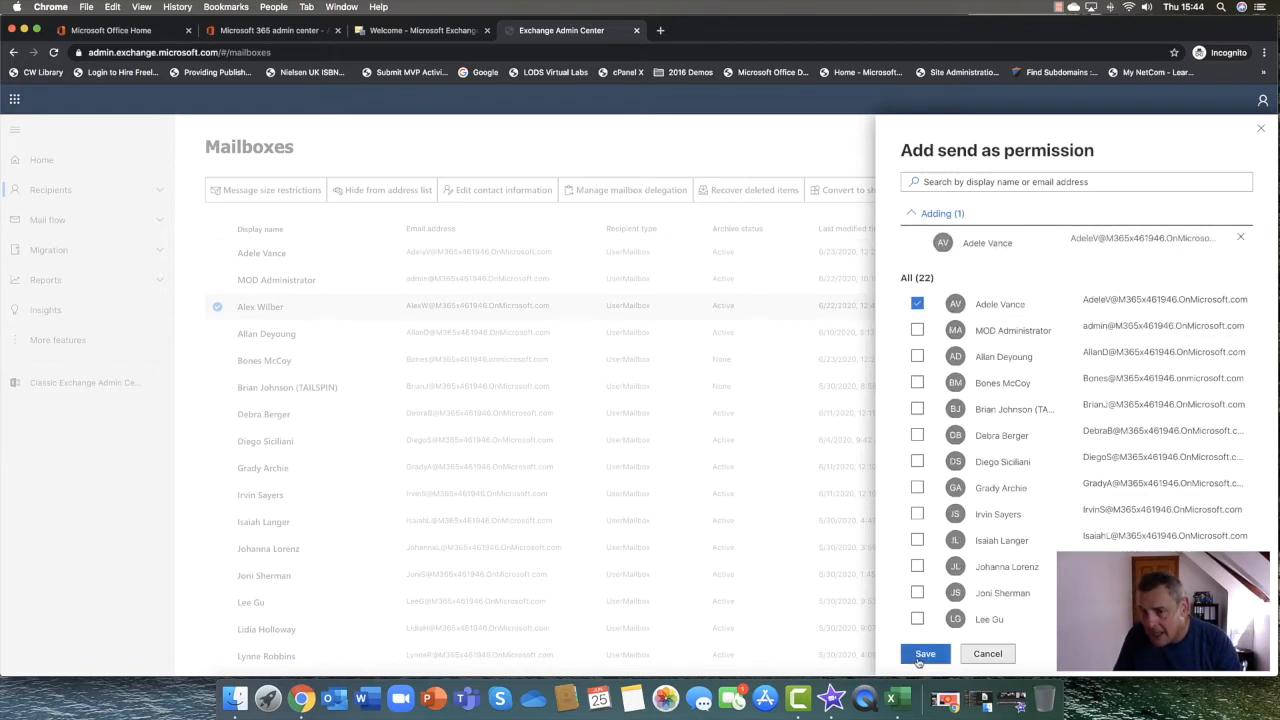
pyautogui.click(924, 652)
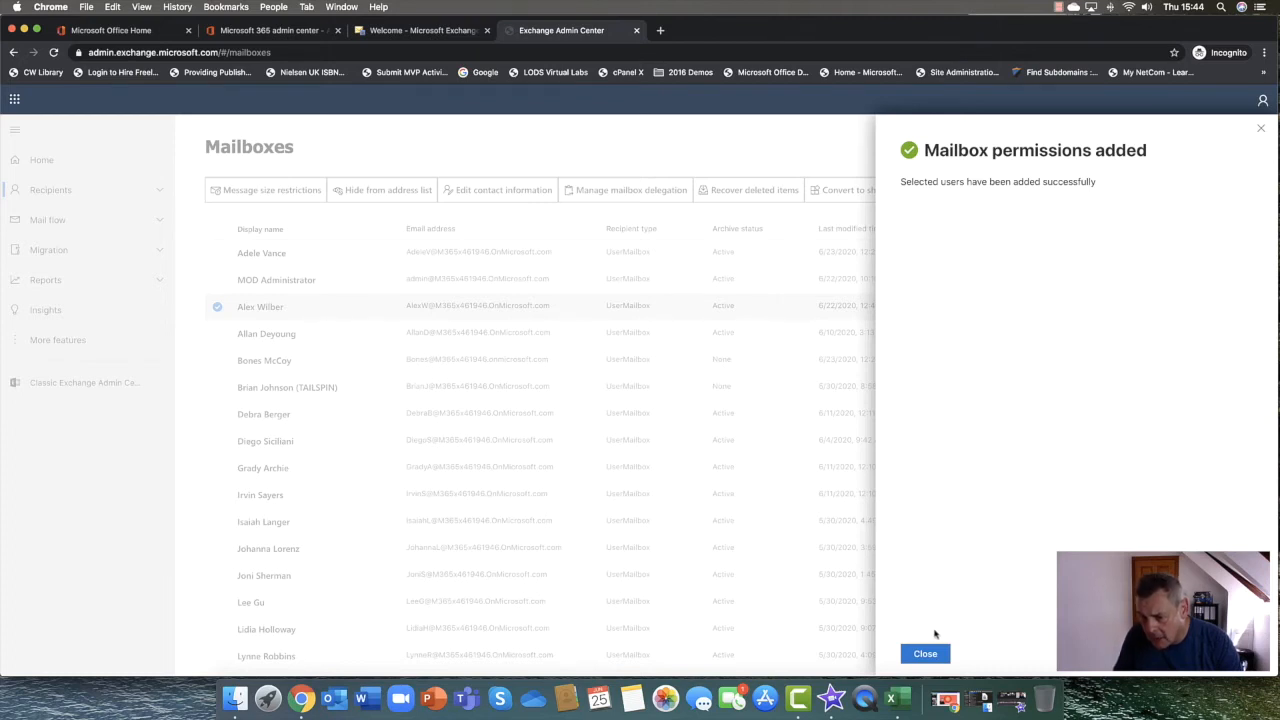
pyautogui.click(924, 652)
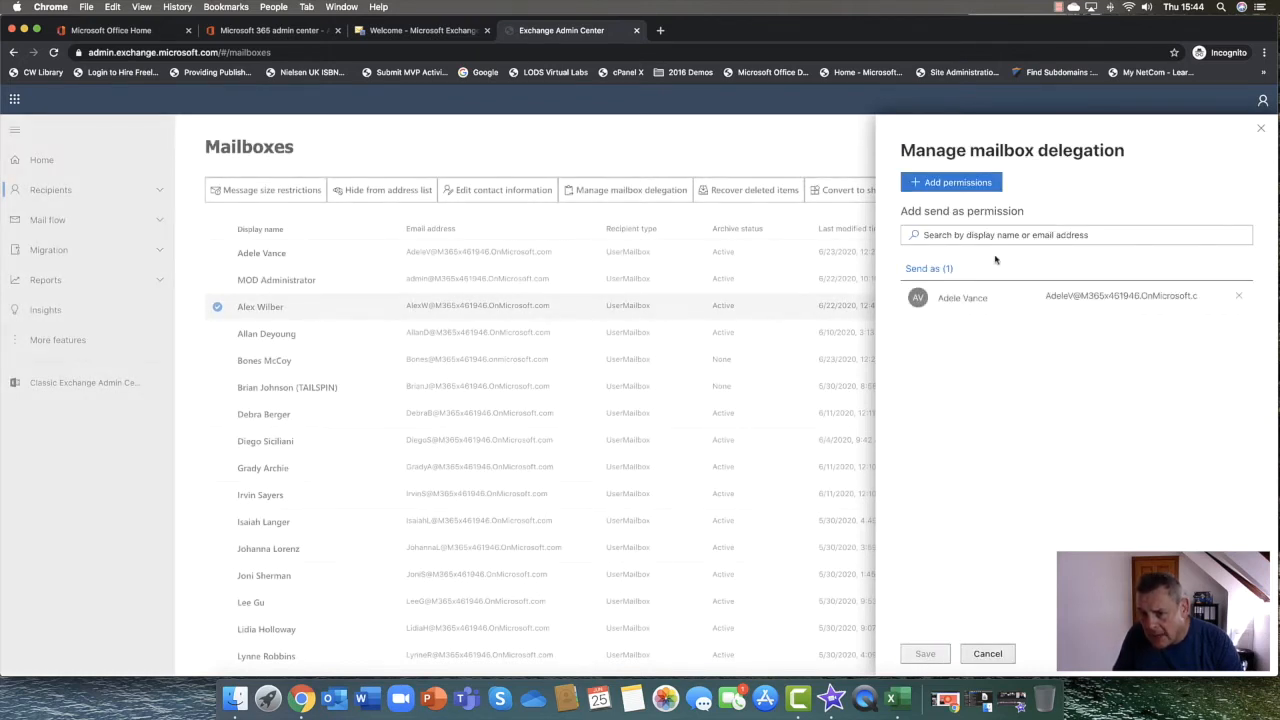
pyautogui.moveTo(1016, 320)
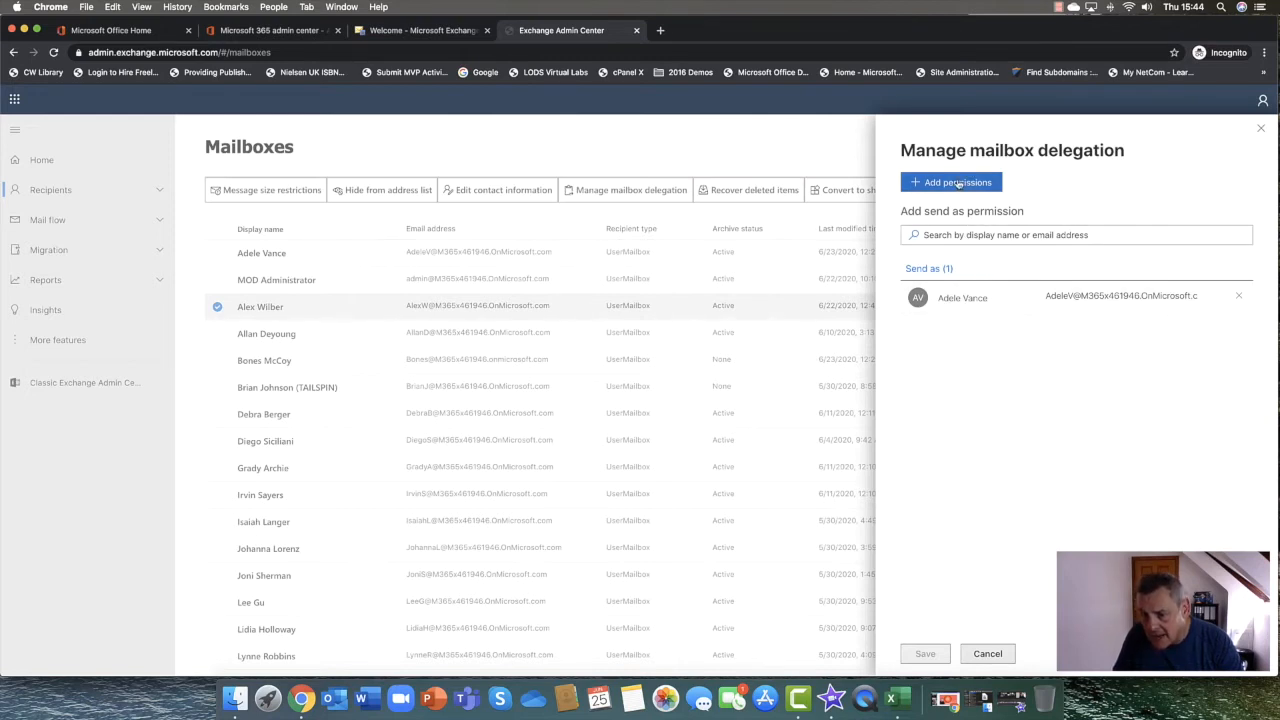
pyautogui.moveTo(996, 618)
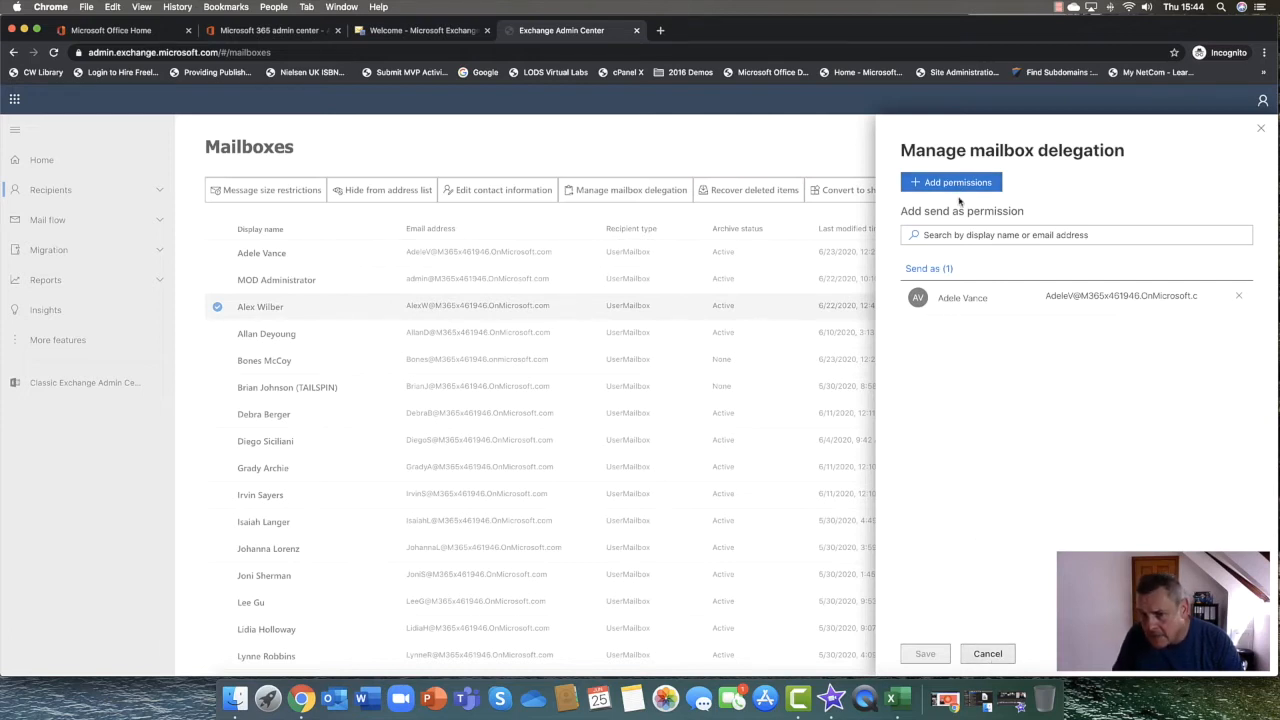
# Reopen Add send as permission, select a user, then cancel without adding more
pyautogui.click(950, 182)
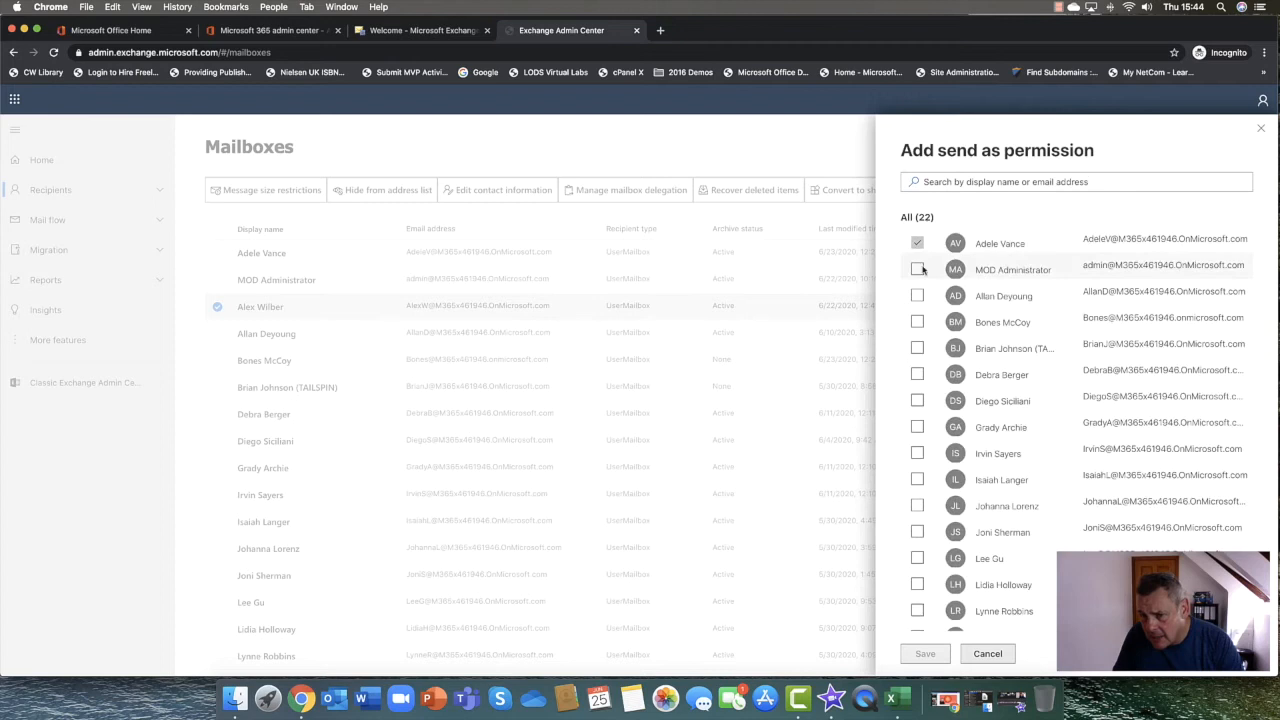
pyautogui.click(916, 268)
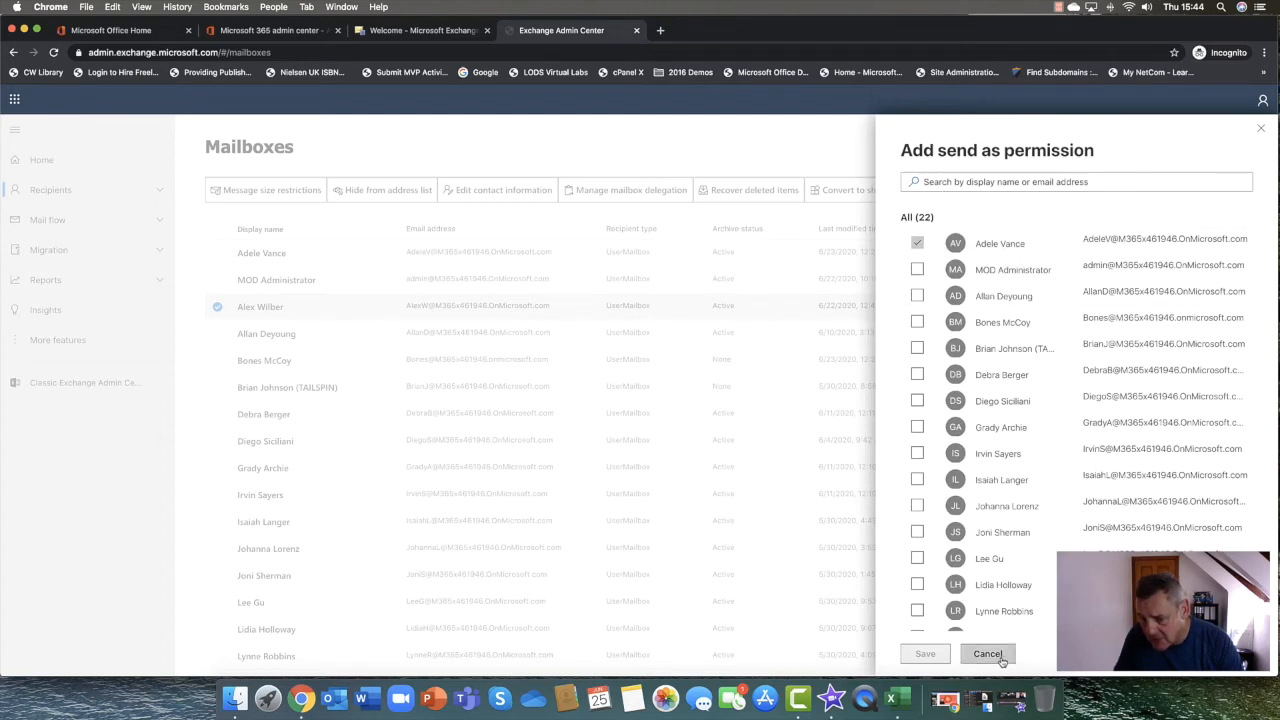
pyautogui.click(988, 652)
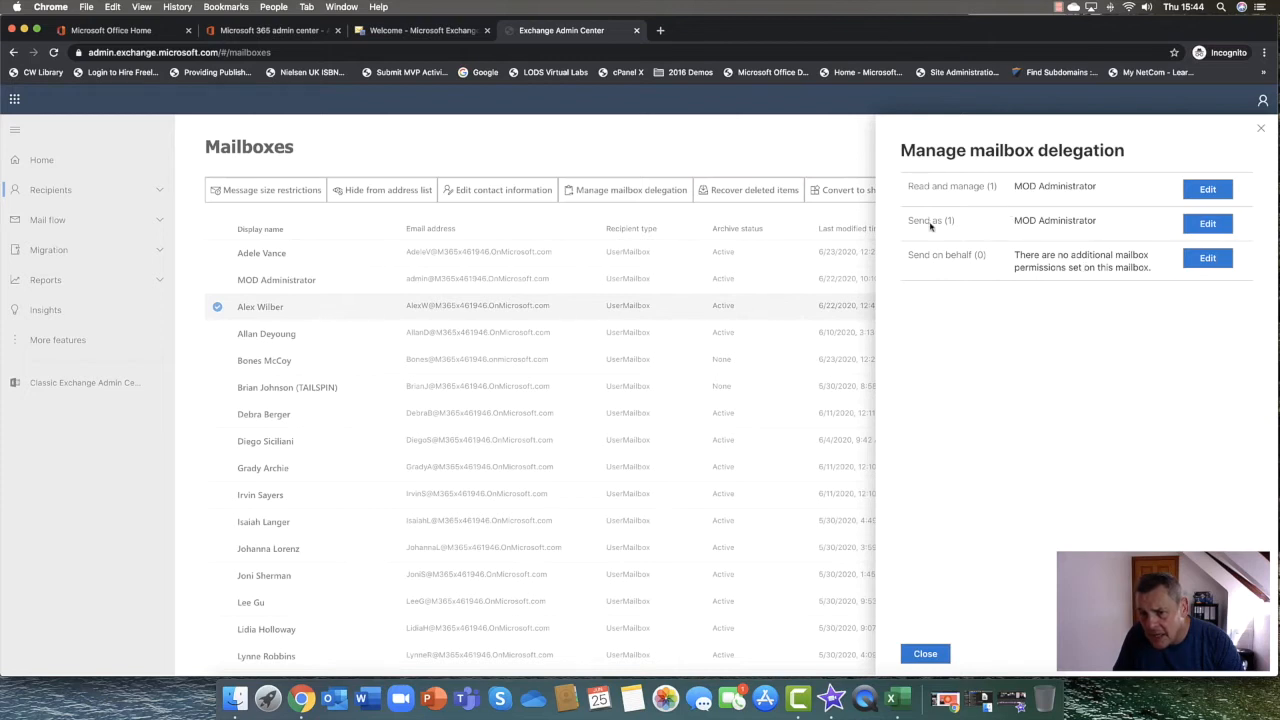
pyautogui.moveTo(992, 186)
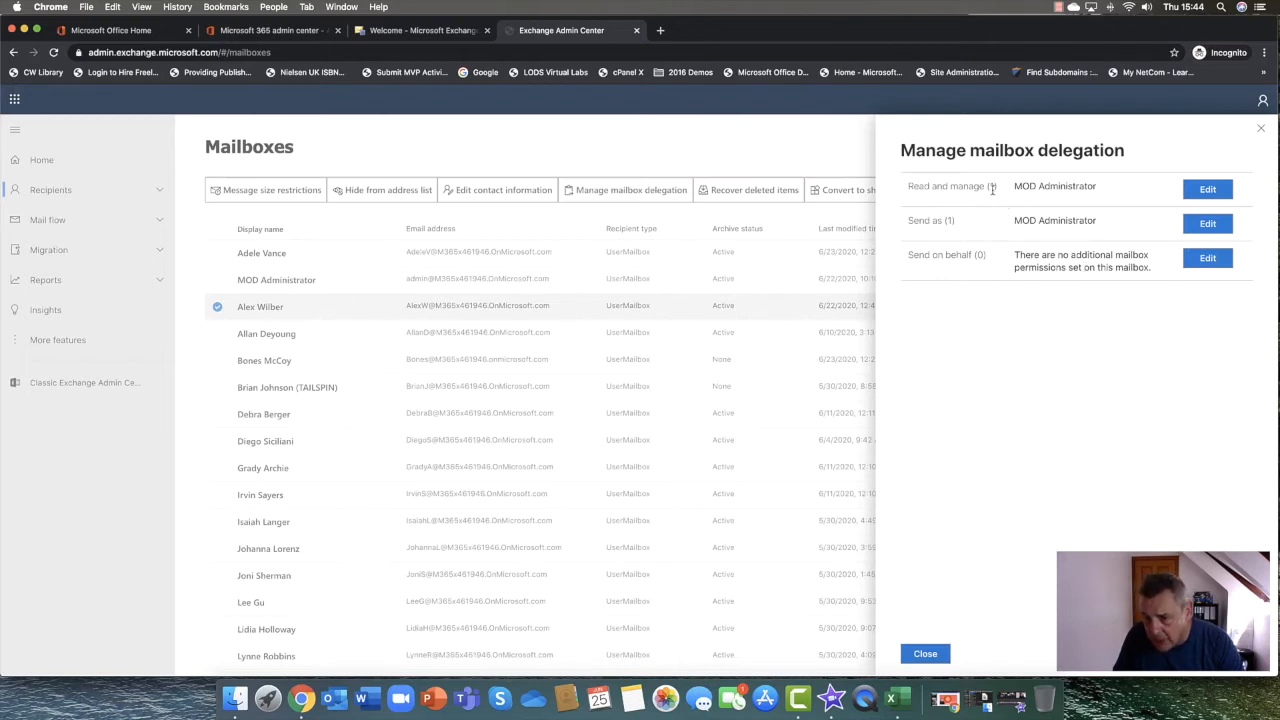
pyautogui.moveTo(968, 242)
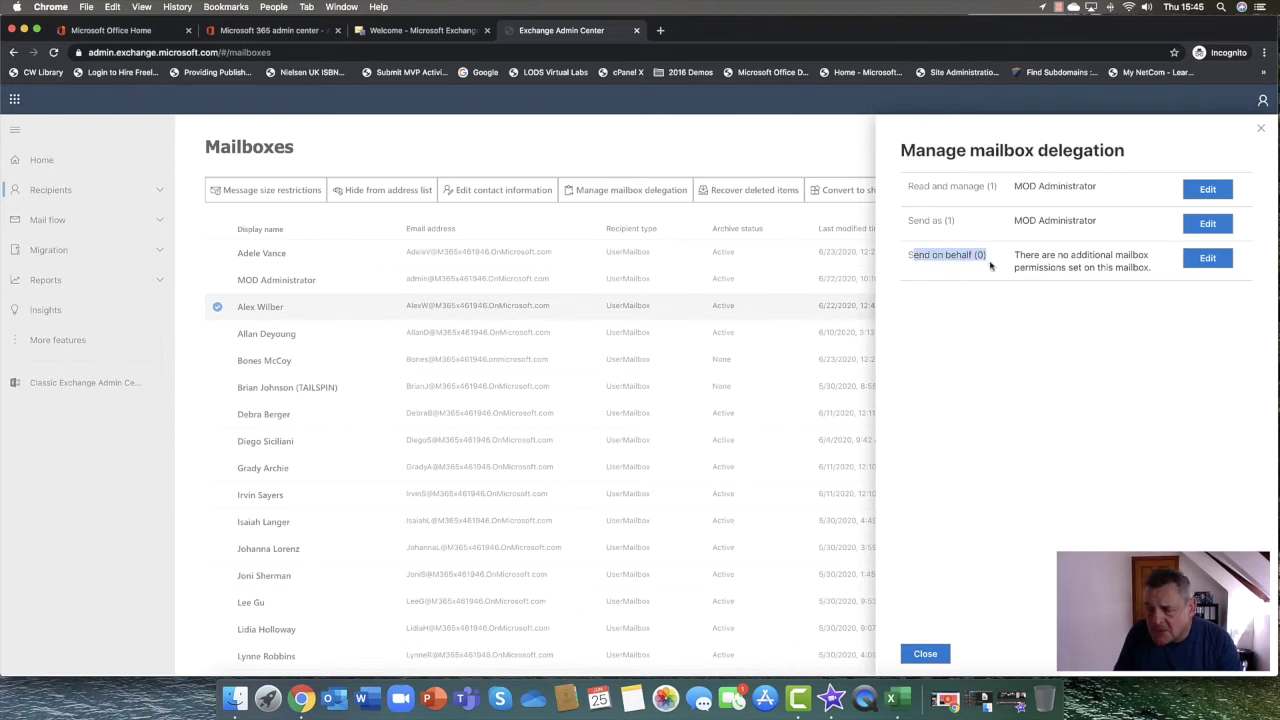
pyautogui.moveTo(1164, 264)
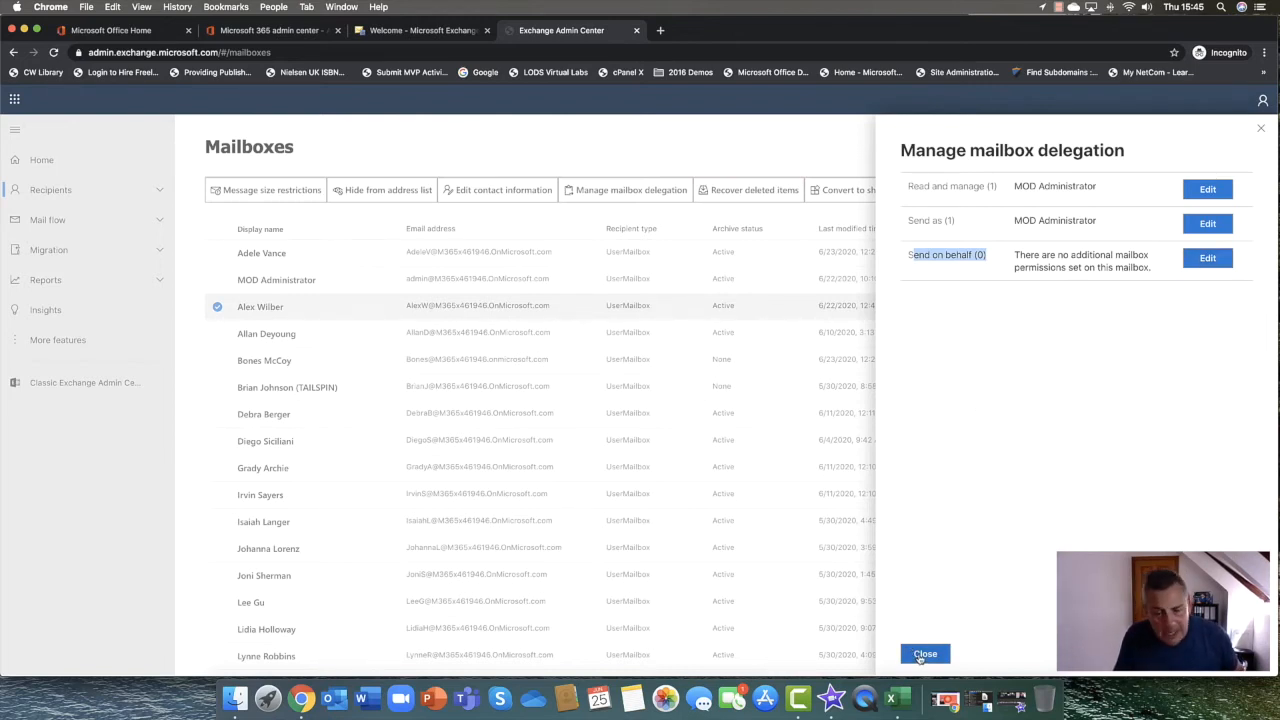
# Close the Manage mailbox delegation panel, returning to Alex Wilber's mailbox details
pyautogui.click(924, 652)
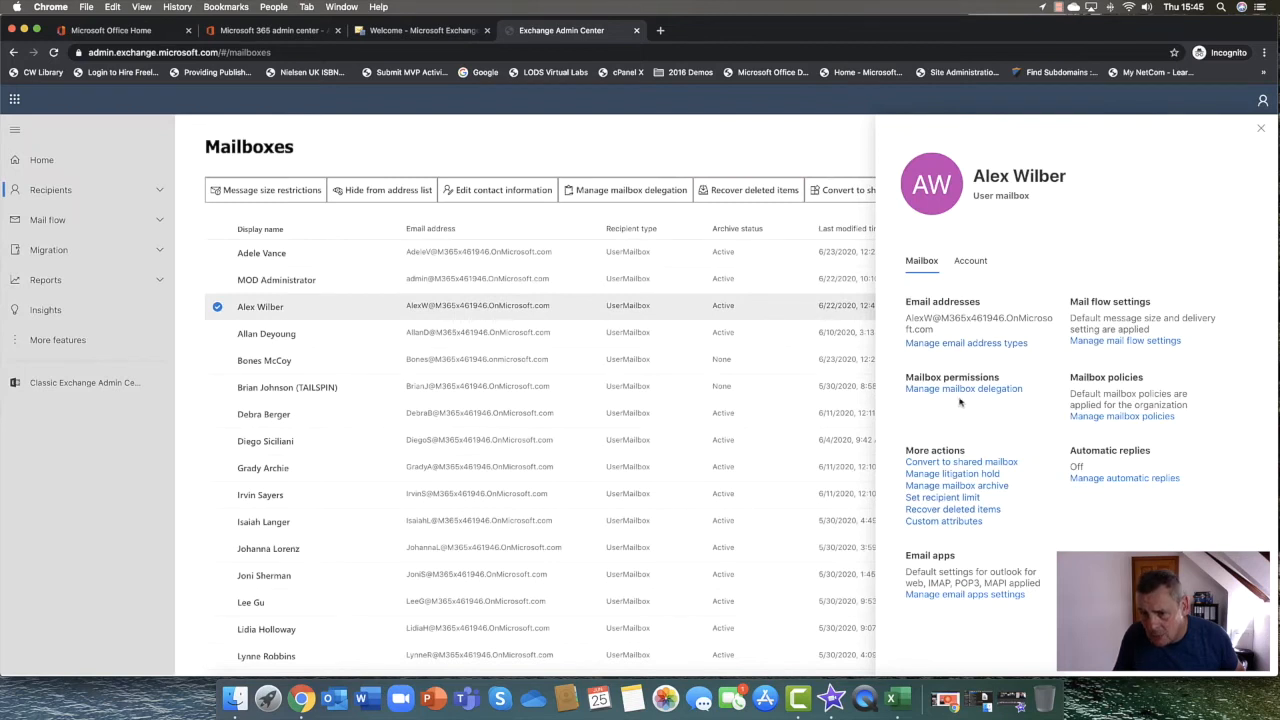
pyautogui.moveTo(984, 390)
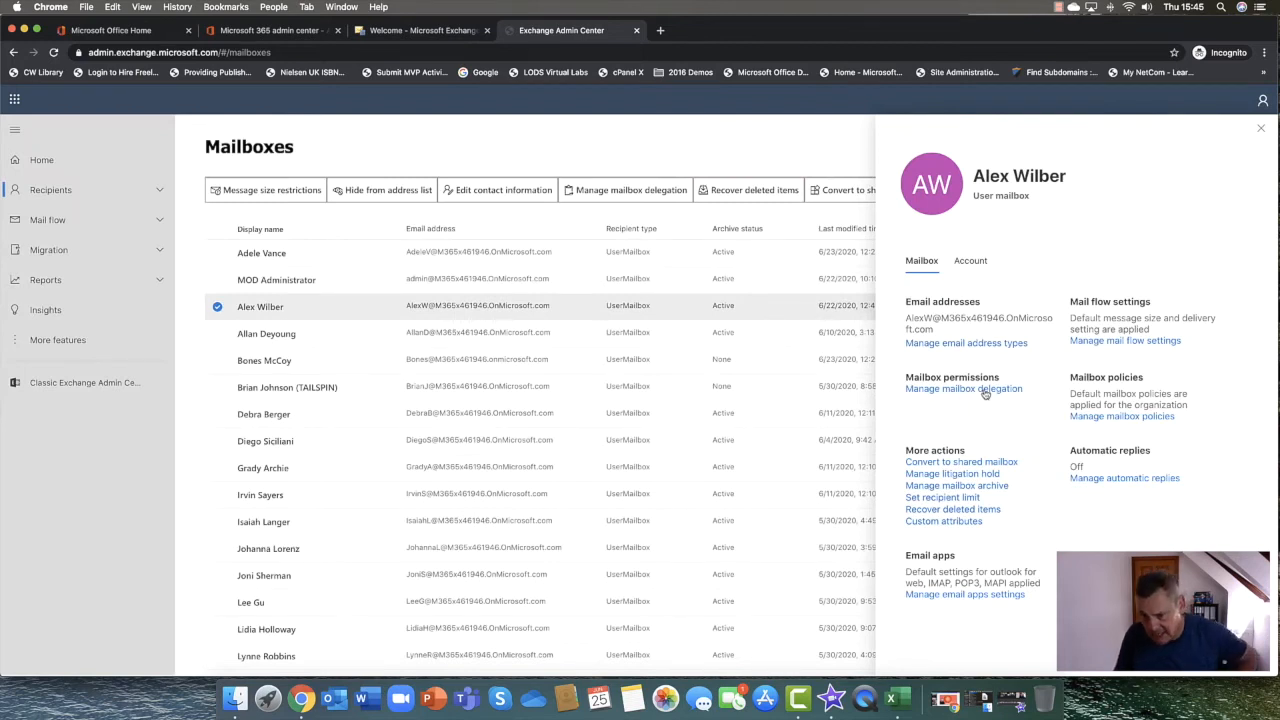
pyautogui.moveTo(940, 496)
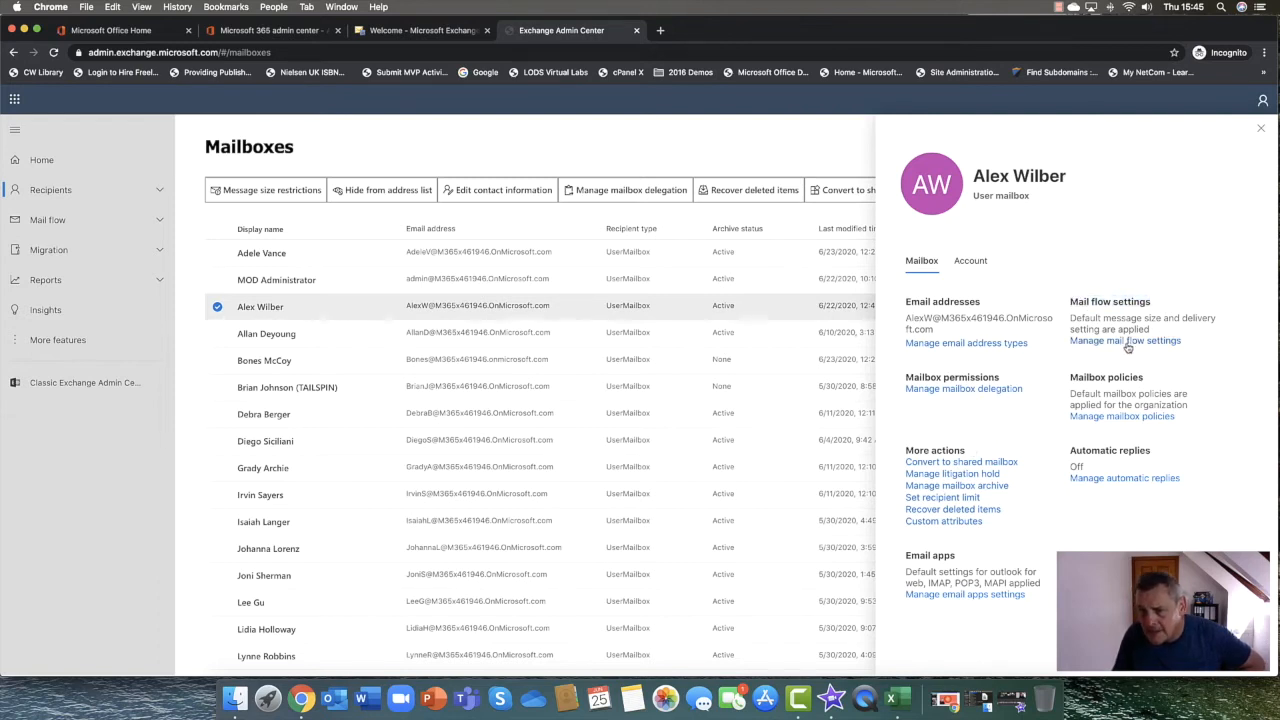
# Open Manage mail flow settings for Alex Wilber's mailbox
pyautogui.click(1124, 340)
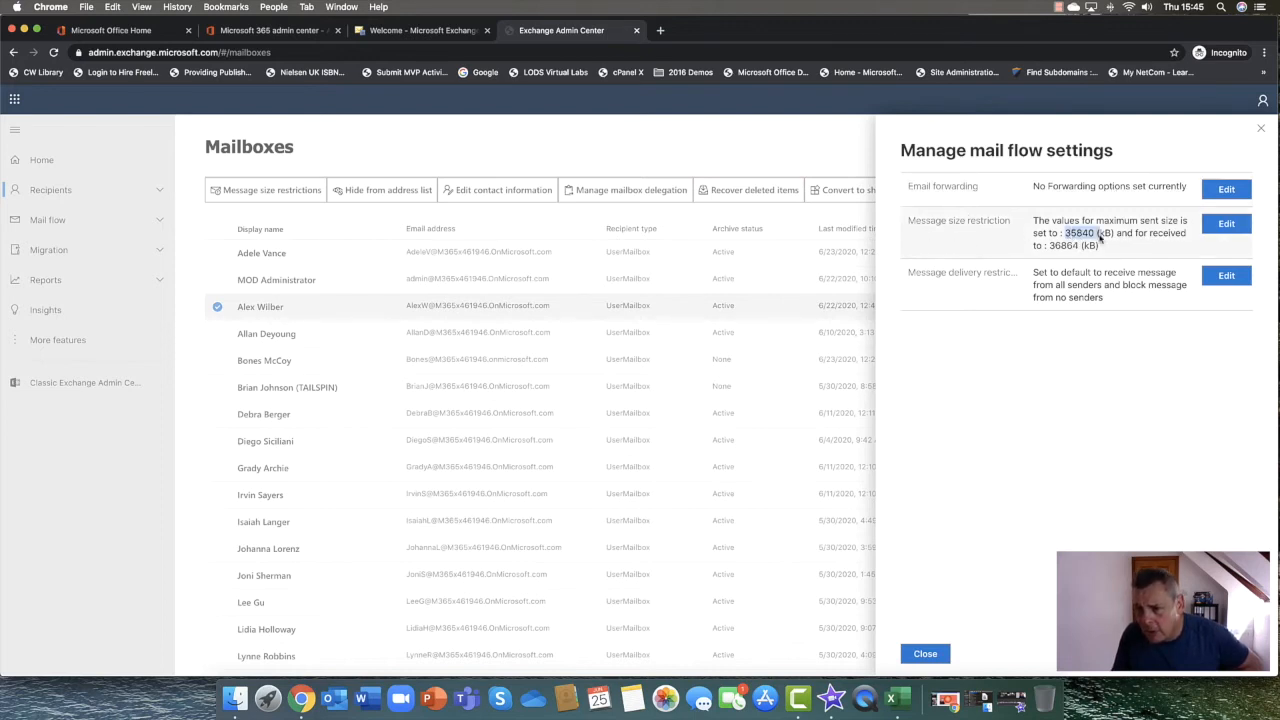
pyautogui.click(1226, 224)
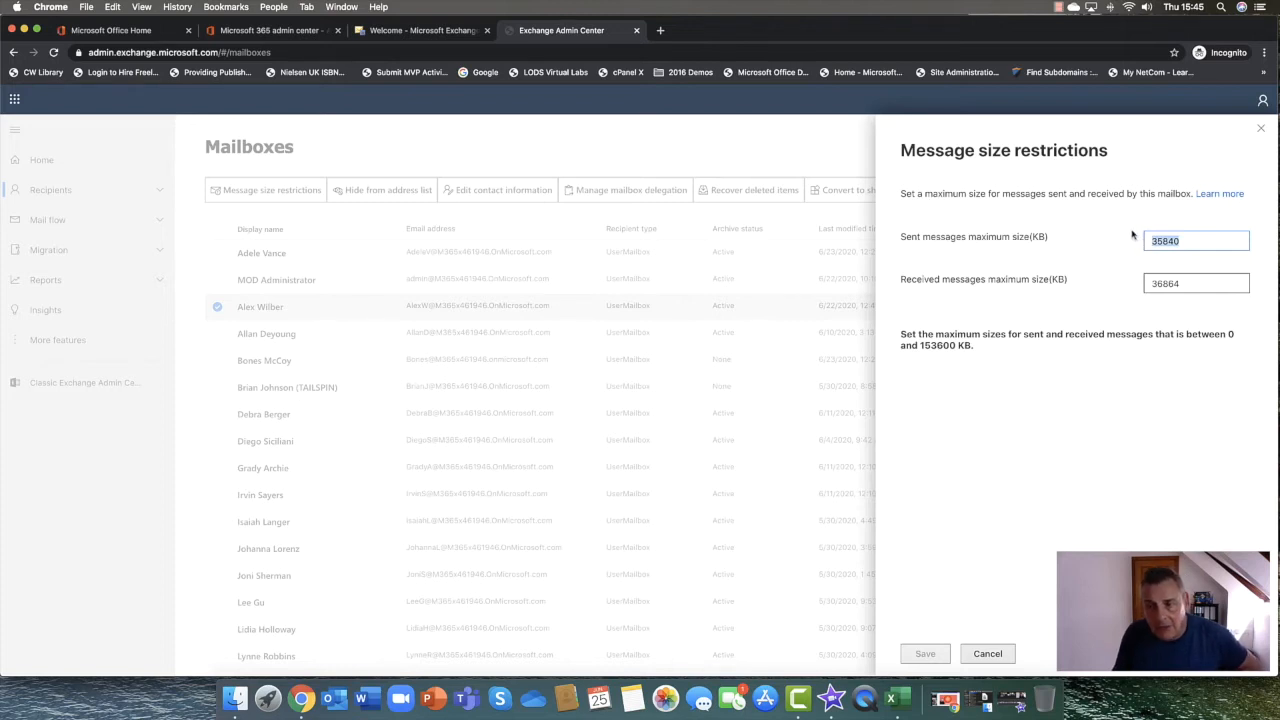
pyautogui.moveTo(1074, 316)
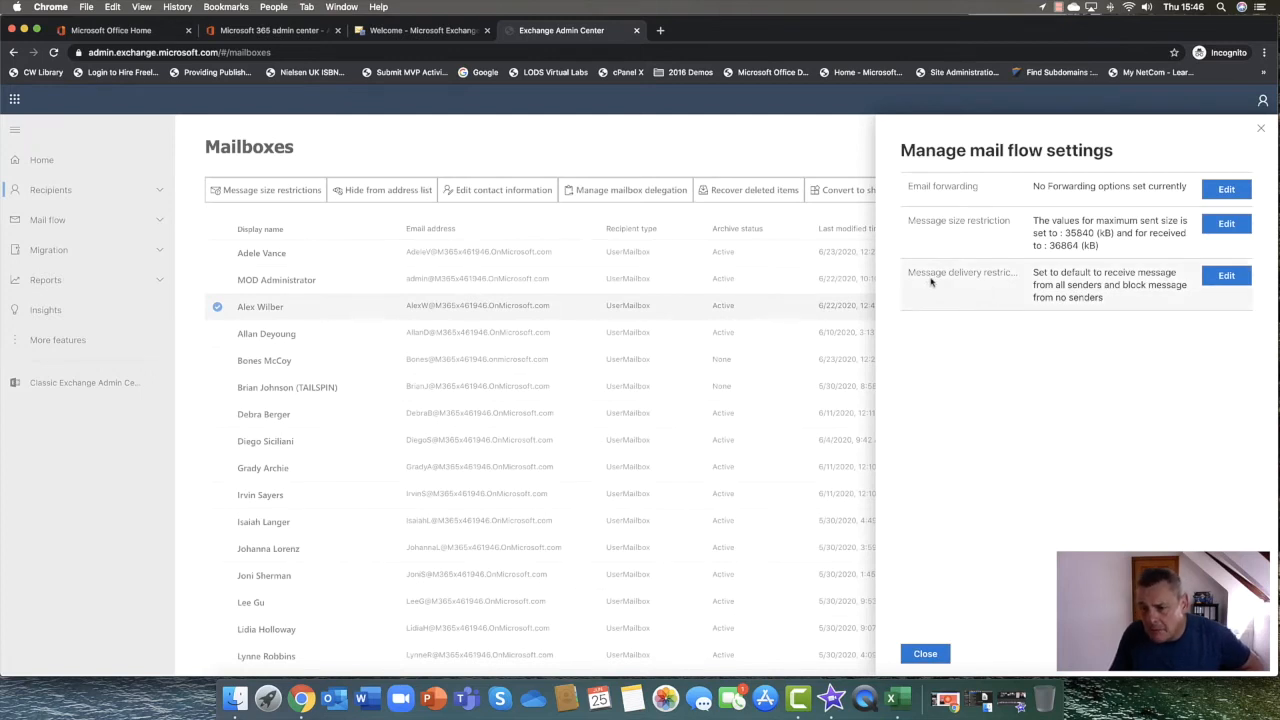
pyautogui.moveTo(1102, 310)
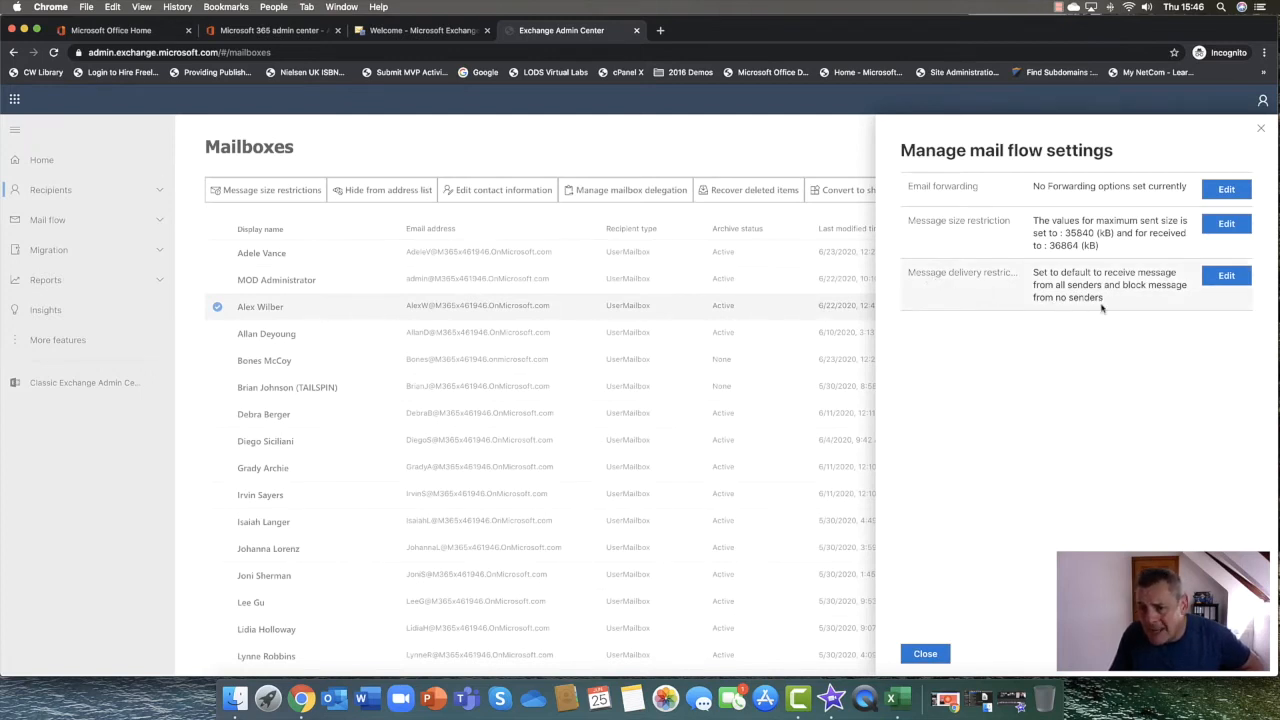
pyautogui.click(1226, 276)
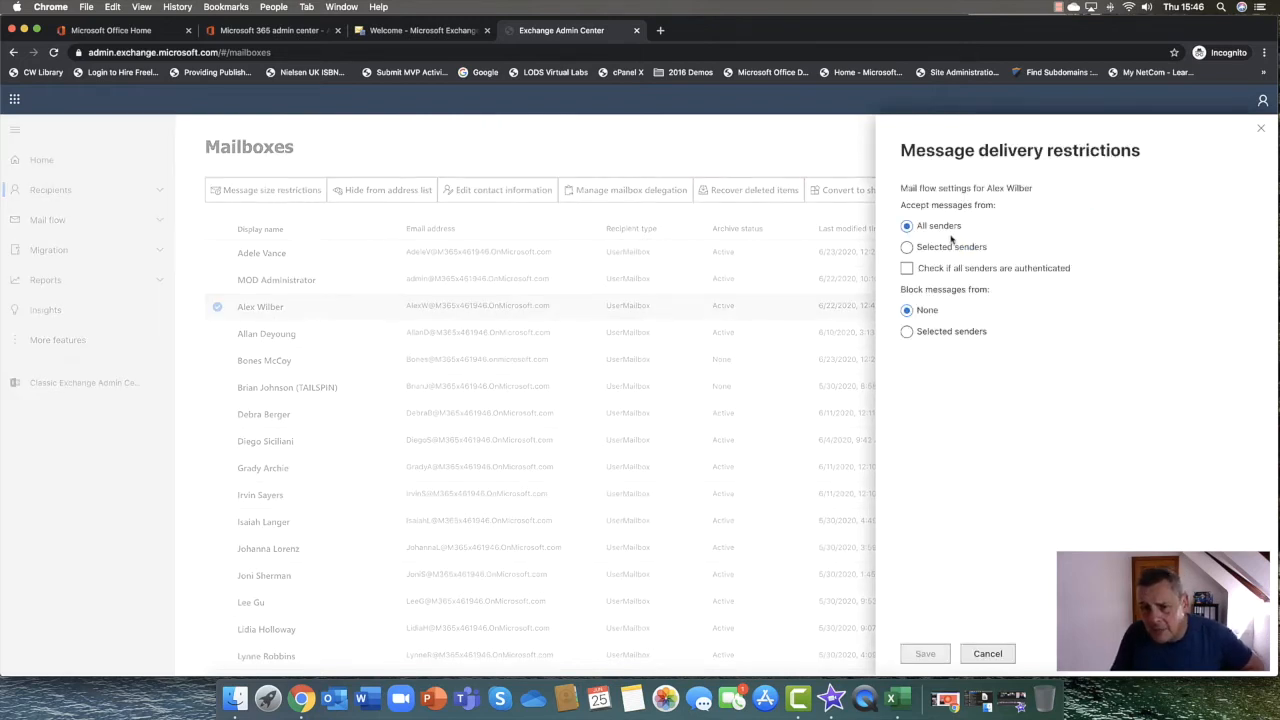
pyautogui.moveTo(936, 224)
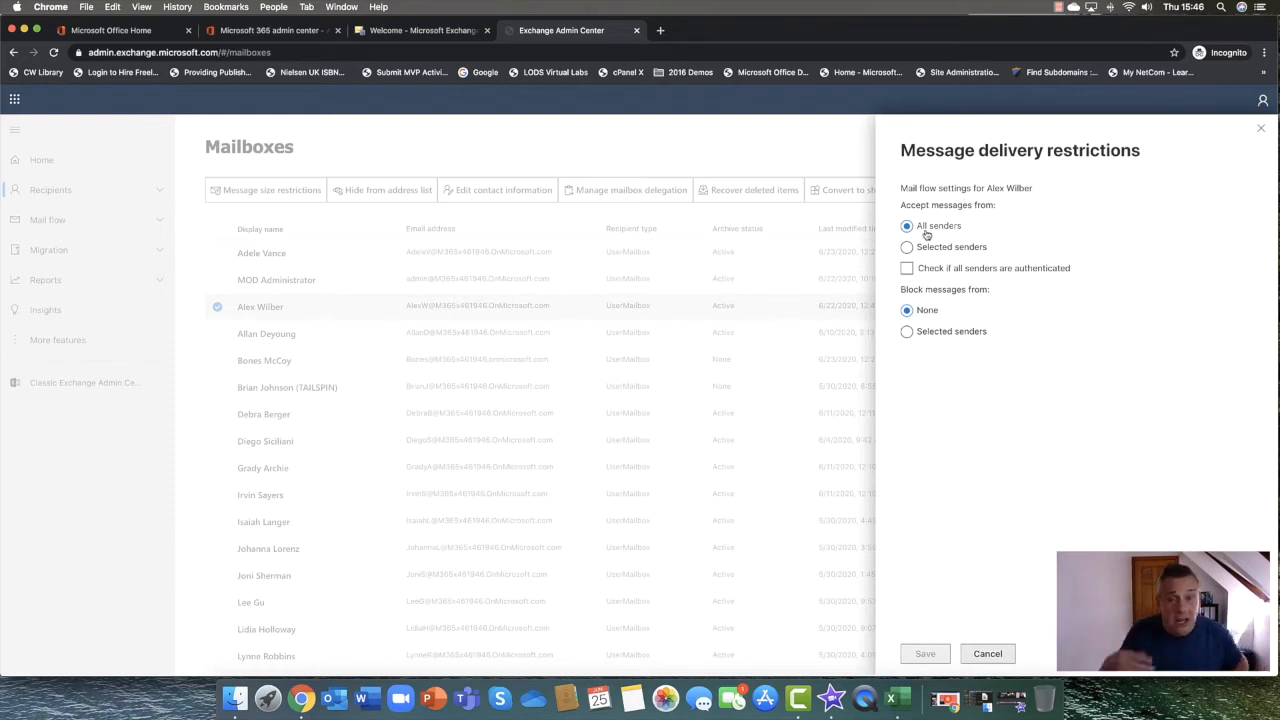
pyautogui.moveTo(928, 236)
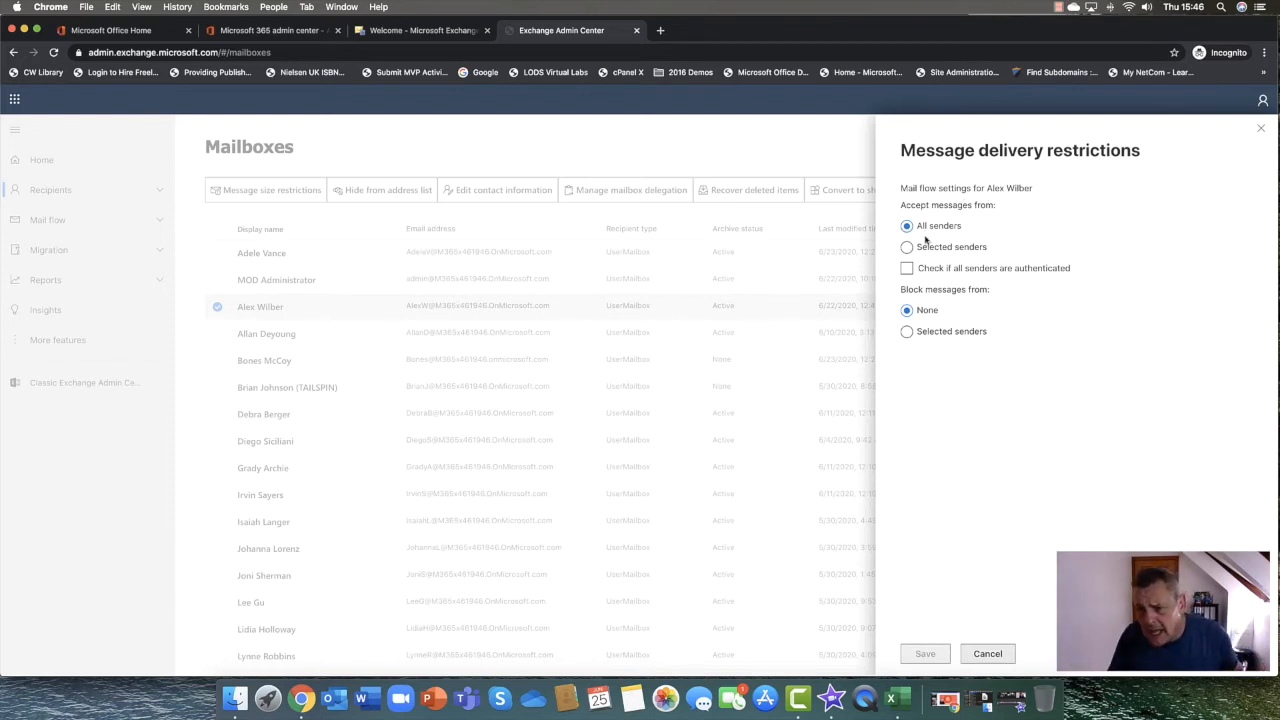
# Try accepting only from selected senders and requiring authentication, reverting to all senders
pyautogui.click(906, 248)
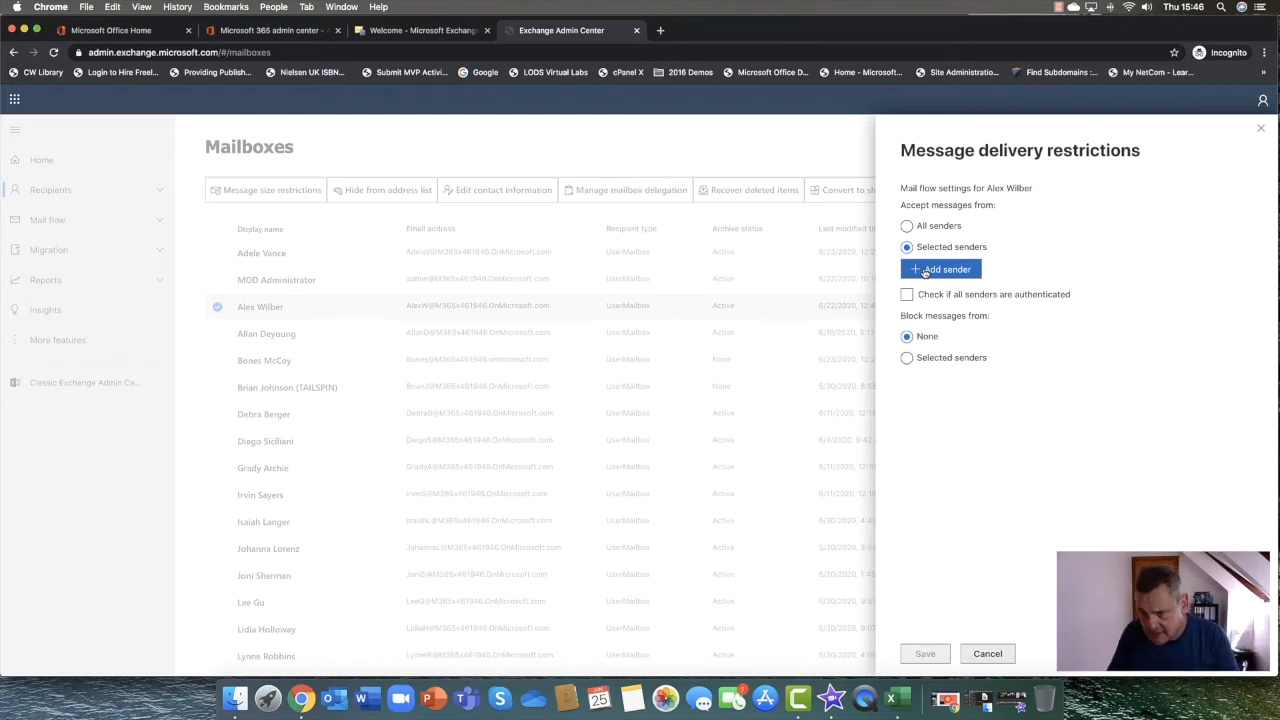
pyautogui.click(906, 224)
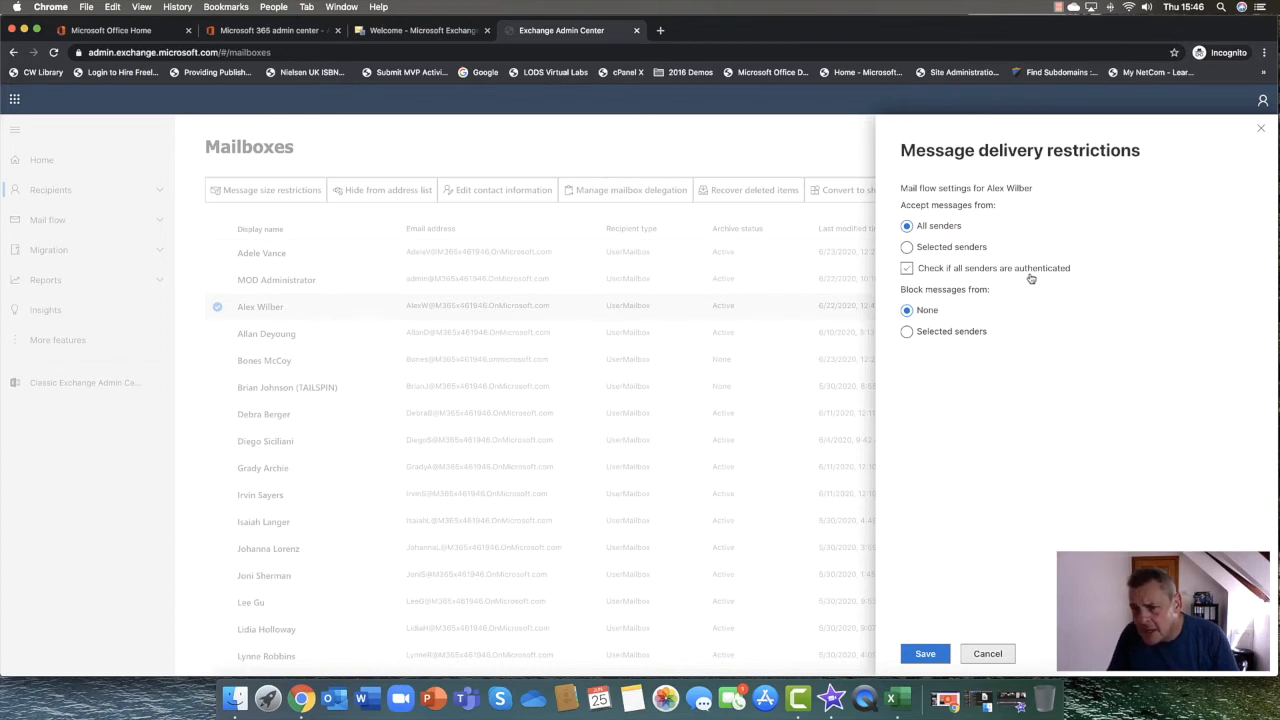
pyautogui.click(906, 268)
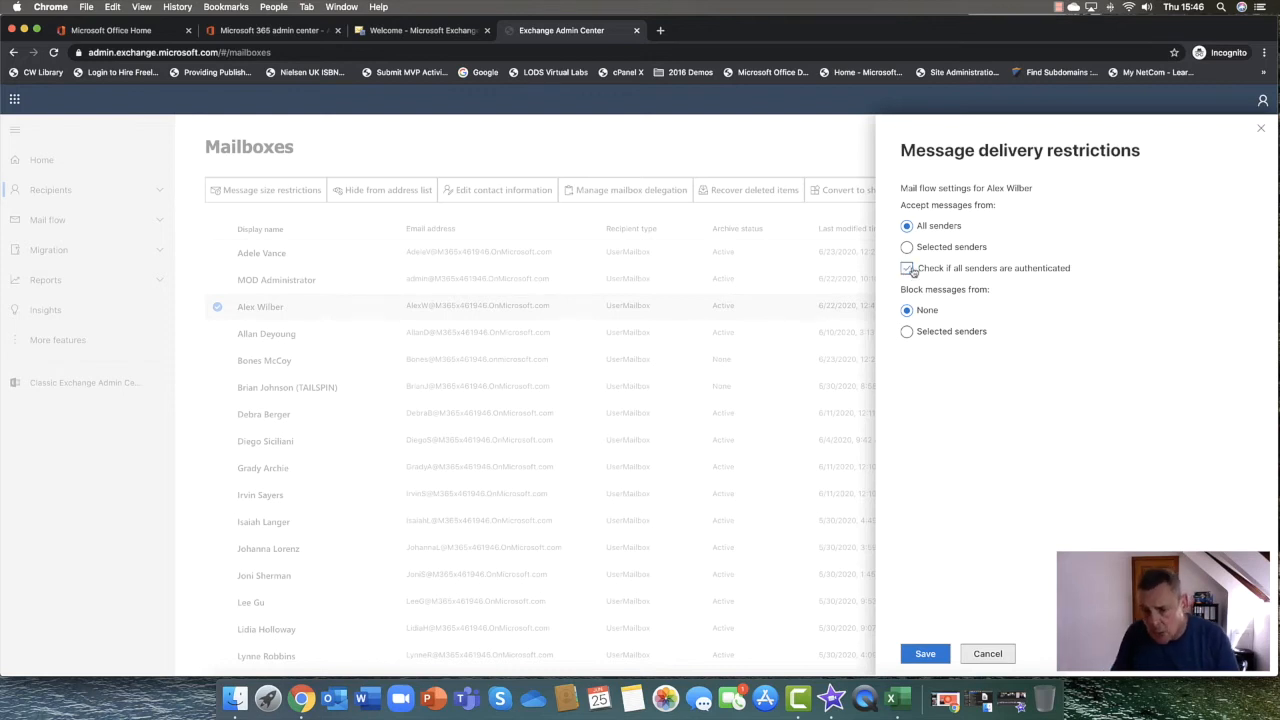
pyautogui.click(906, 268)
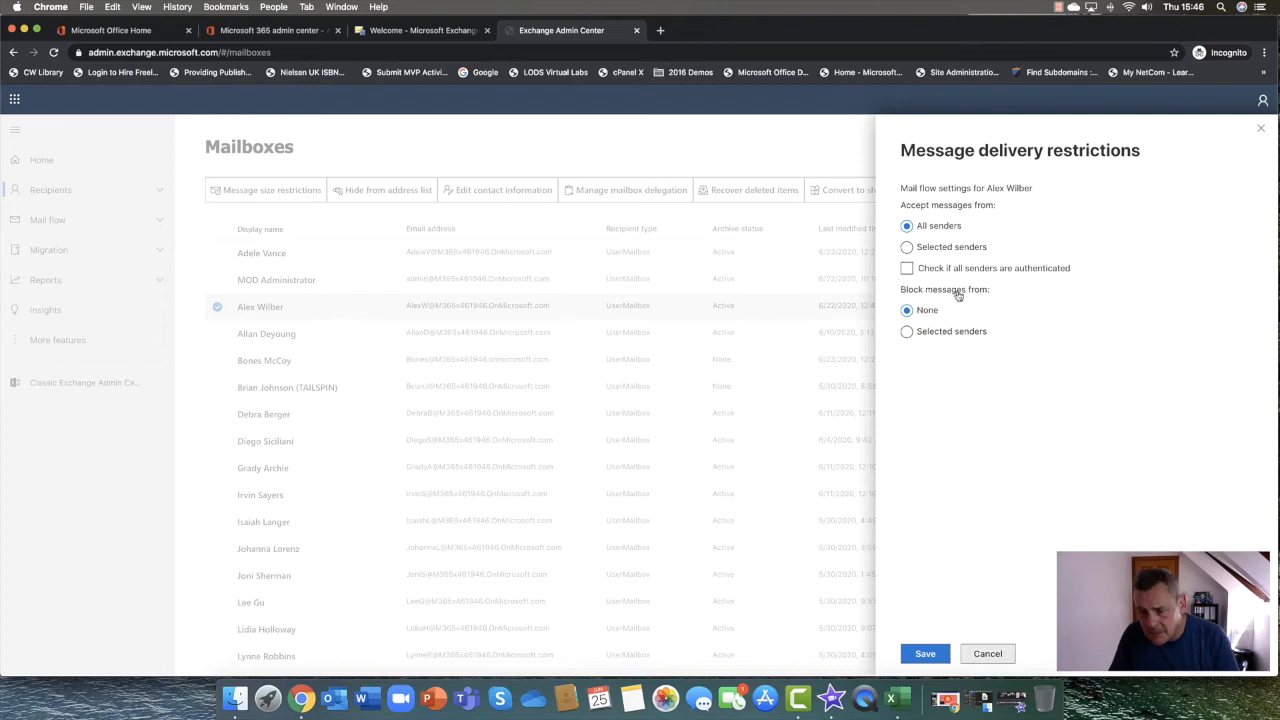
pyautogui.moveTo(940, 308)
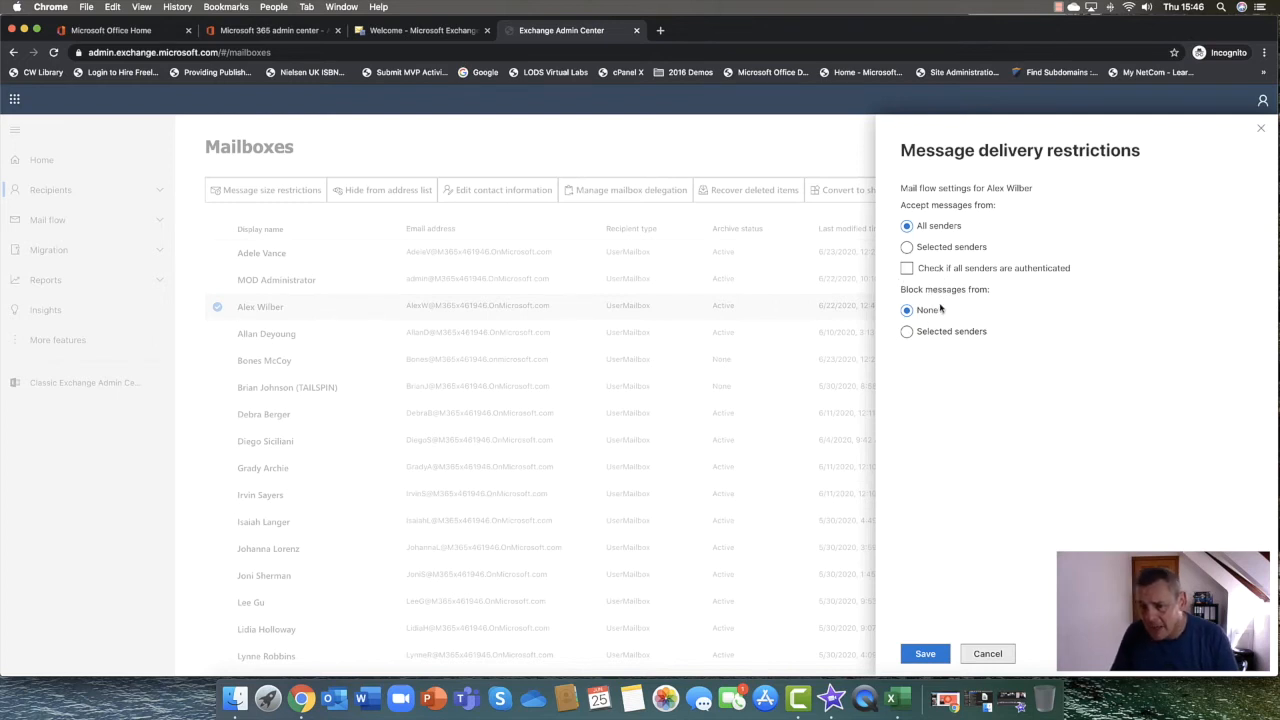
pyautogui.moveTo(928, 256)
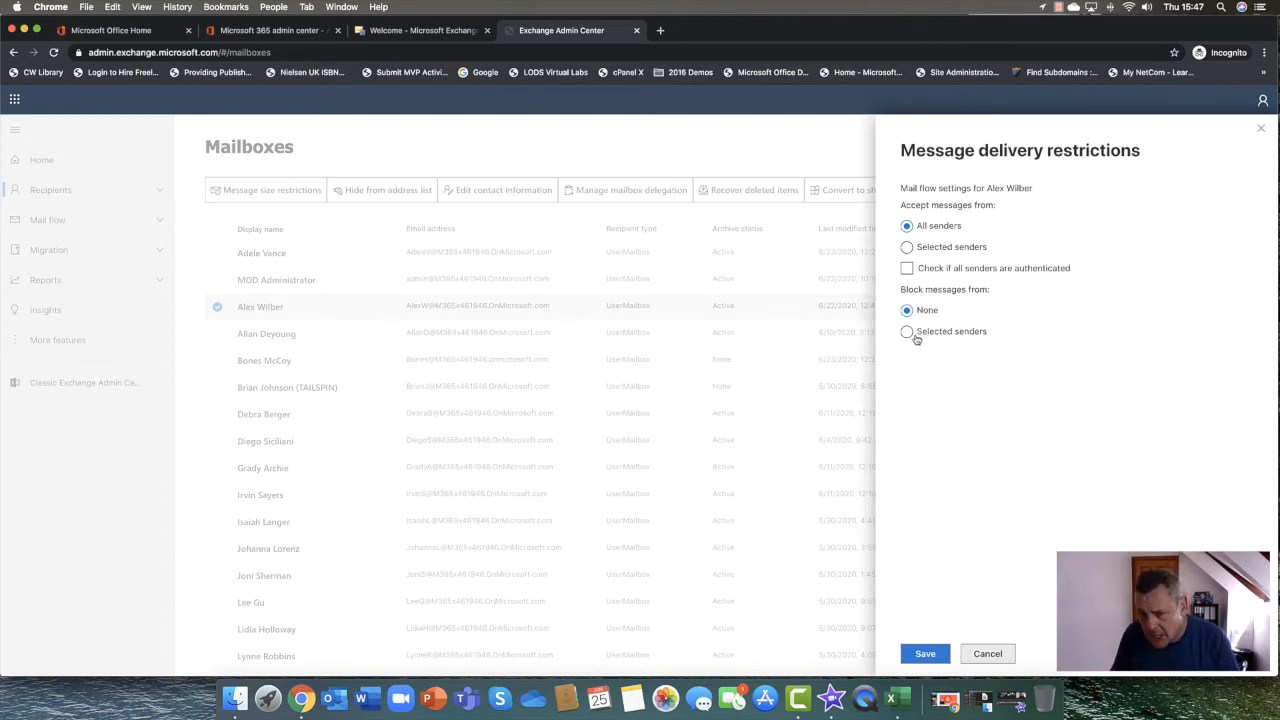
# Set blocking to selected senders and begin adding a sender to block
pyautogui.click(906, 332)
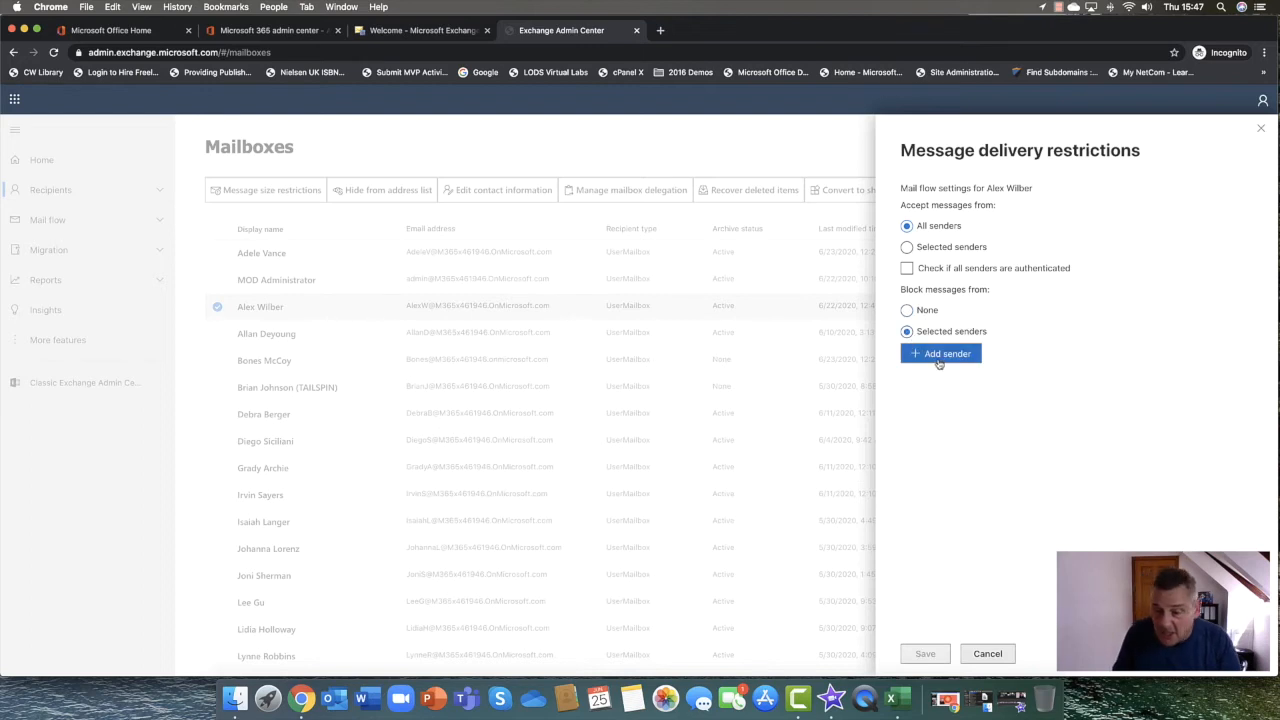
pyautogui.click(908, 310)
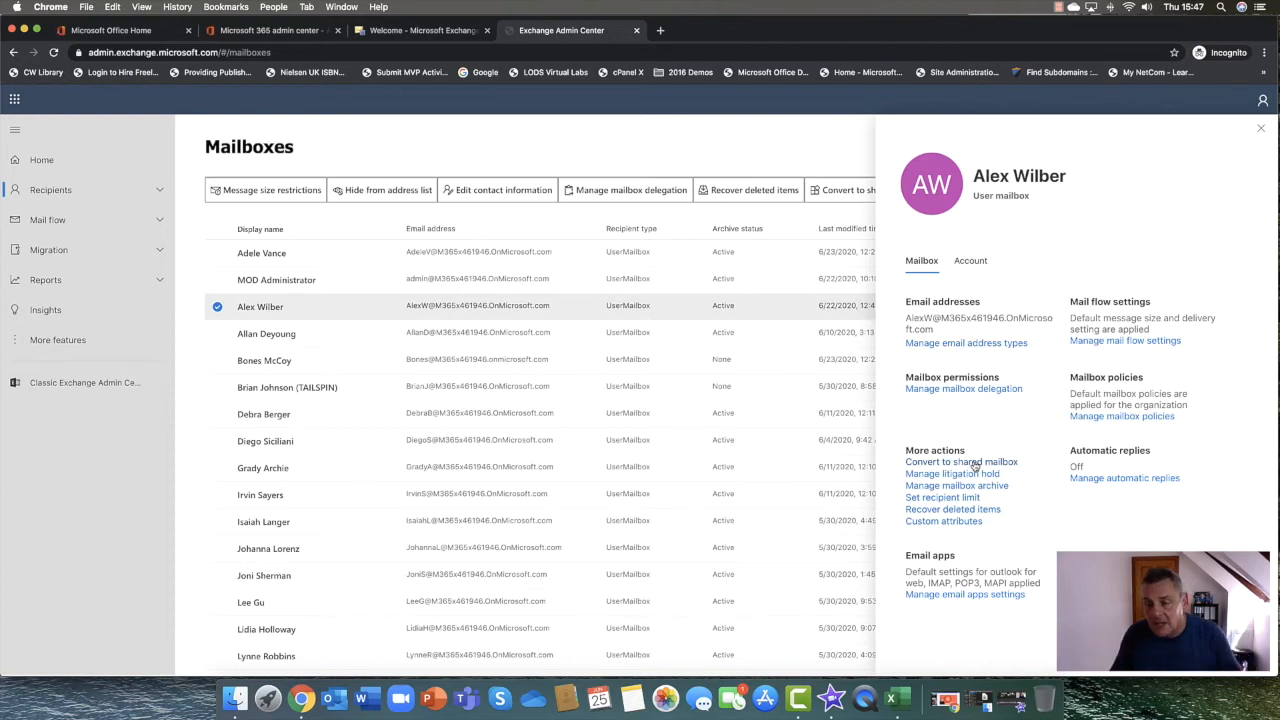
pyautogui.moveTo(968, 472)
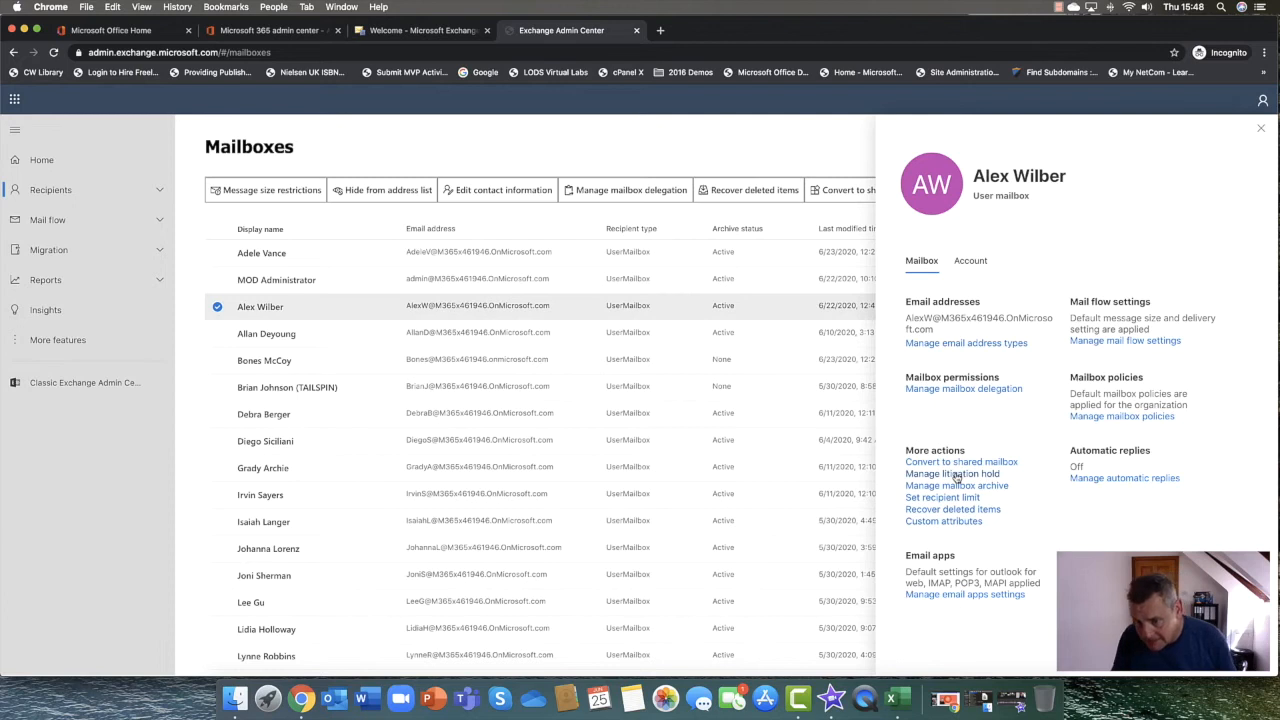
pyautogui.moveTo(956, 486)
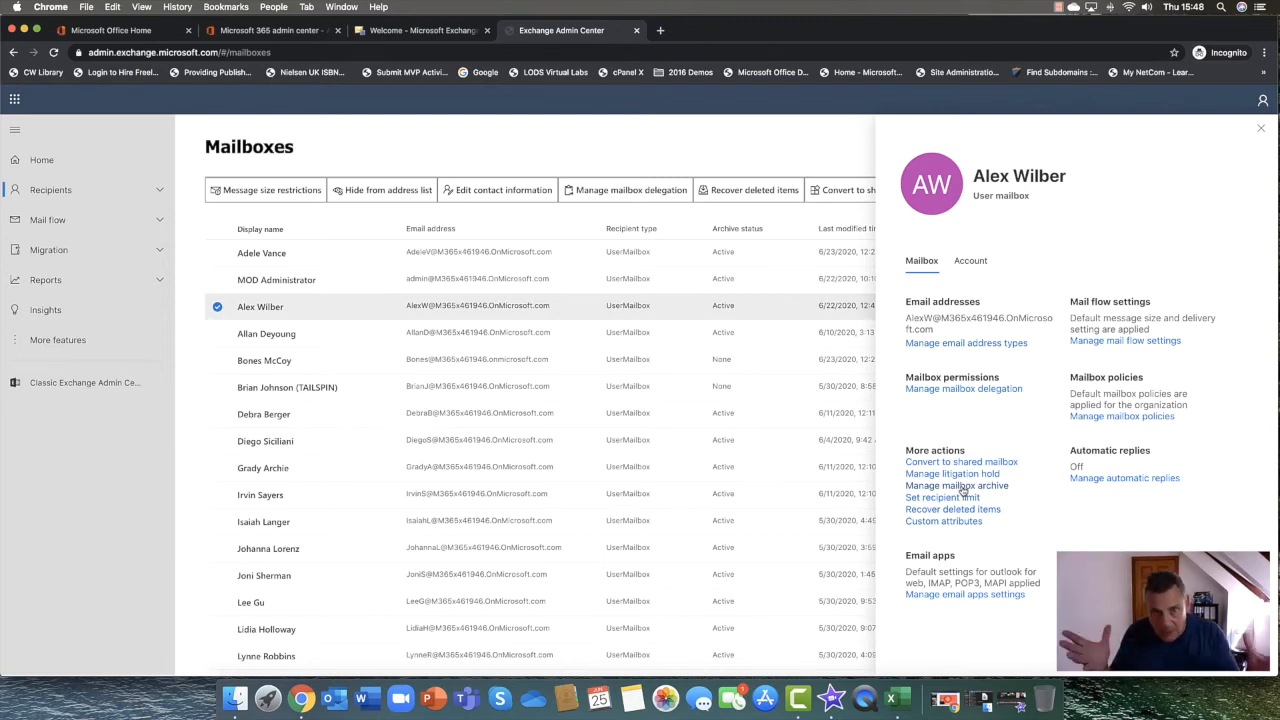
pyautogui.click(956, 486)
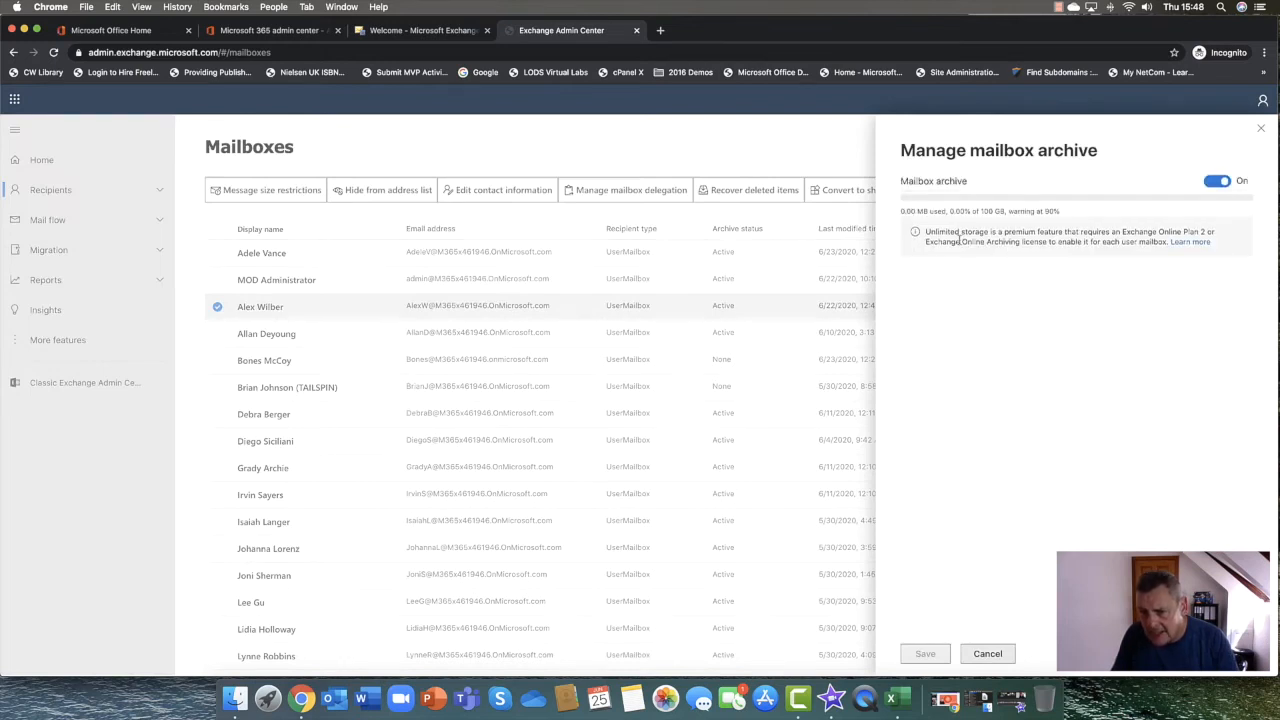
pyautogui.moveTo(956, 616)
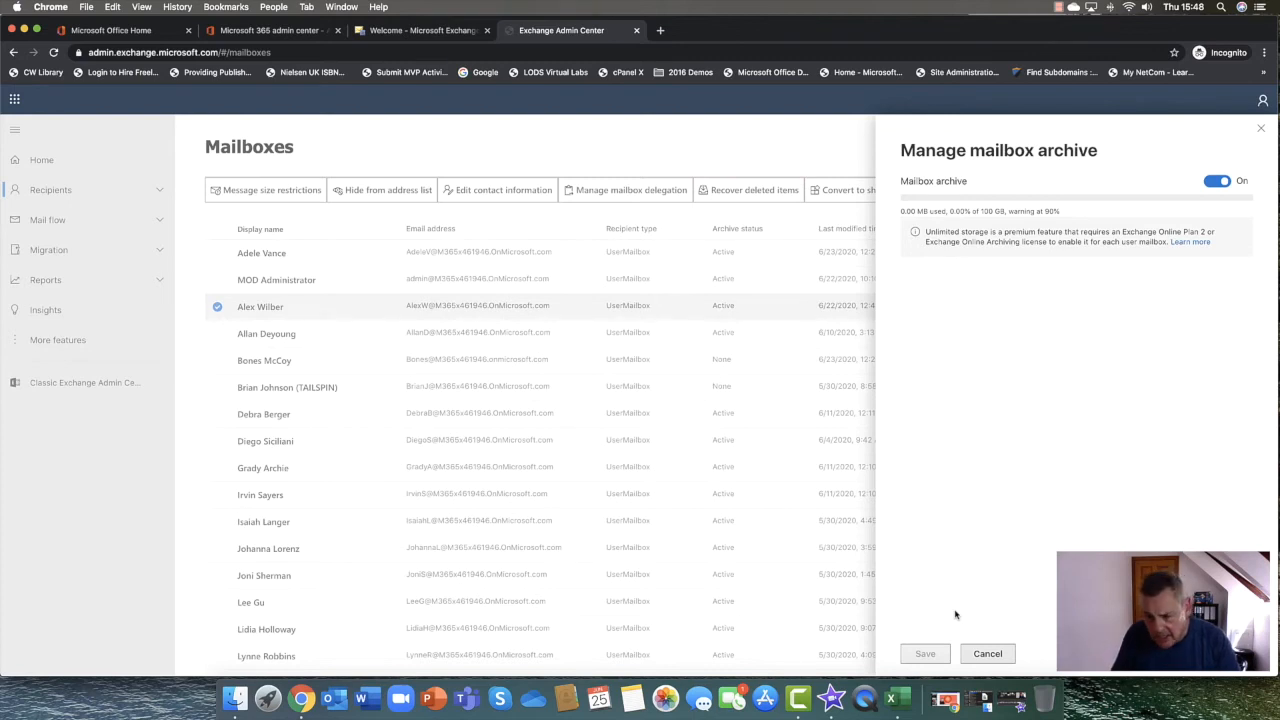
pyautogui.moveTo(1204, 206)
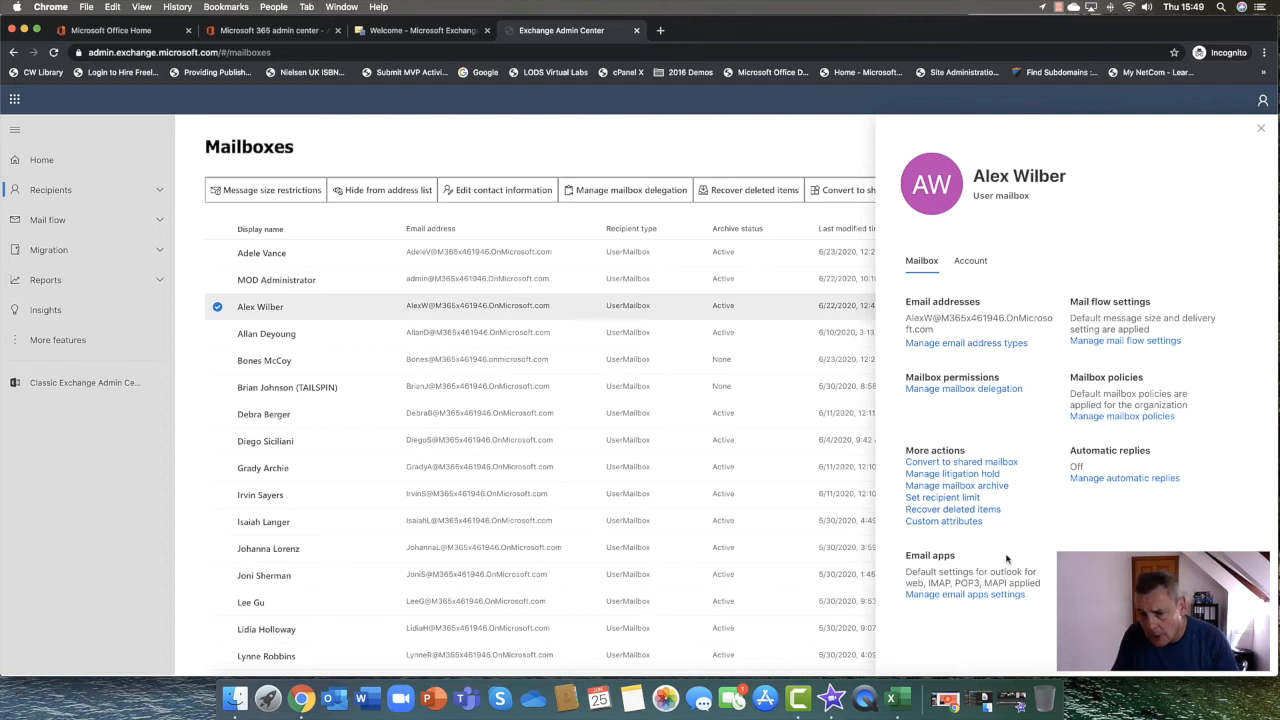
pyautogui.moveTo(960, 508)
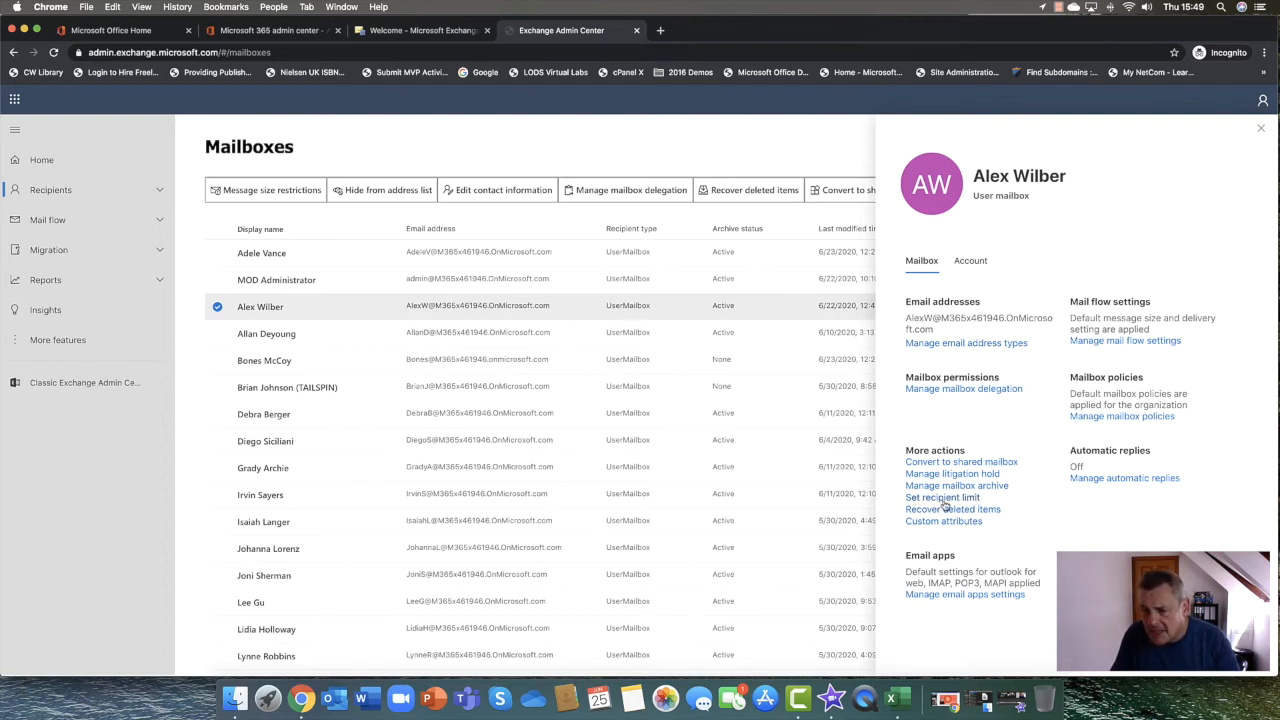
# Disable Mobile (Exchange ActiveSync), IMAP and POP for Alex Wilber's mailbox and save
pyautogui.click(942, 496)
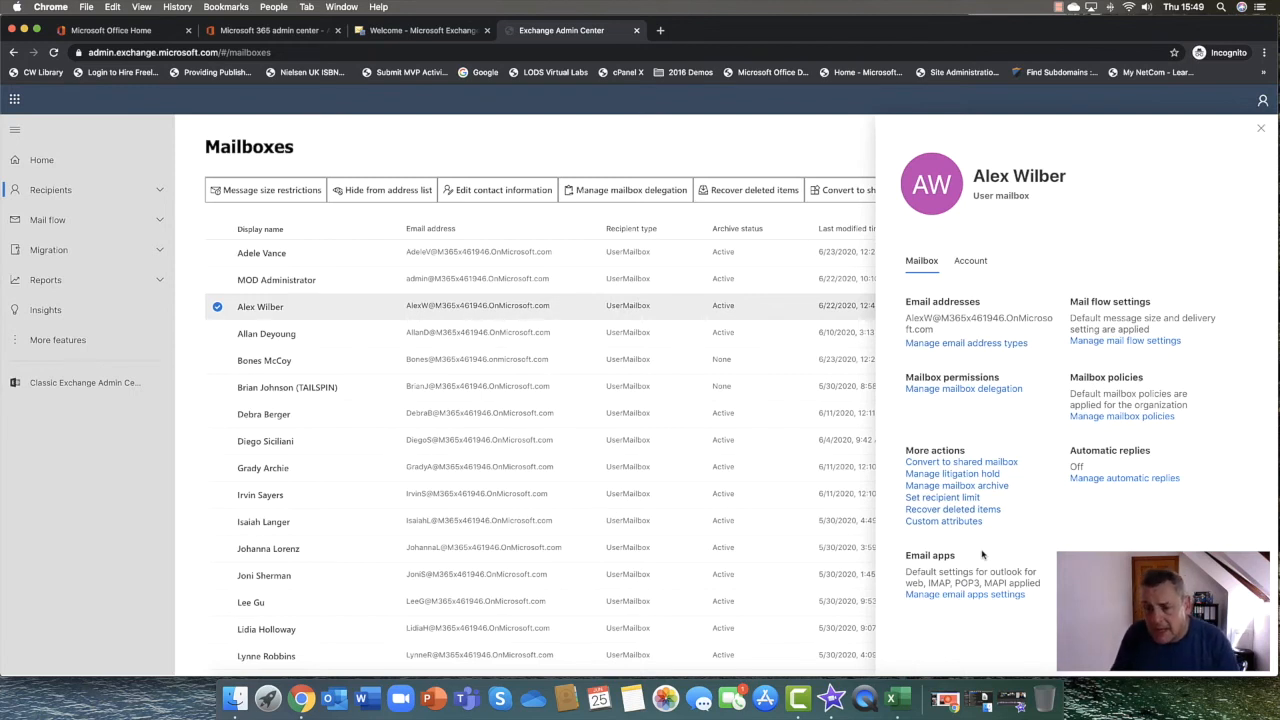
pyautogui.moveTo(976, 550)
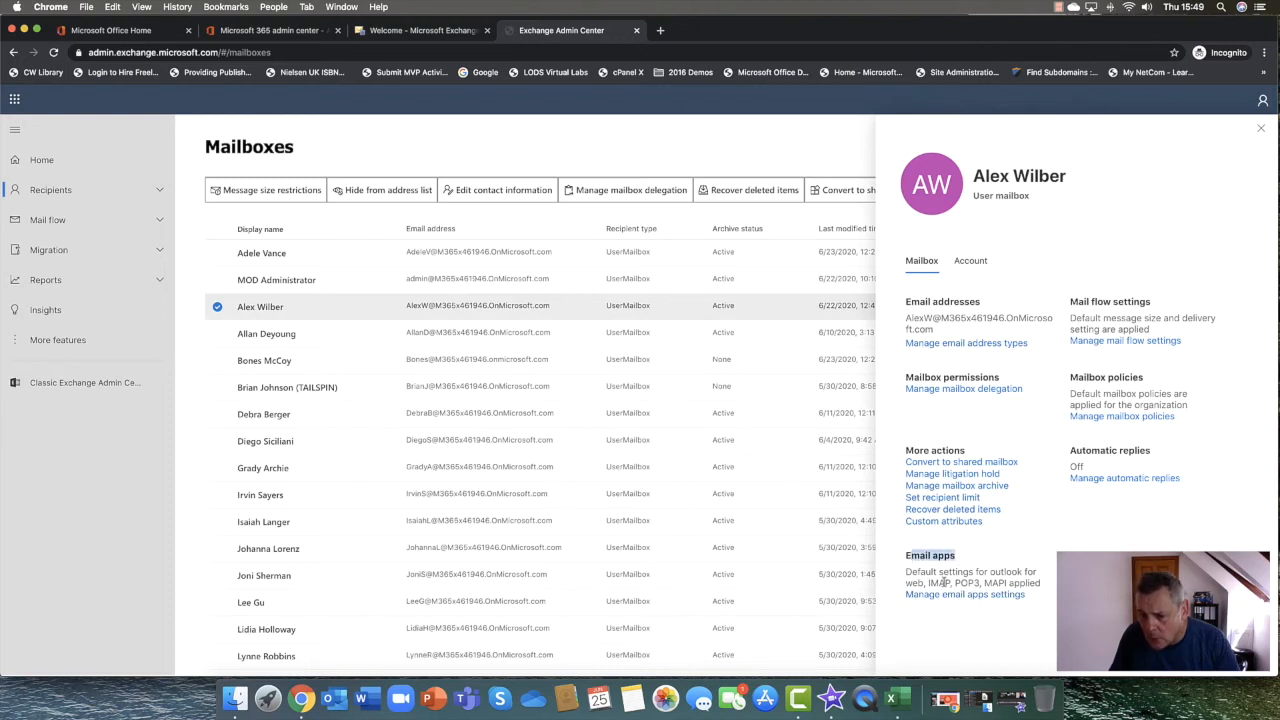
pyautogui.moveTo(940, 598)
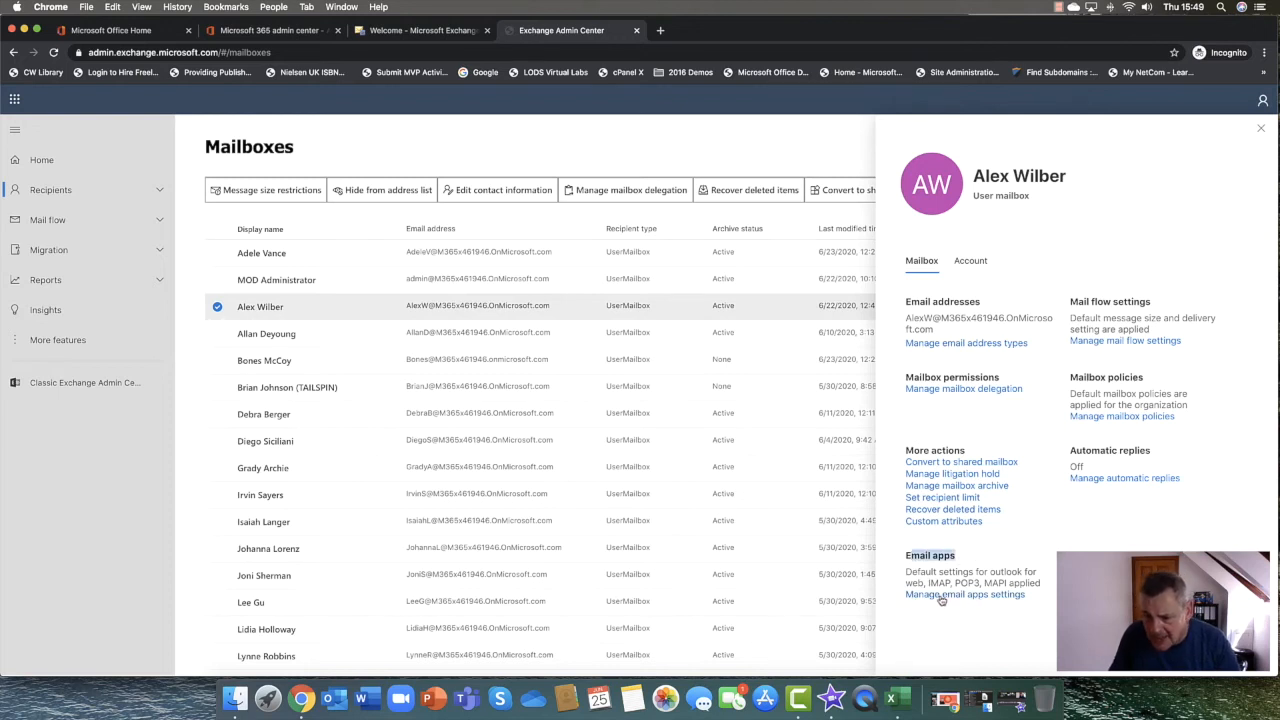
pyautogui.click(964, 594)
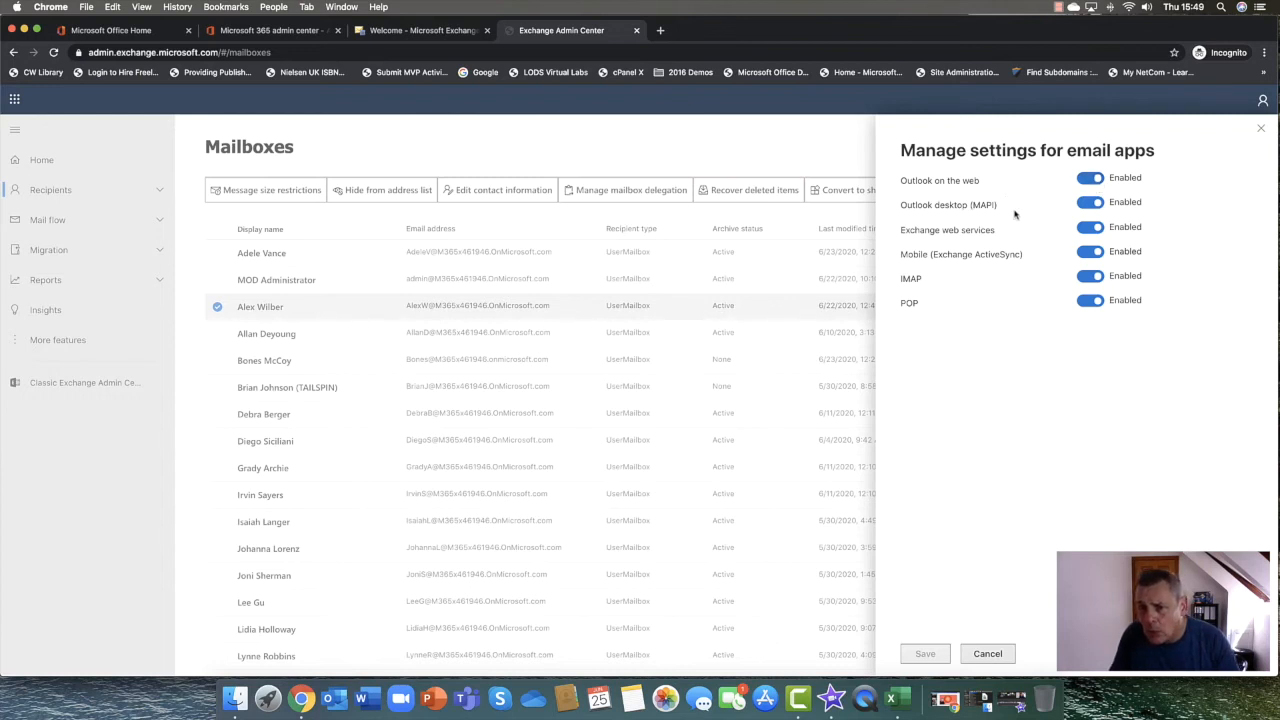
pyautogui.moveTo(1000, 228)
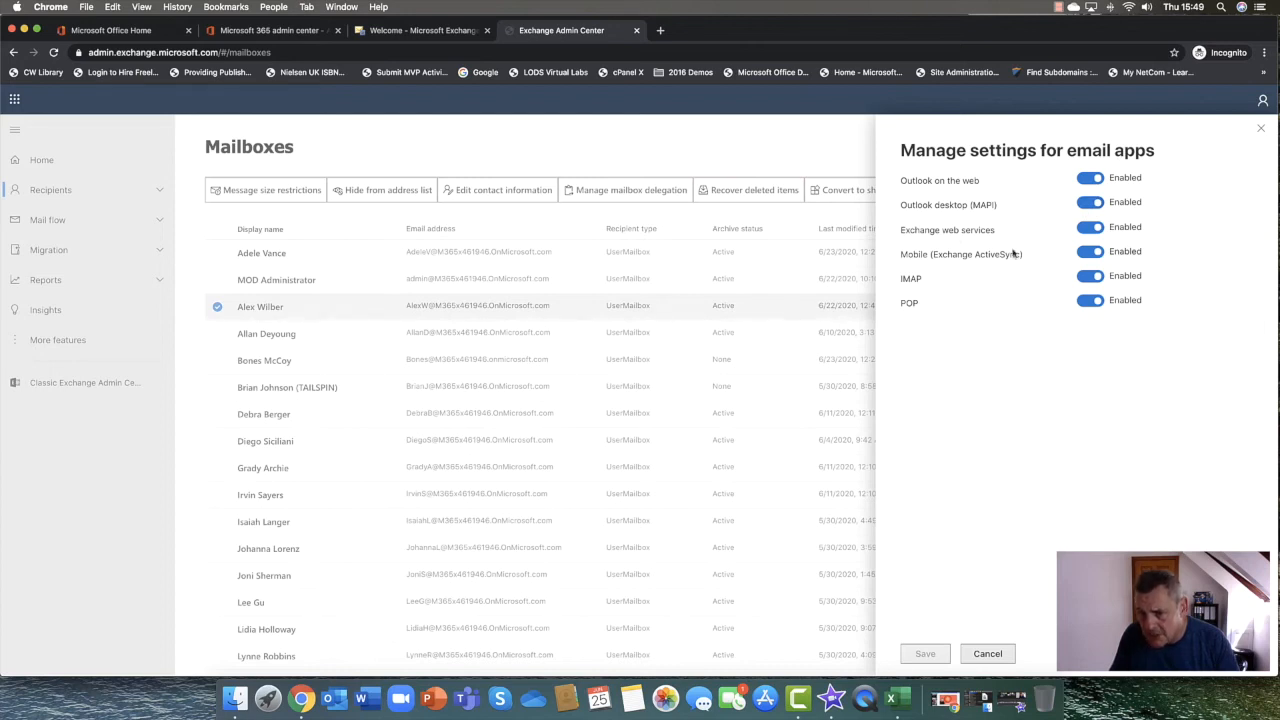
pyautogui.click(1088, 276)
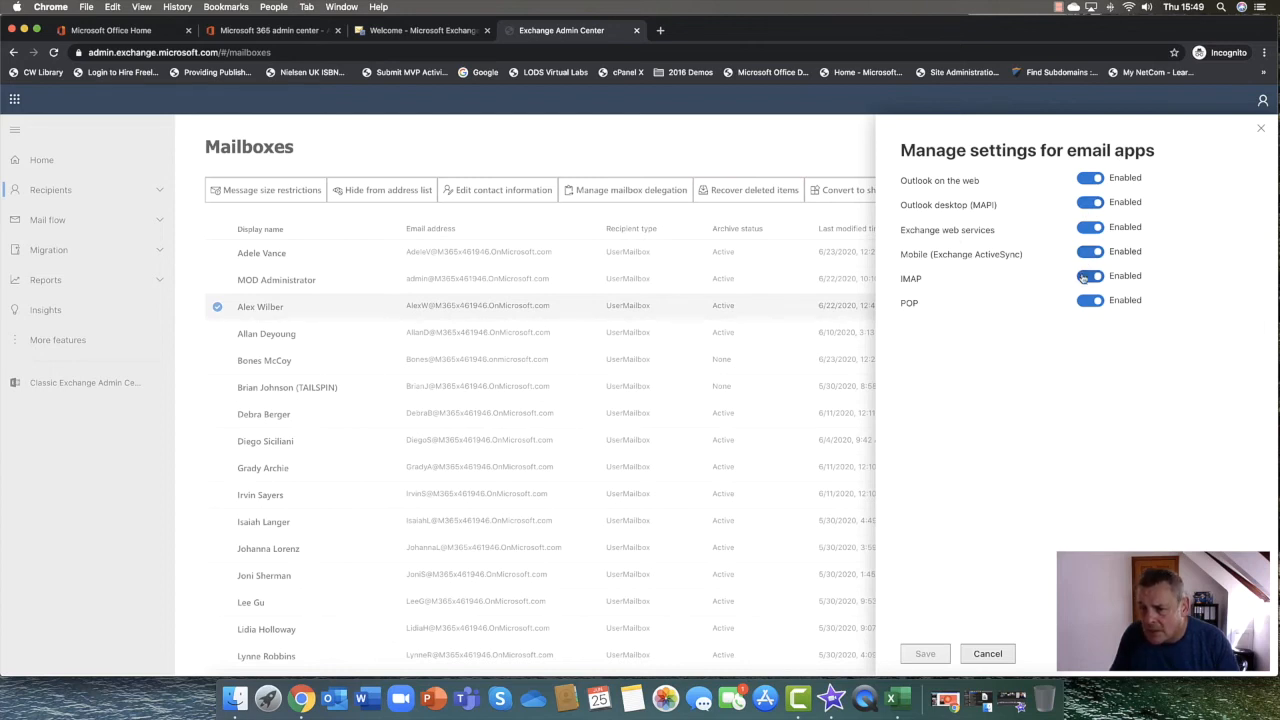
pyautogui.click(1090, 252)
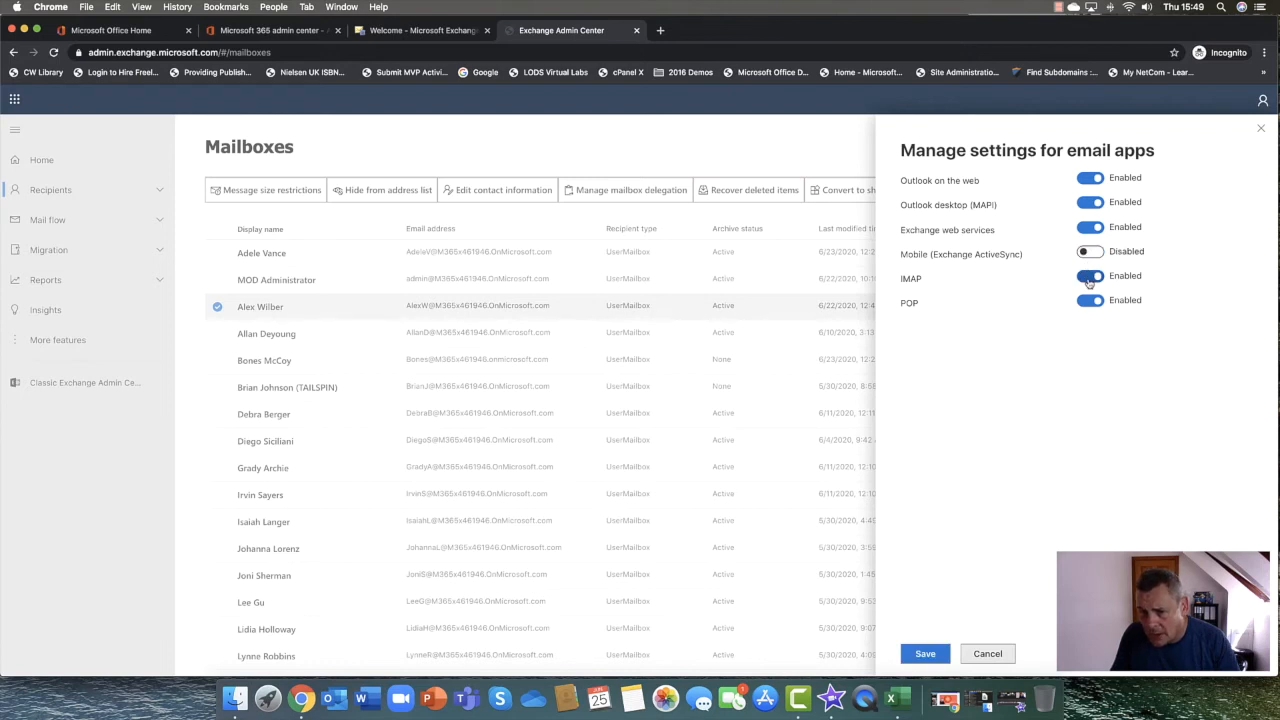
pyautogui.click(1088, 300)
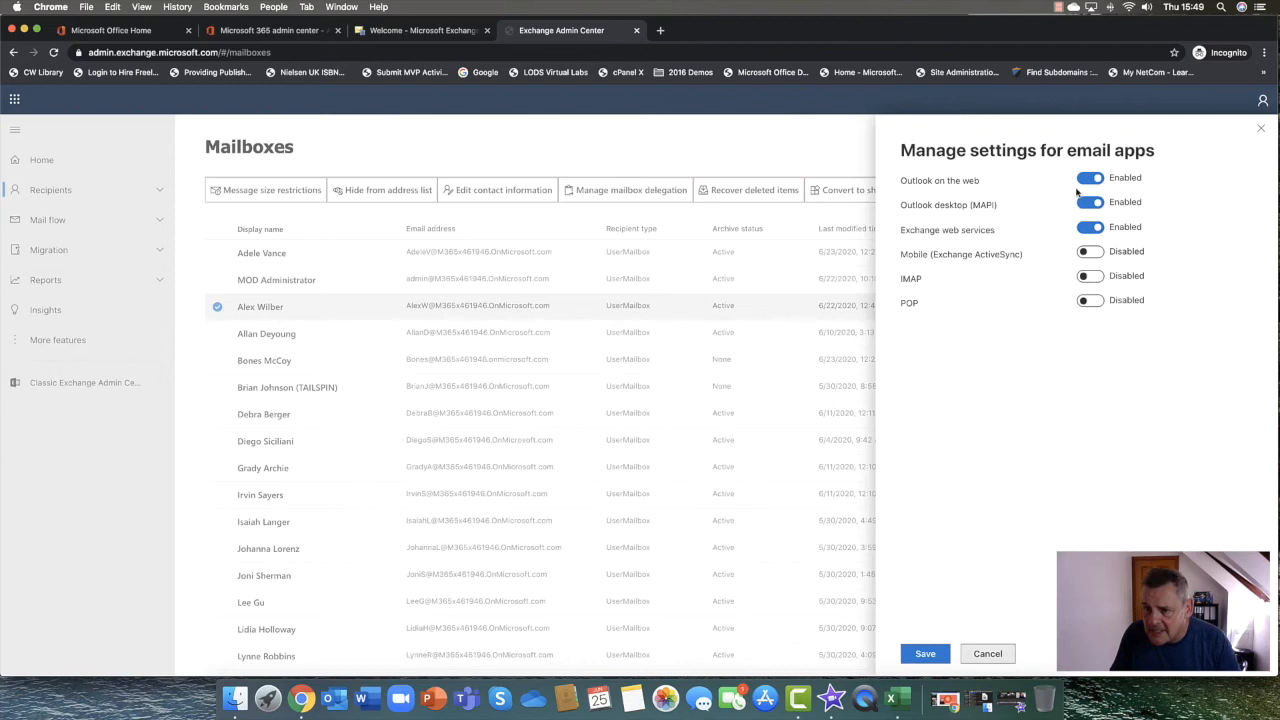
pyautogui.moveTo(1064, 232)
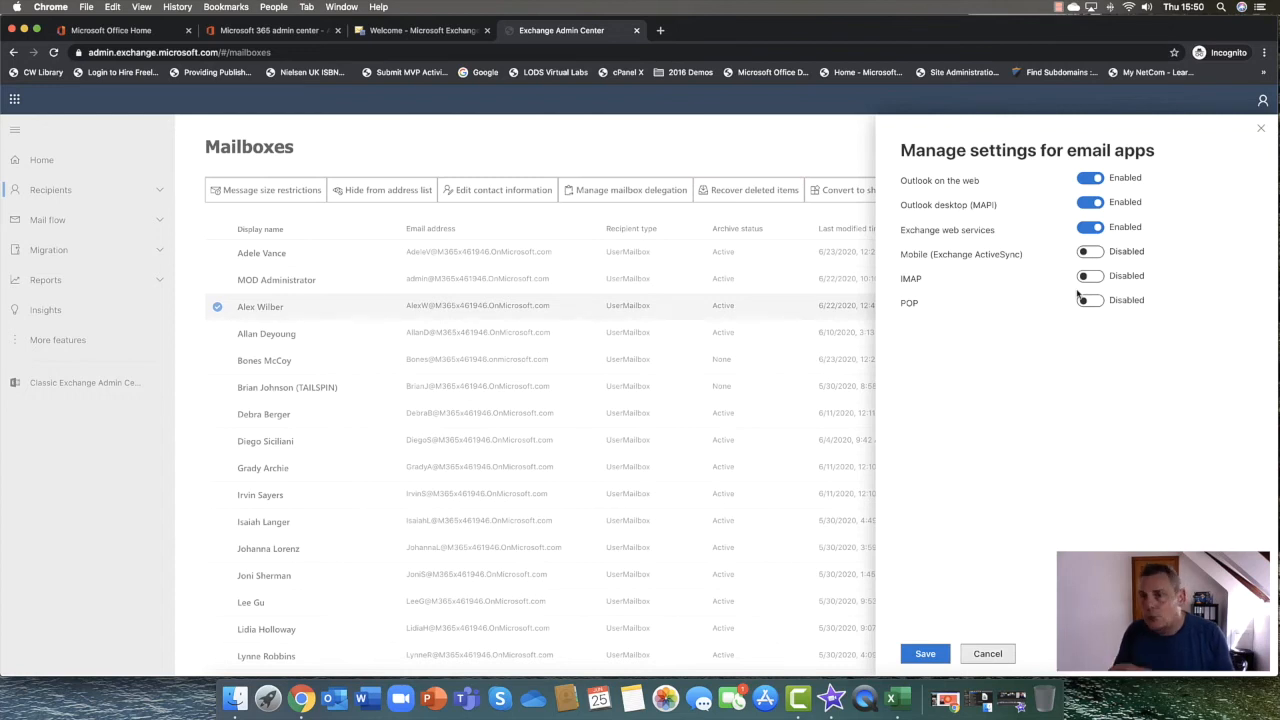
pyautogui.moveTo(978, 536)
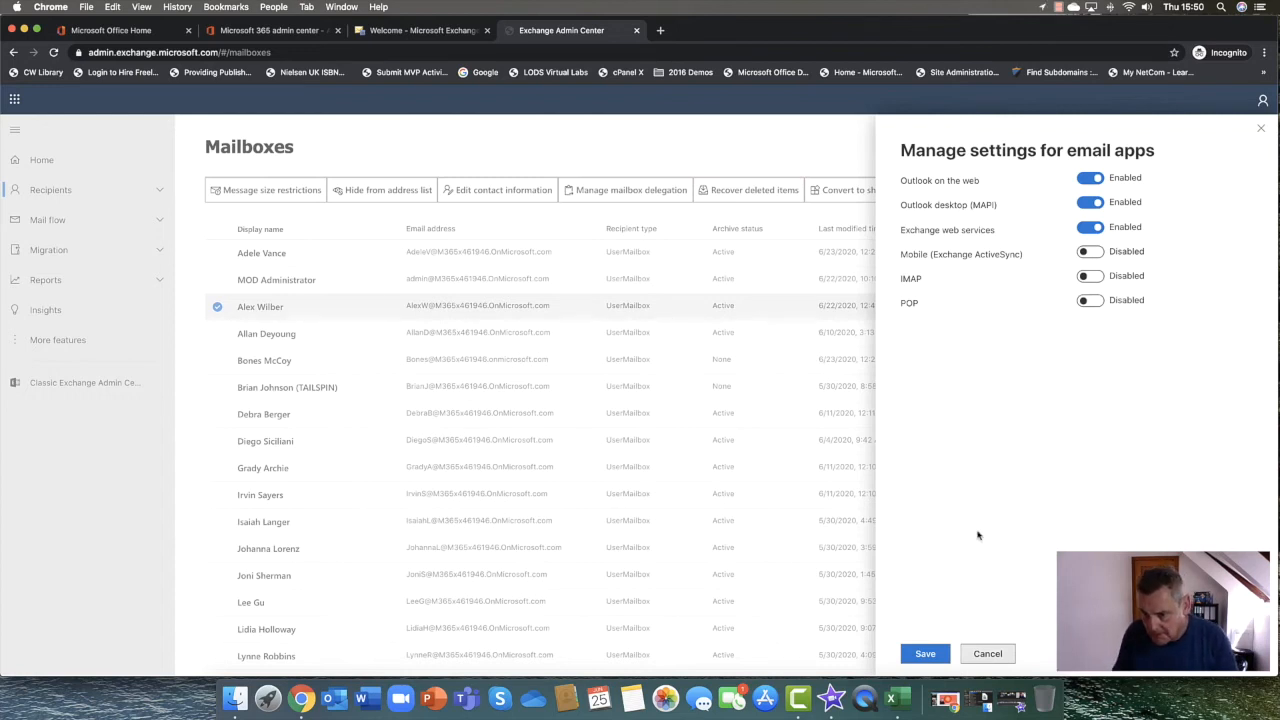
pyautogui.moveTo(964, 544)
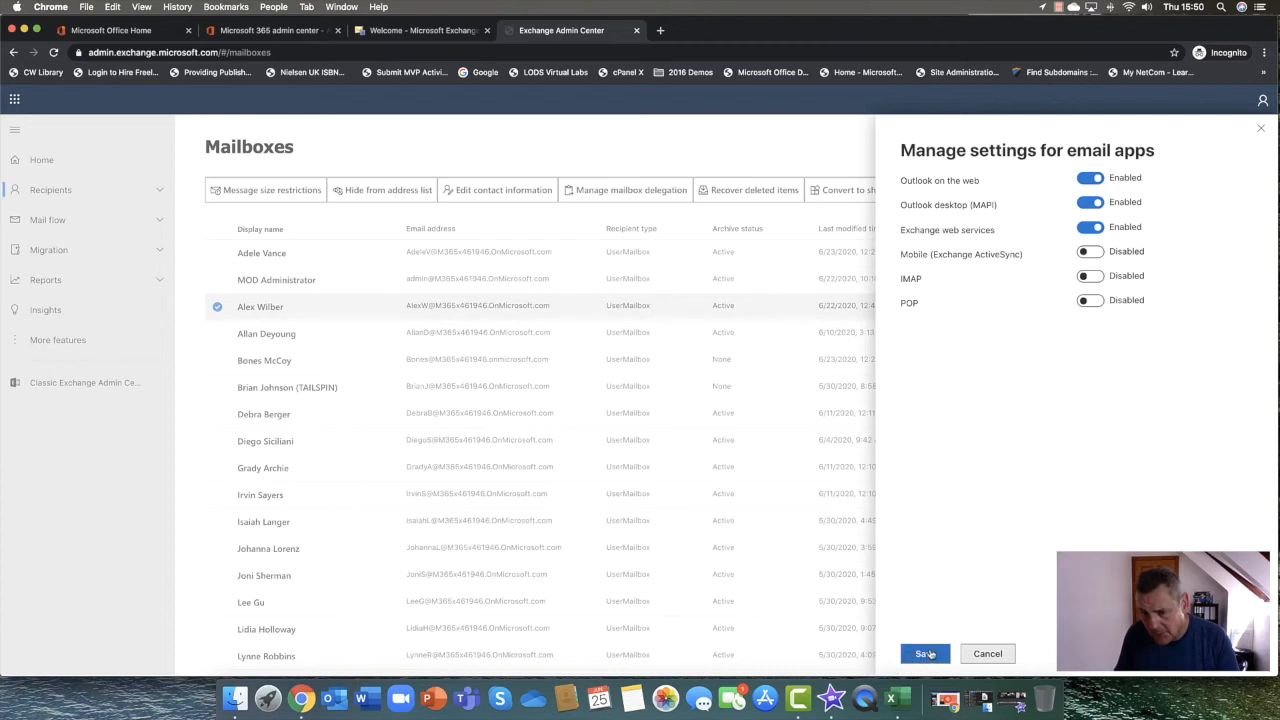
pyautogui.click(924, 652)
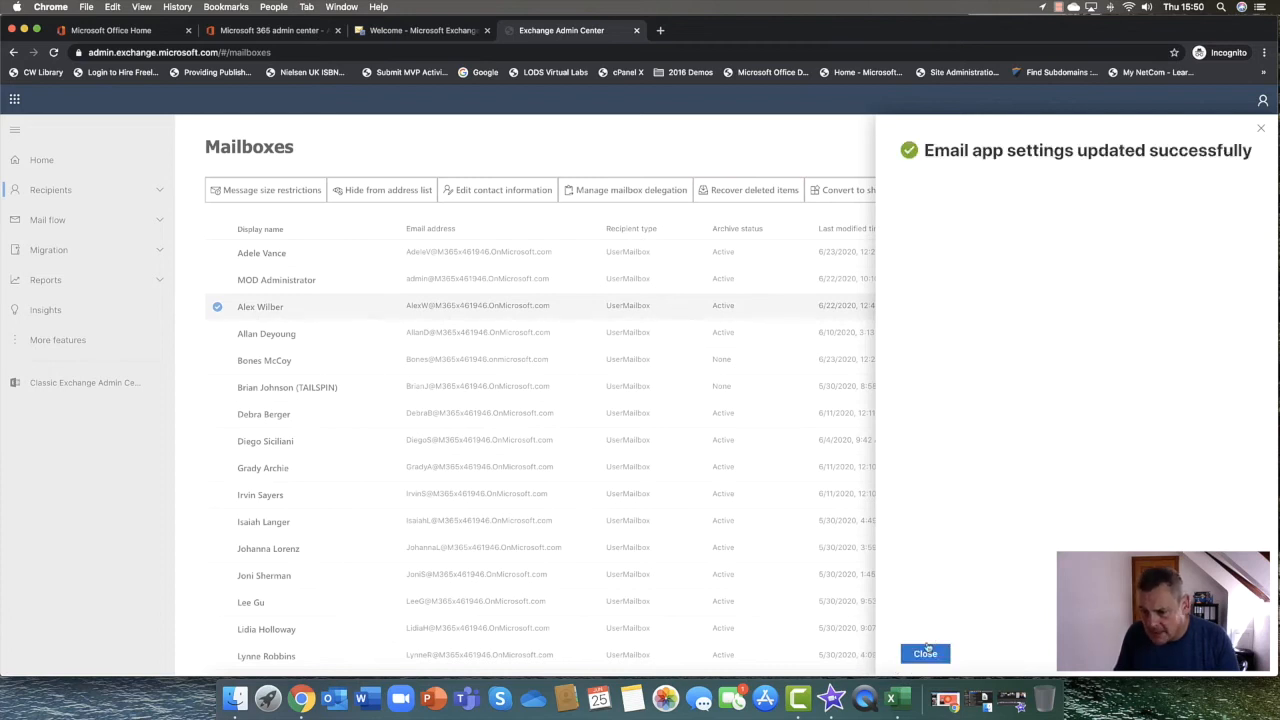
pyautogui.click(924, 652)
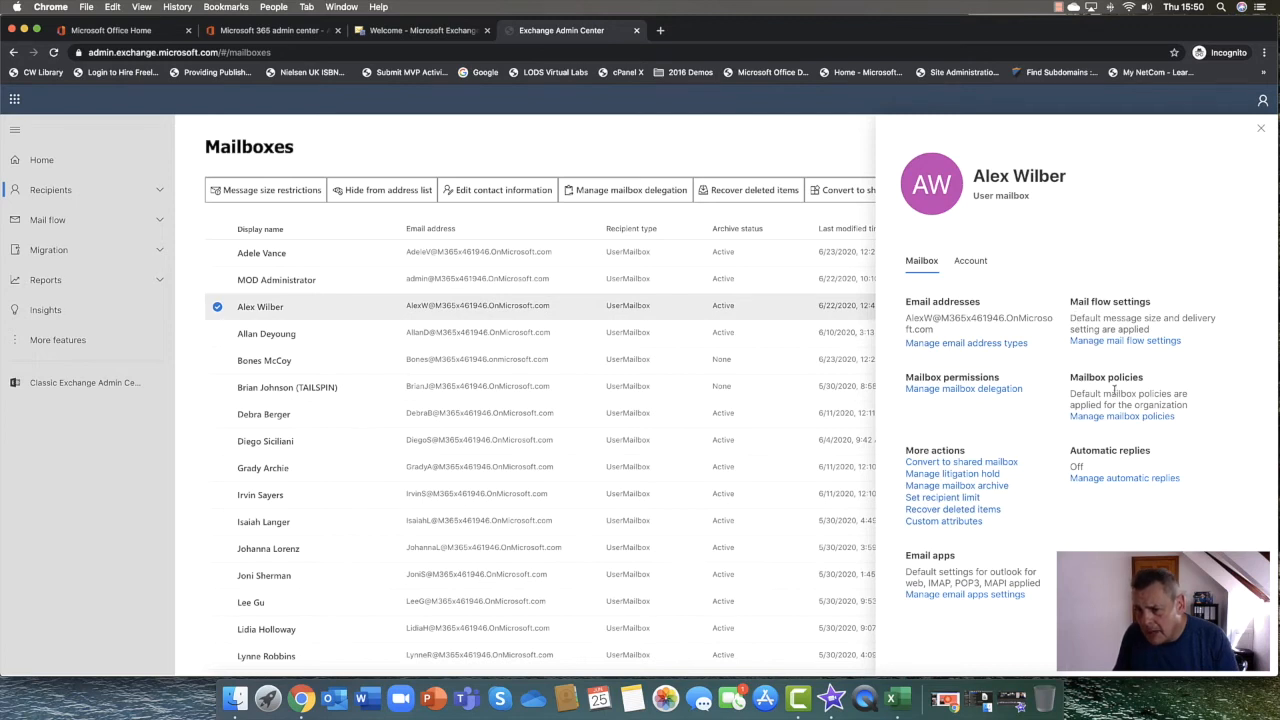
pyautogui.moveTo(1088, 424)
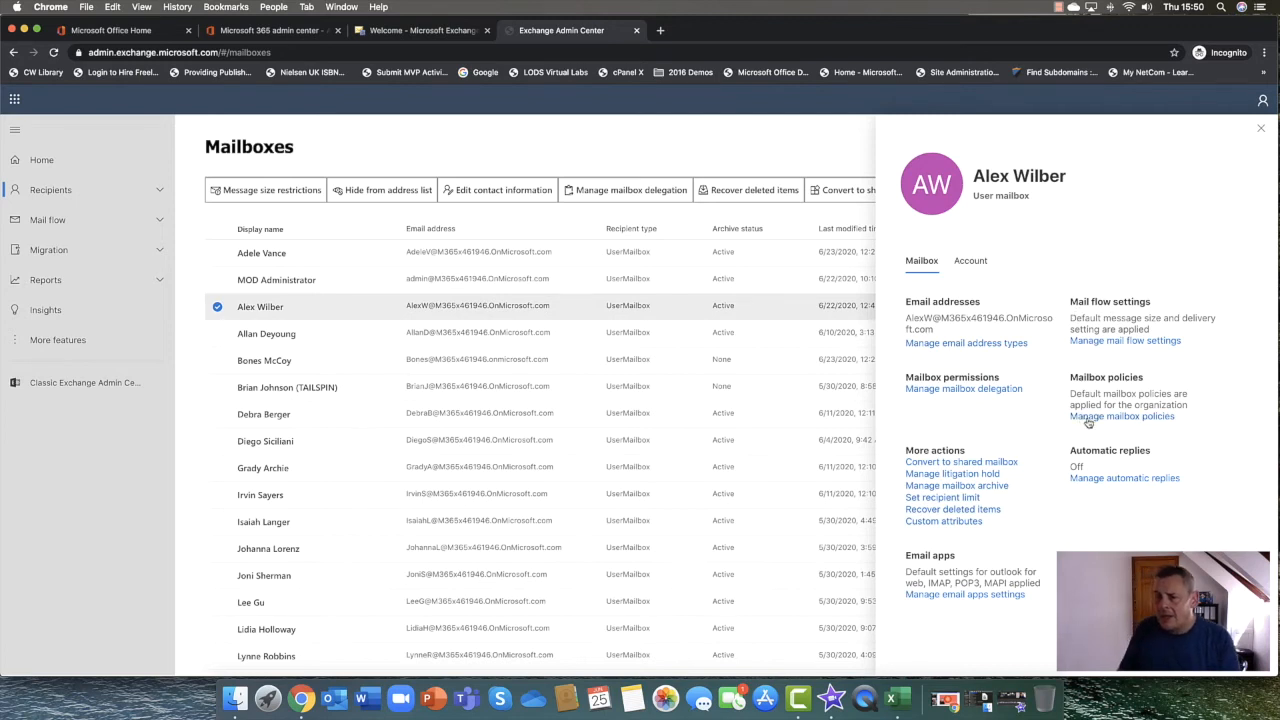
# Edit Alex Wilber's mailbox policies, pick Default MRM Policy for retention, then cancel to keep Company Retention Policy
pyautogui.click(1120, 416)
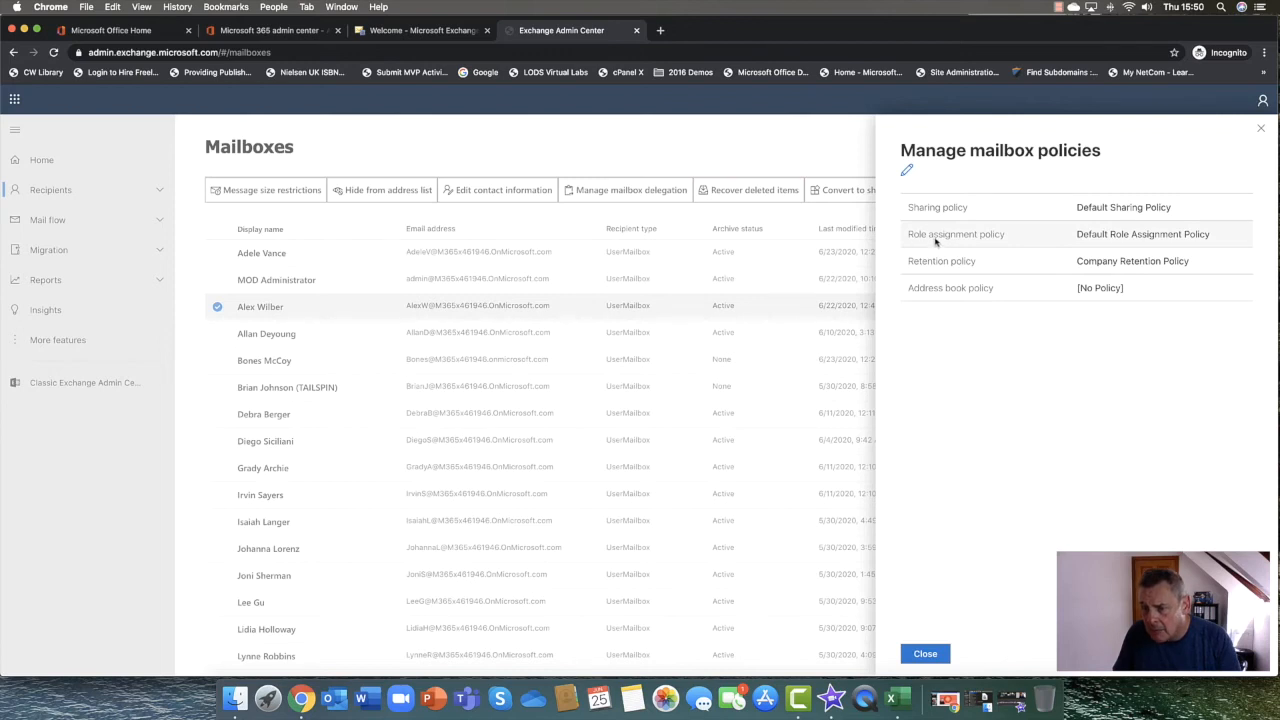
pyautogui.moveTo(1150, 244)
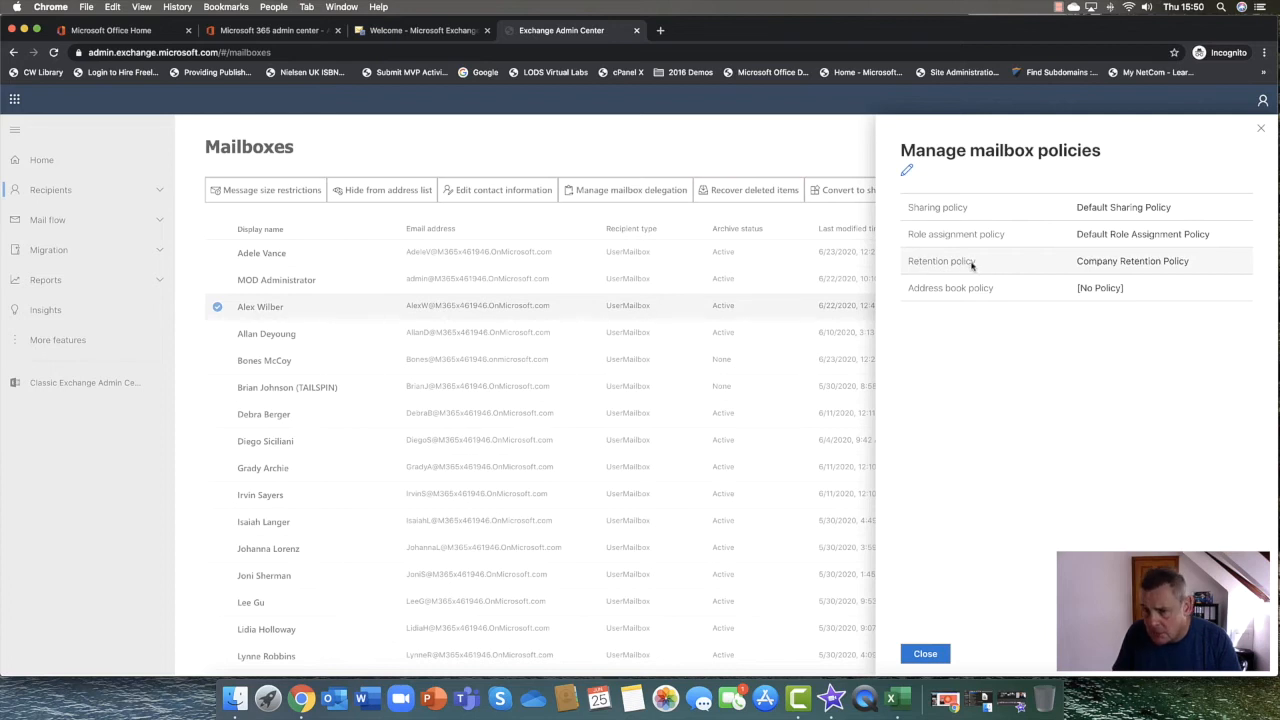
pyautogui.click(906, 168)
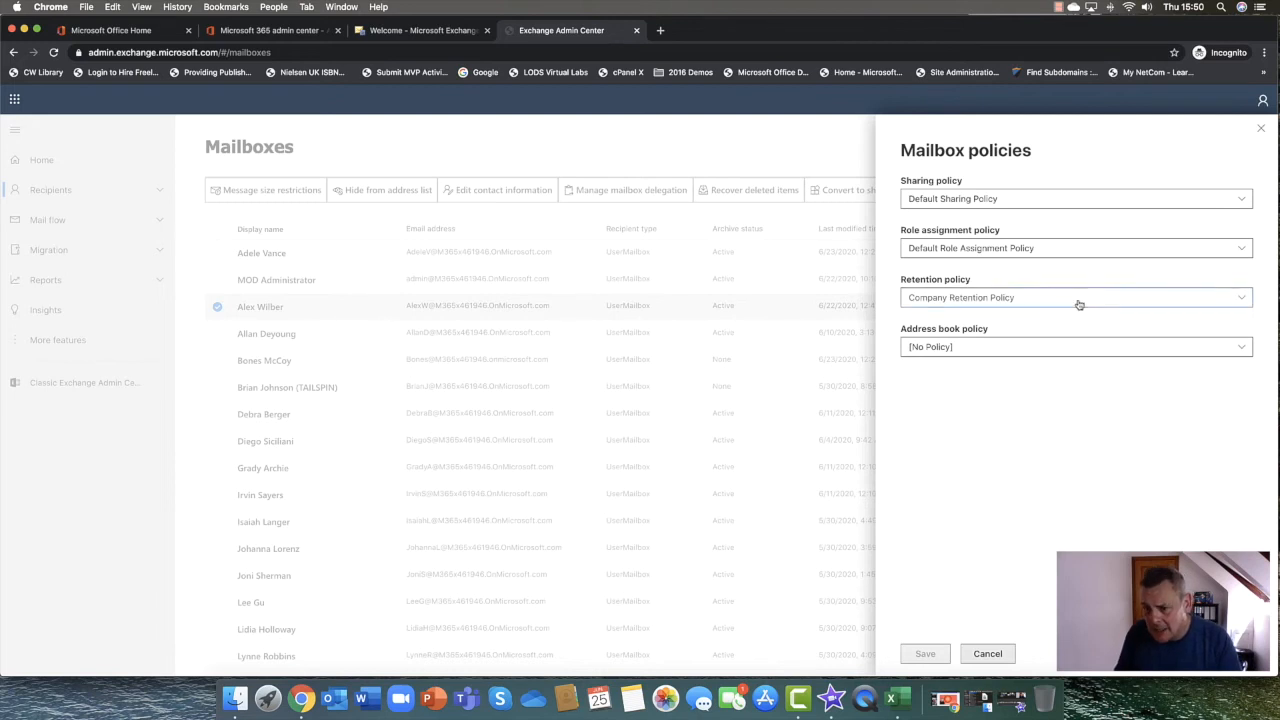
pyautogui.click(1076, 296)
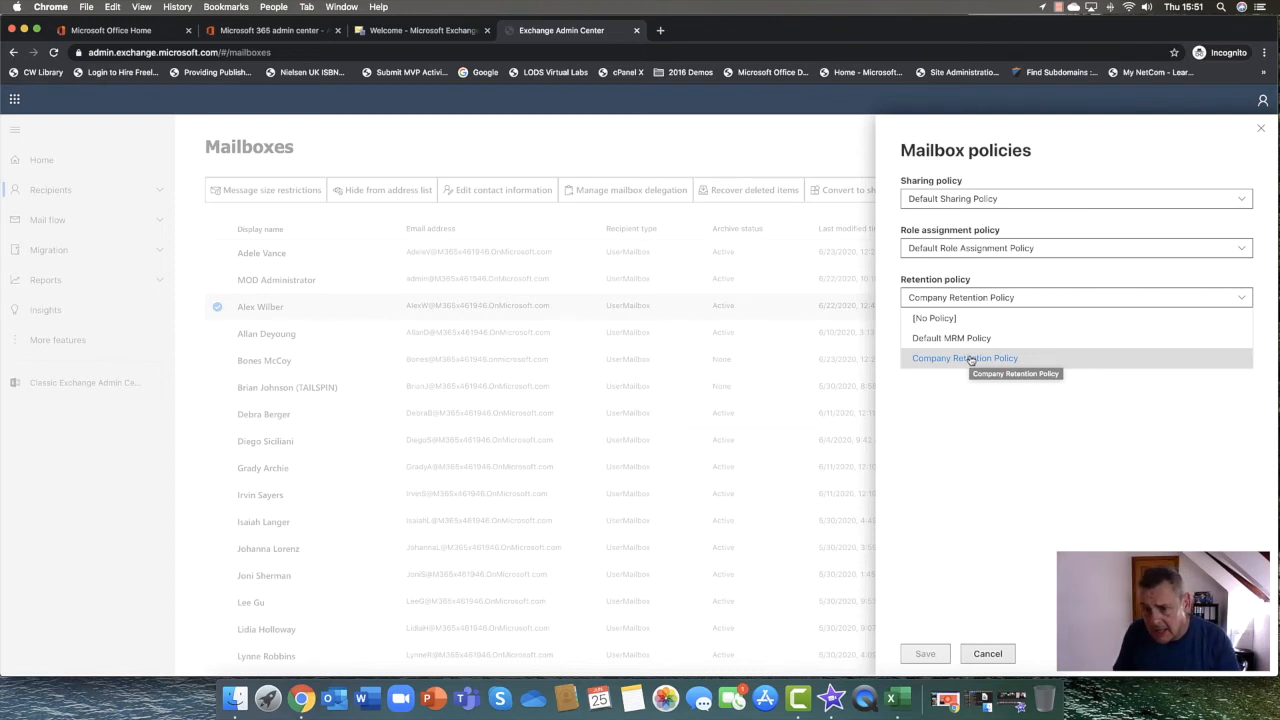
pyautogui.moveTo(970, 338)
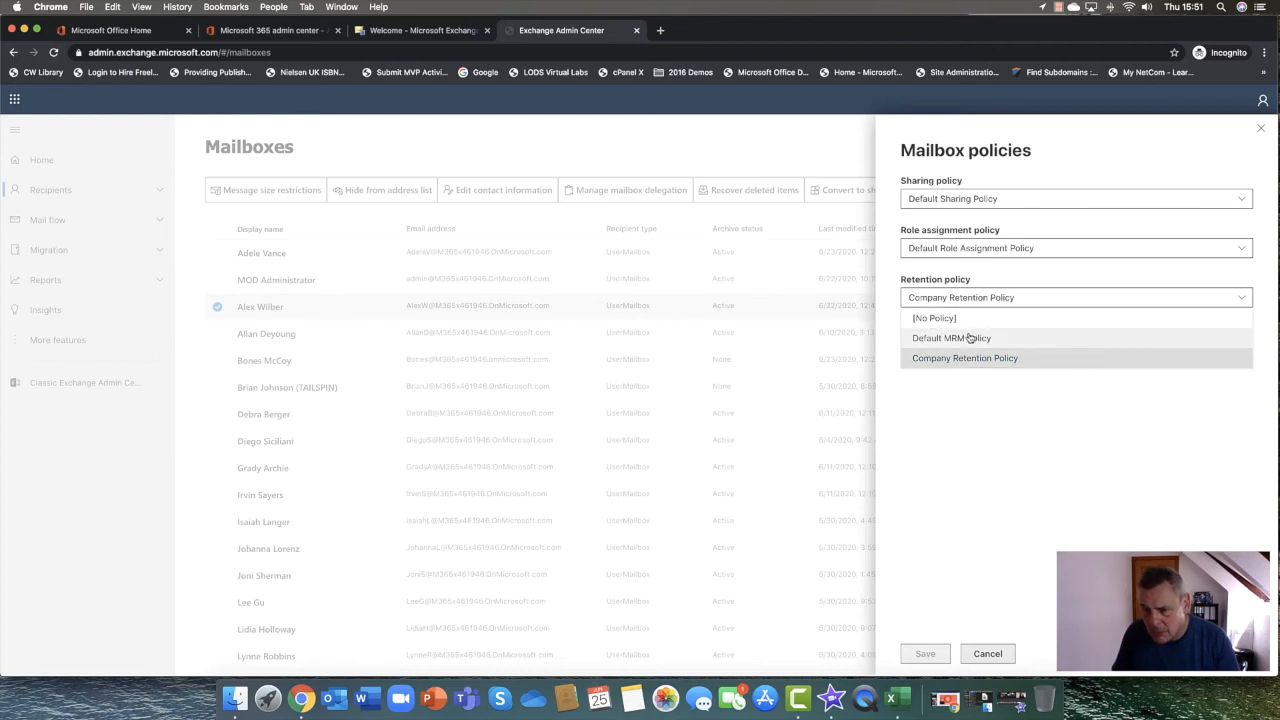
pyautogui.click(952, 338)
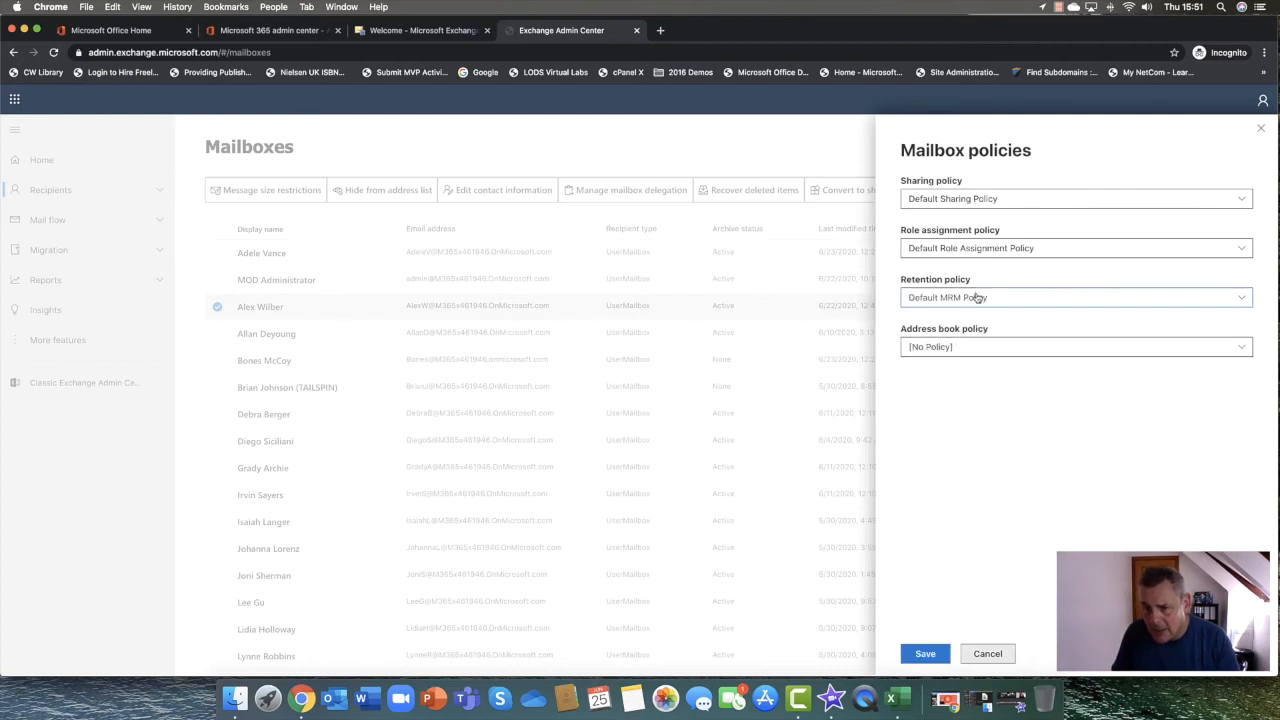
pyautogui.click(1076, 296)
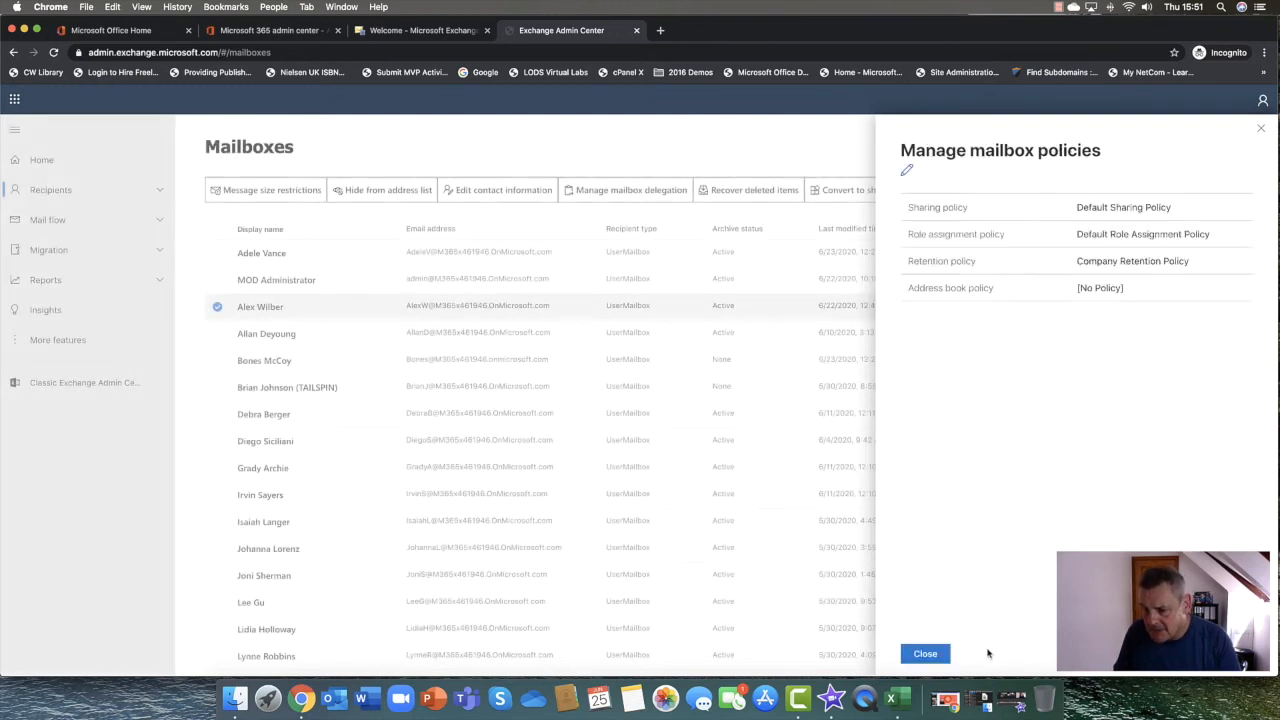
pyautogui.moveTo(924, 652)
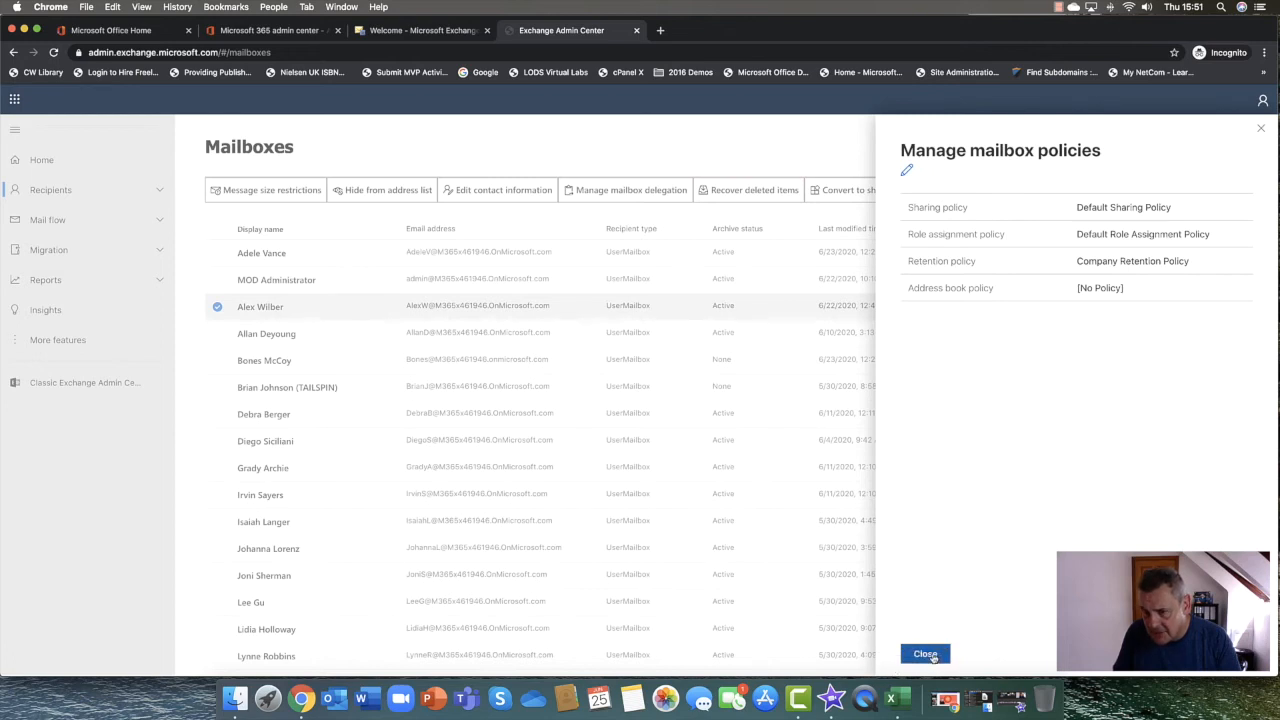
# Close the policies and mailbox details panes and expand Recipients in the navigation
pyautogui.click(924, 652)
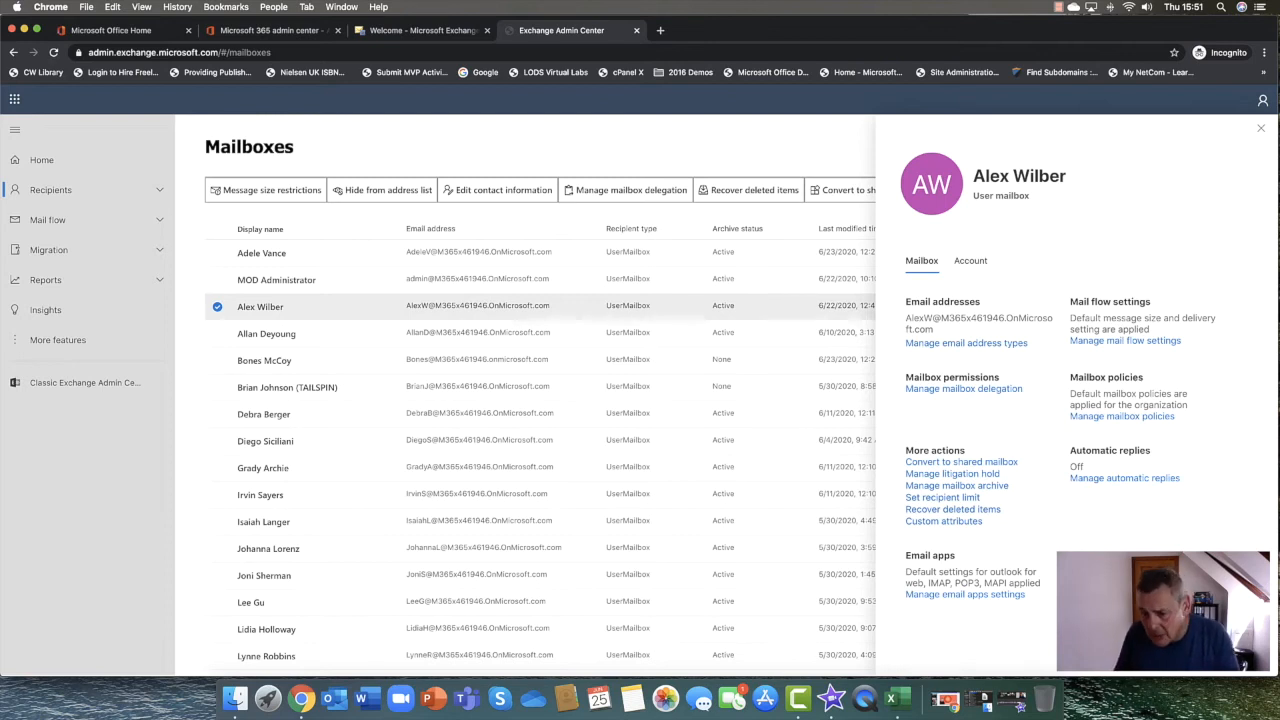
pyautogui.moveTo(1110, 196)
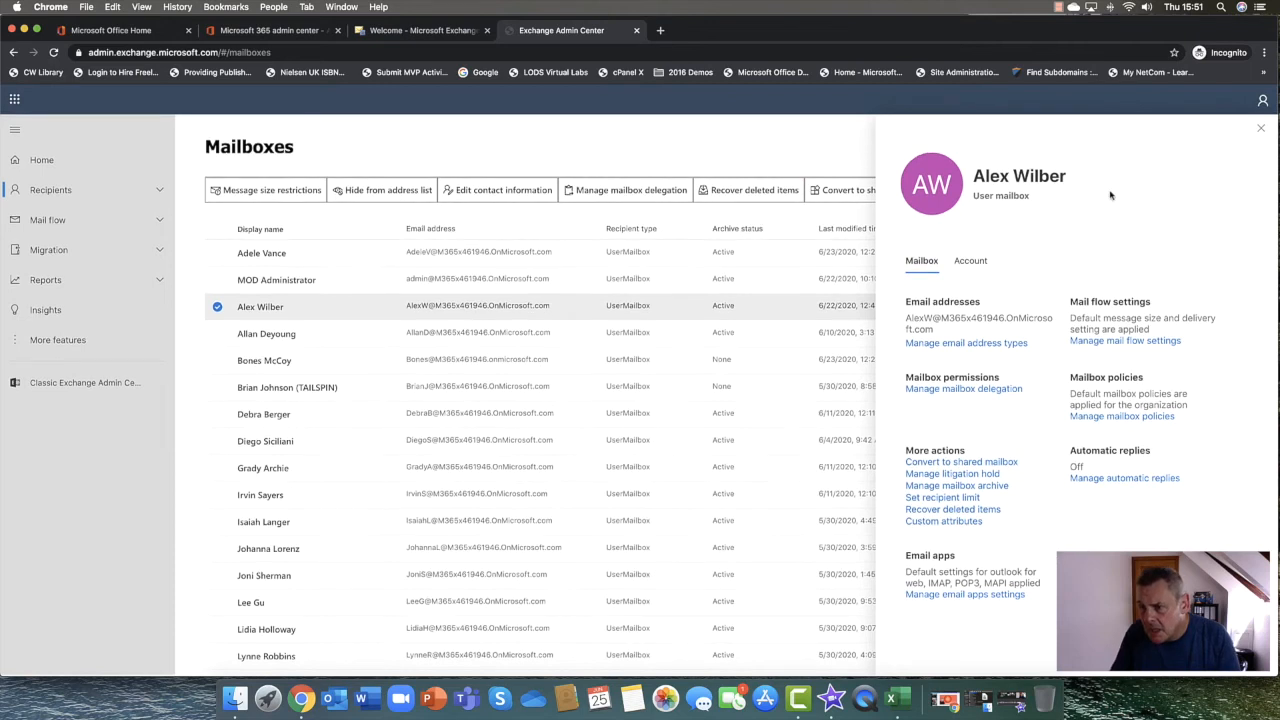
pyautogui.click(1260, 128)
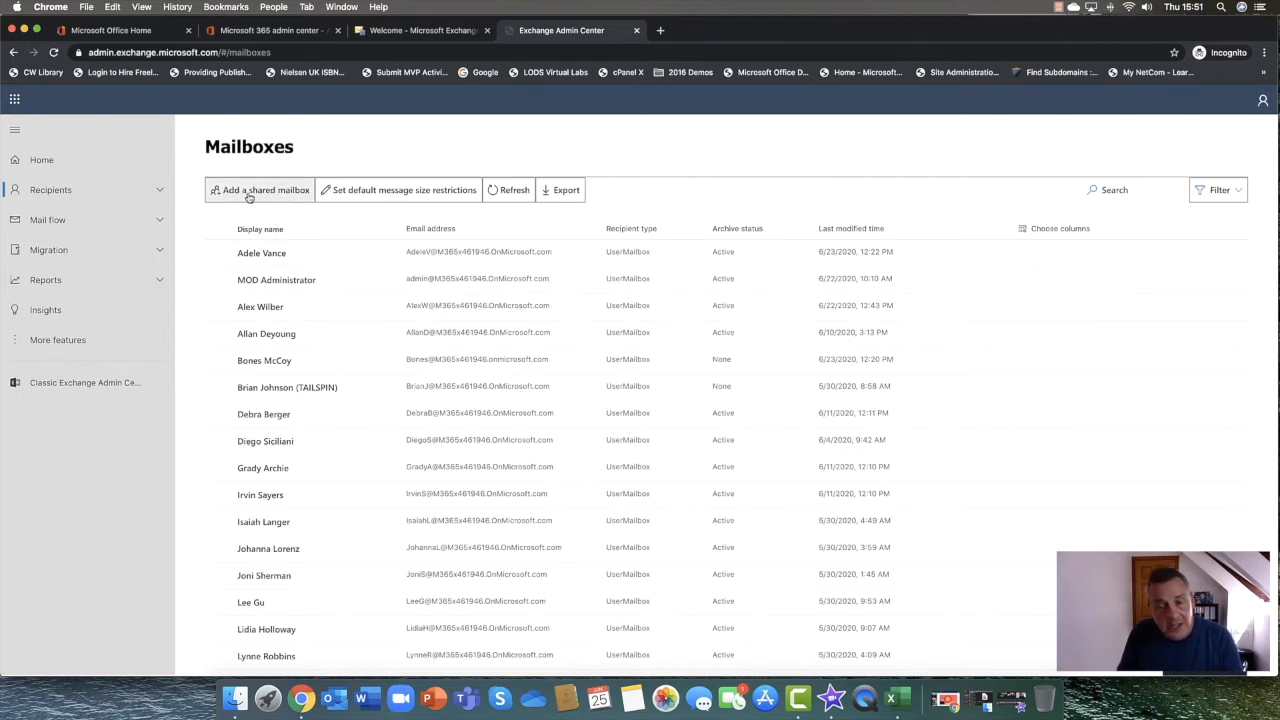
pyautogui.moveTo(266, 332)
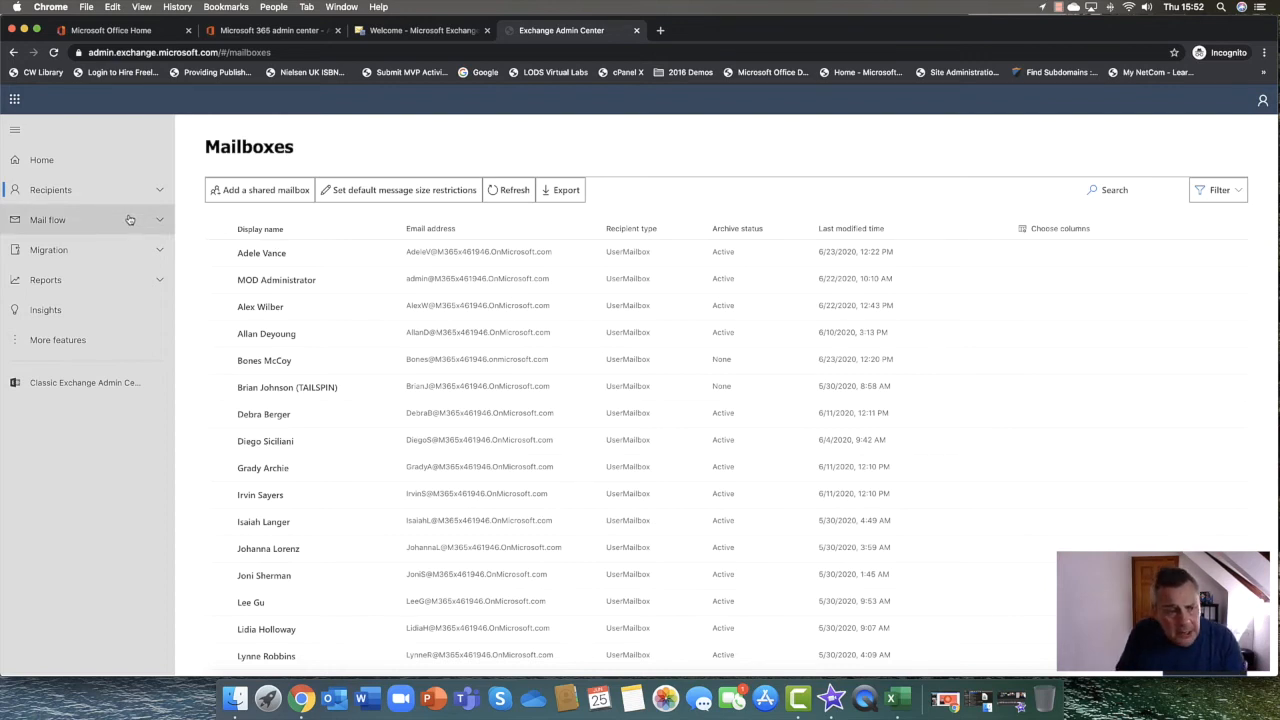
pyautogui.click(50, 188)
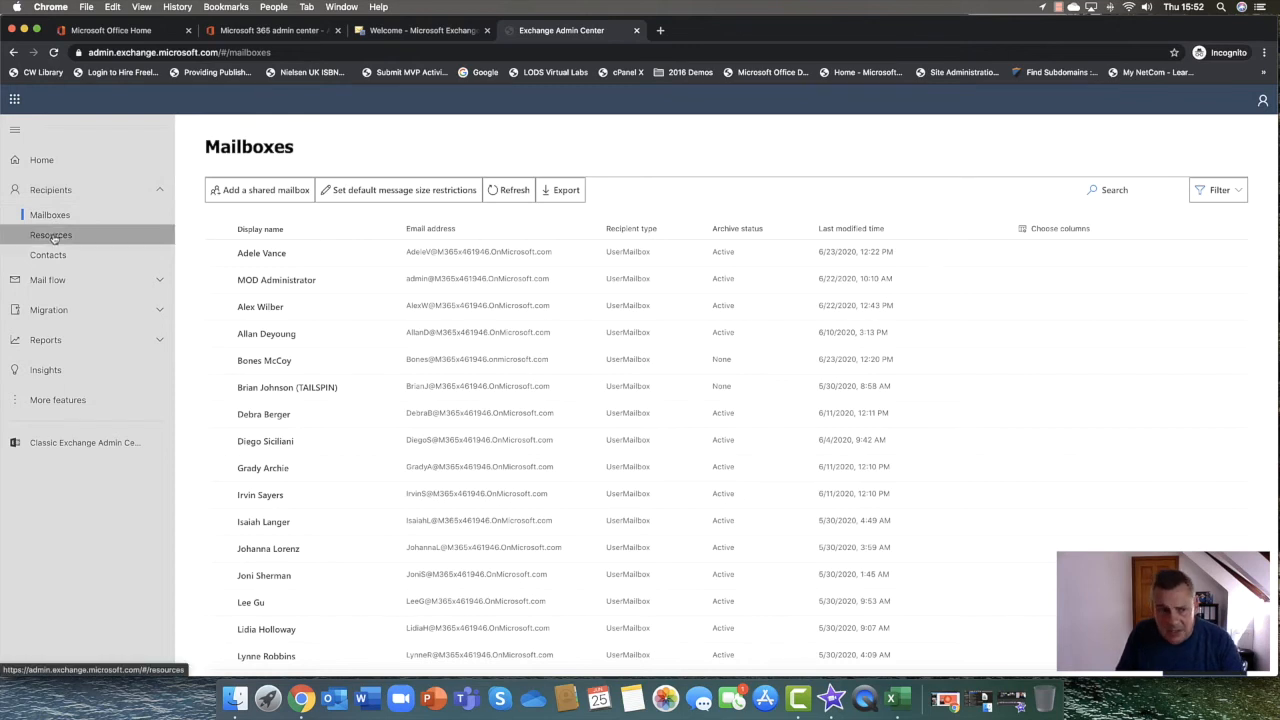
# View the Resources list and Conf Room Baker's details, including its email address, then close them
pyautogui.click(52, 234)
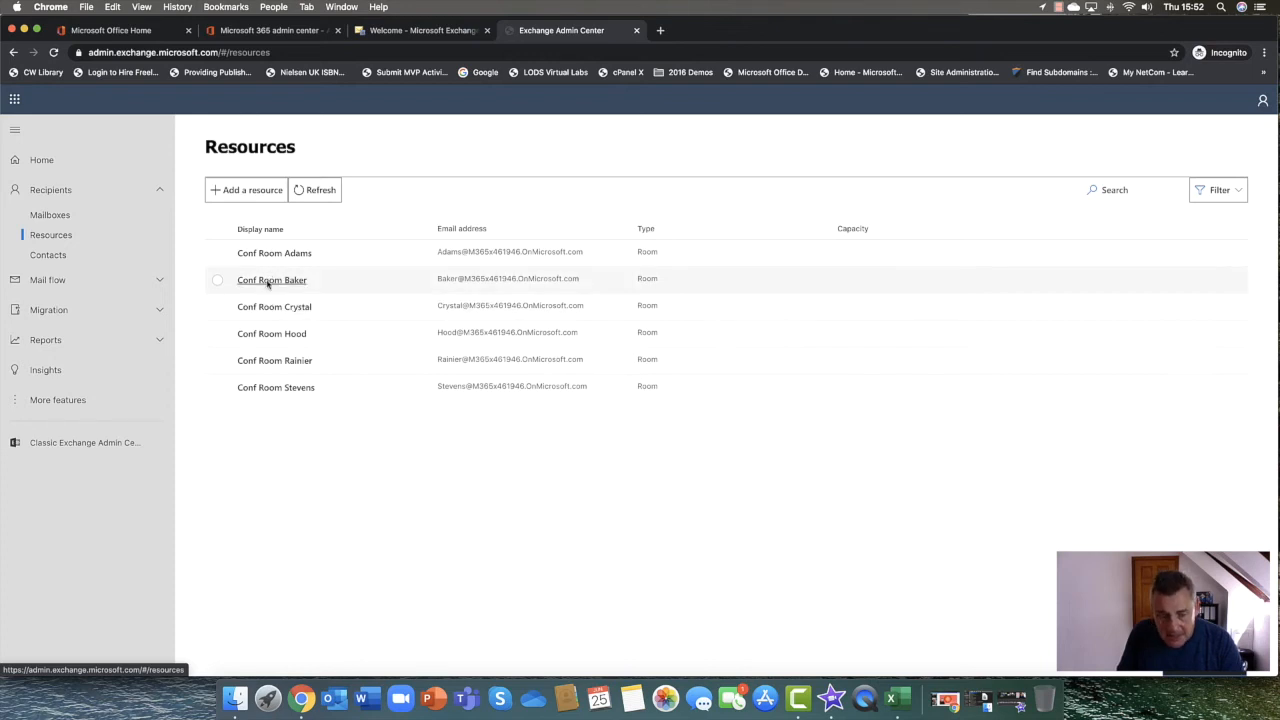
pyautogui.moveTo(272, 332)
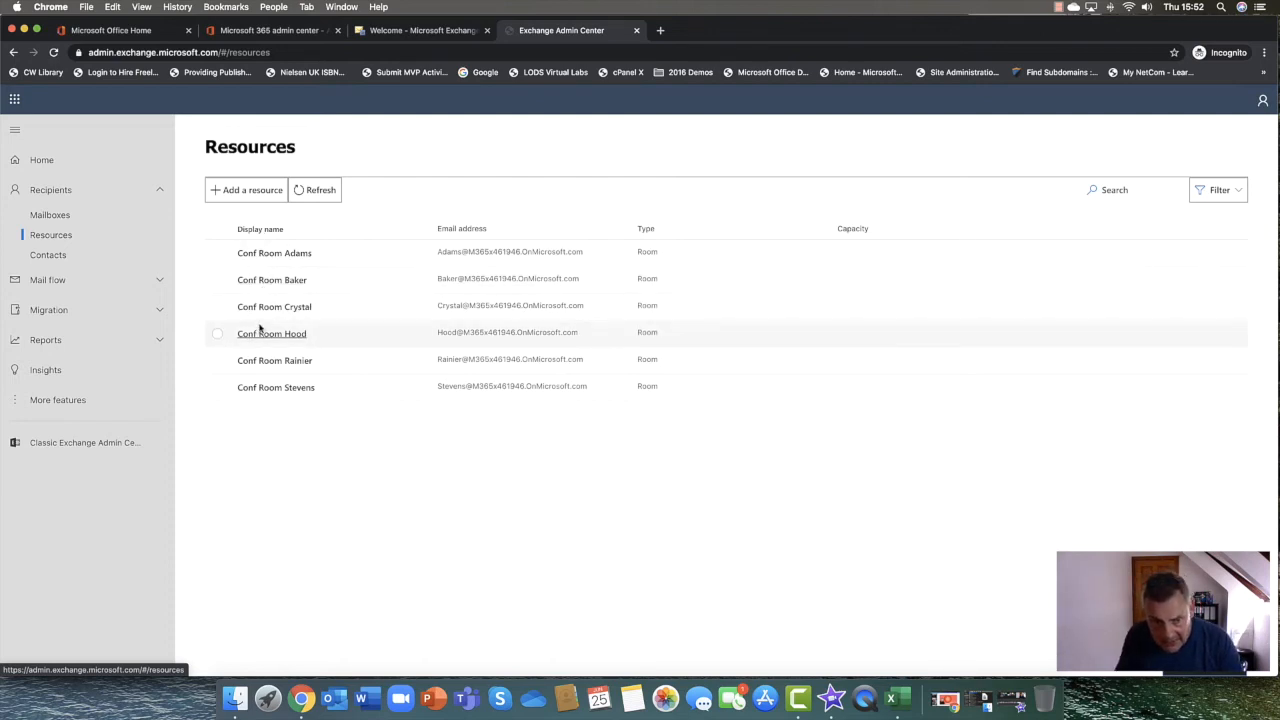
pyautogui.click(272, 280)
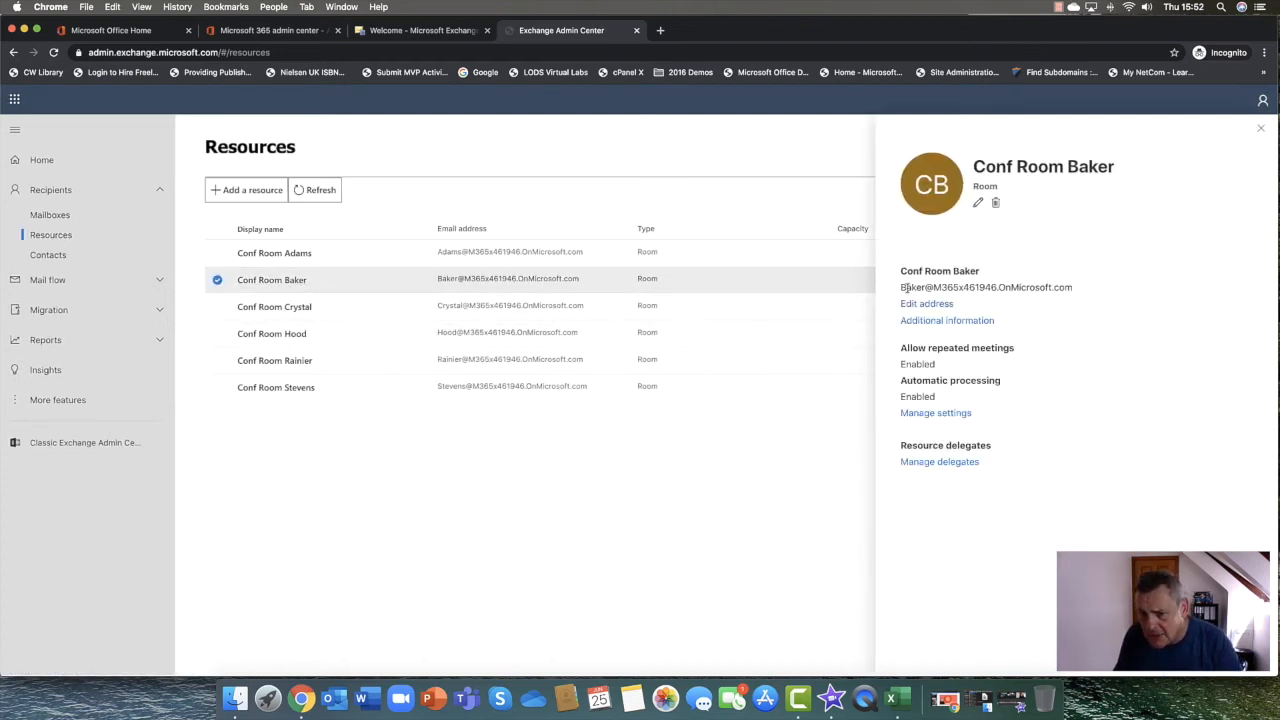
pyautogui.doubleClick(984, 288)
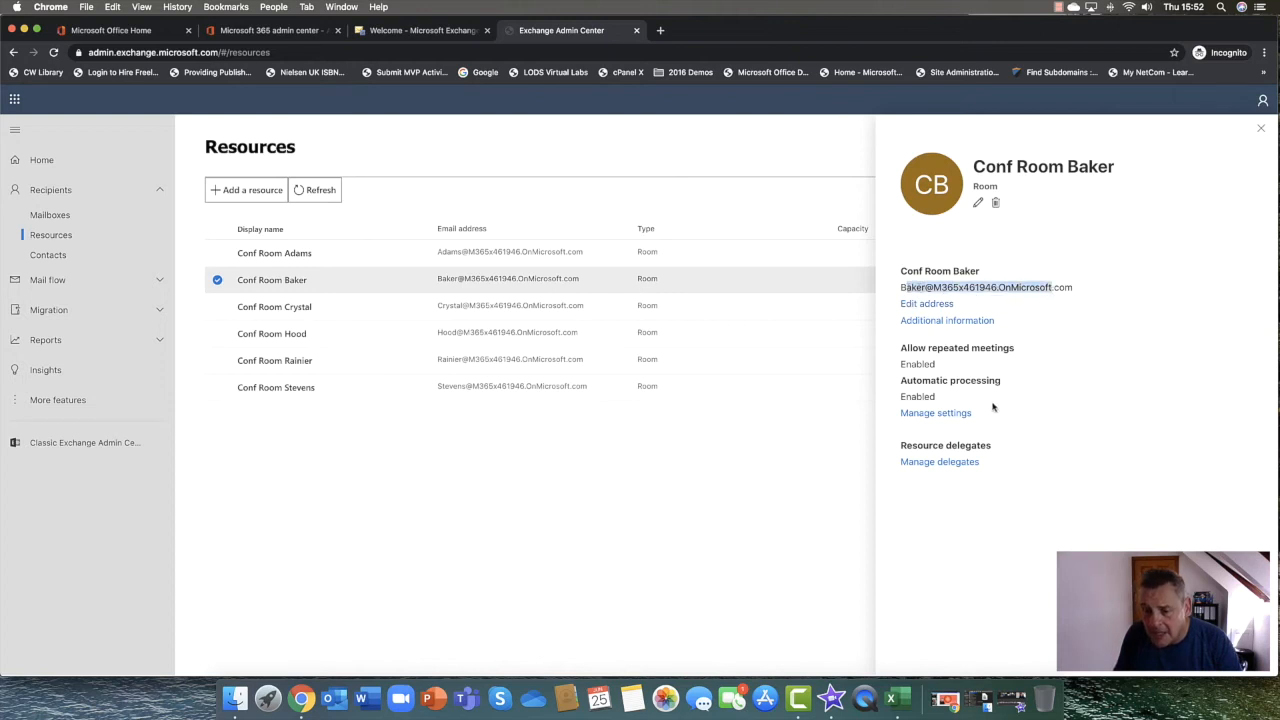
pyautogui.moveTo(956, 430)
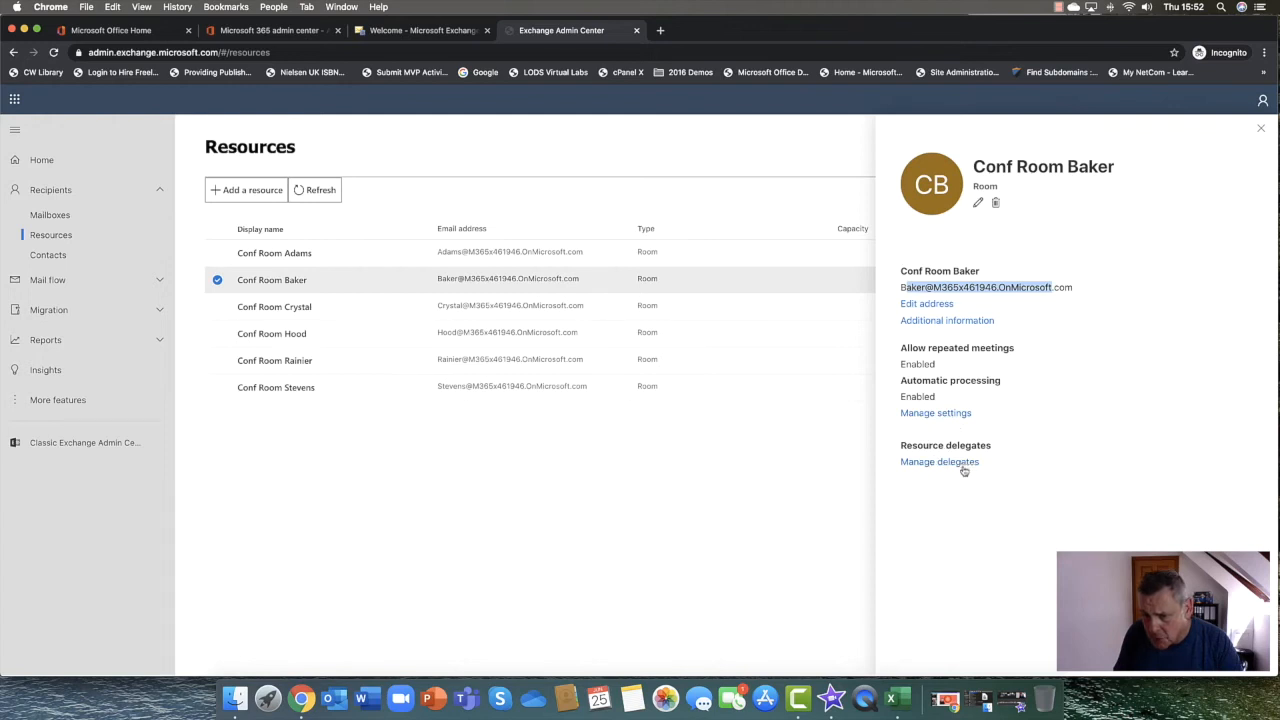
pyautogui.moveTo(982, 428)
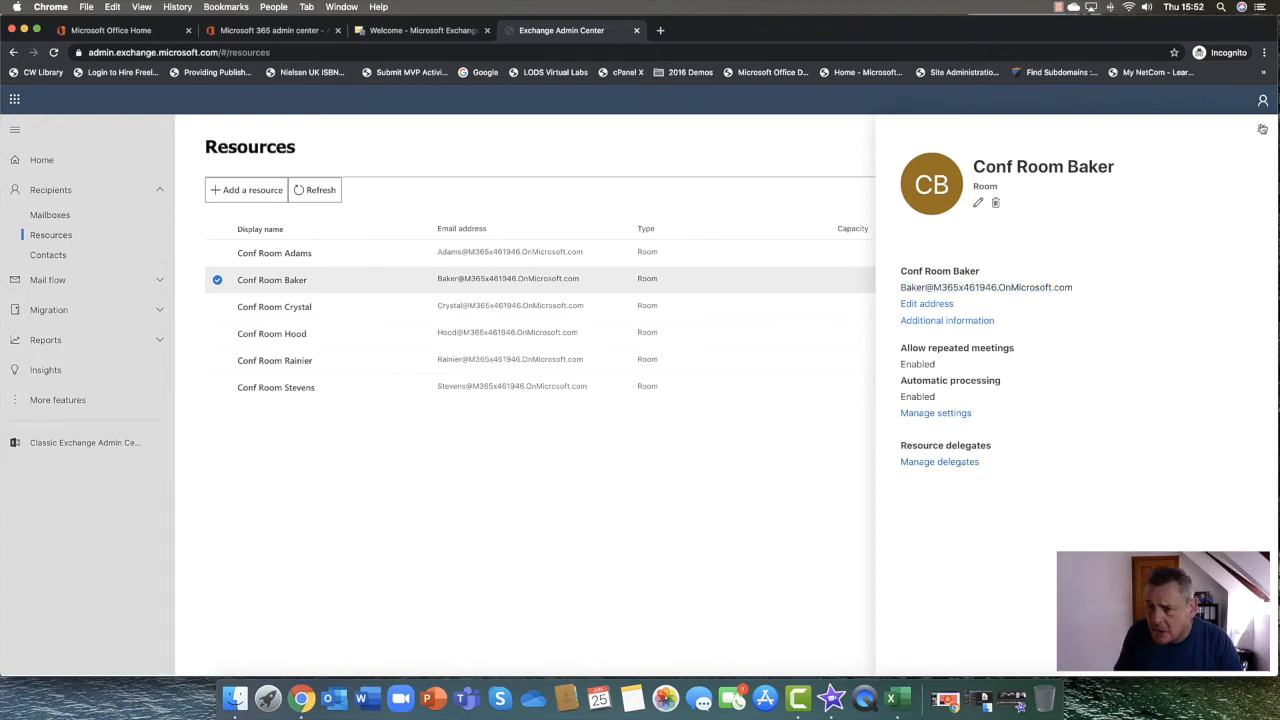
pyautogui.click(1262, 128)
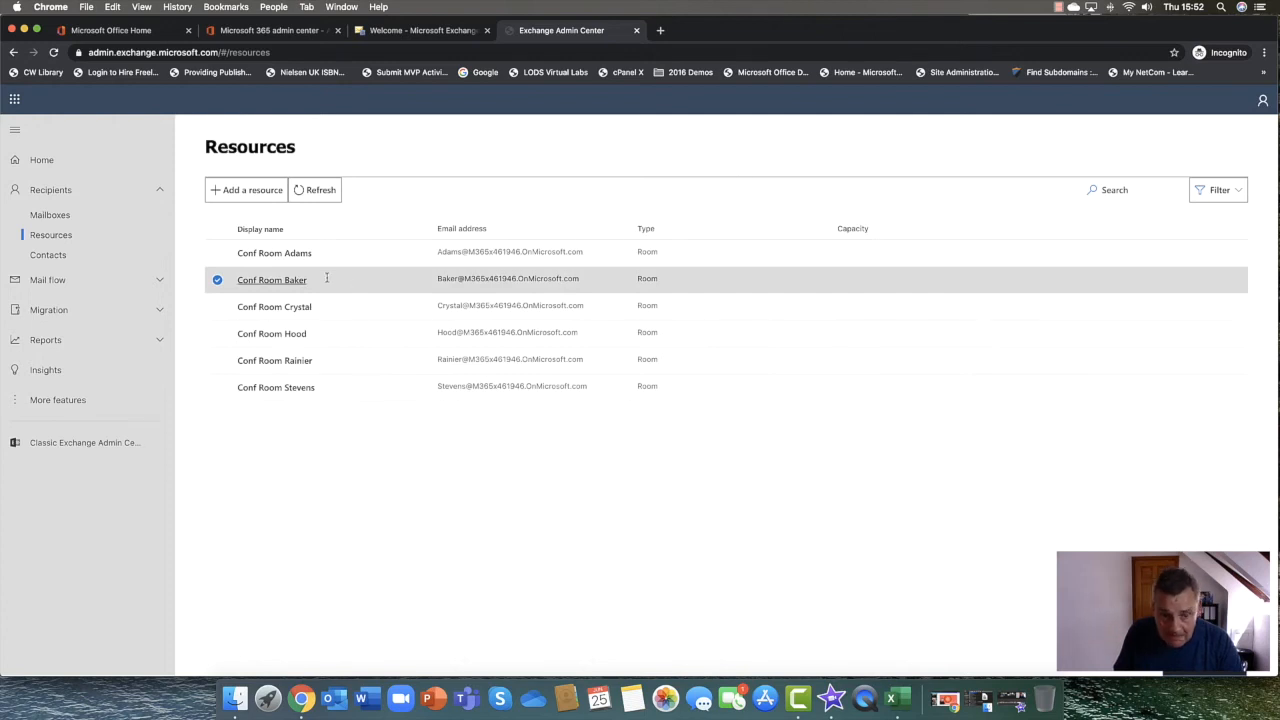
pyautogui.moveTo(80, 280)
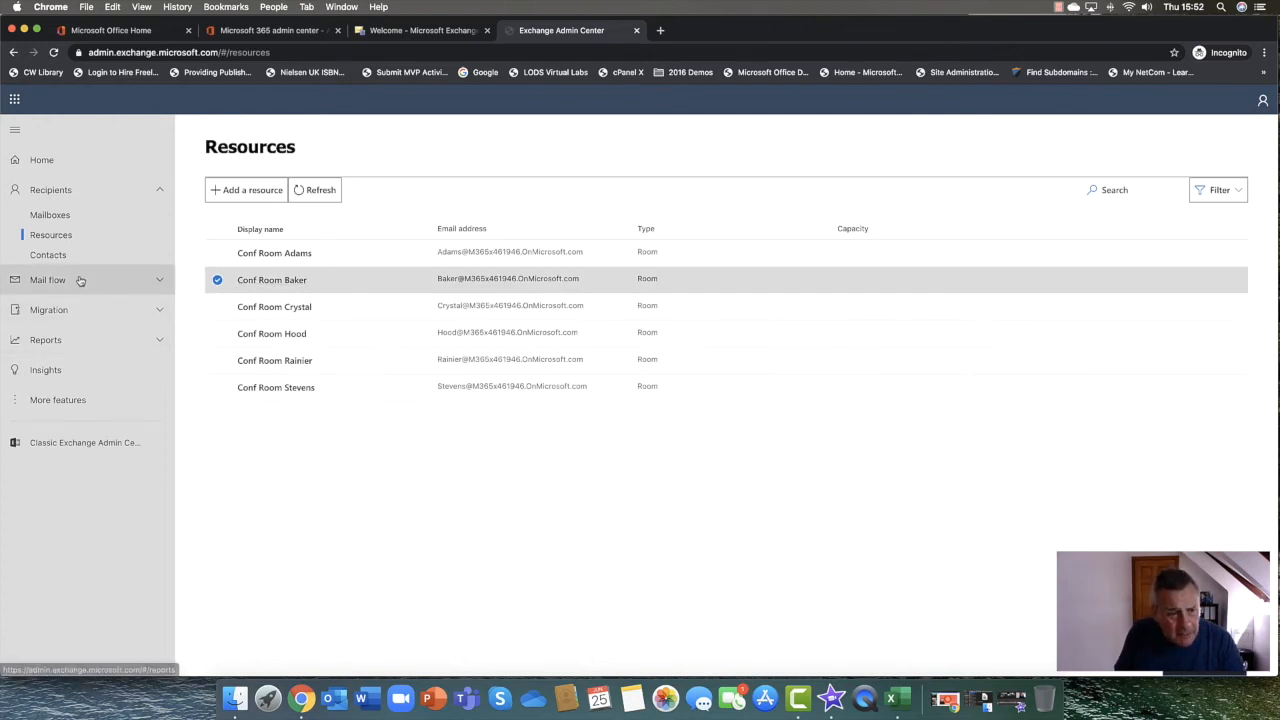
# Show the Contacts list, collapse Recipients and expand Mail flow in the navigation
pyautogui.click(48, 254)
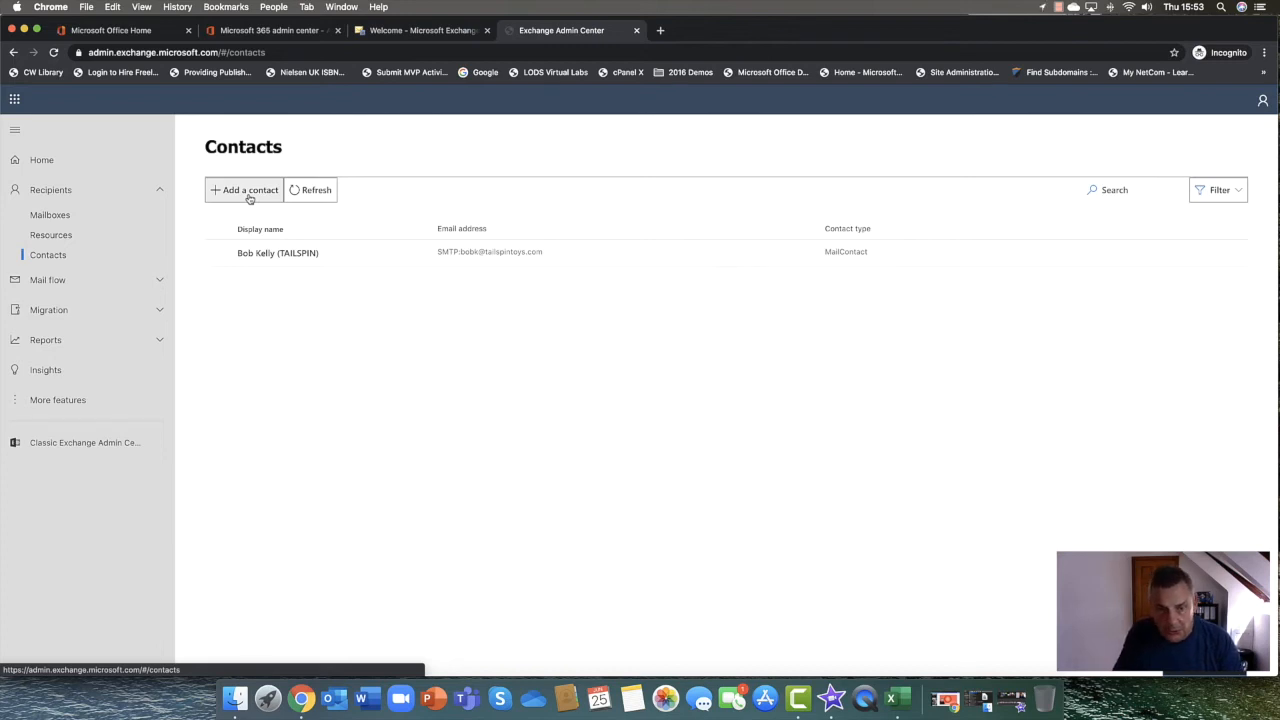
pyautogui.moveTo(228, 188)
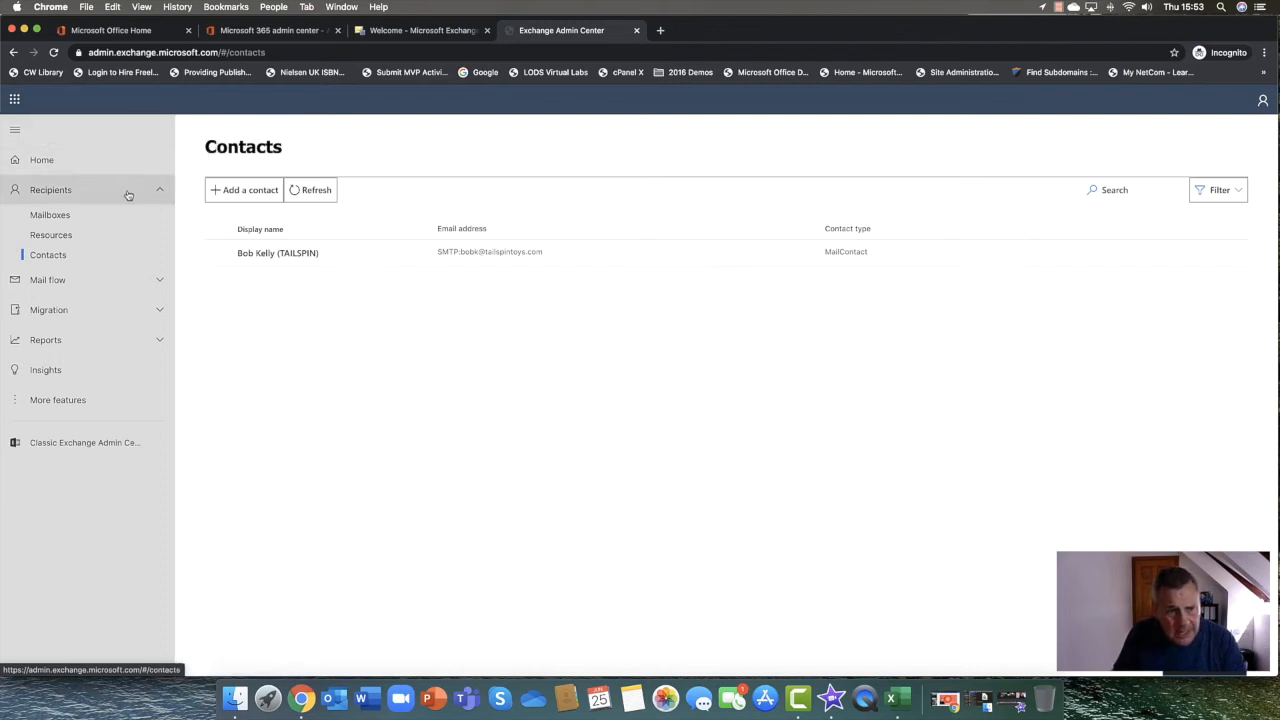
pyautogui.click(50, 190)
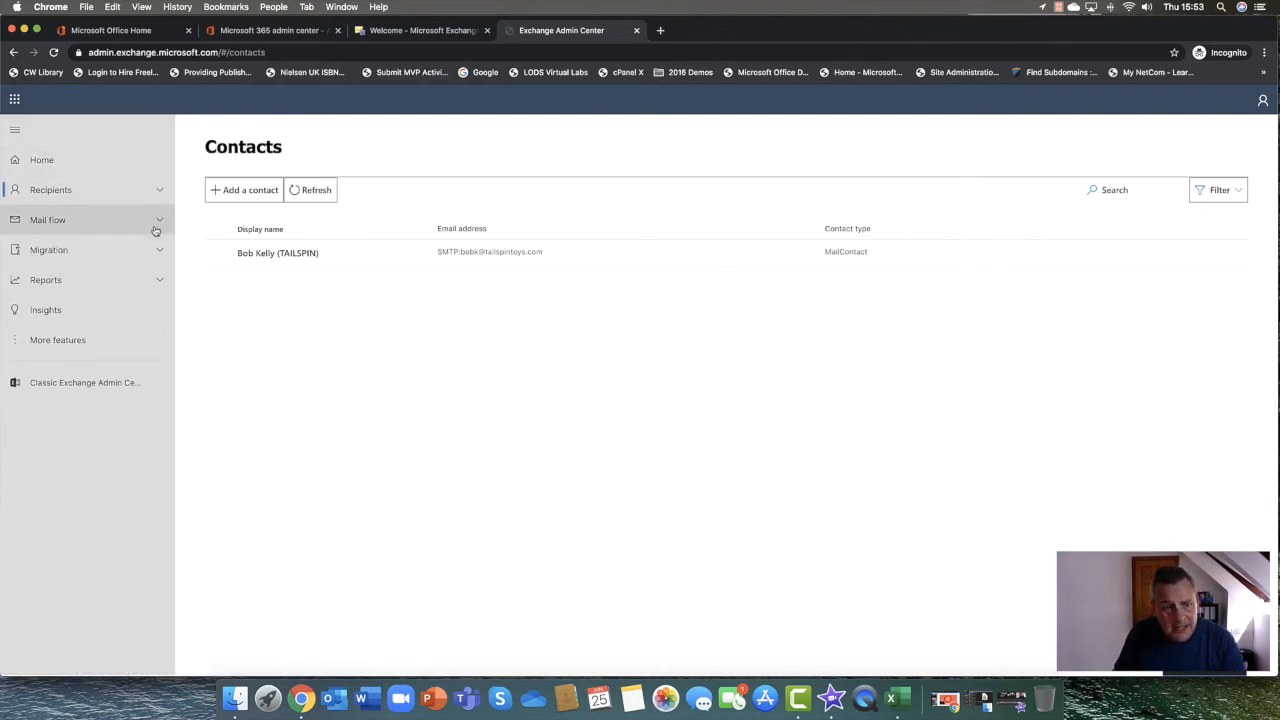
pyautogui.click(48, 218)
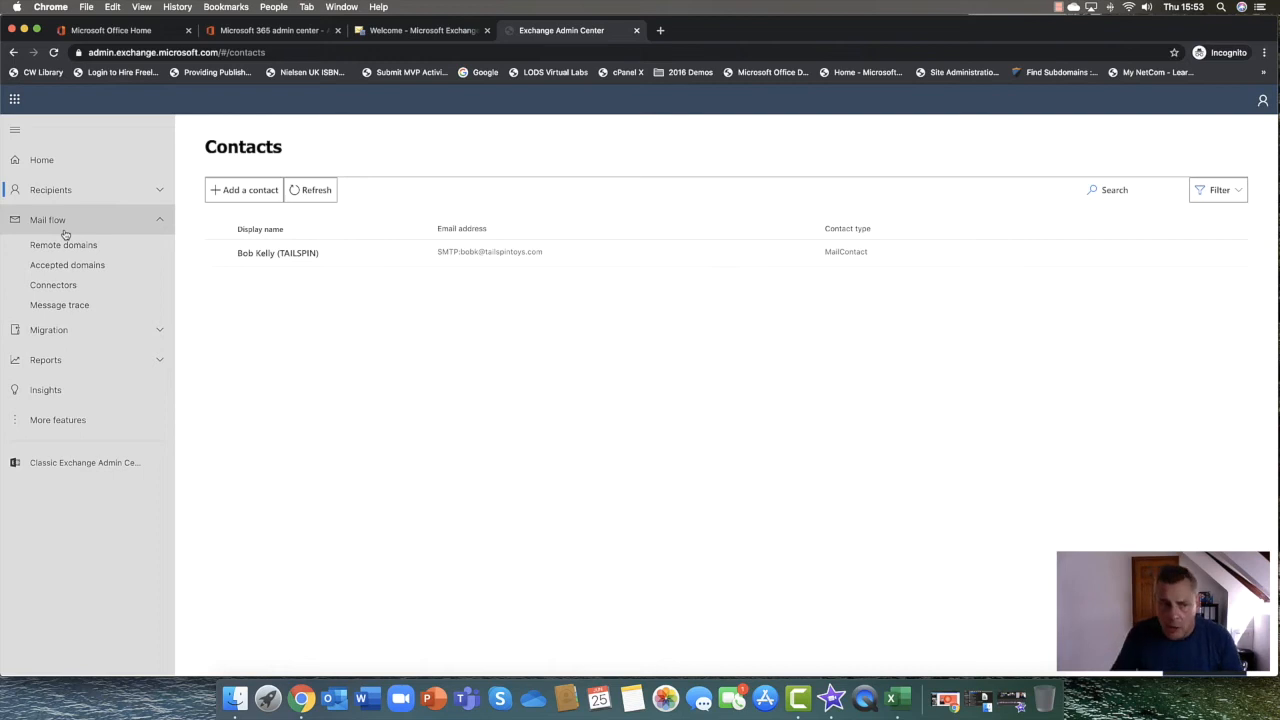
# Review the Remote domains and Accepted domains lists under Mail flow
pyautogui.click(64, 244)
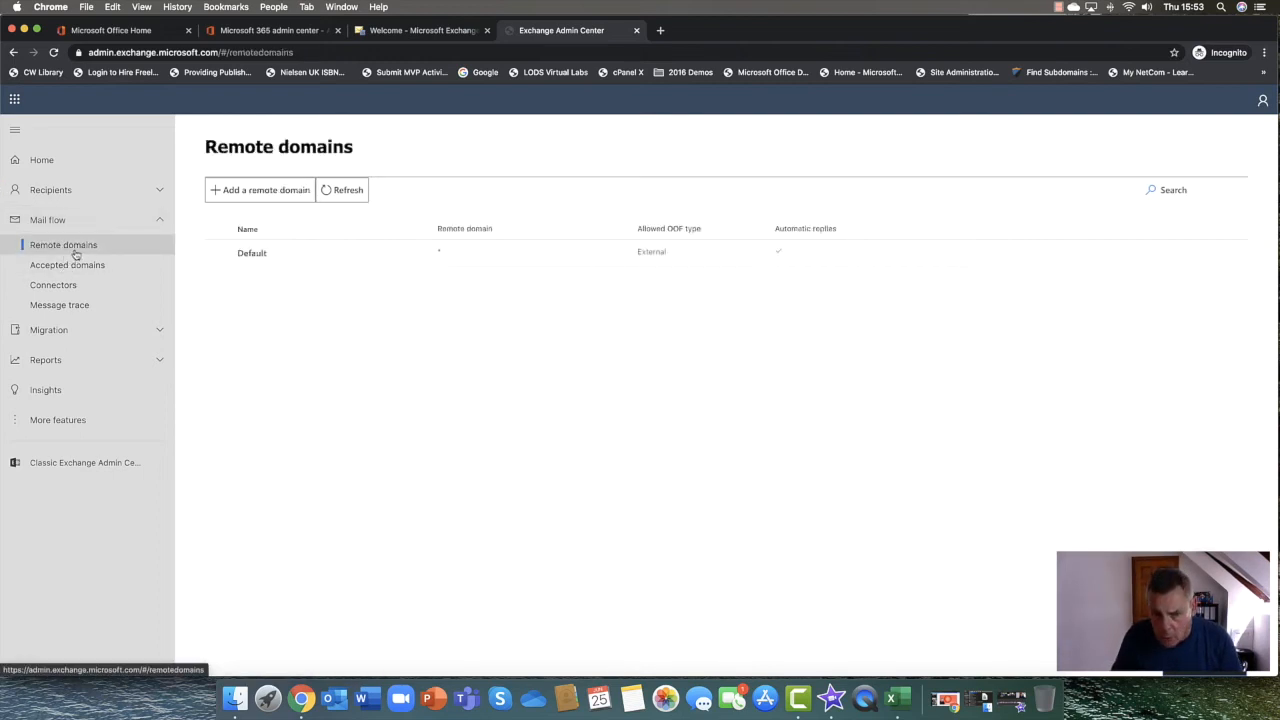
pyautogui.moveTo(264, 190)
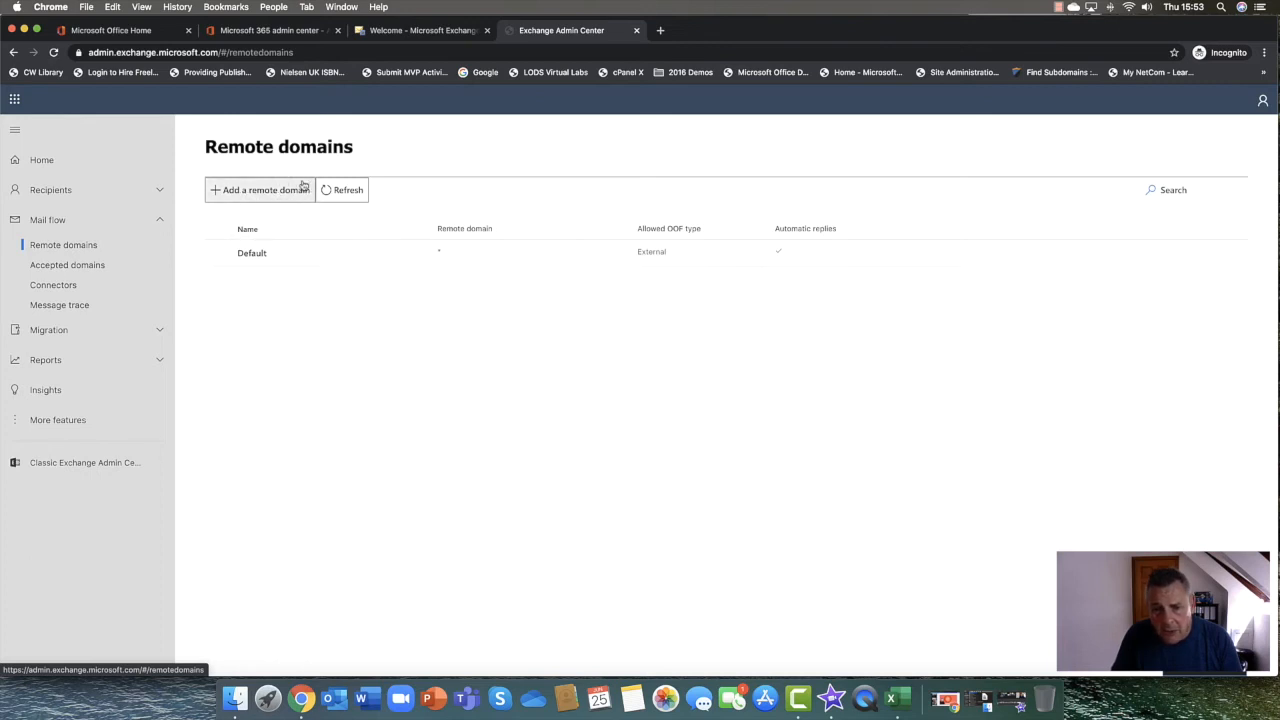
pyautogui.moveTo(416, 290)
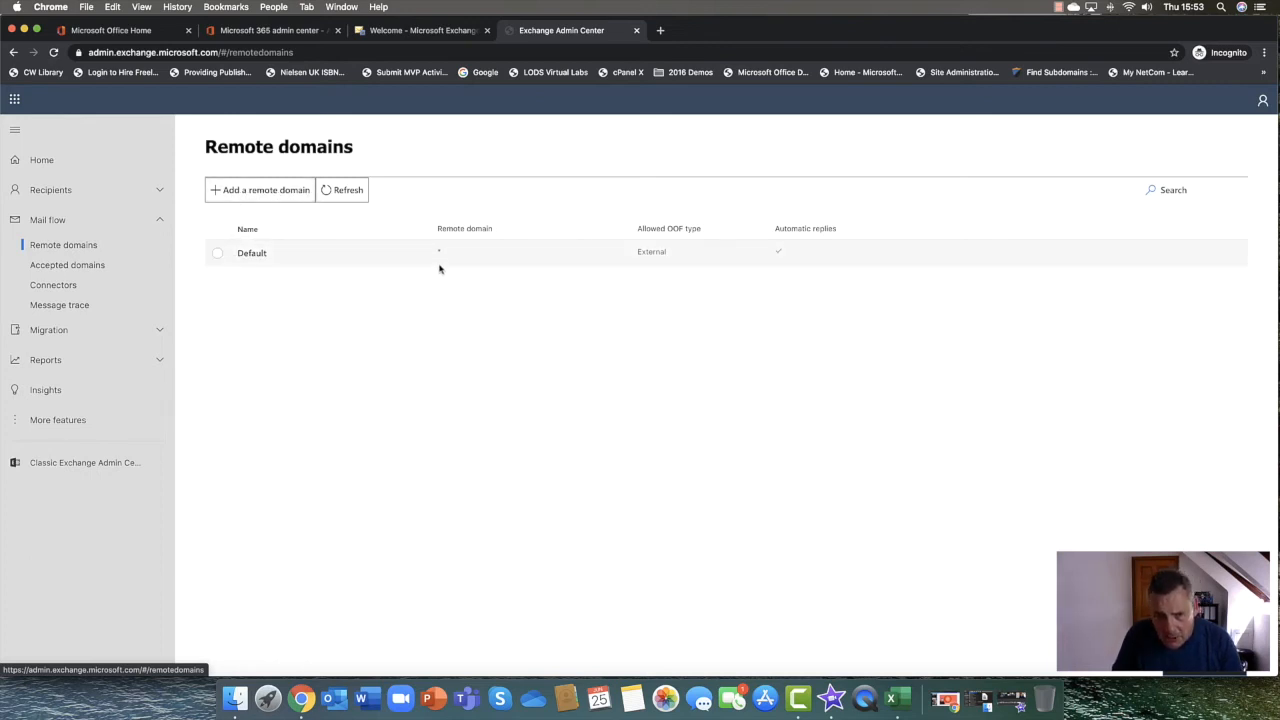
pyautogui.moveTo(438, 256)
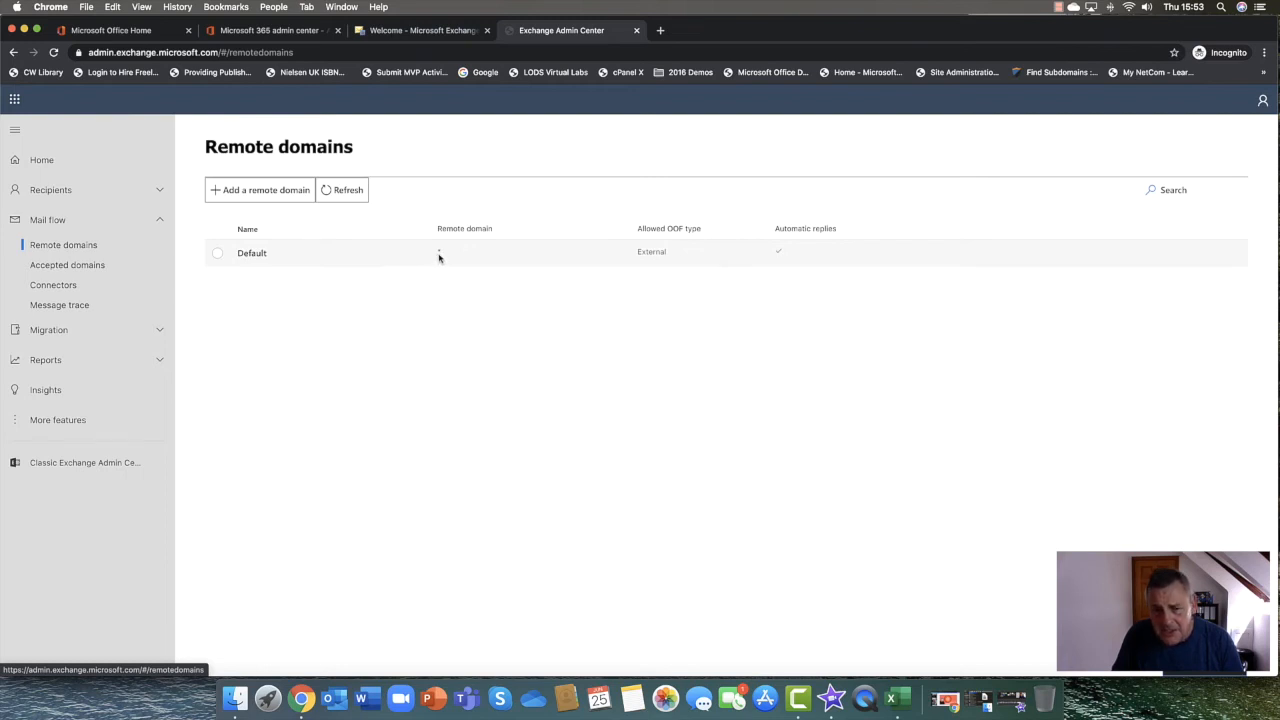
pyautogui.click(68, 264)
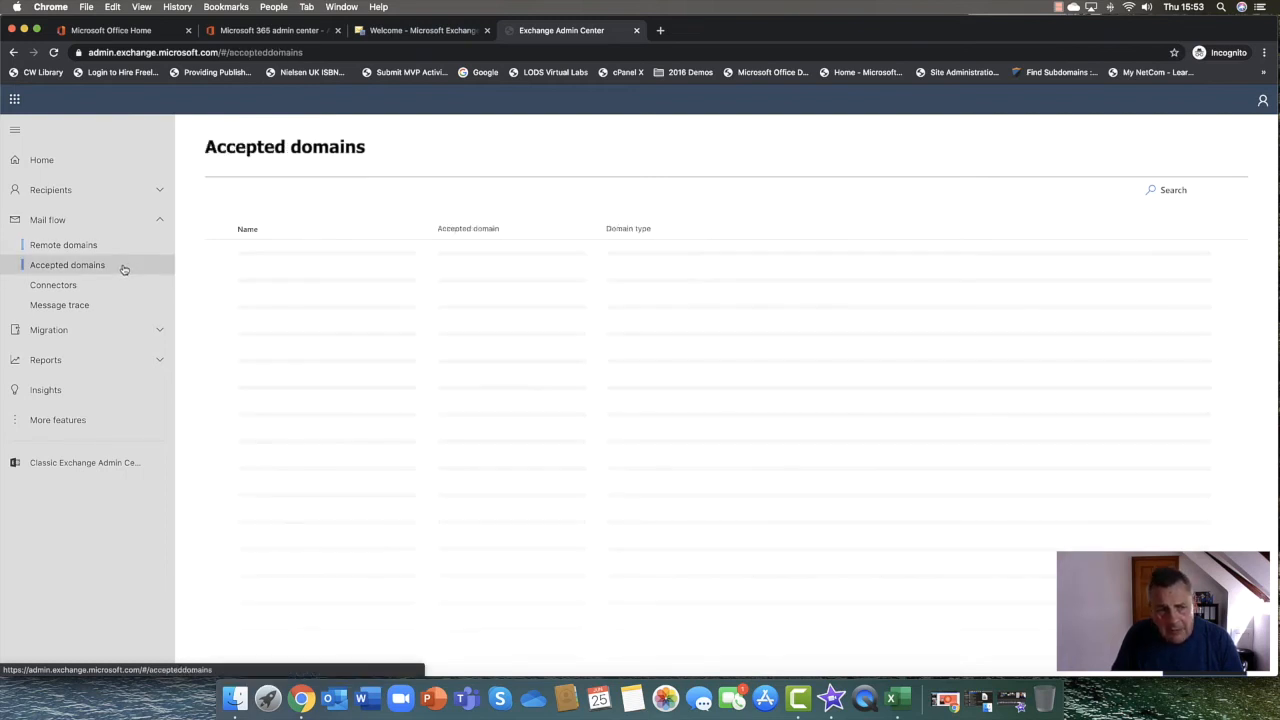
pyautogui.click(64, 244)
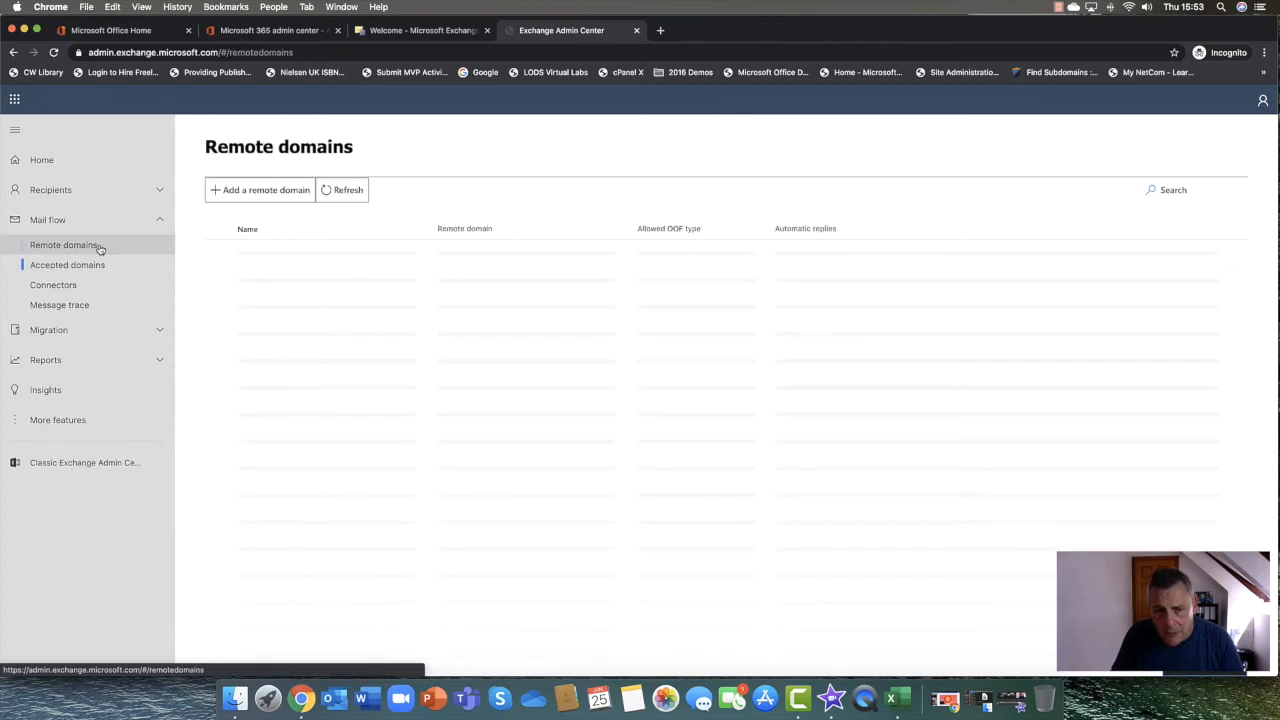
pyautogui.click(342, 190)
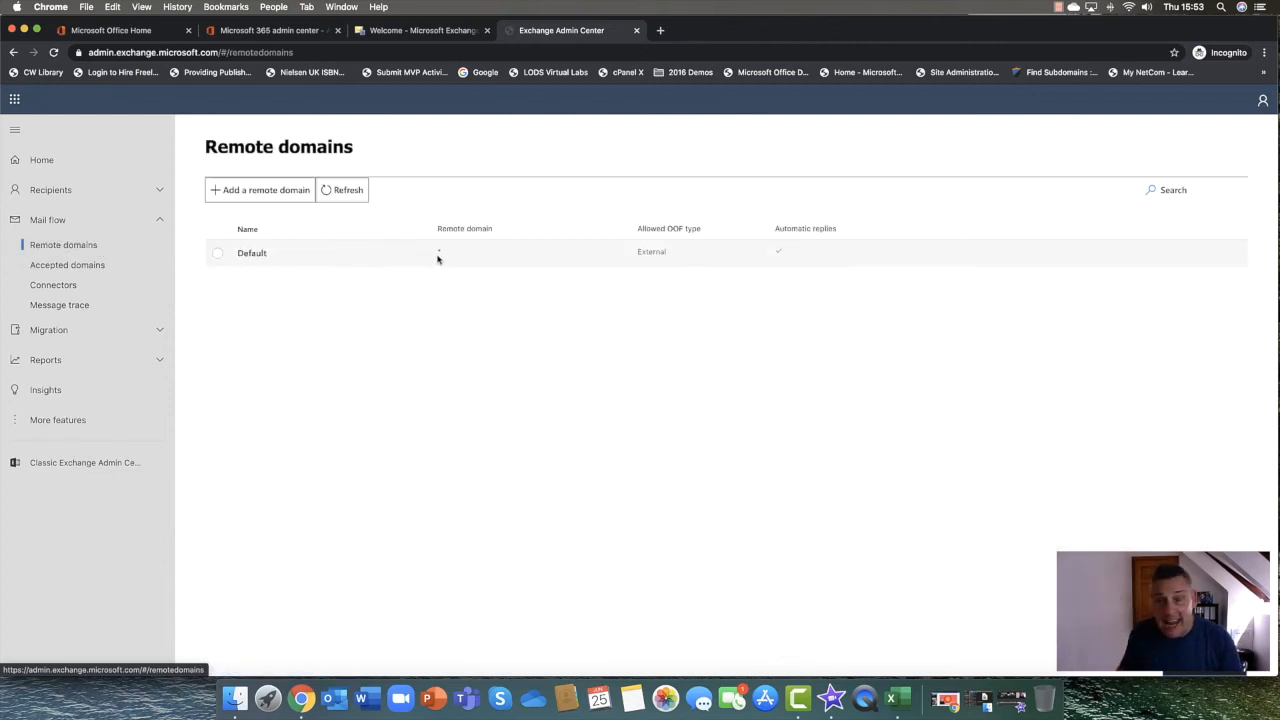
pyautogui.moveTo(68, 264)
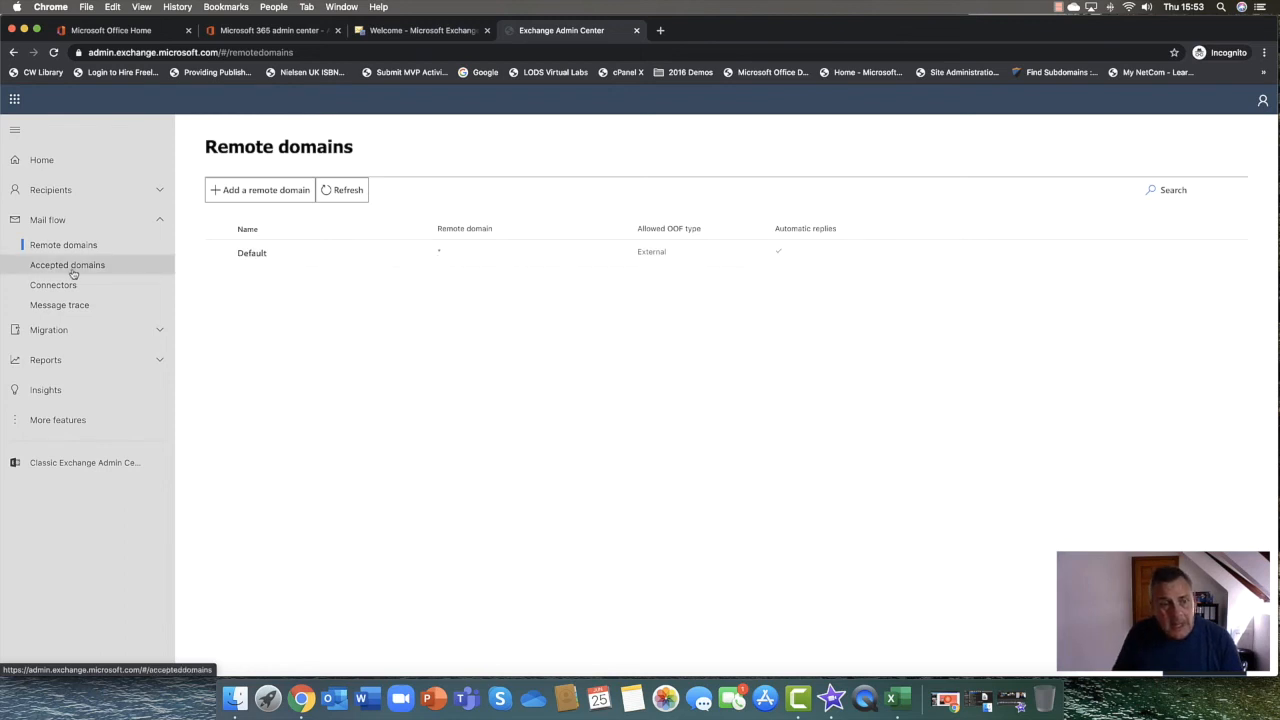
pyautogui.click(68, 264)
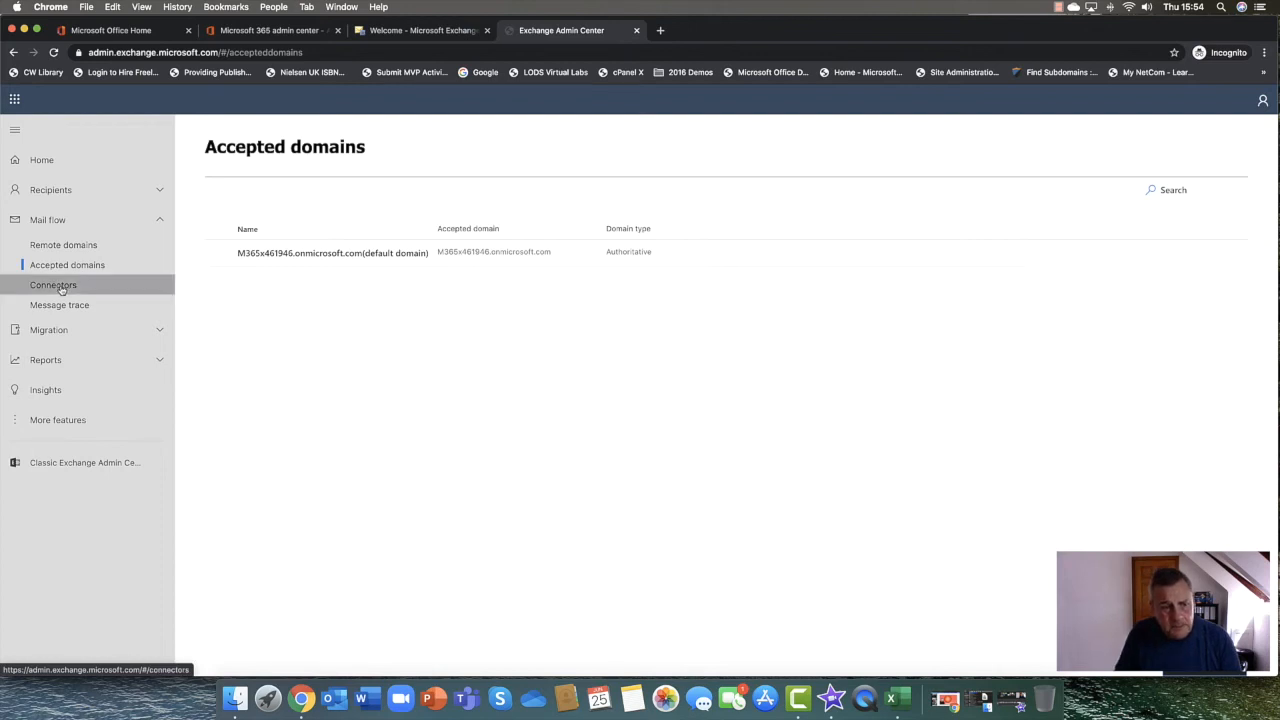
# View the empty Connectors list and abandon a new partner-organization connector draft
pyautogui.click(52, 284)
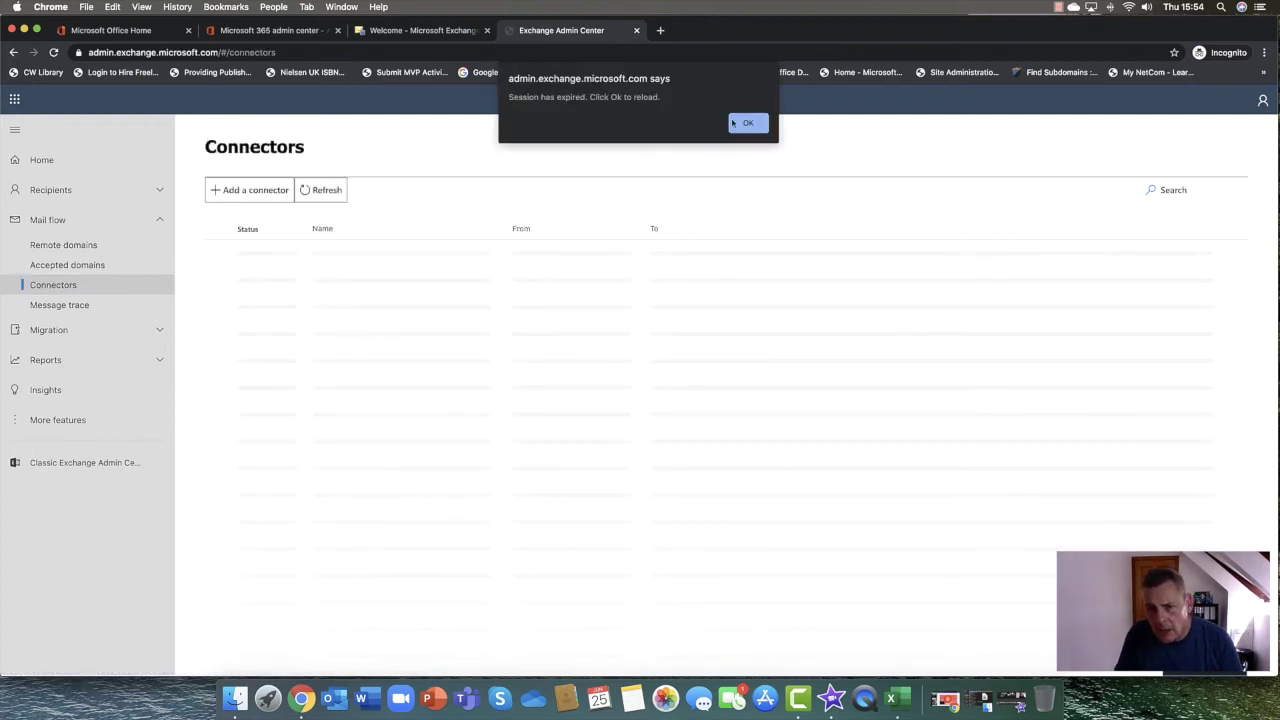
pyautogui.click(748, 122)
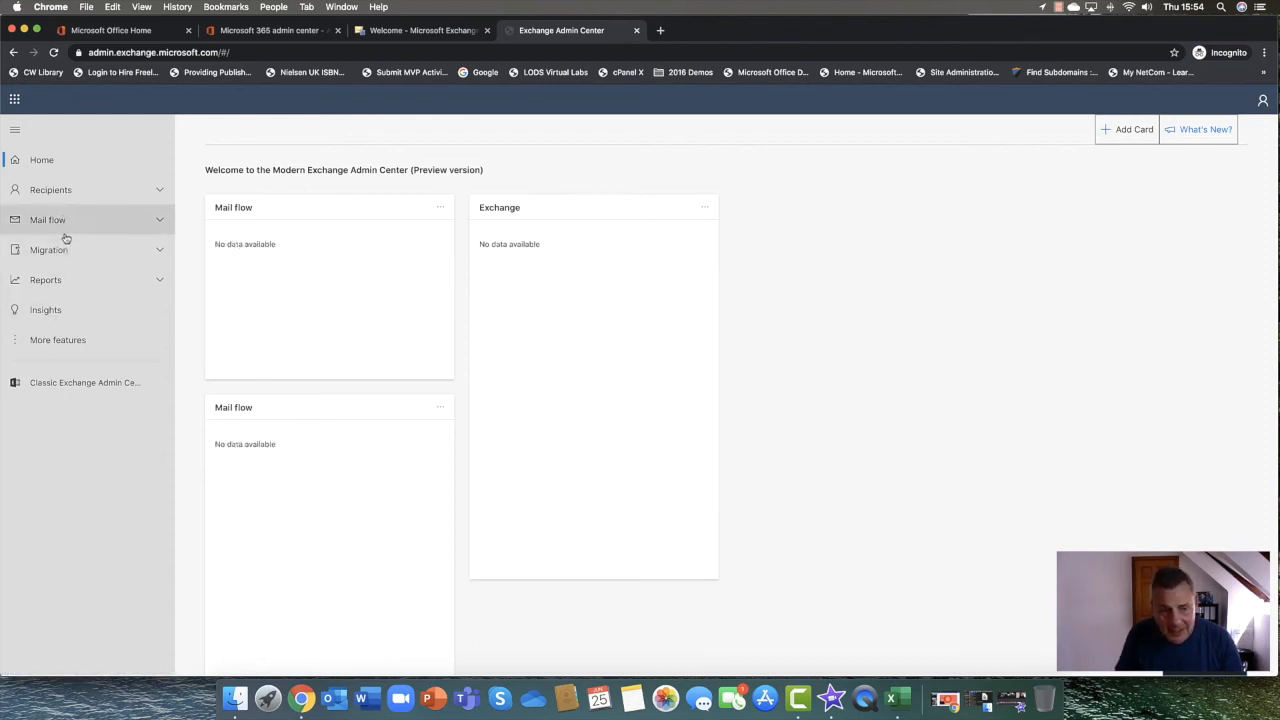
pyautogui.moveTo(88, 248)
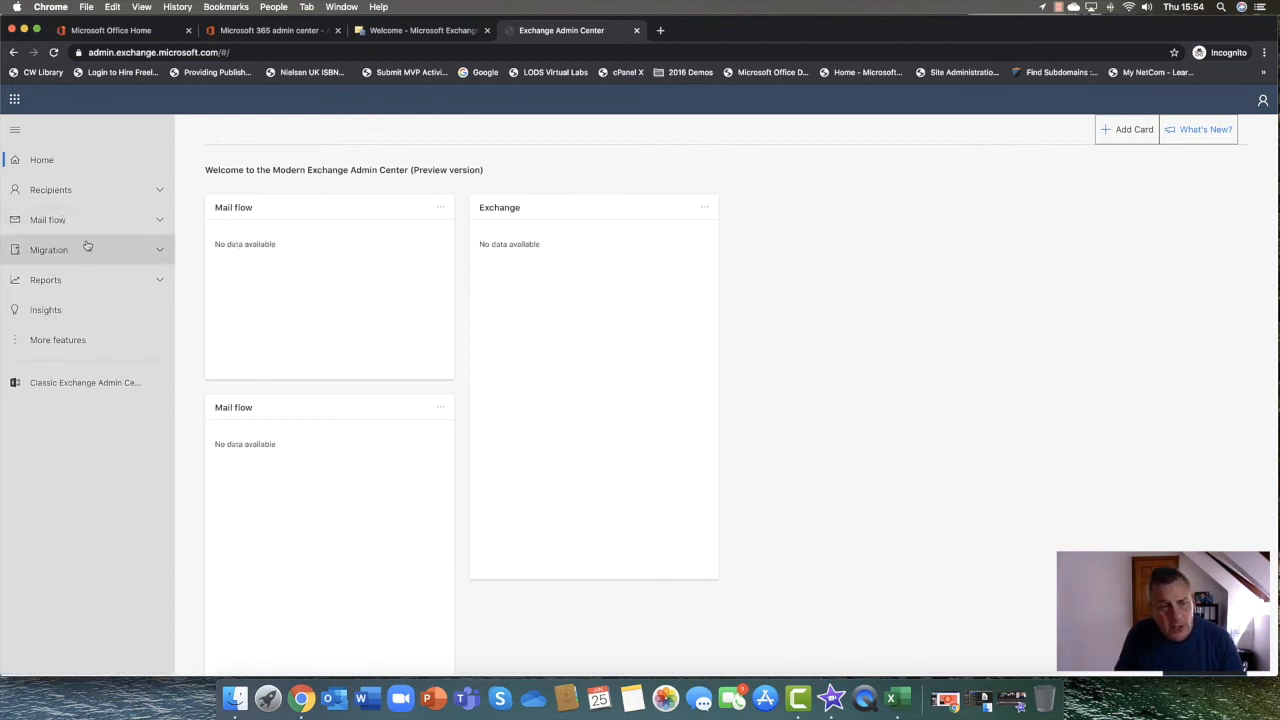
pyautogui.click(54, 284)
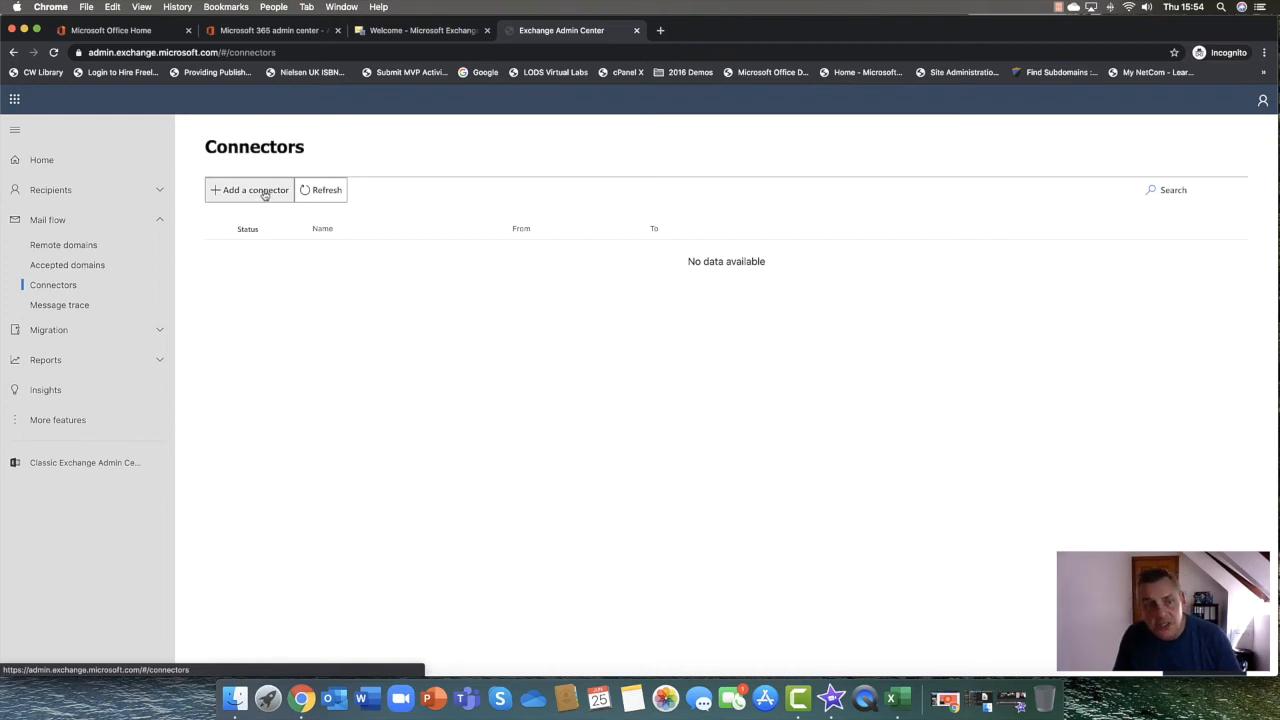
pyautogui.click(248, 190)
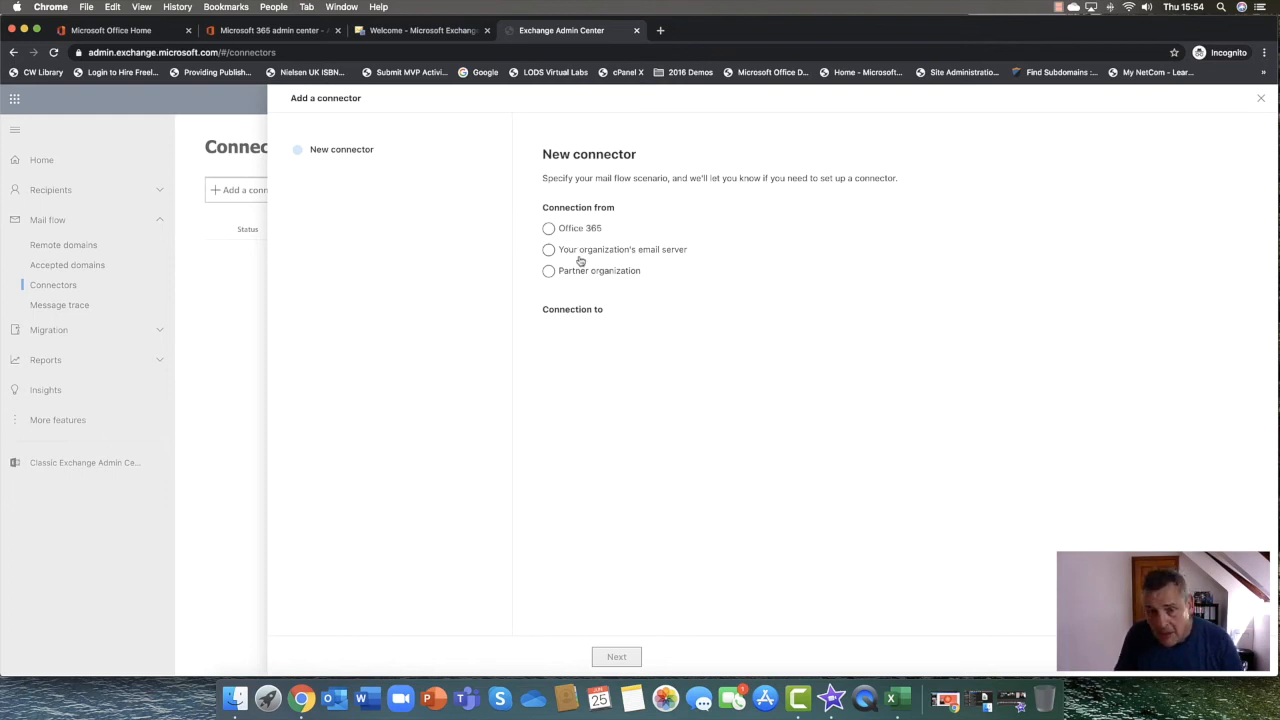
pyautogui.moveTo(664, 252)
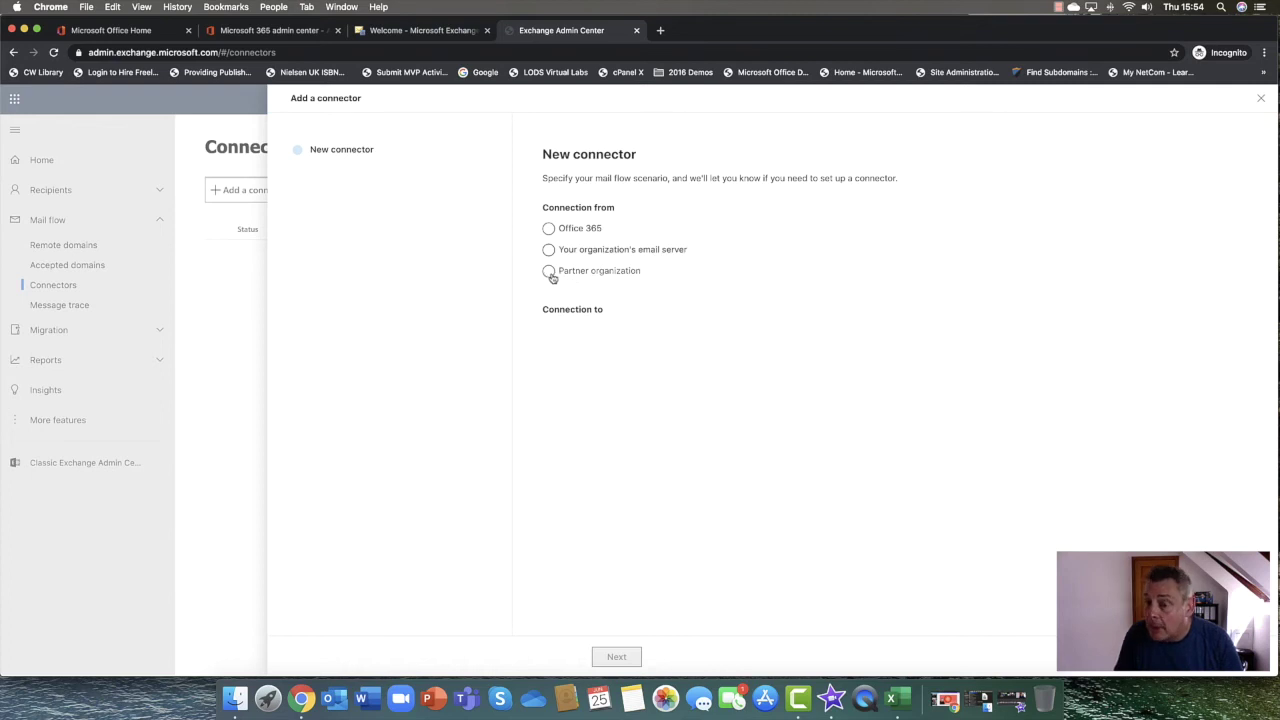
pyautogui.click(548, 272)
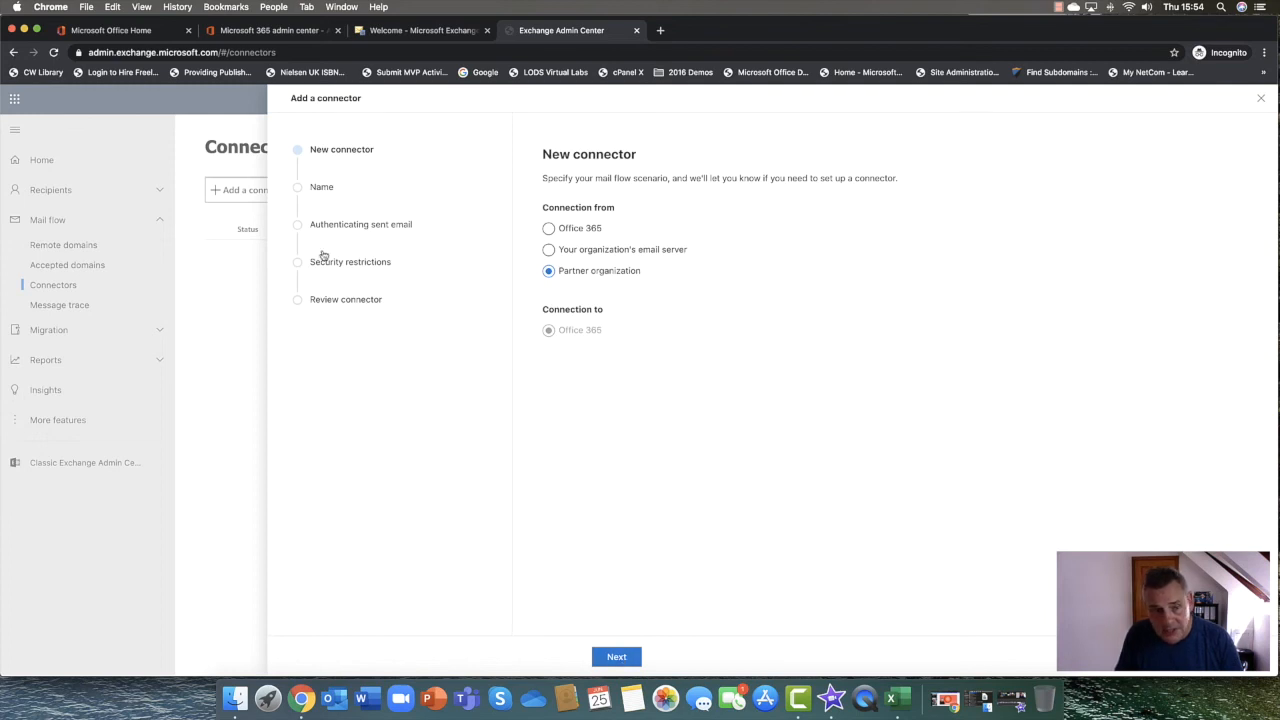
pyautogui.click(1260, 98)
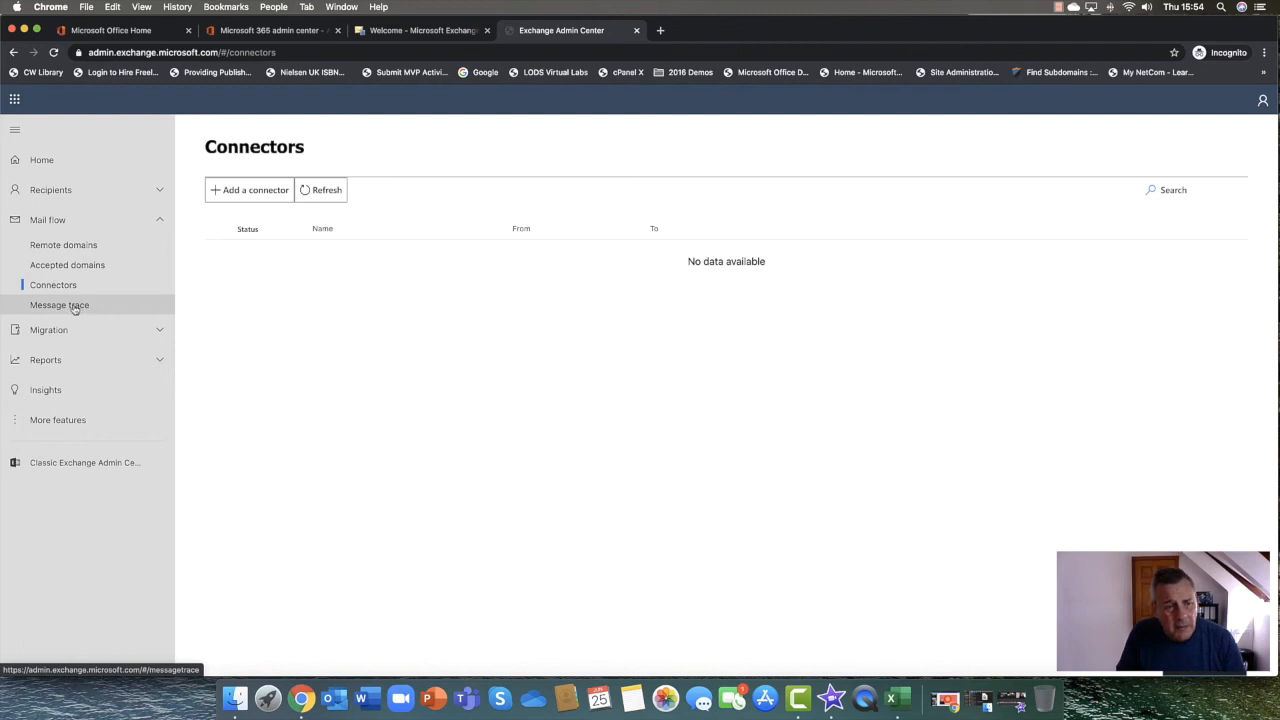
# View the Message trace page's 'Coming soon' notice and collapse the Mail flow section
pyautogui.click(60, 304)
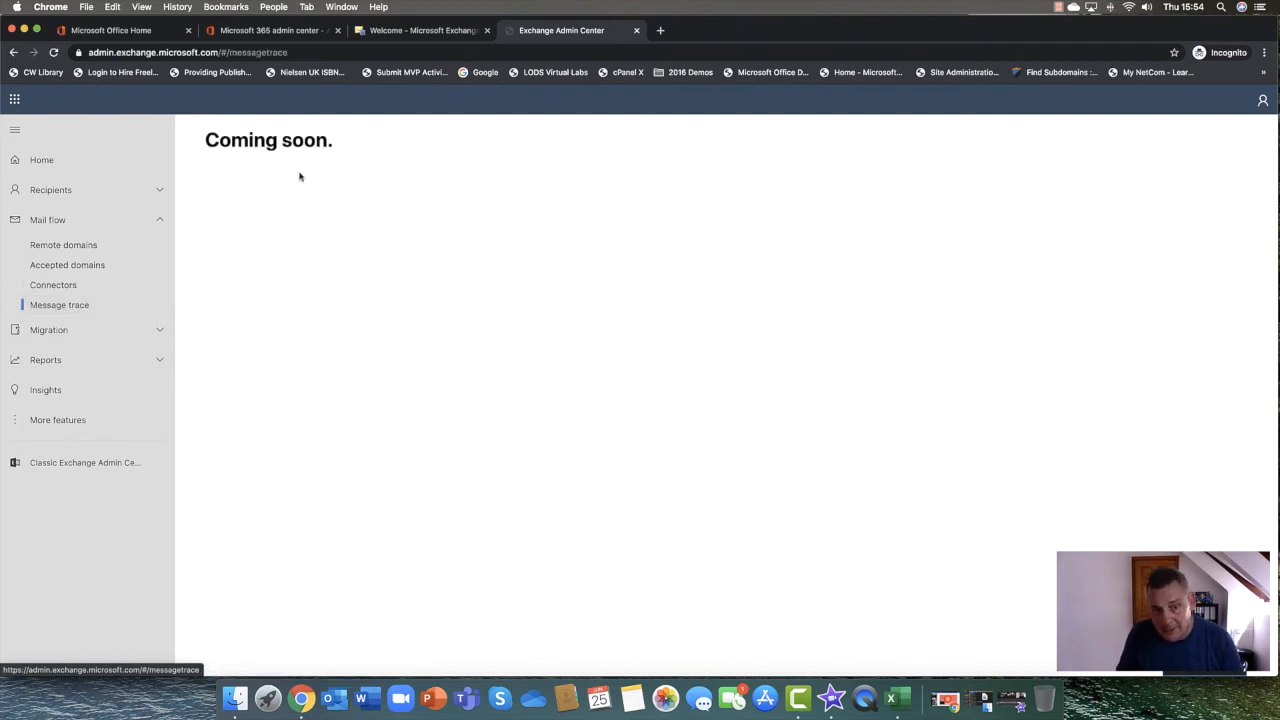
pyautogui.moveTo(212, 188)
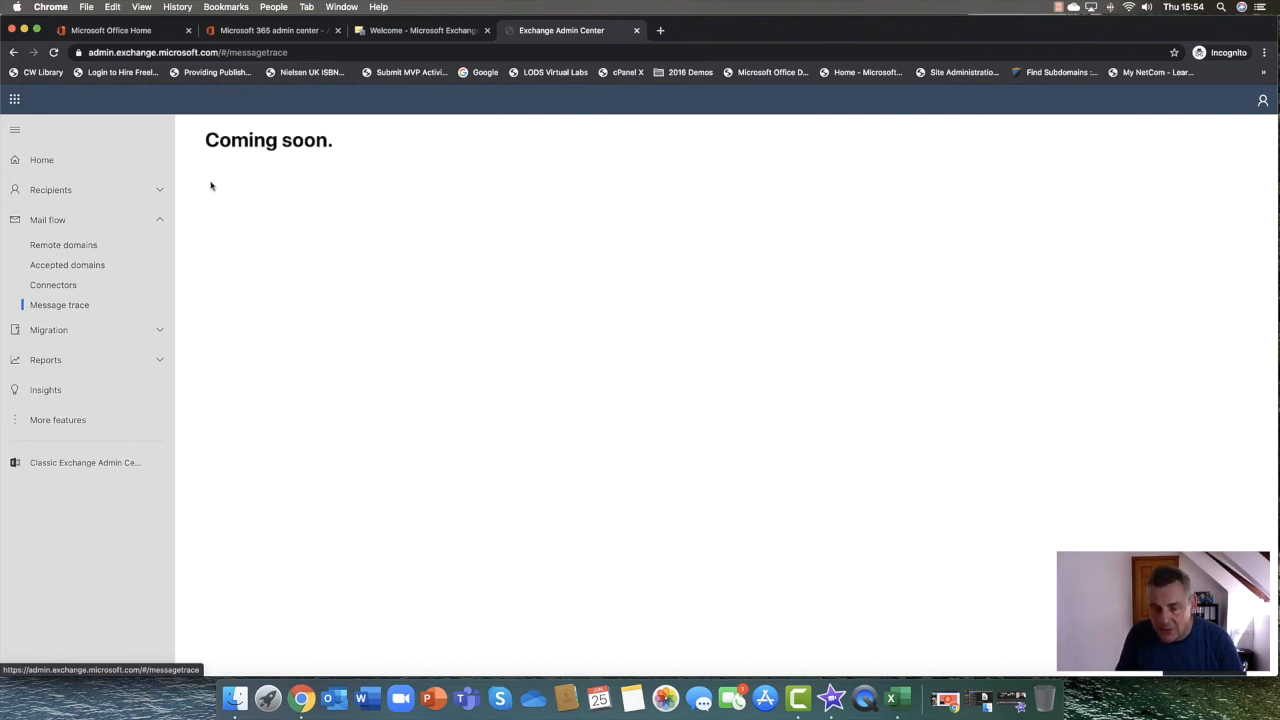
pyautogui.moveTo(192, 200)
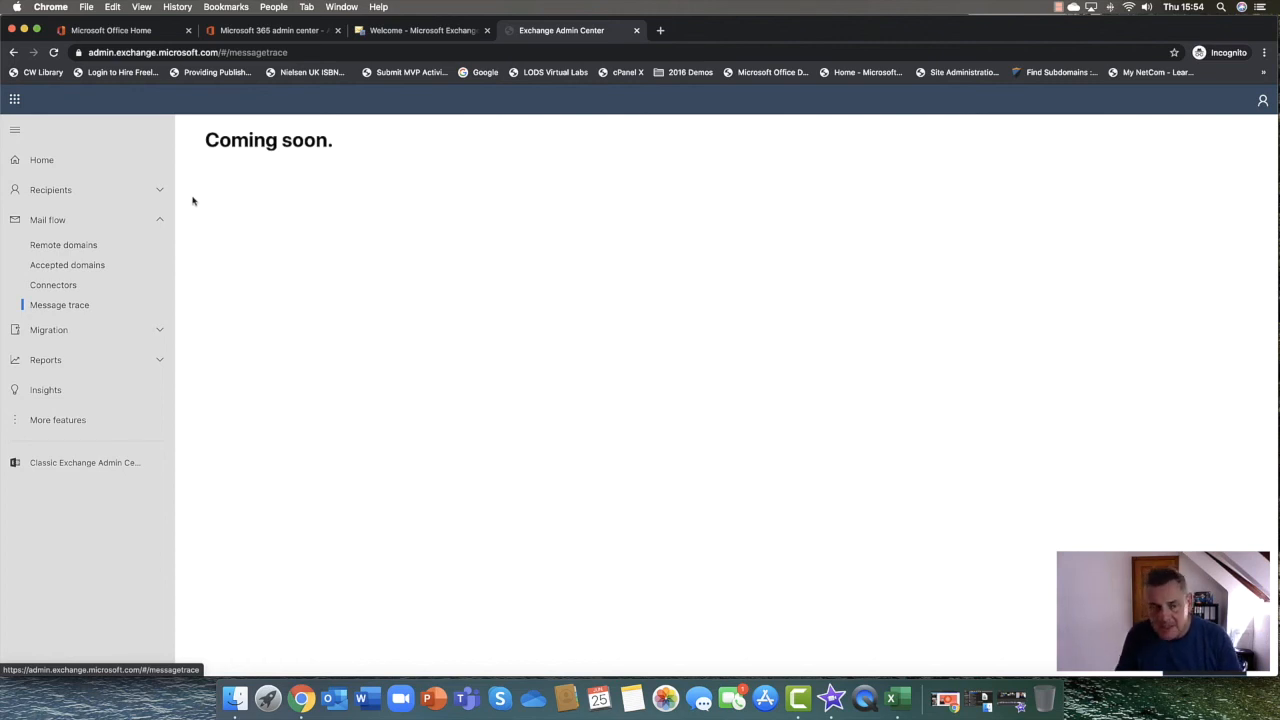
pyautogui.moveTo(312, 208)
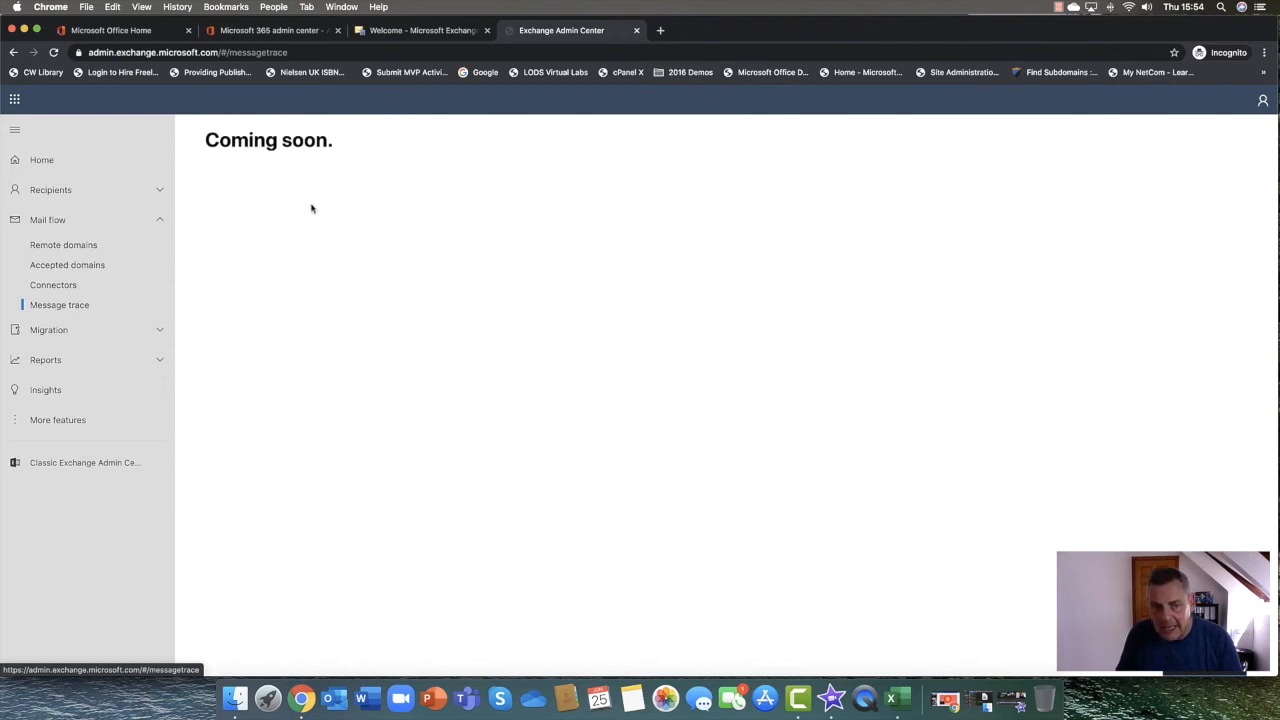
pyautogui.moveTo(296, 210)
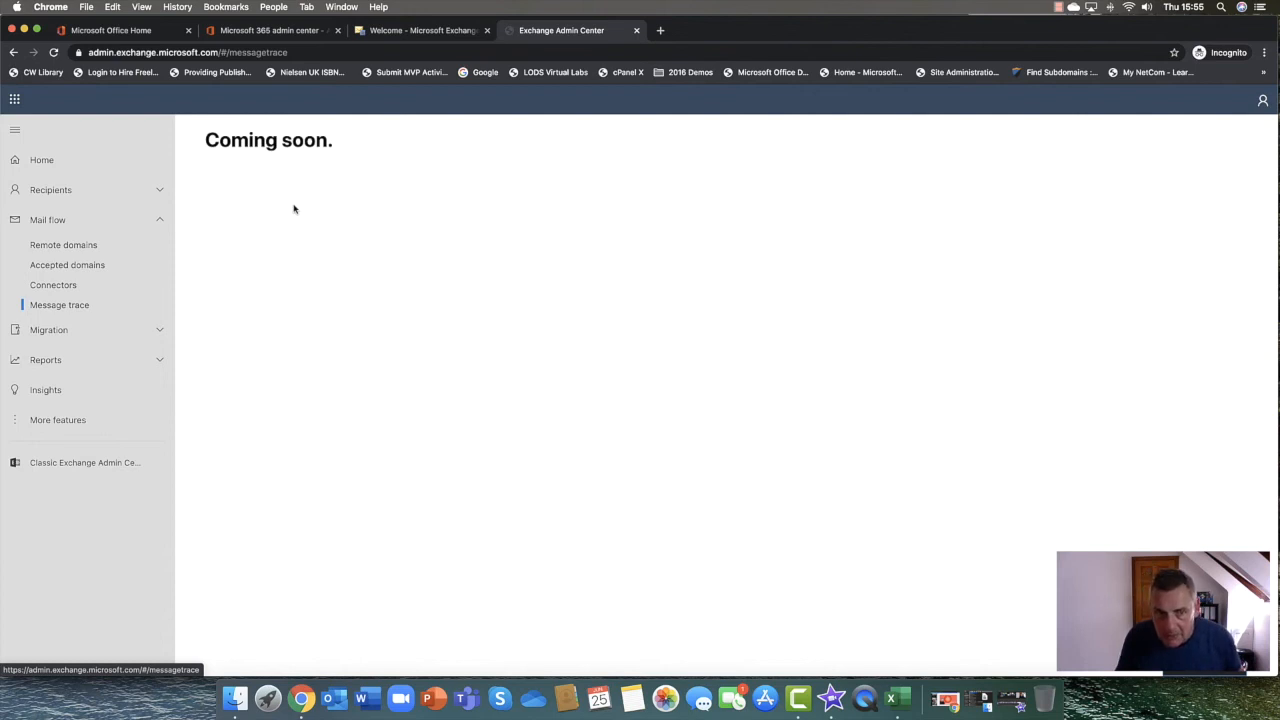
pyautogui.moveTo(272, 188)
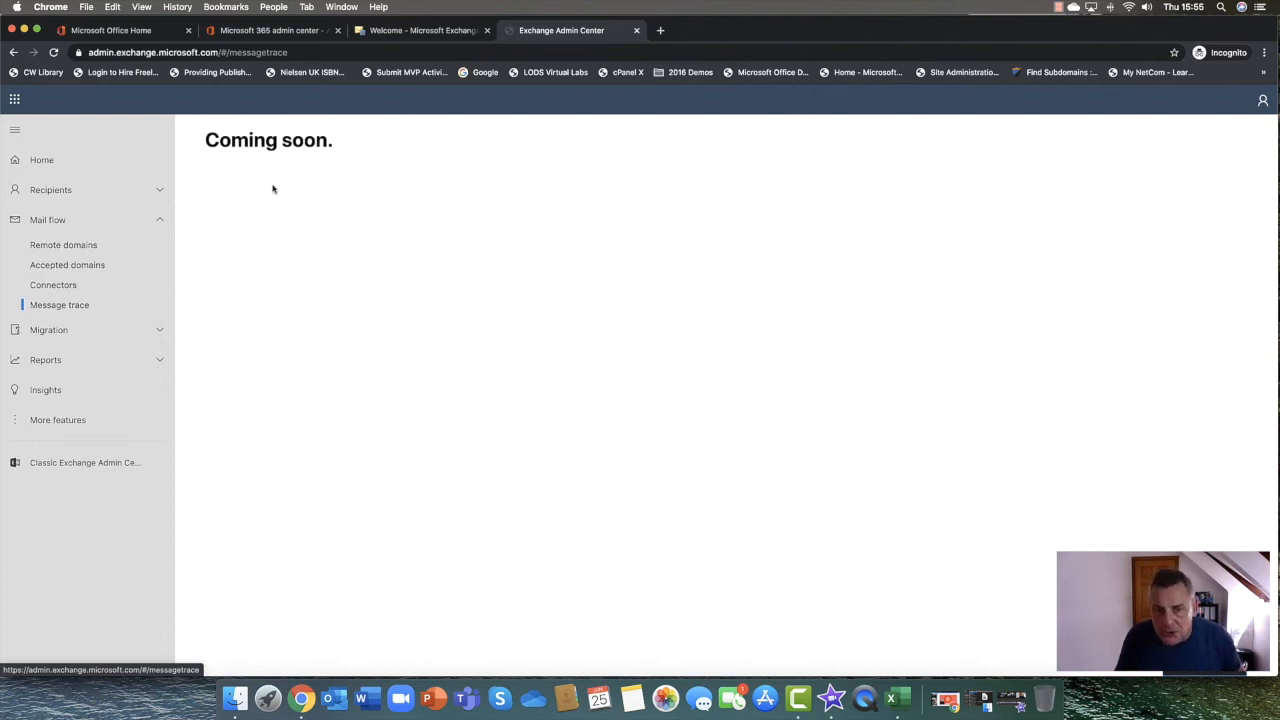
pyautogui.moveTo(296, 196)
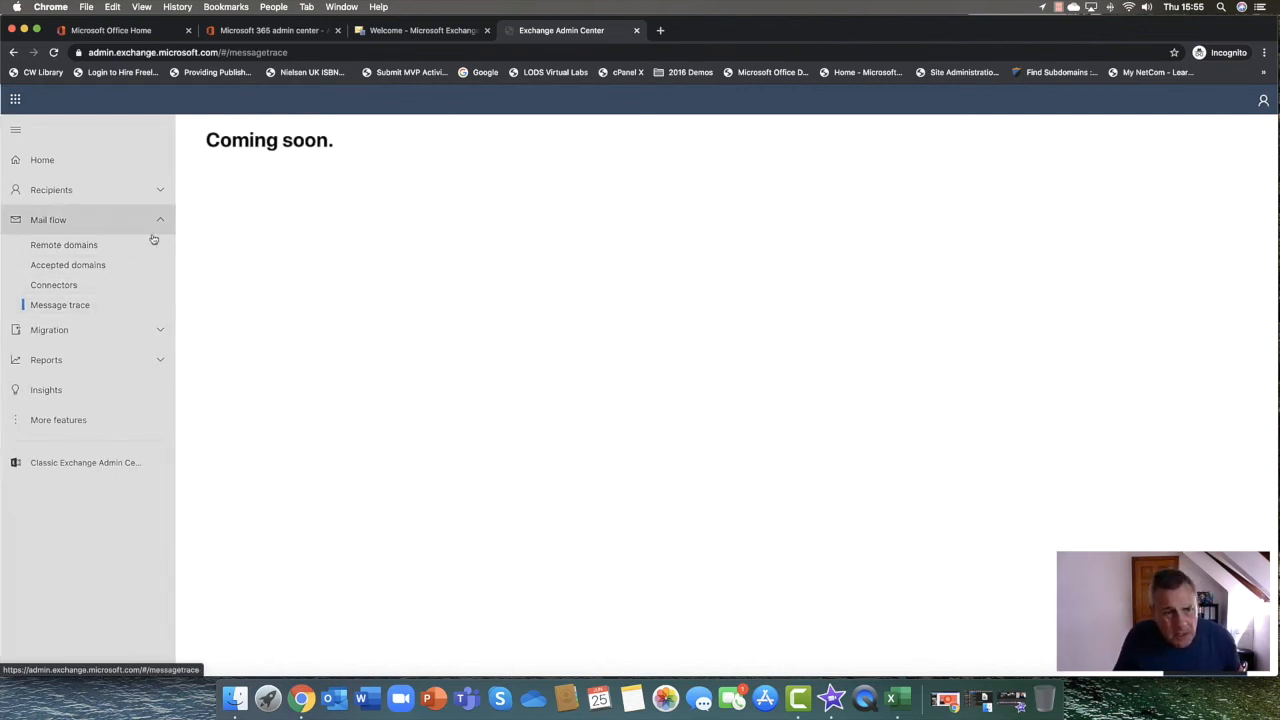
pyautogui.click(48, 218)
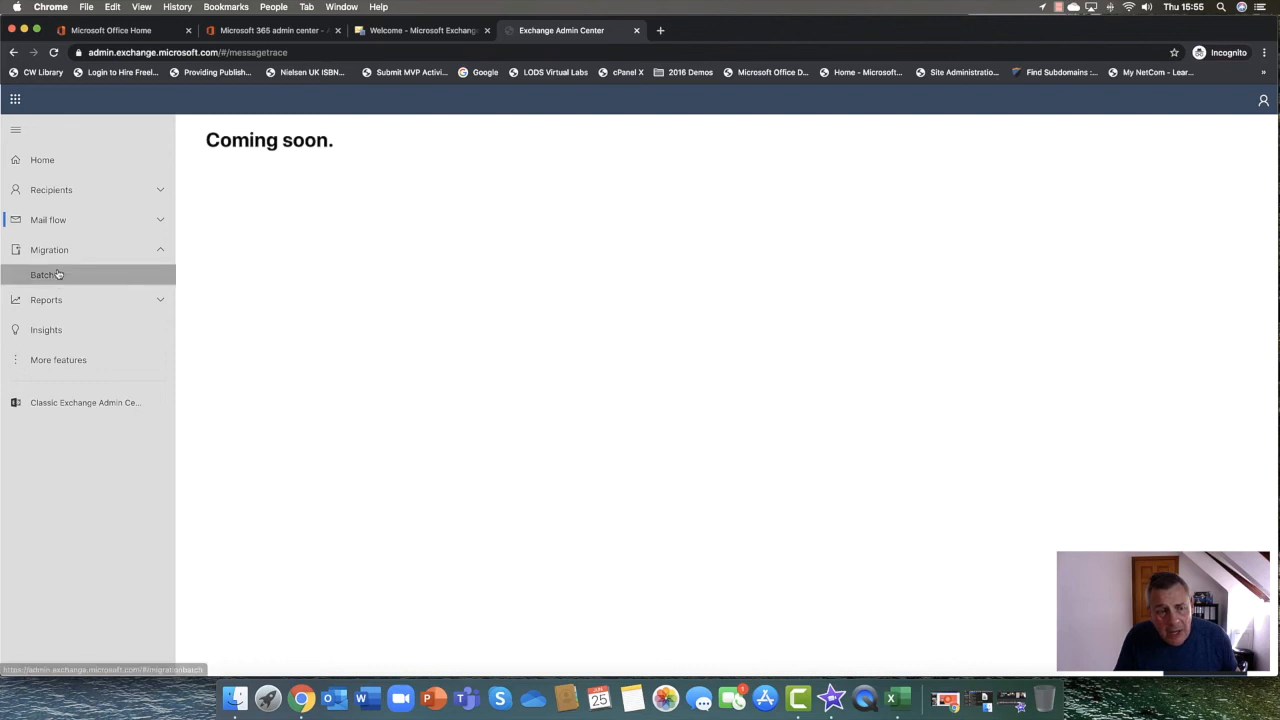
# View the Migration Batch page, which reports no migration batches
pyautogui.click(42, 276)
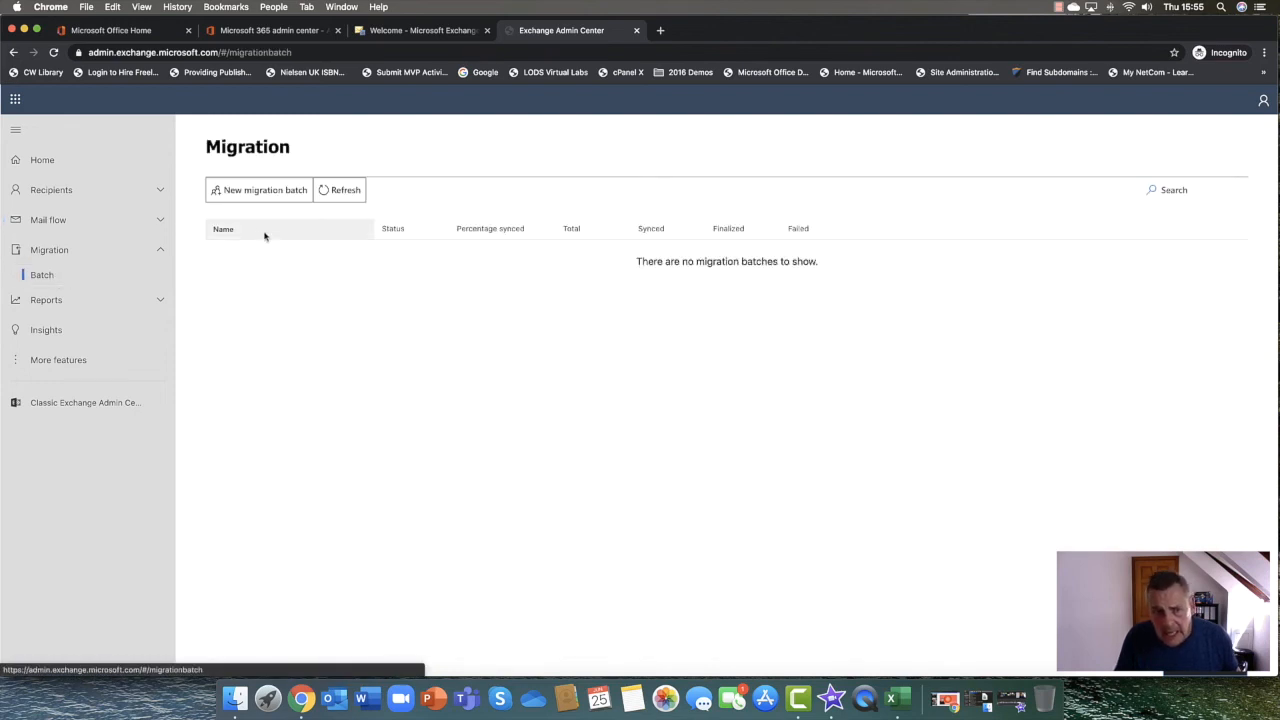
pyautogui.moveTo(258, 190)
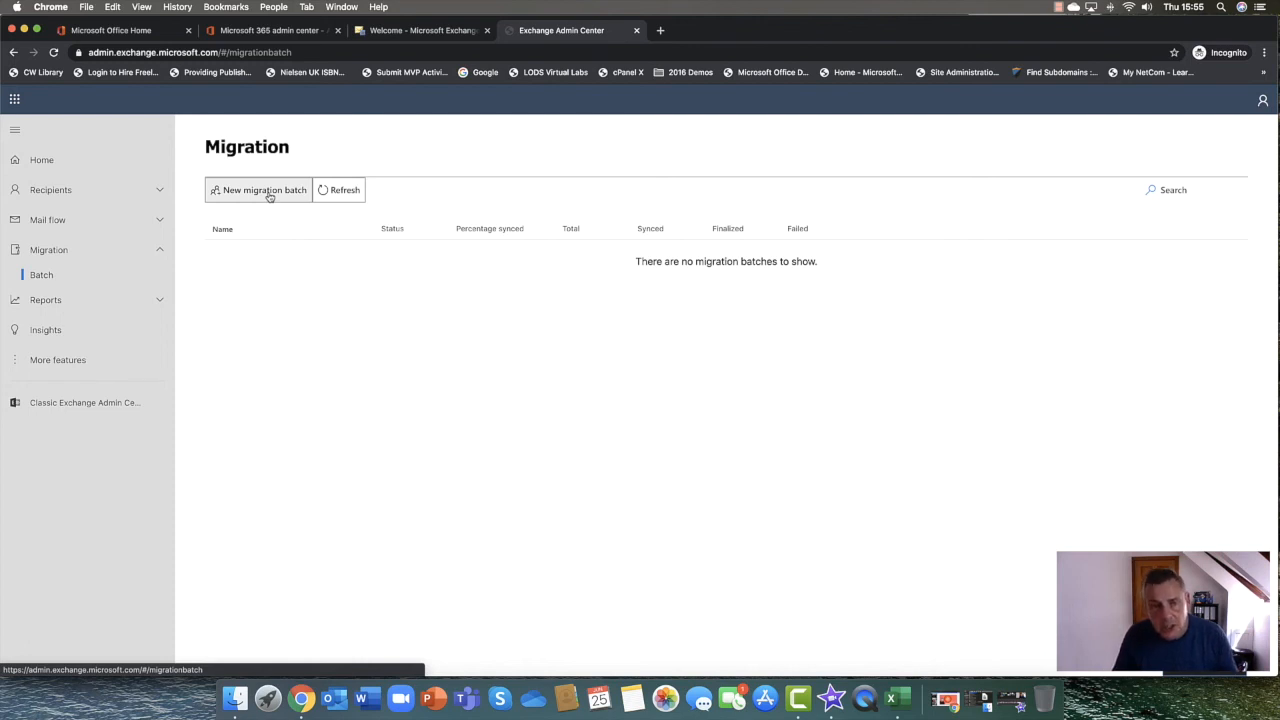
# Start a migration batch named 'ob1' to Exchange Online and list the available migration types
pyautogui.click(264, 190)
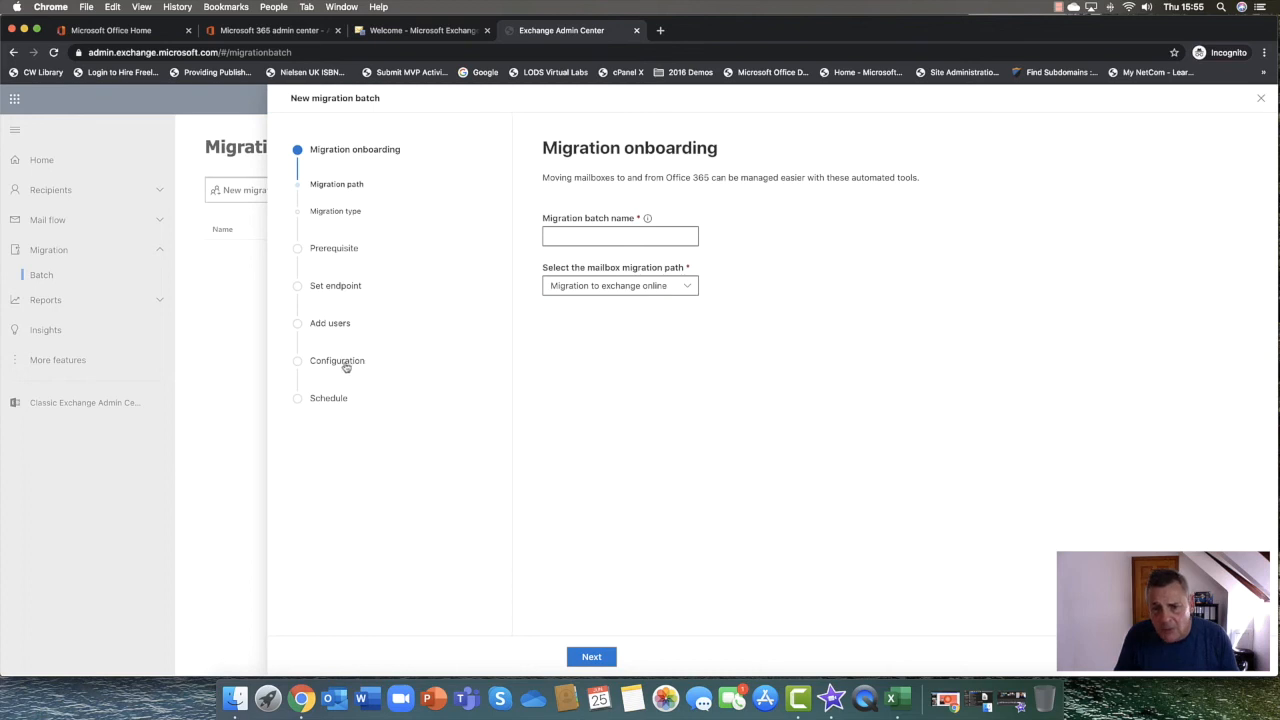
pyautogui.moveTo(600, 290)
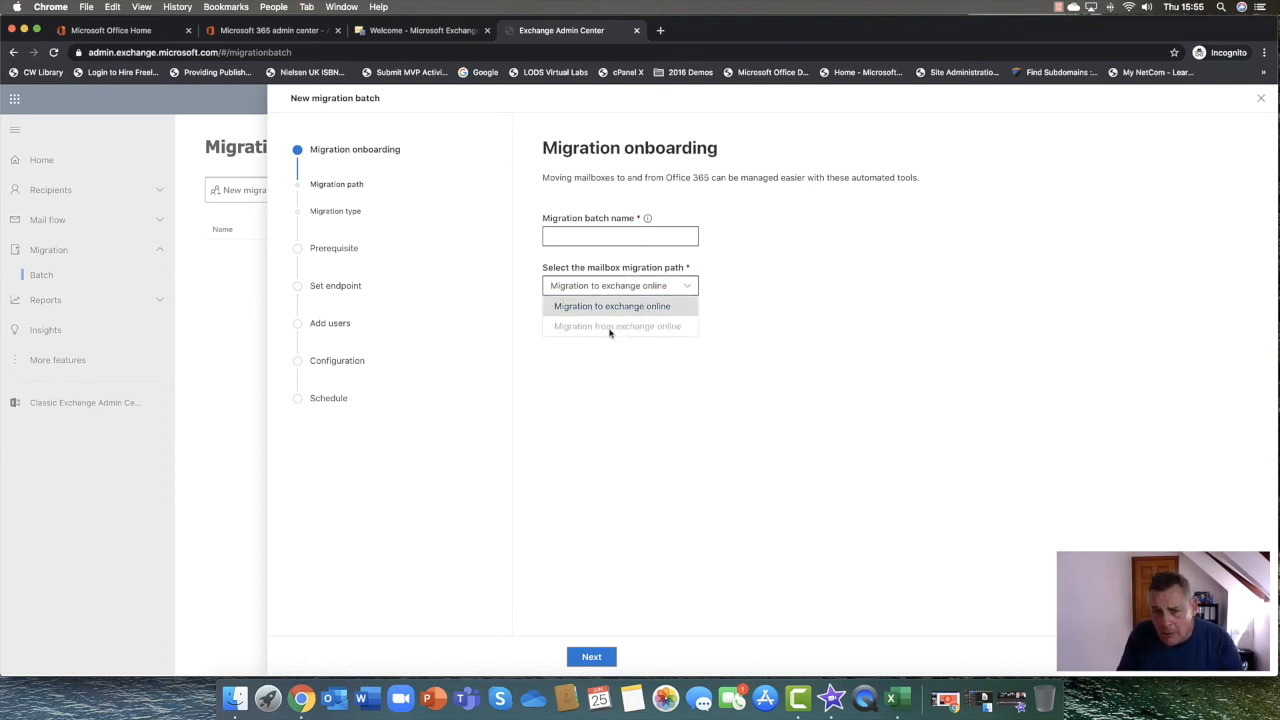
pyautogui.click(612, 306)
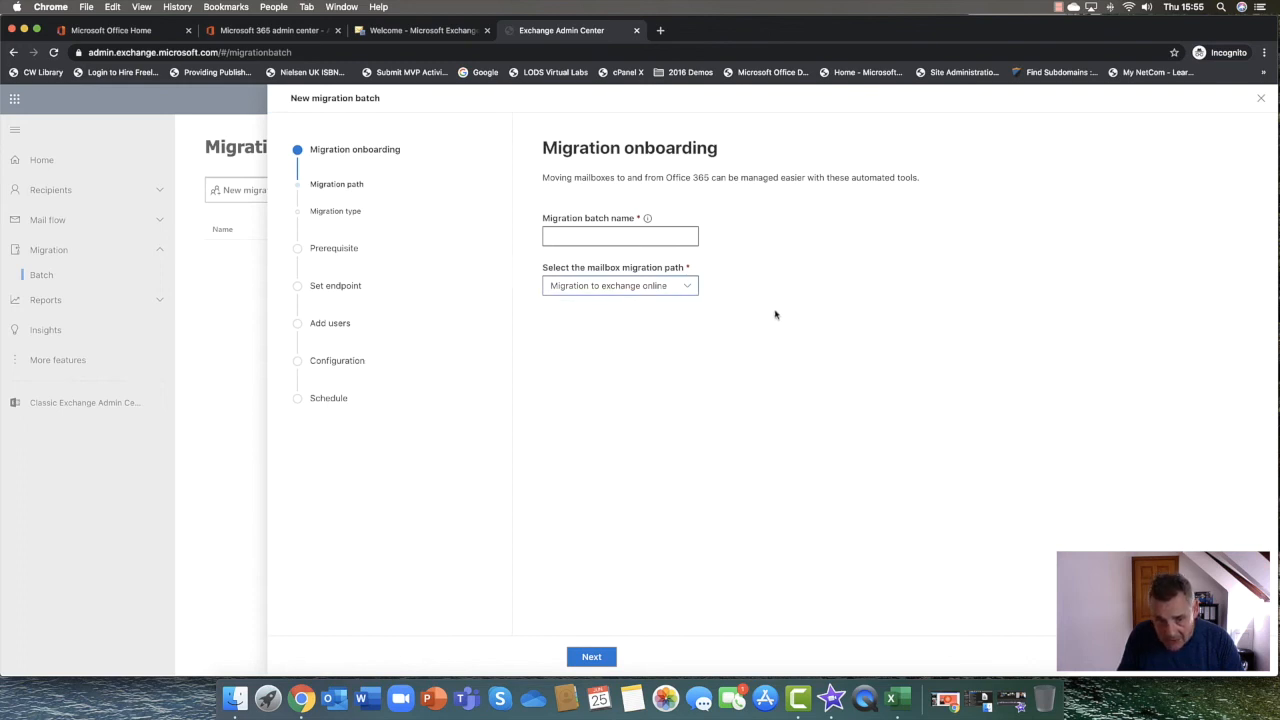
pyautogui.click(620, 236)
pyautogui.write('j')
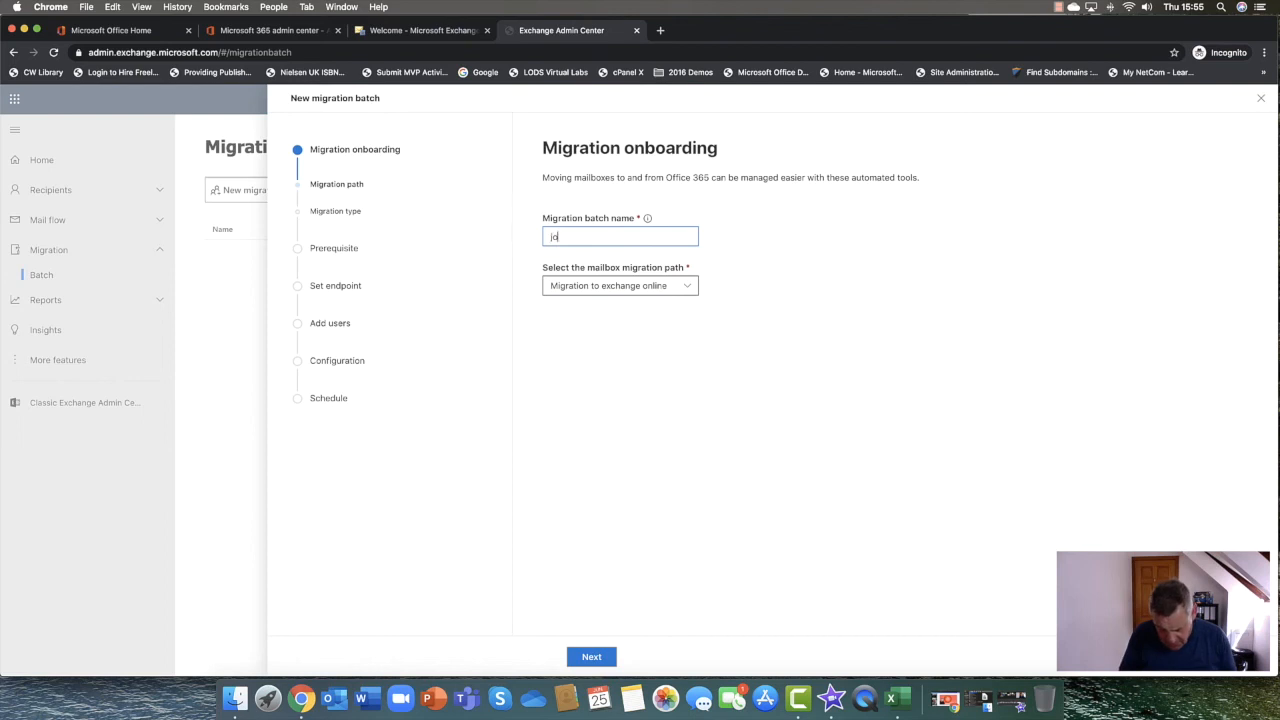
pyautogui.write('ob1')
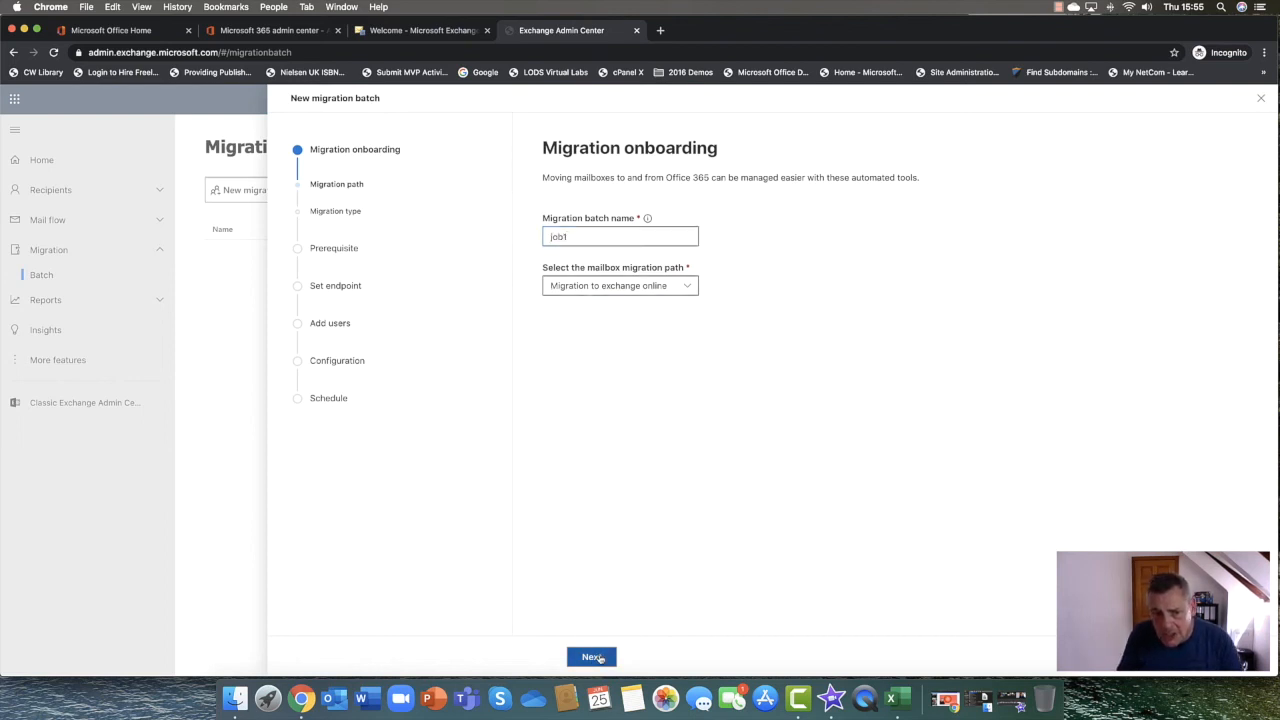
pyautogui.click(592, 656)
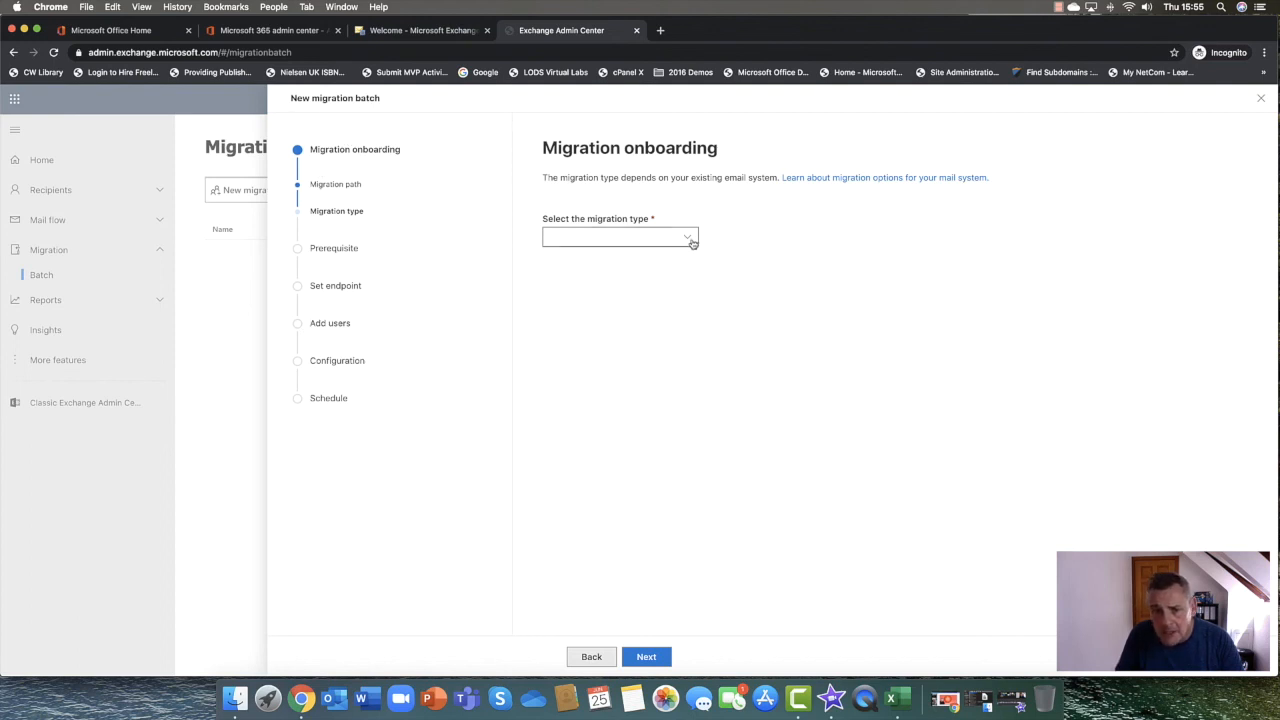
pyautogui.click(620, 236)
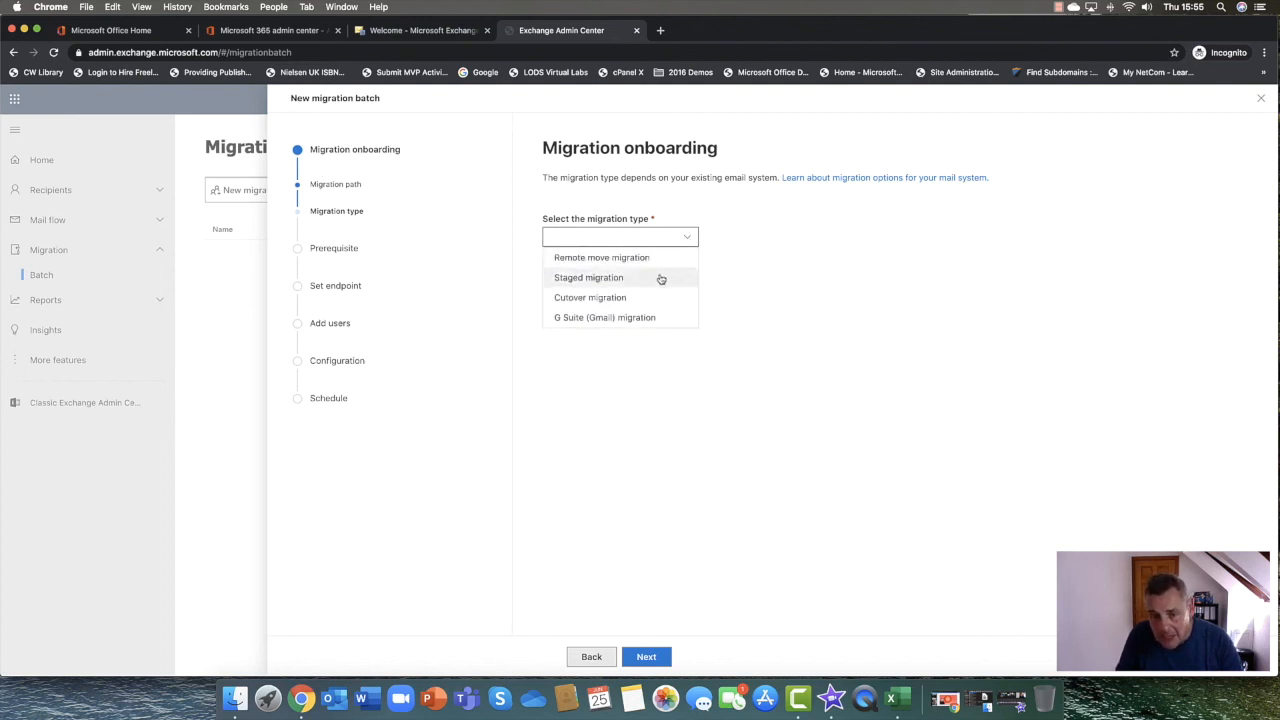
pyautogui.moveTo(604, 316)
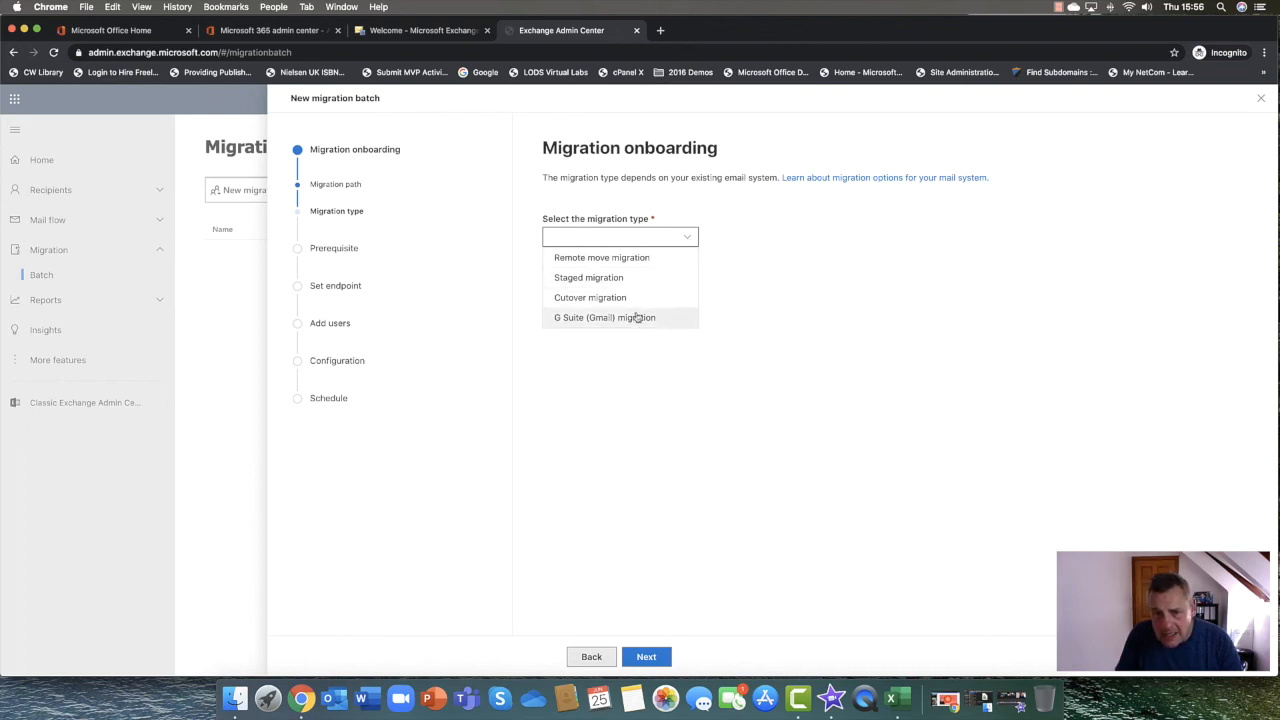
pyautogui.moveTo(620, 324)
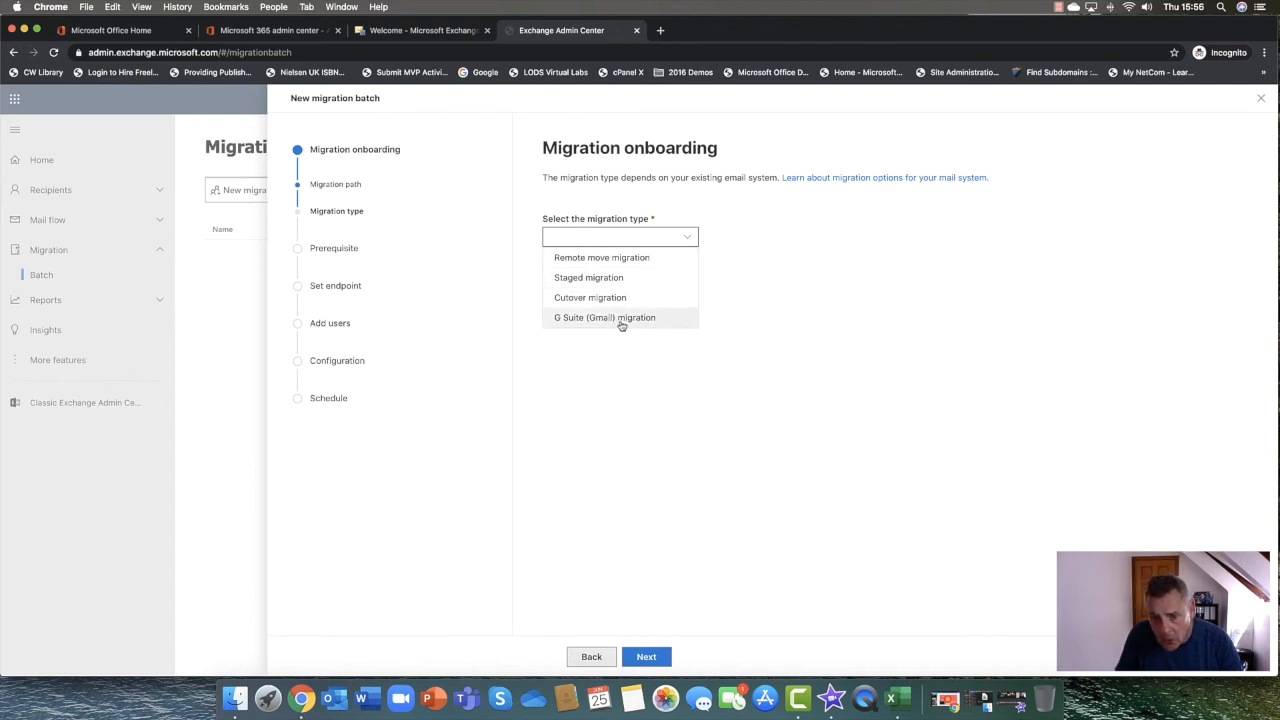
pyautogui.moveTo(600, 256)
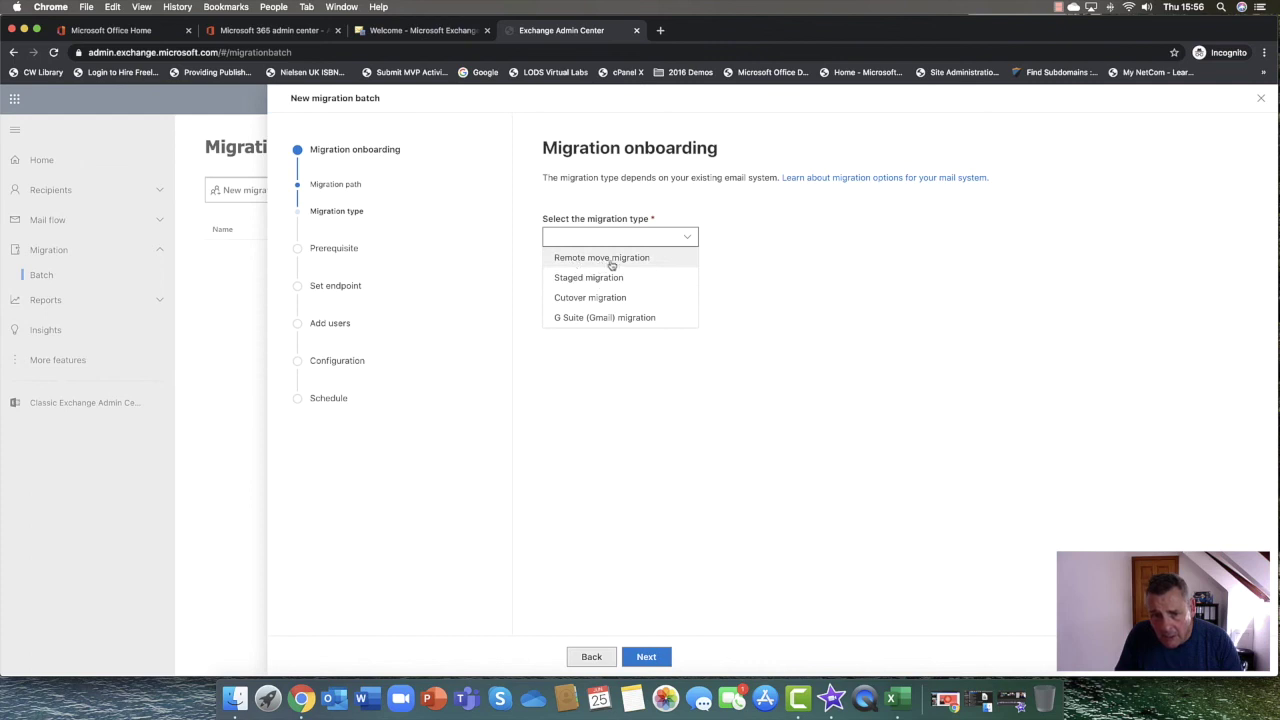
pyautogui.moveTo(600, 256)
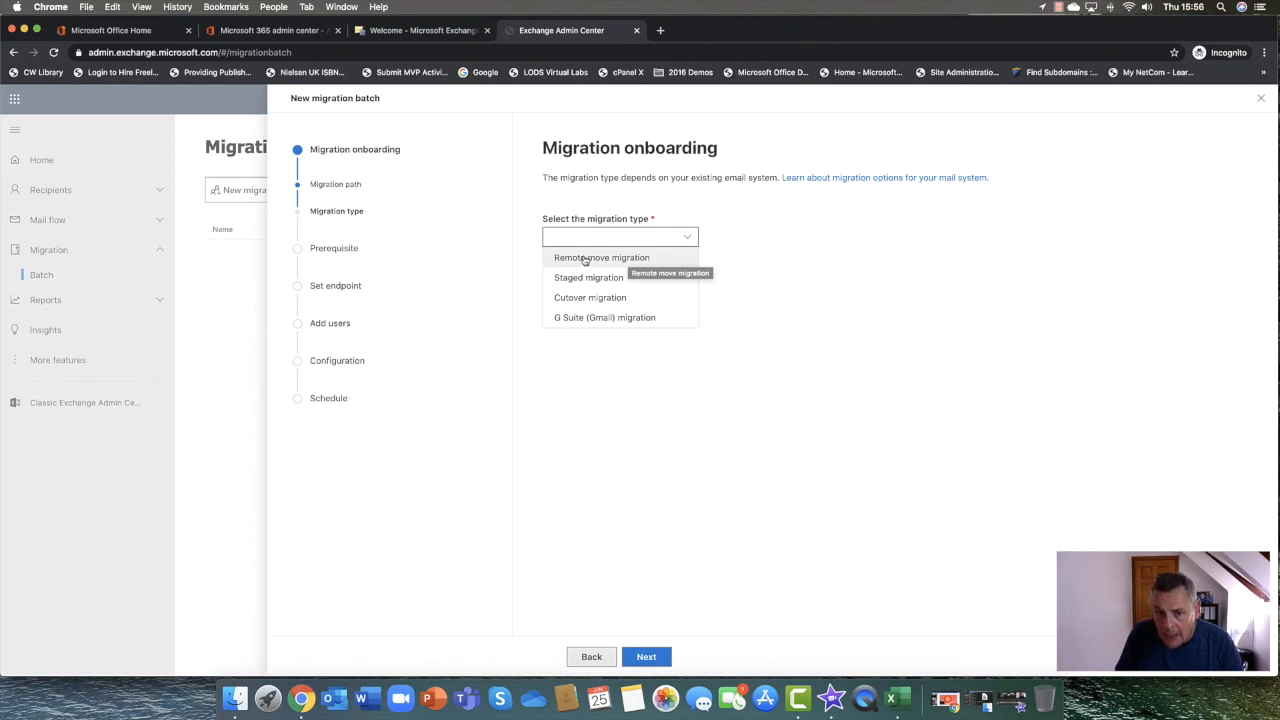
pyautogui.moveTo(610, 276)
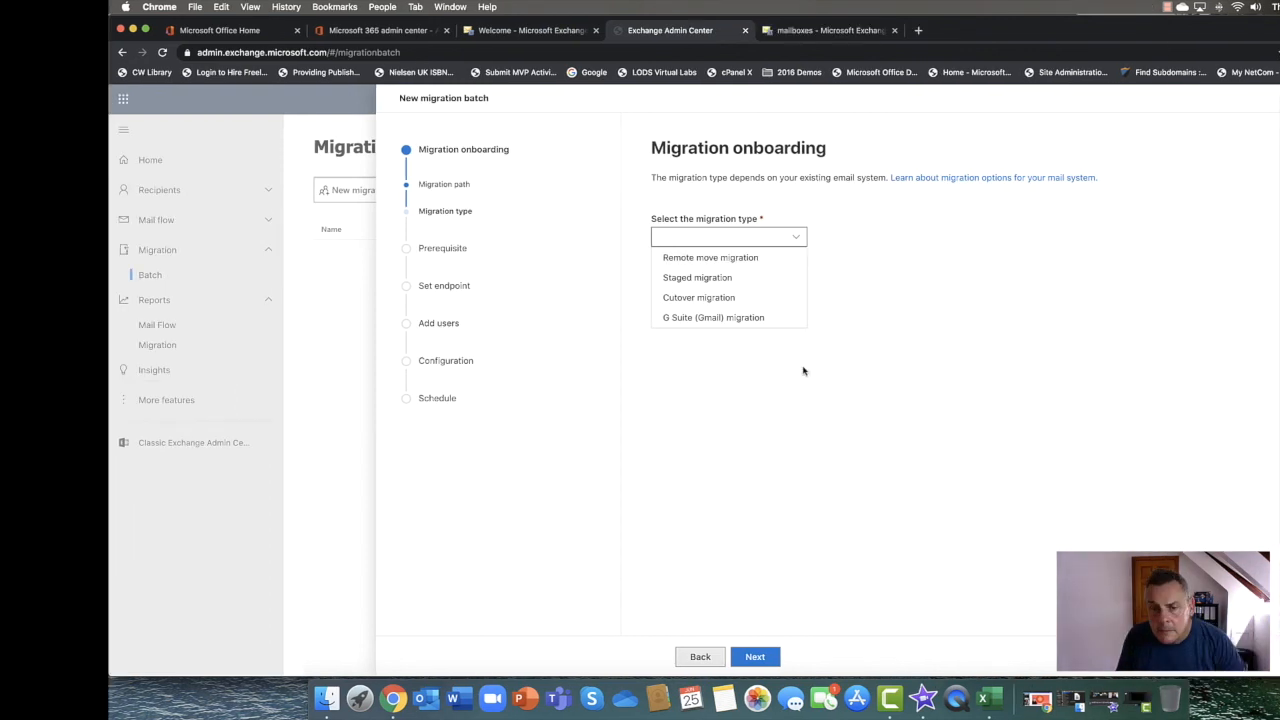
pyautogui.moveTo(698, 296)
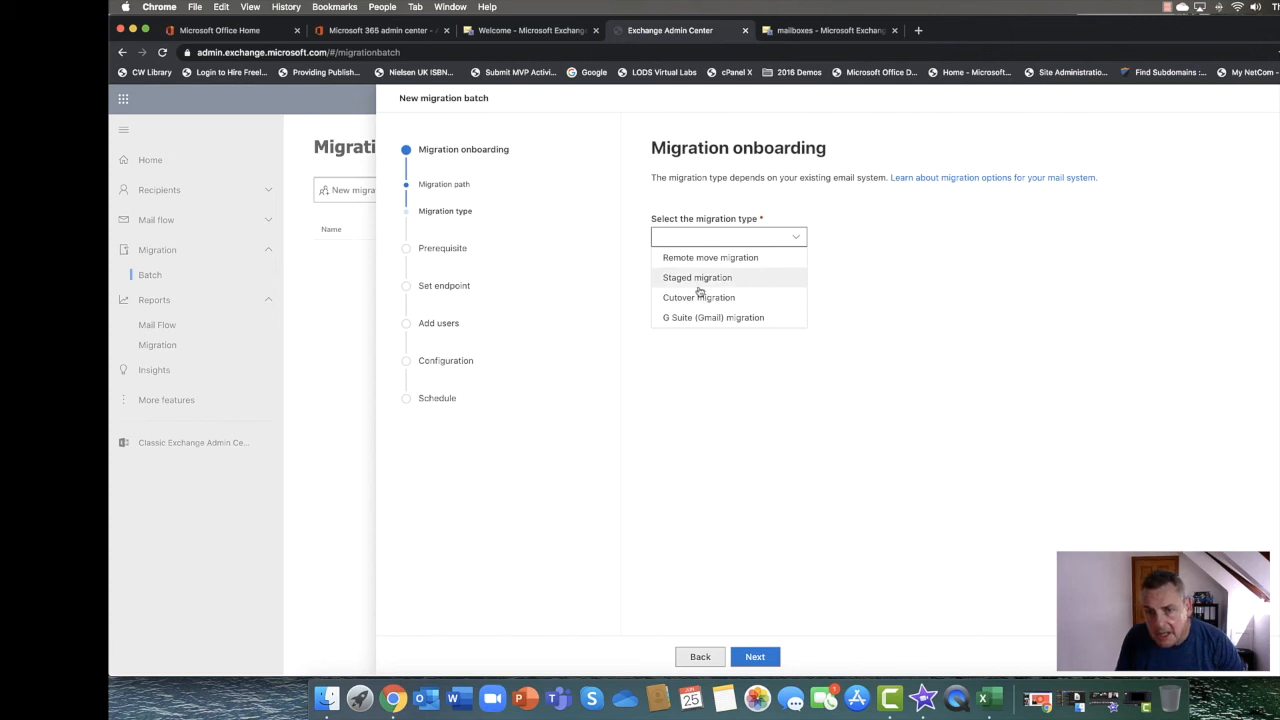
pyautogui.moveTo(698, 296)
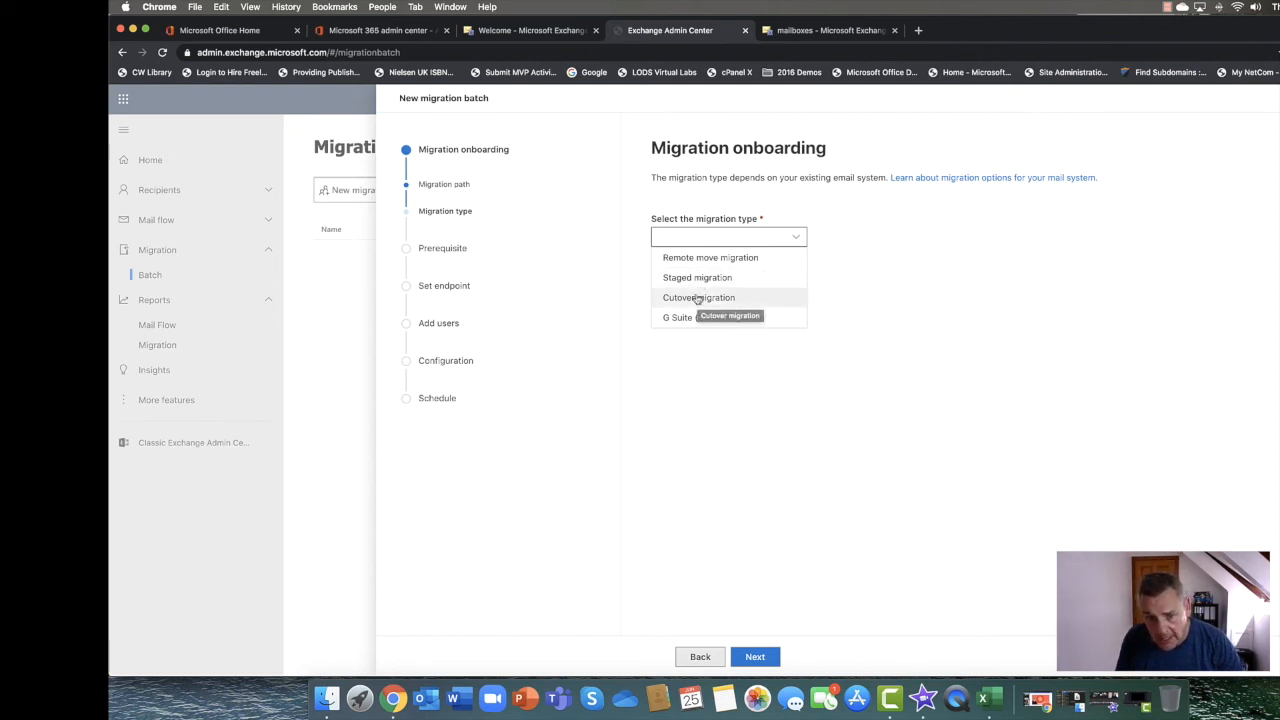
pyautogui.moveTo(852, 268)
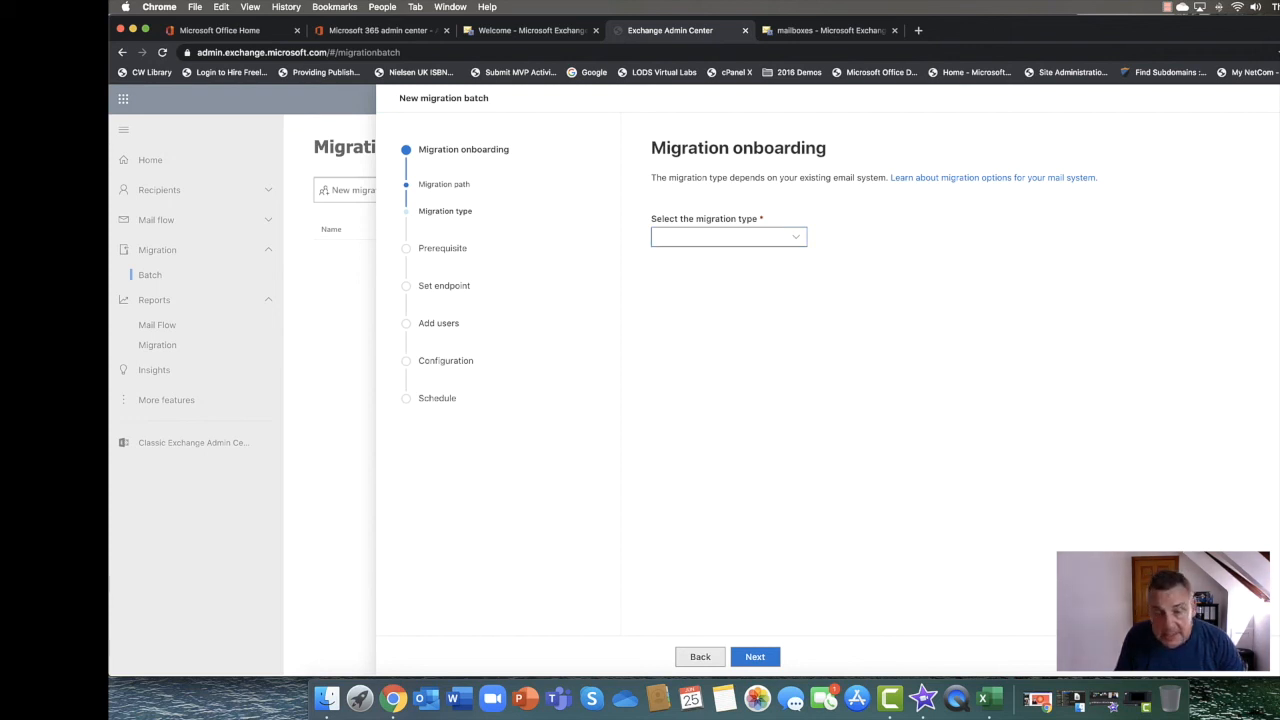
pyautogui.moveTo(756, 198)
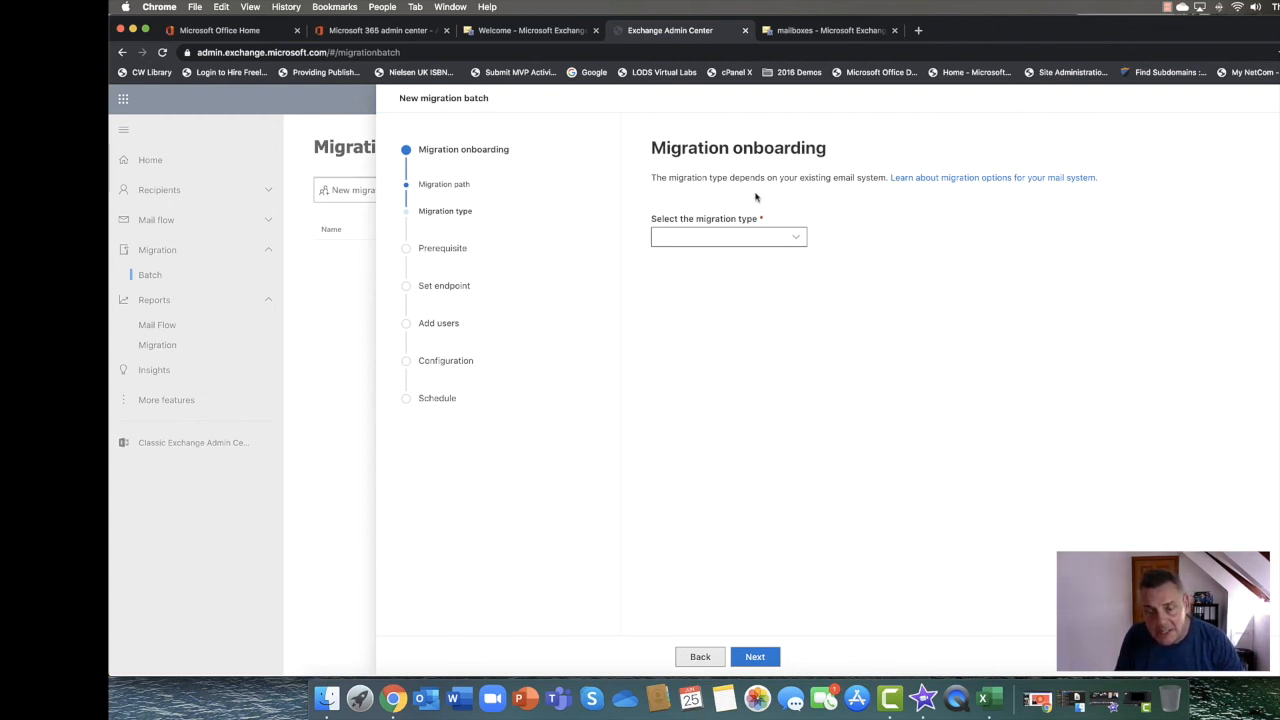
pyautogui.moveTo(842, 164)
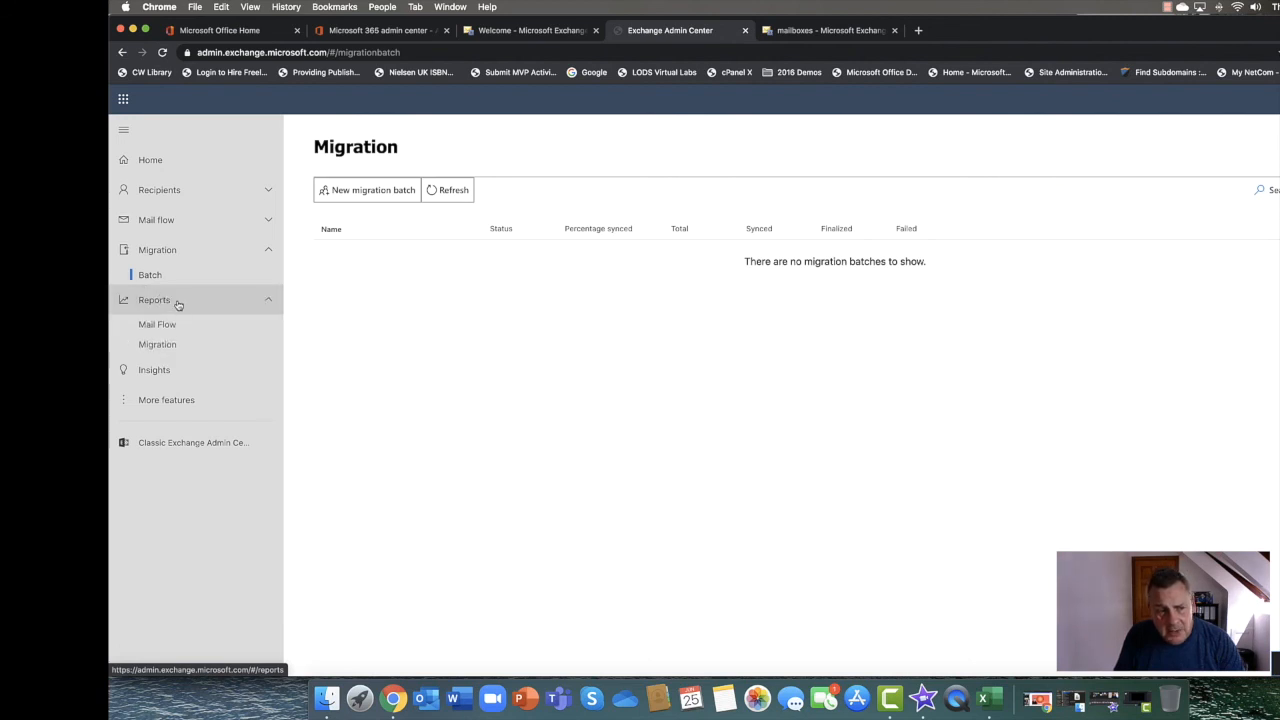
# Browse the Mail flow and Migration report lists, then show the classic admin center mailboxes
pyautogui.click(156, 324)
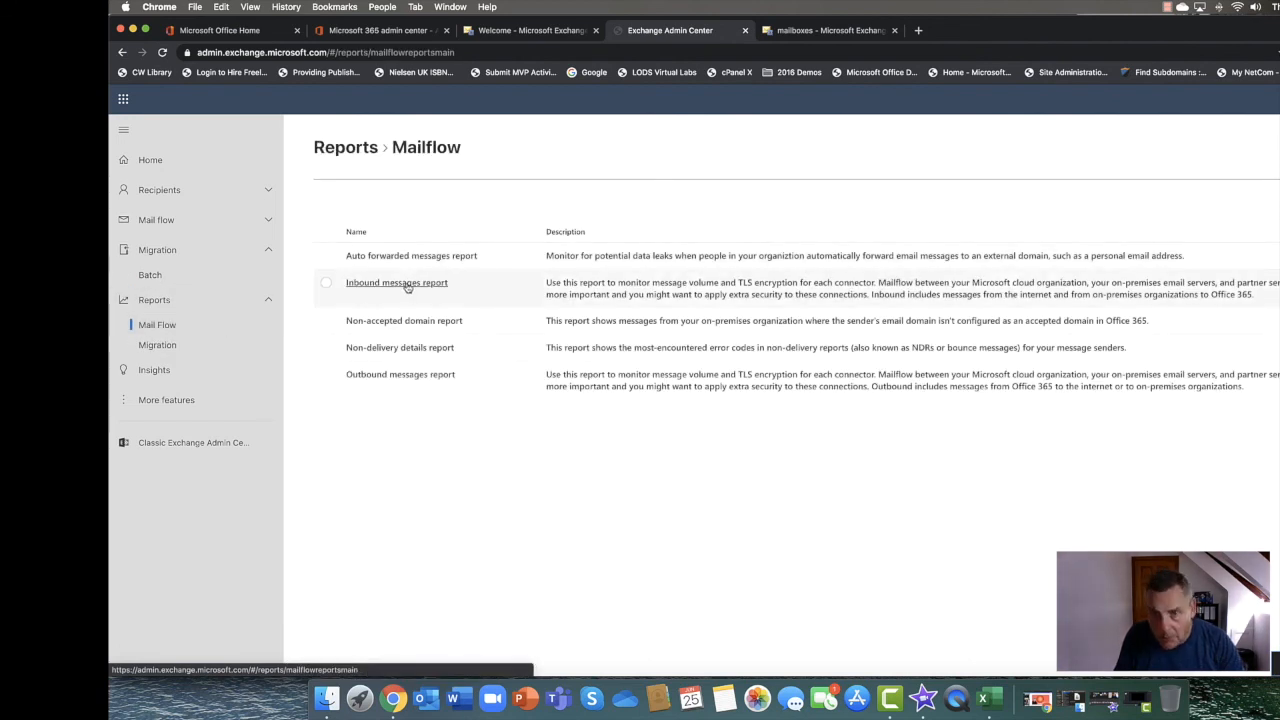
pyautogui.moveTo(404, 320)
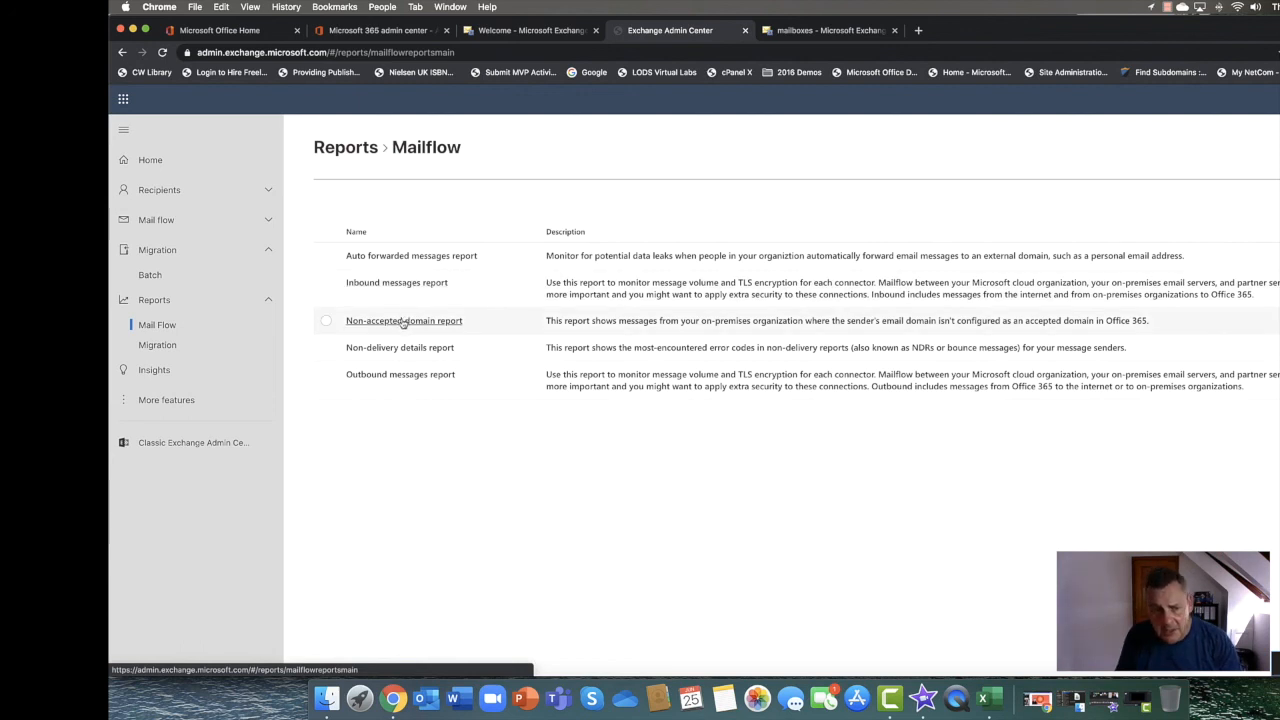
pyautogui.moveTo(394, 358)
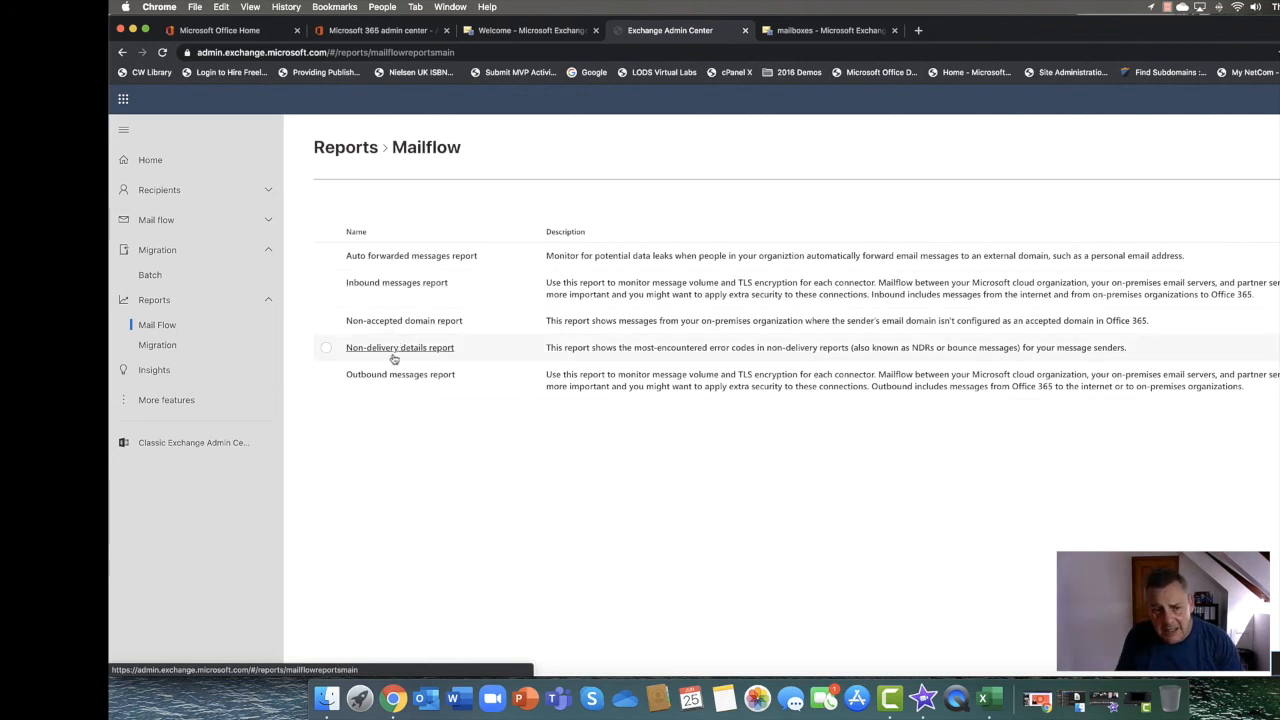
pyautogui.click(156, 344)
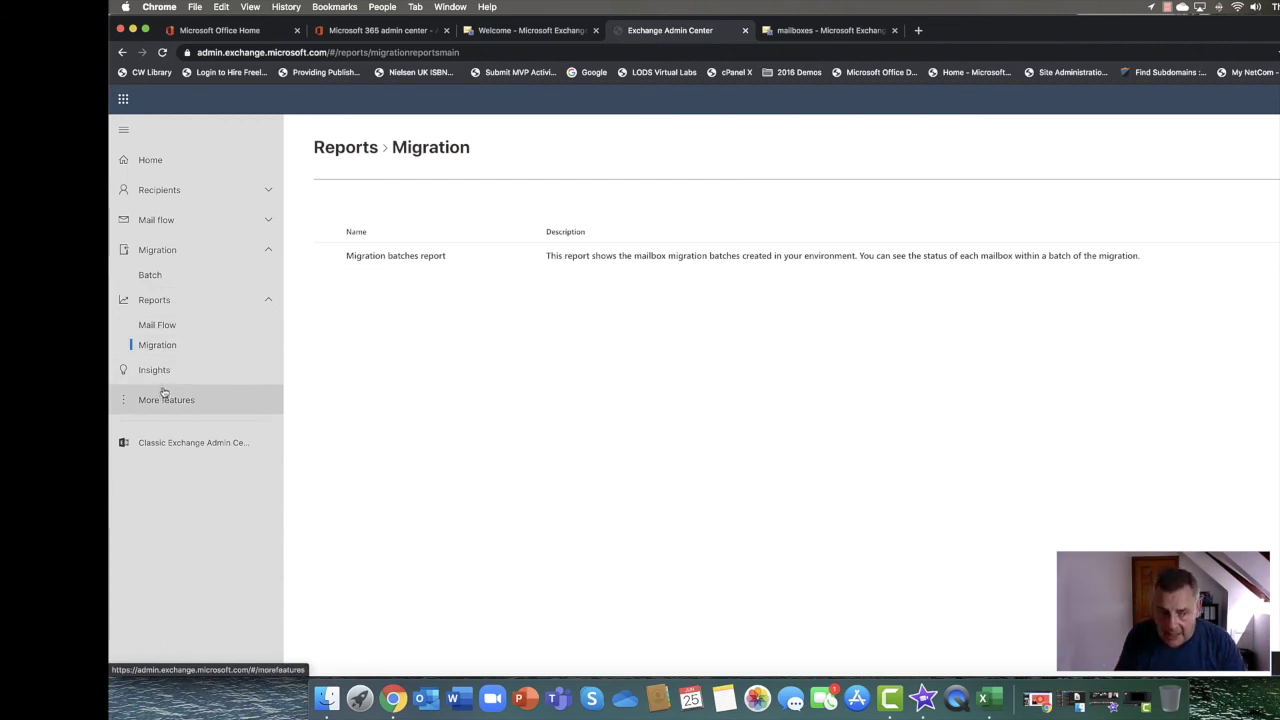
pyautogui.moveTo(166, 400)
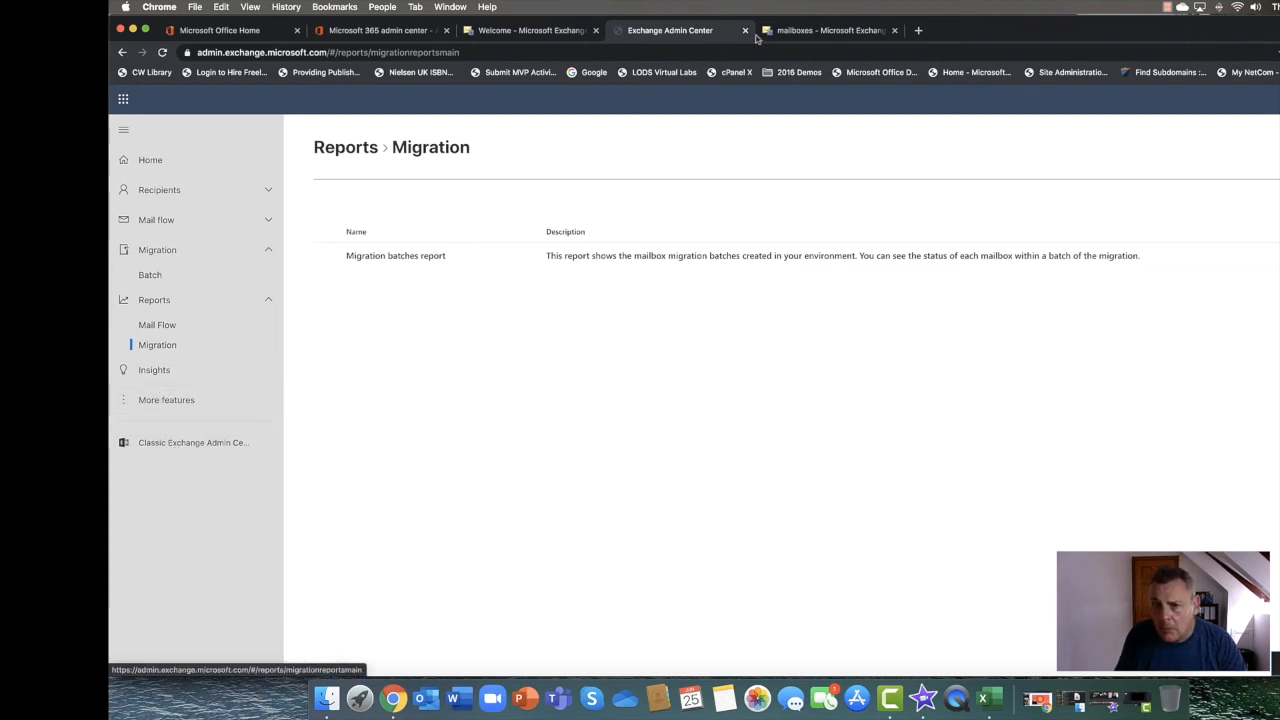
pyautogui.click(830, 30)
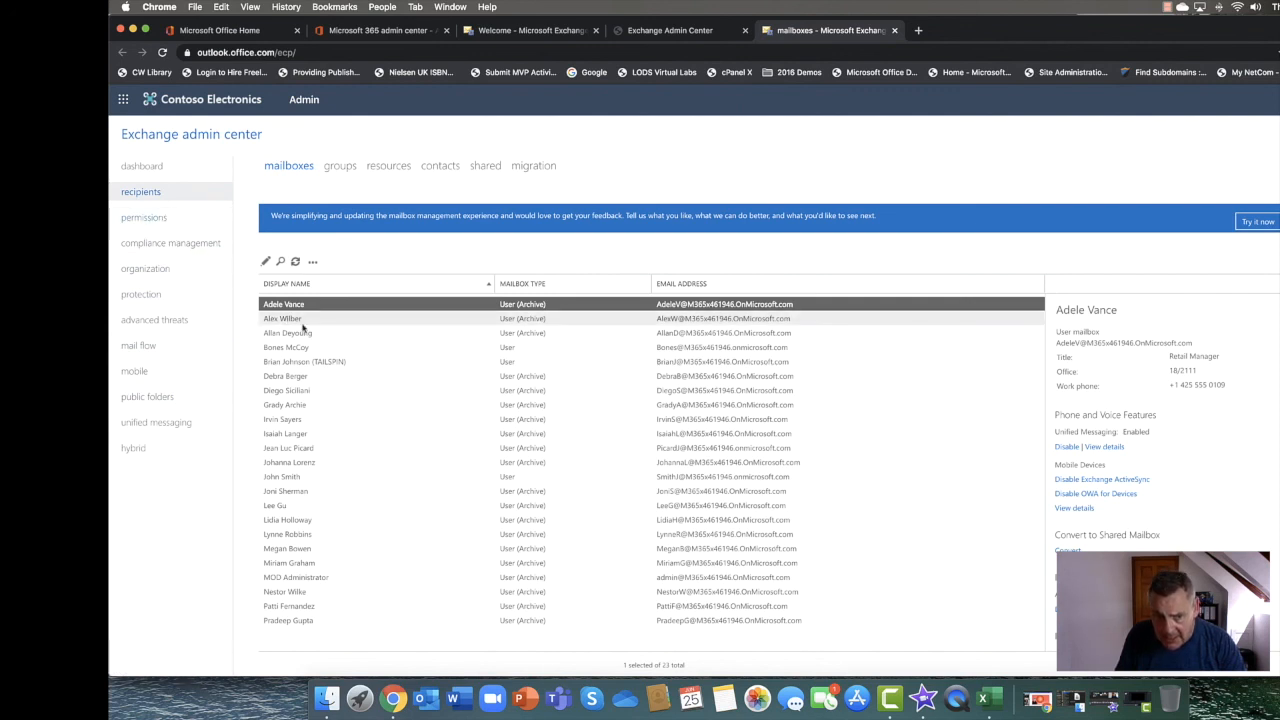
# View Alex Wilber's Edit User Mailbox dialog, close it, and return to Microsoft 365 Active users
pyautogui.click(320, 318)
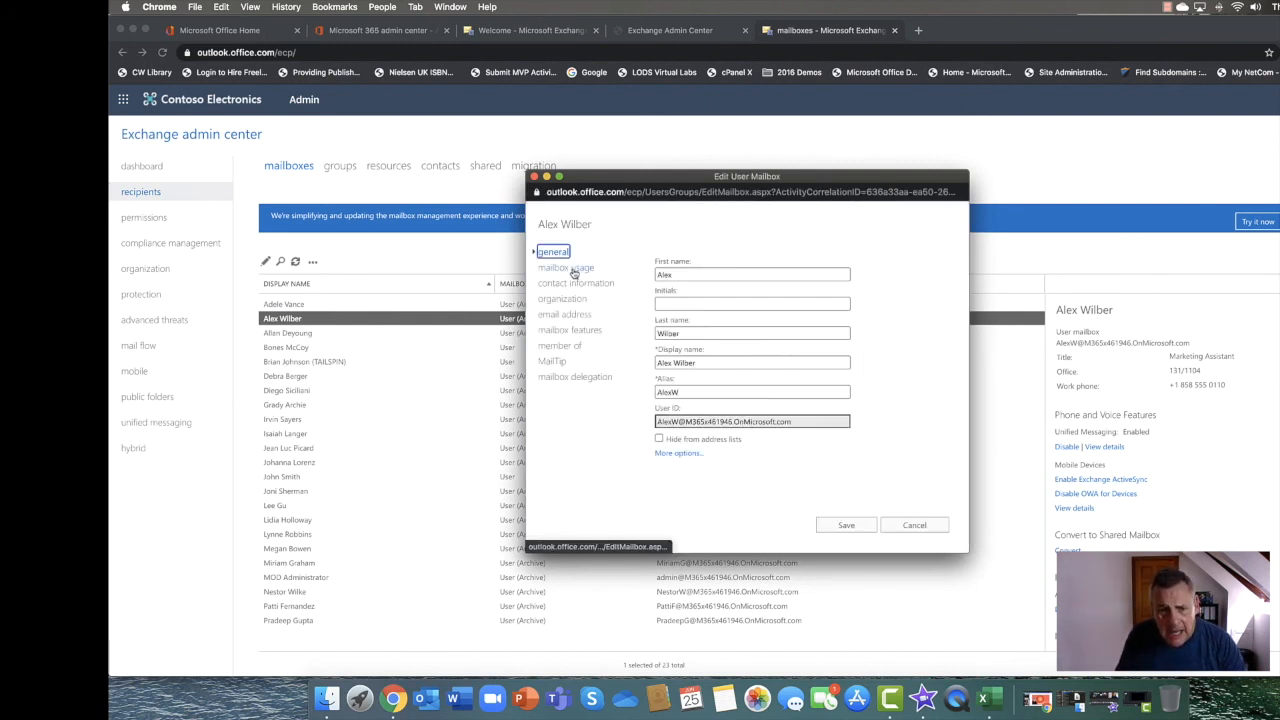
pyautogui.click(568, 268)
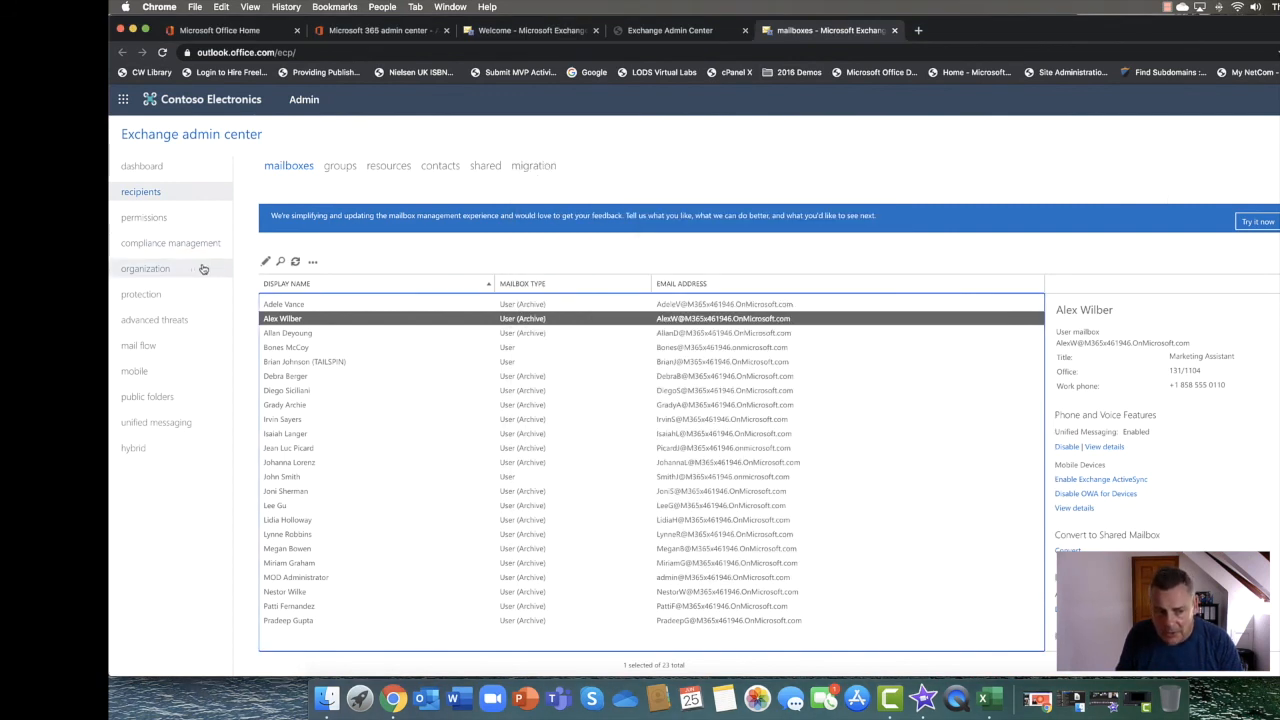
pyautogui.moveTo(612, 144)
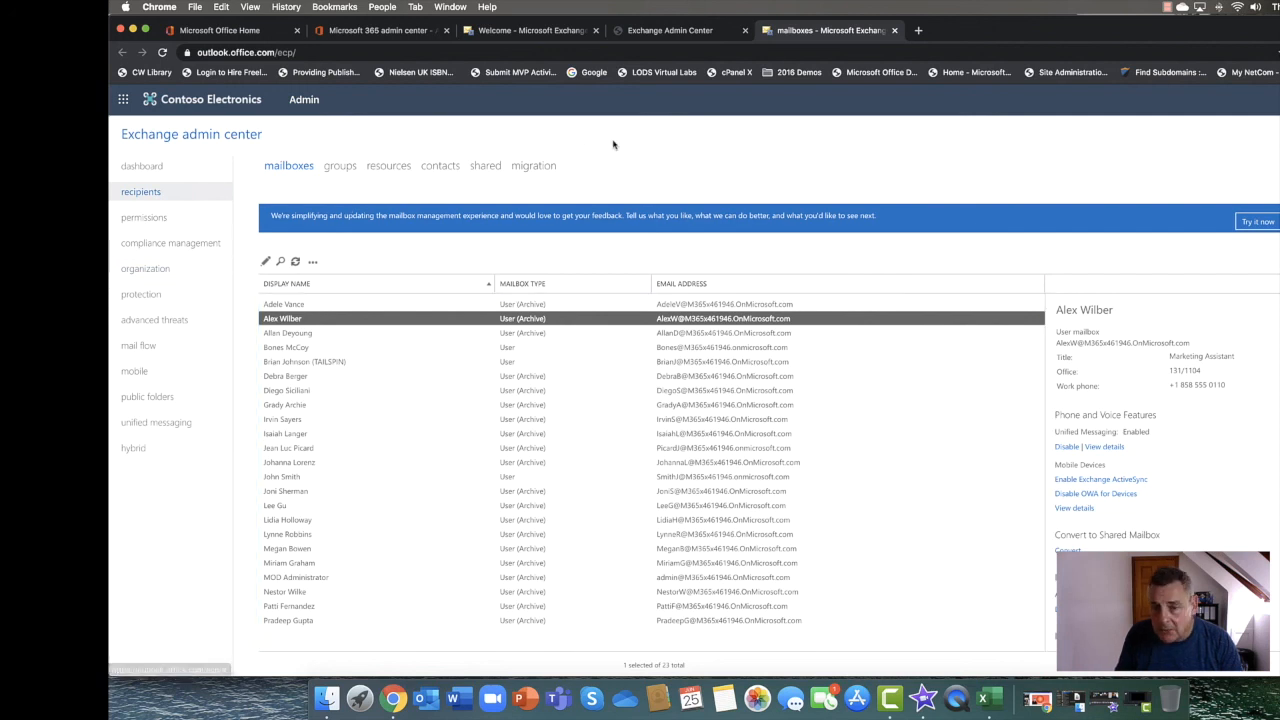
pyautogui.moveTo(630, 124)
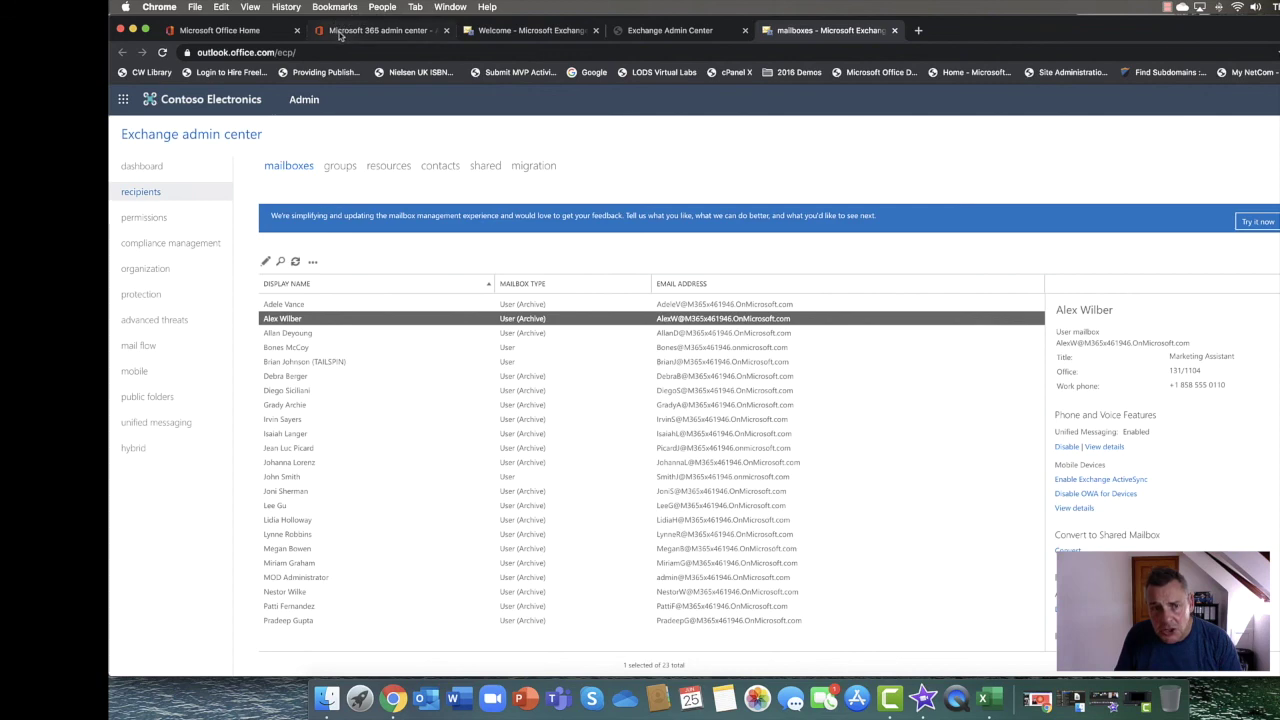
pyautogui.click(378, 30)
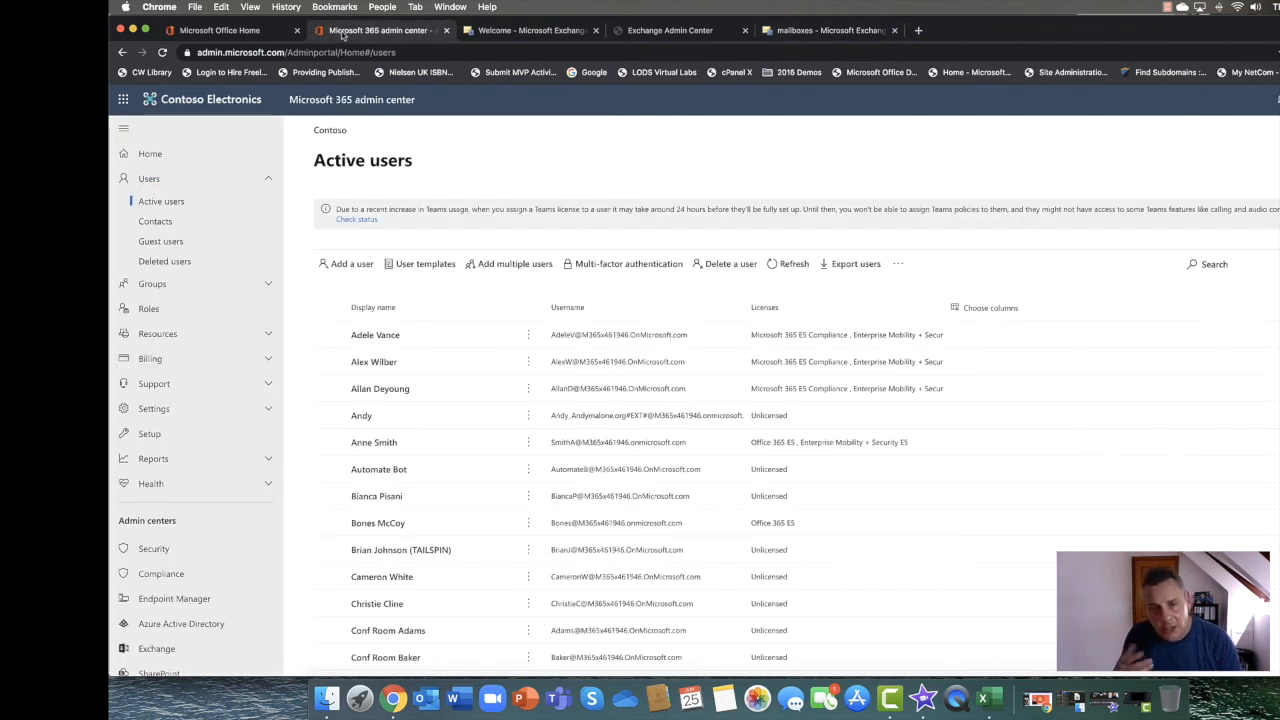